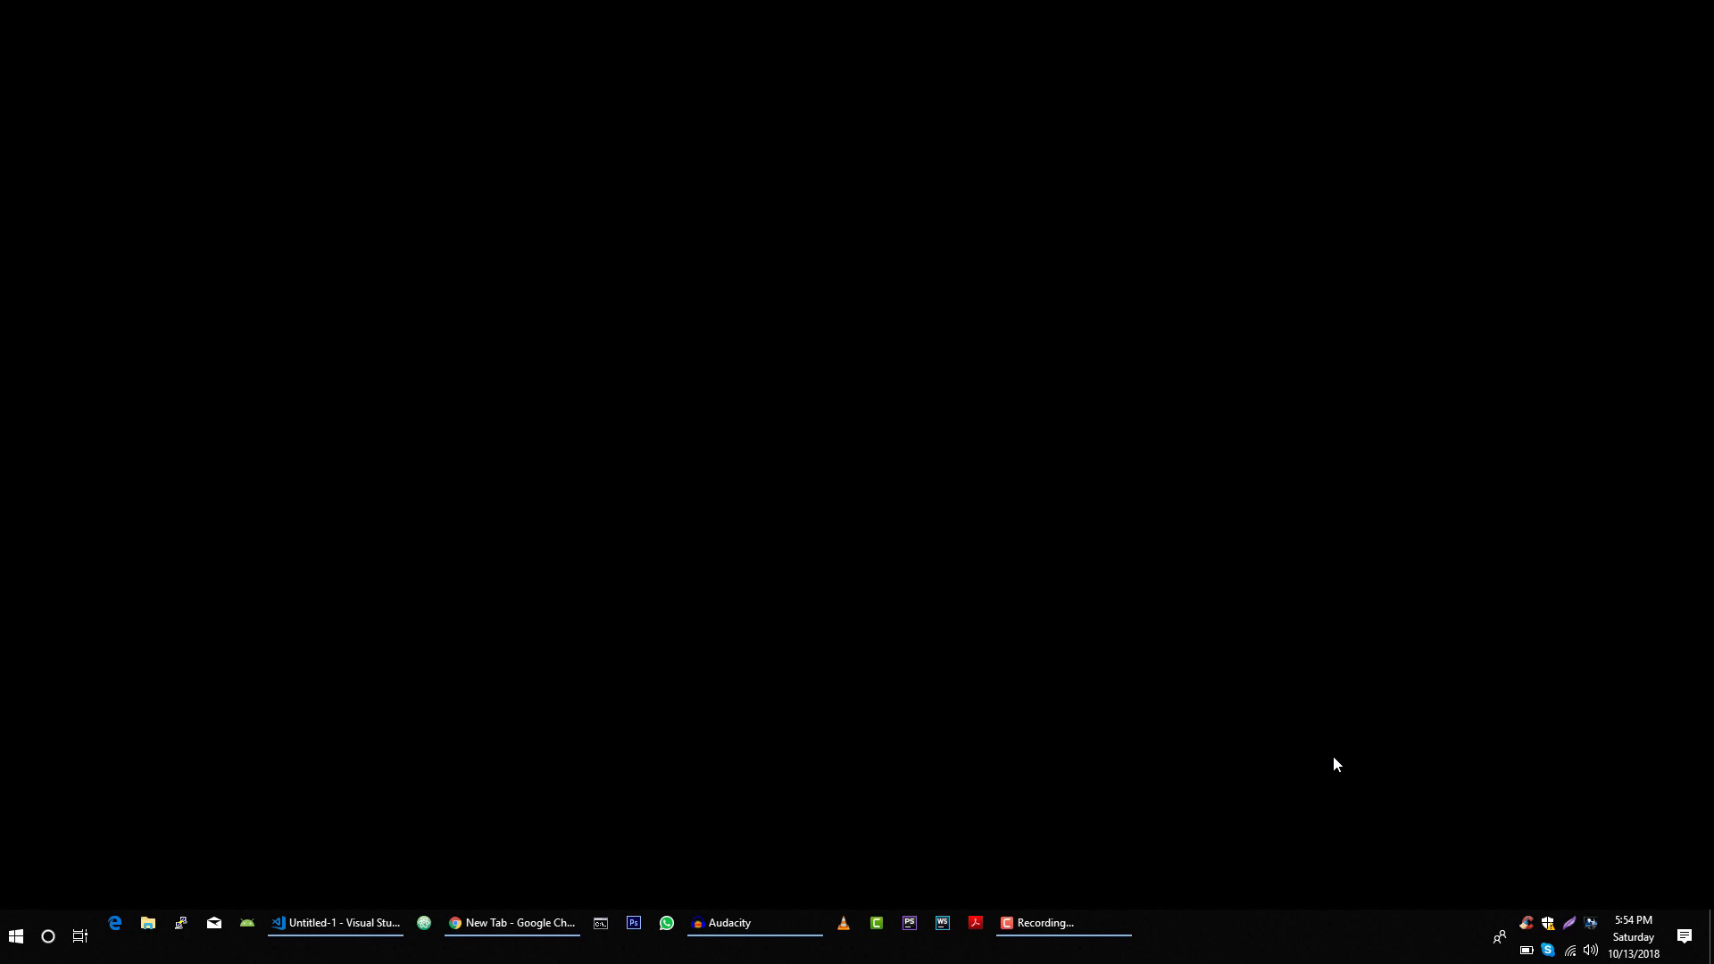
pyautogui.moveTo(1208, 444)
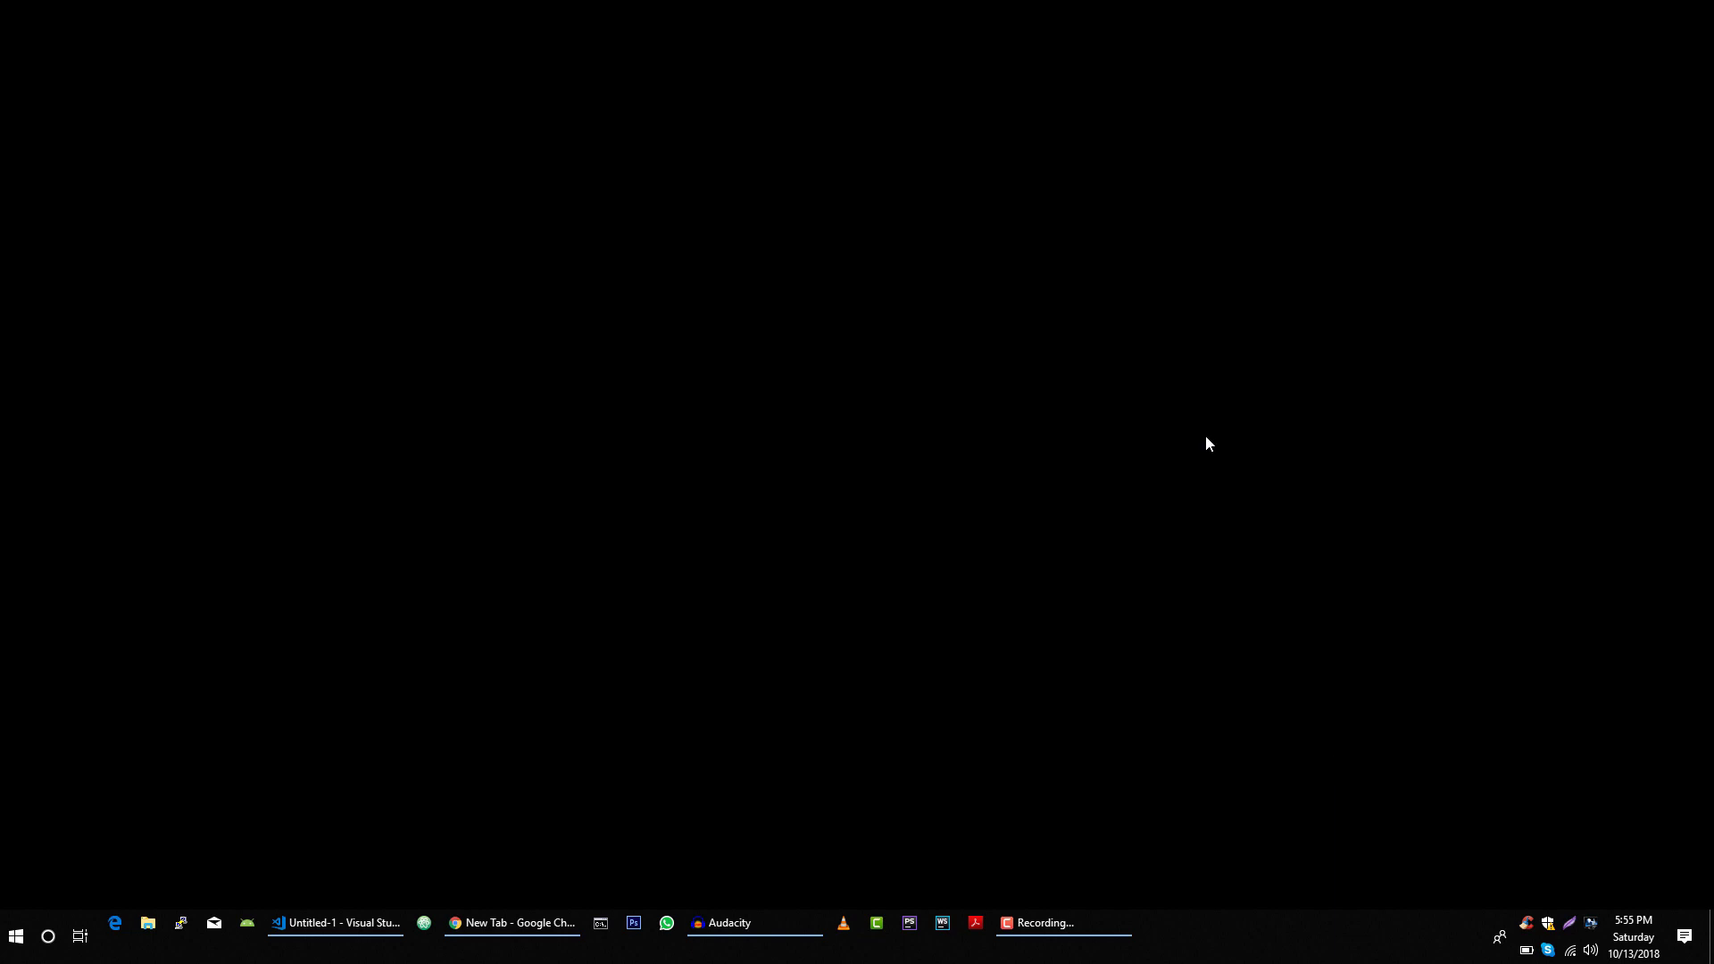
# Restore the Google Chrome new-tab window from the taskbar
pyautogui.click(511, 923)
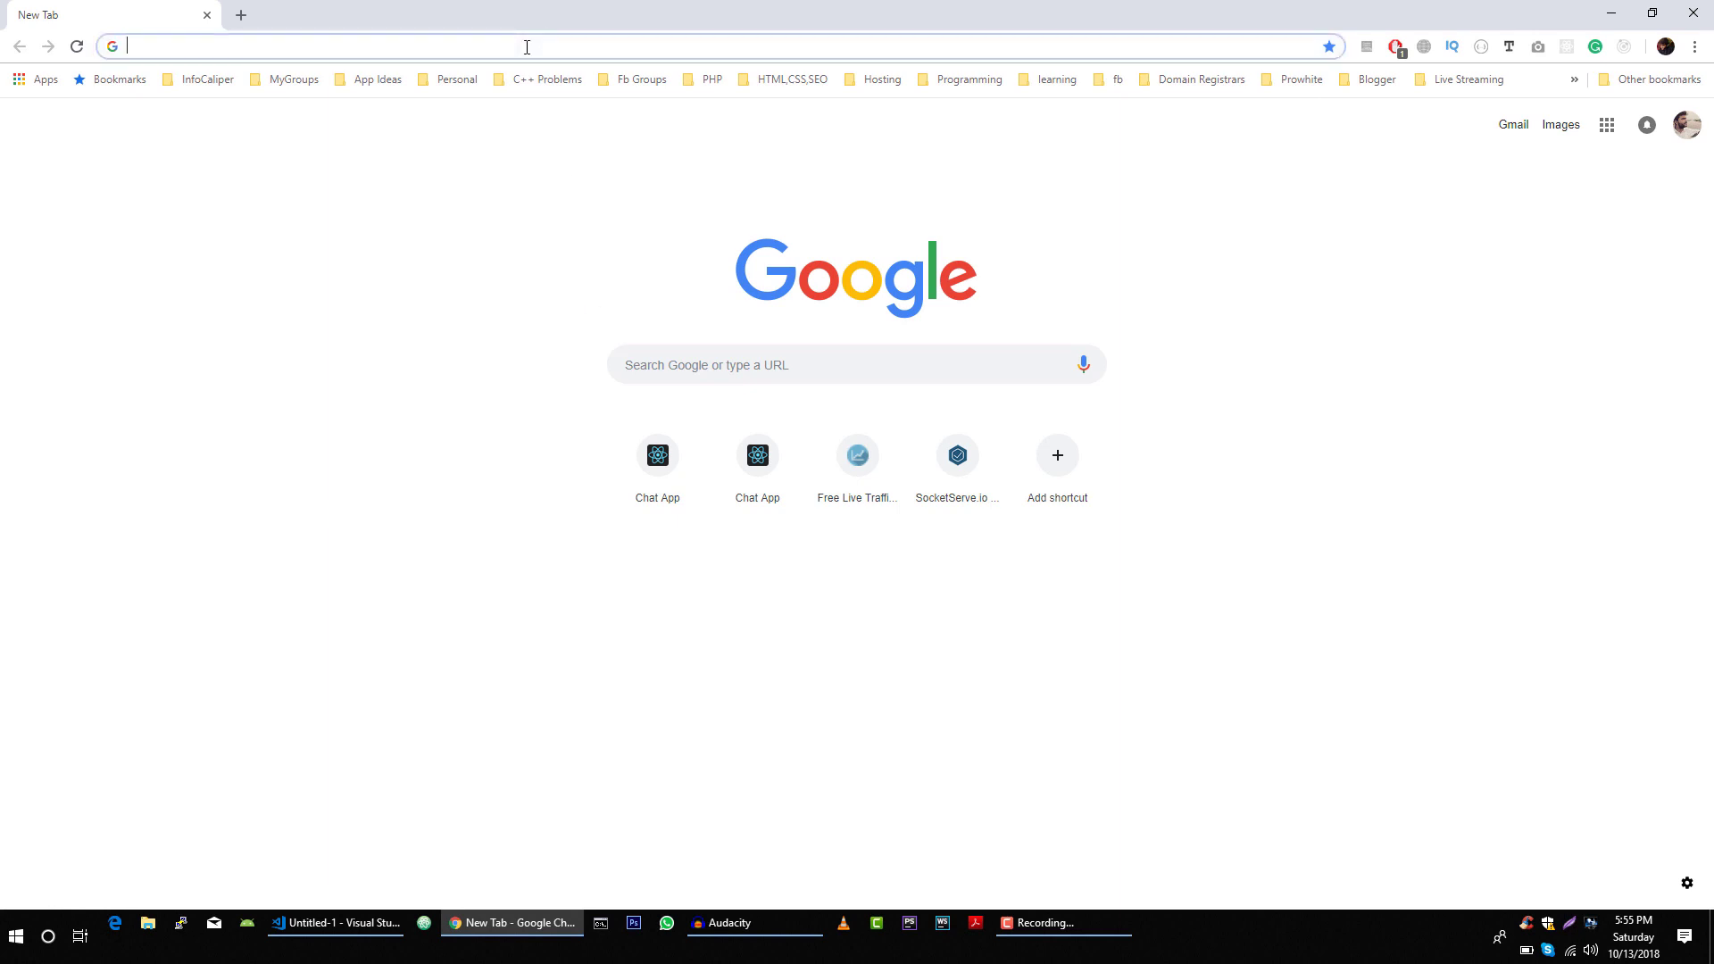
# Search Google for 'socket io' and open the official Socket.IO site
pyautogui.write('https://www.google.com')
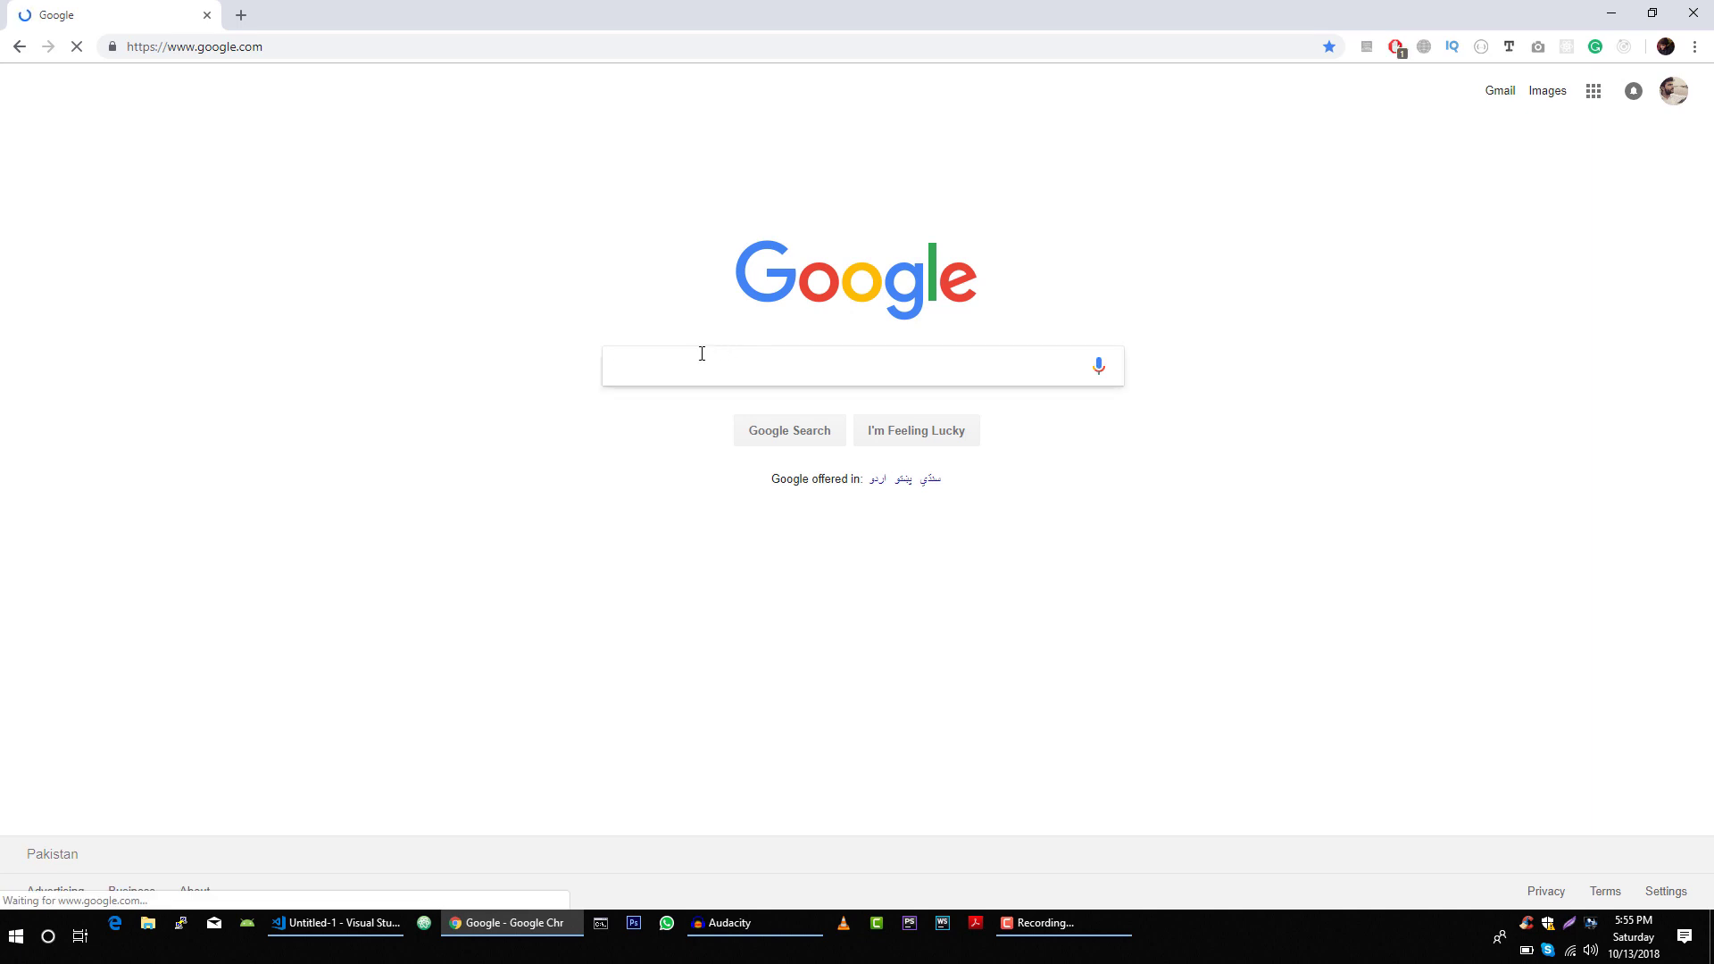
pyautogui.write('soc')
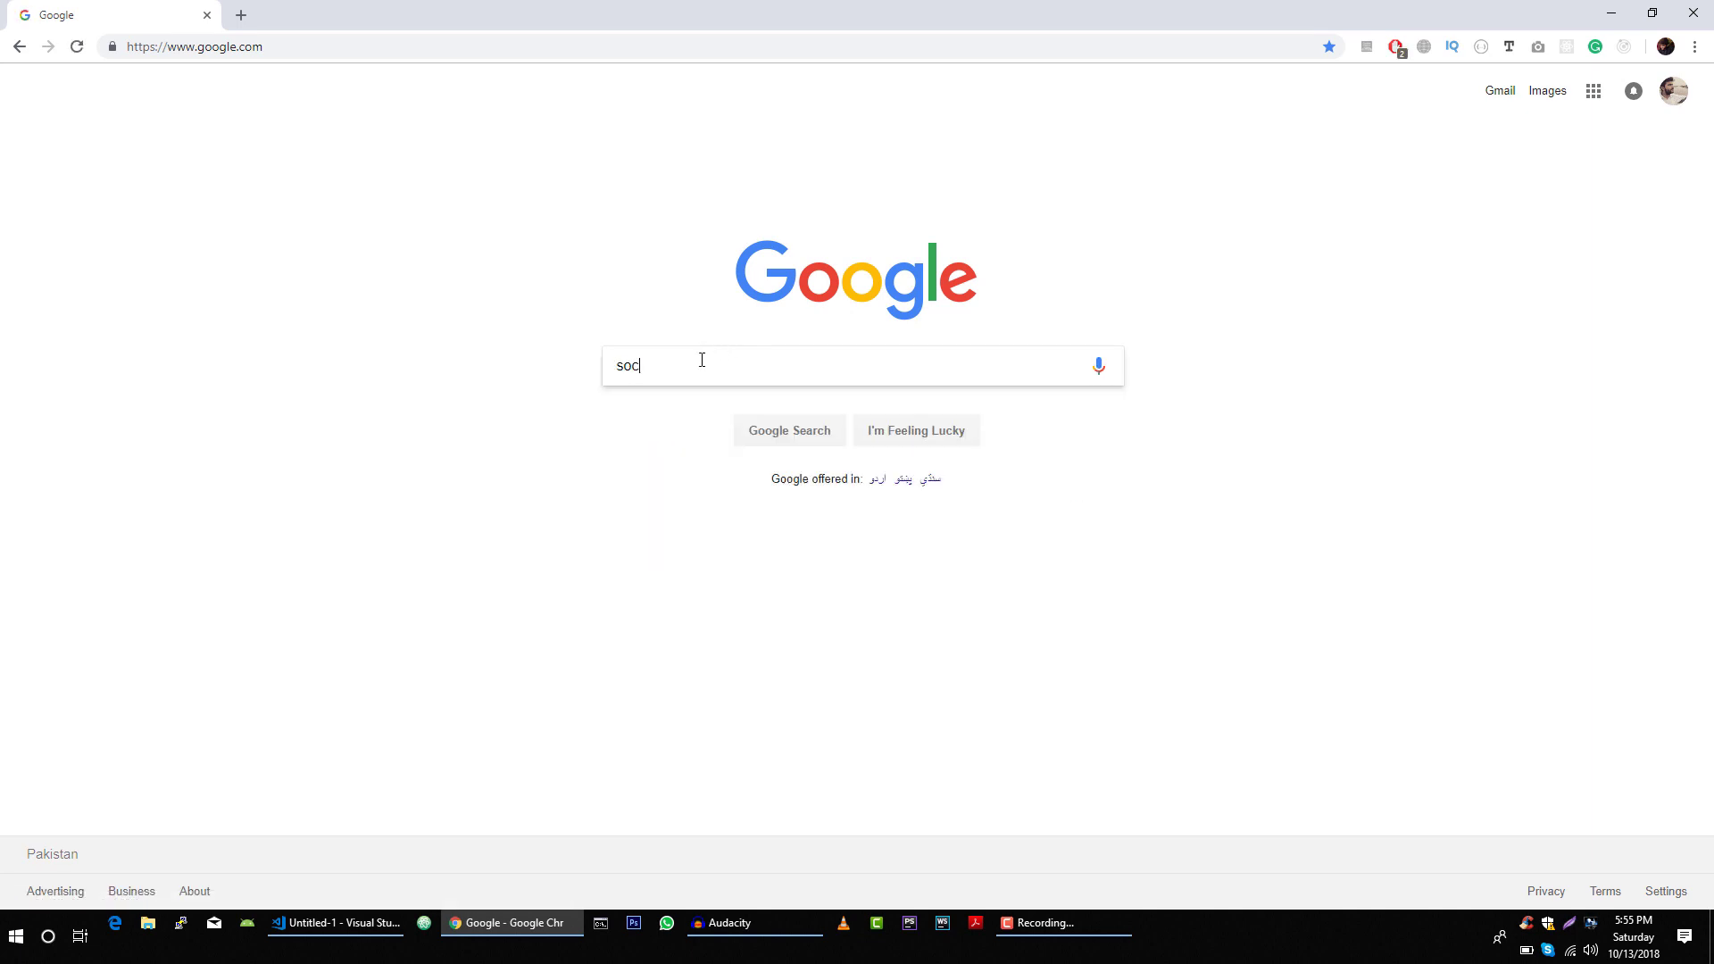
pyautogui.write('ket')
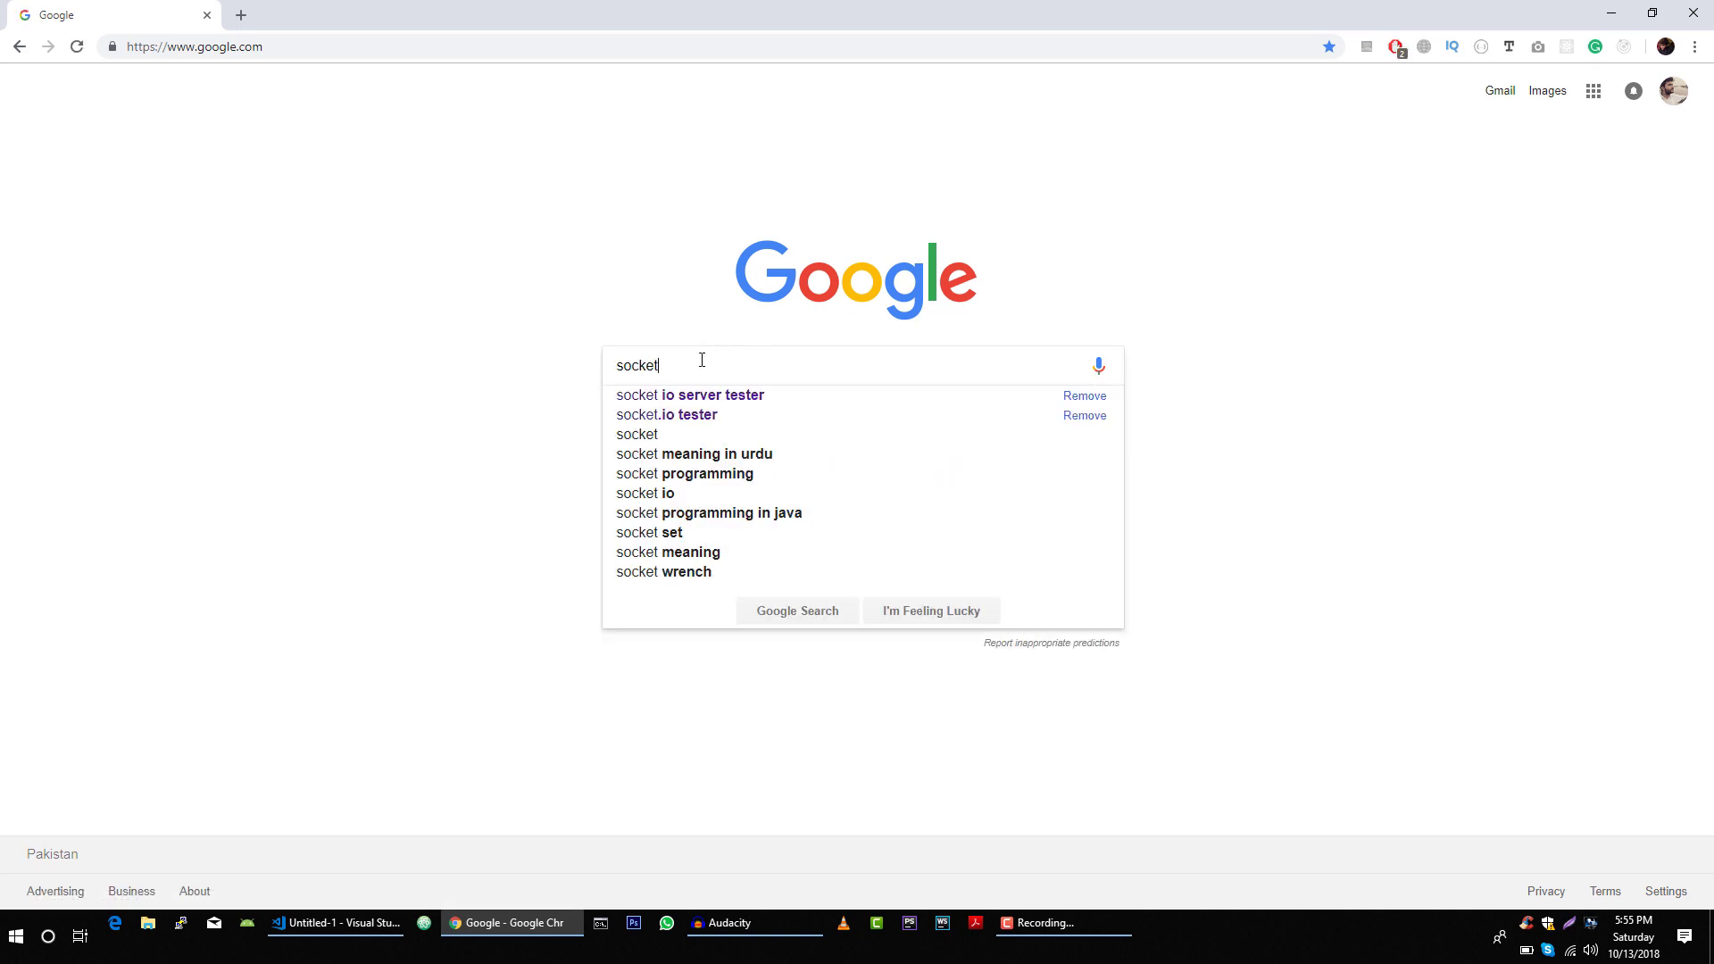
pyautogui.write('io')
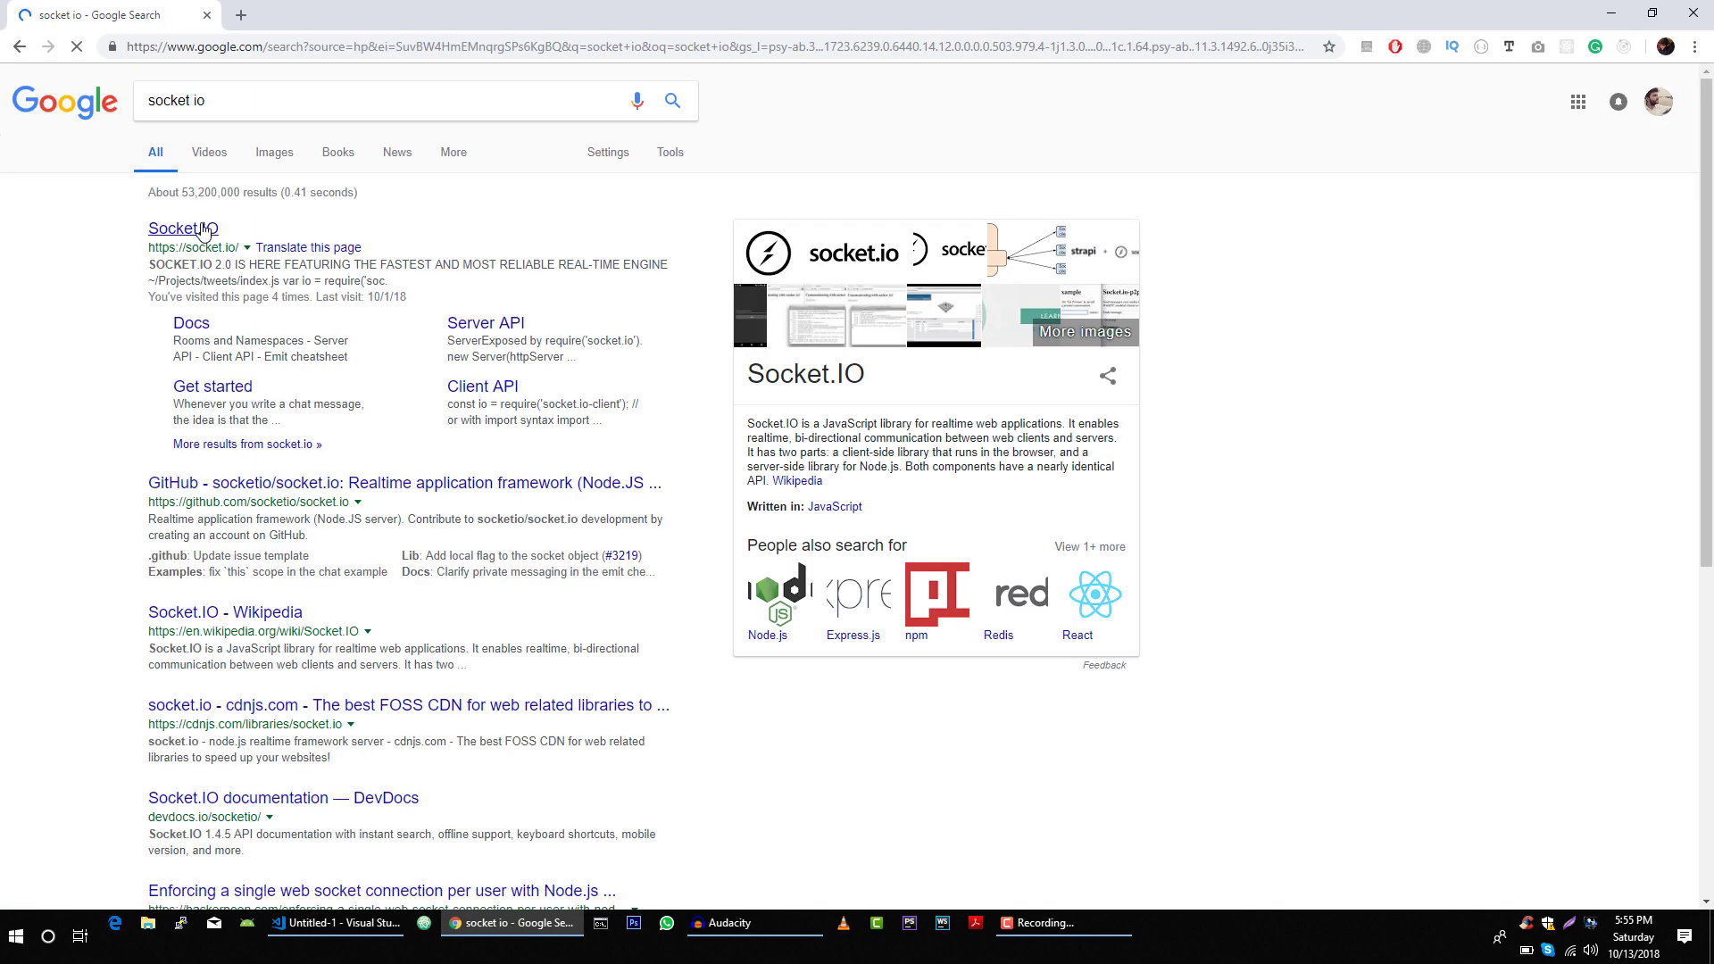
pyautogui.click(182, 229)
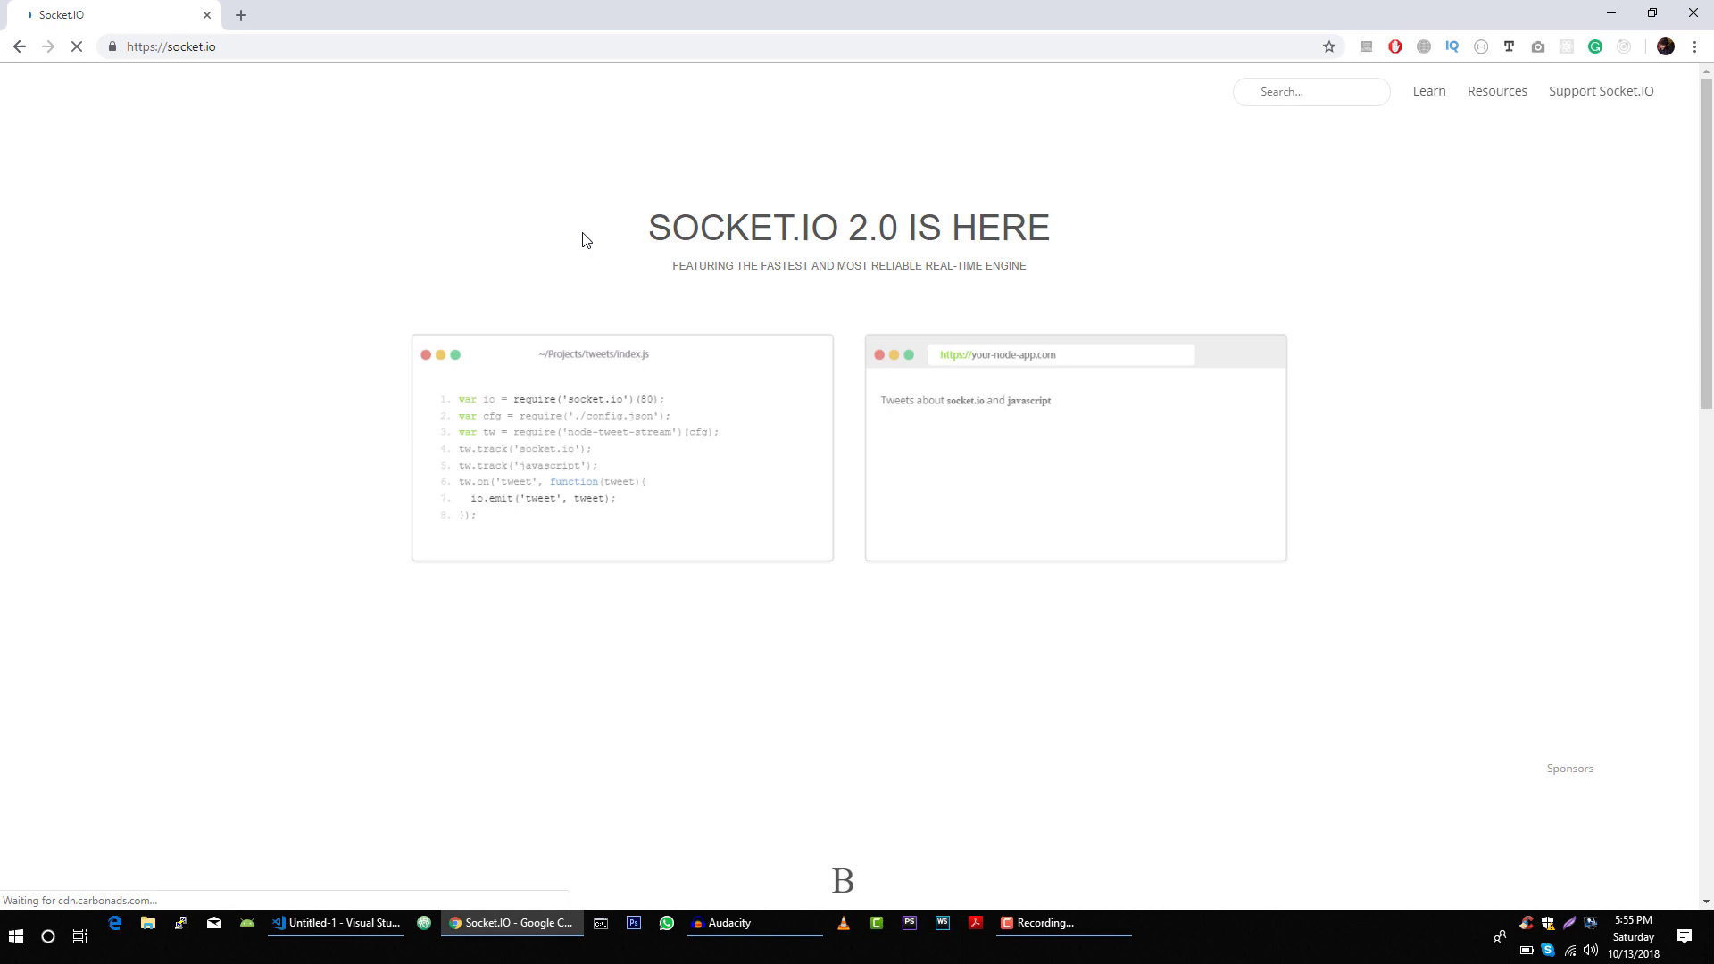
# Open the Learn > Get started chat guide and scroll through it
pyautogui.click(1496, 92)
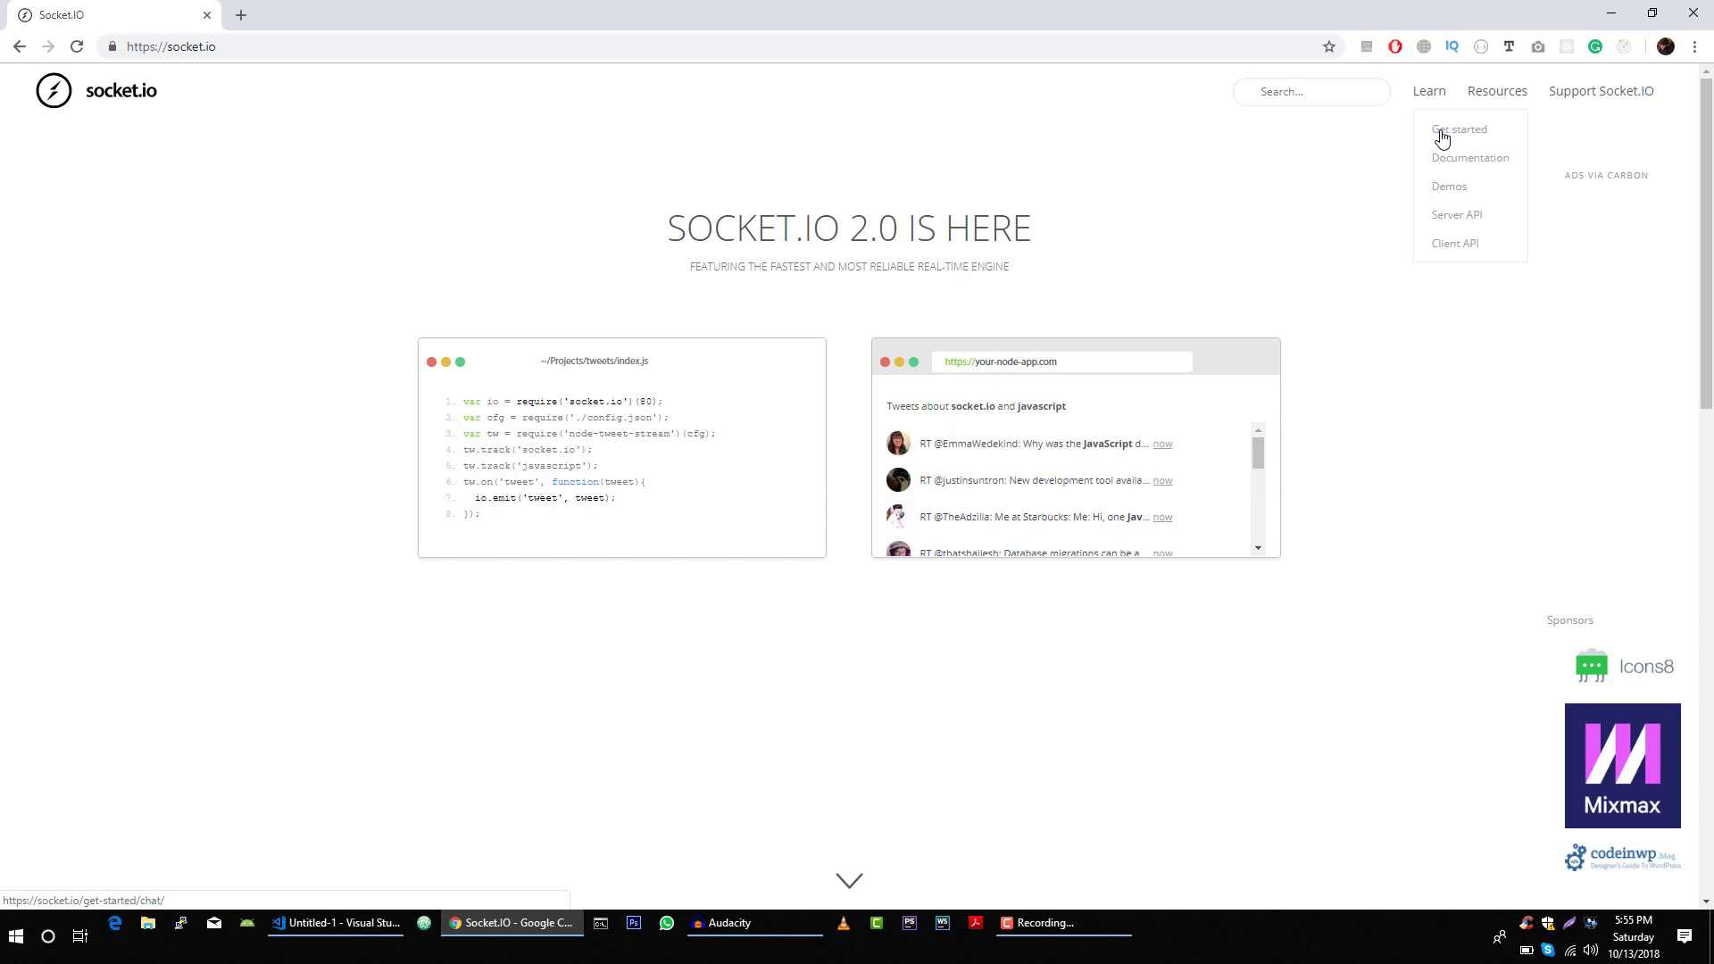
pyautogui.click(1458, 128)
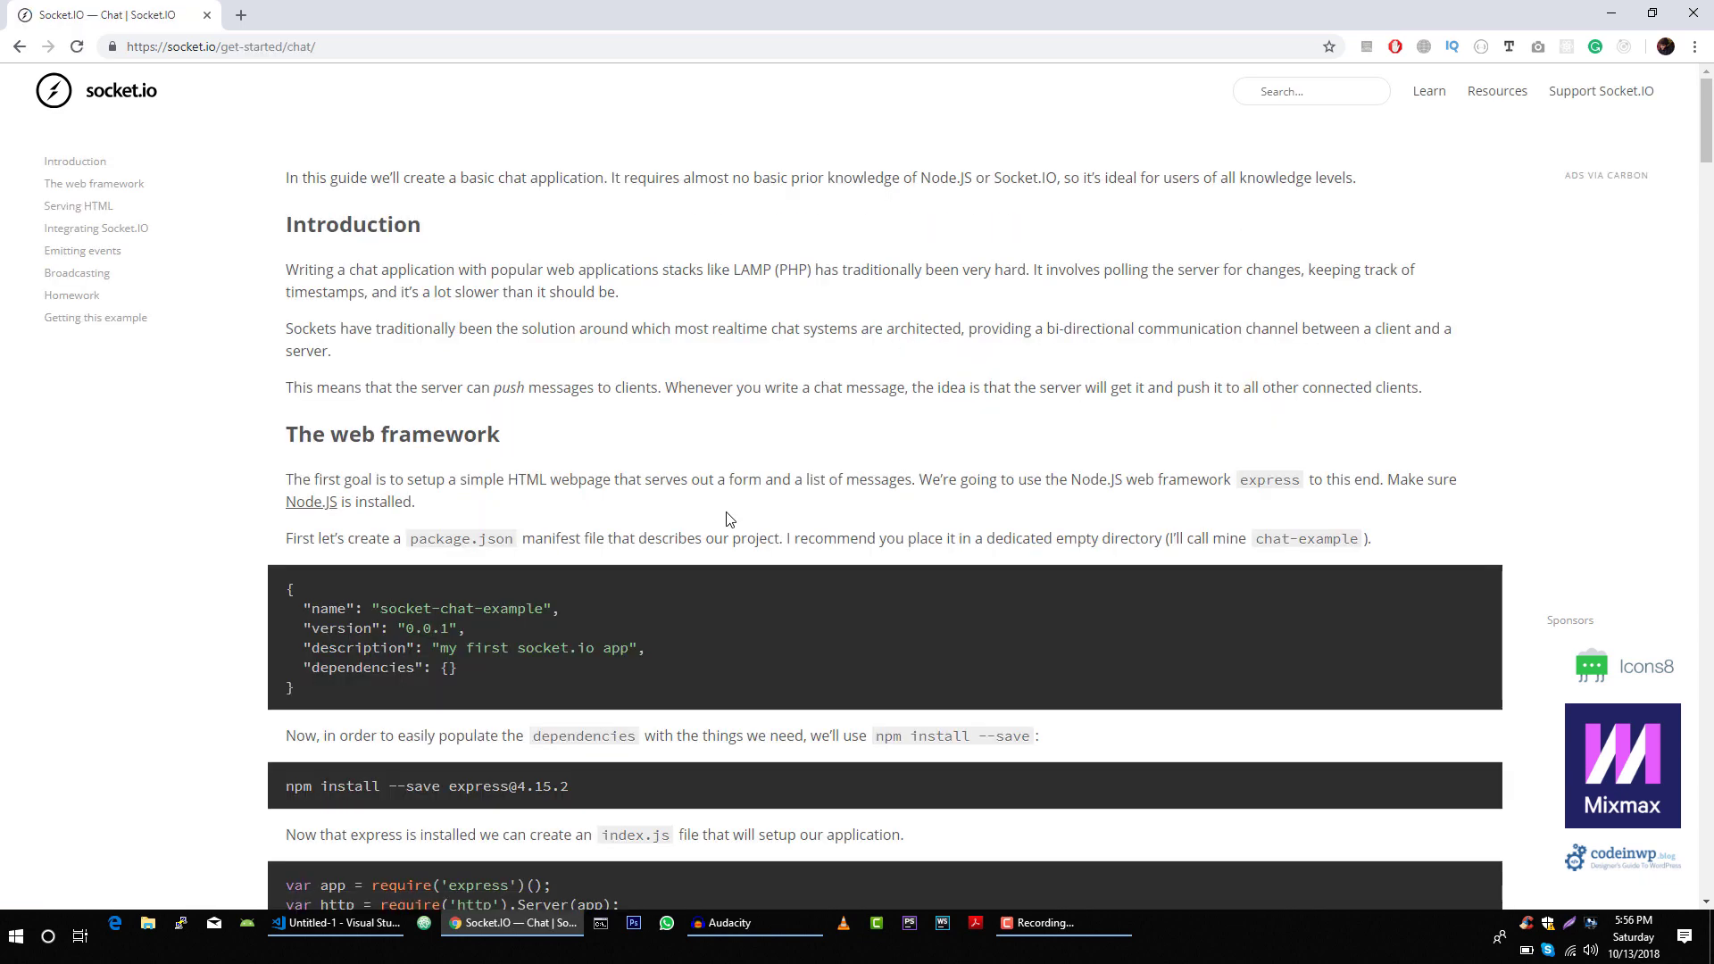
pyautogui.scroll(-3)
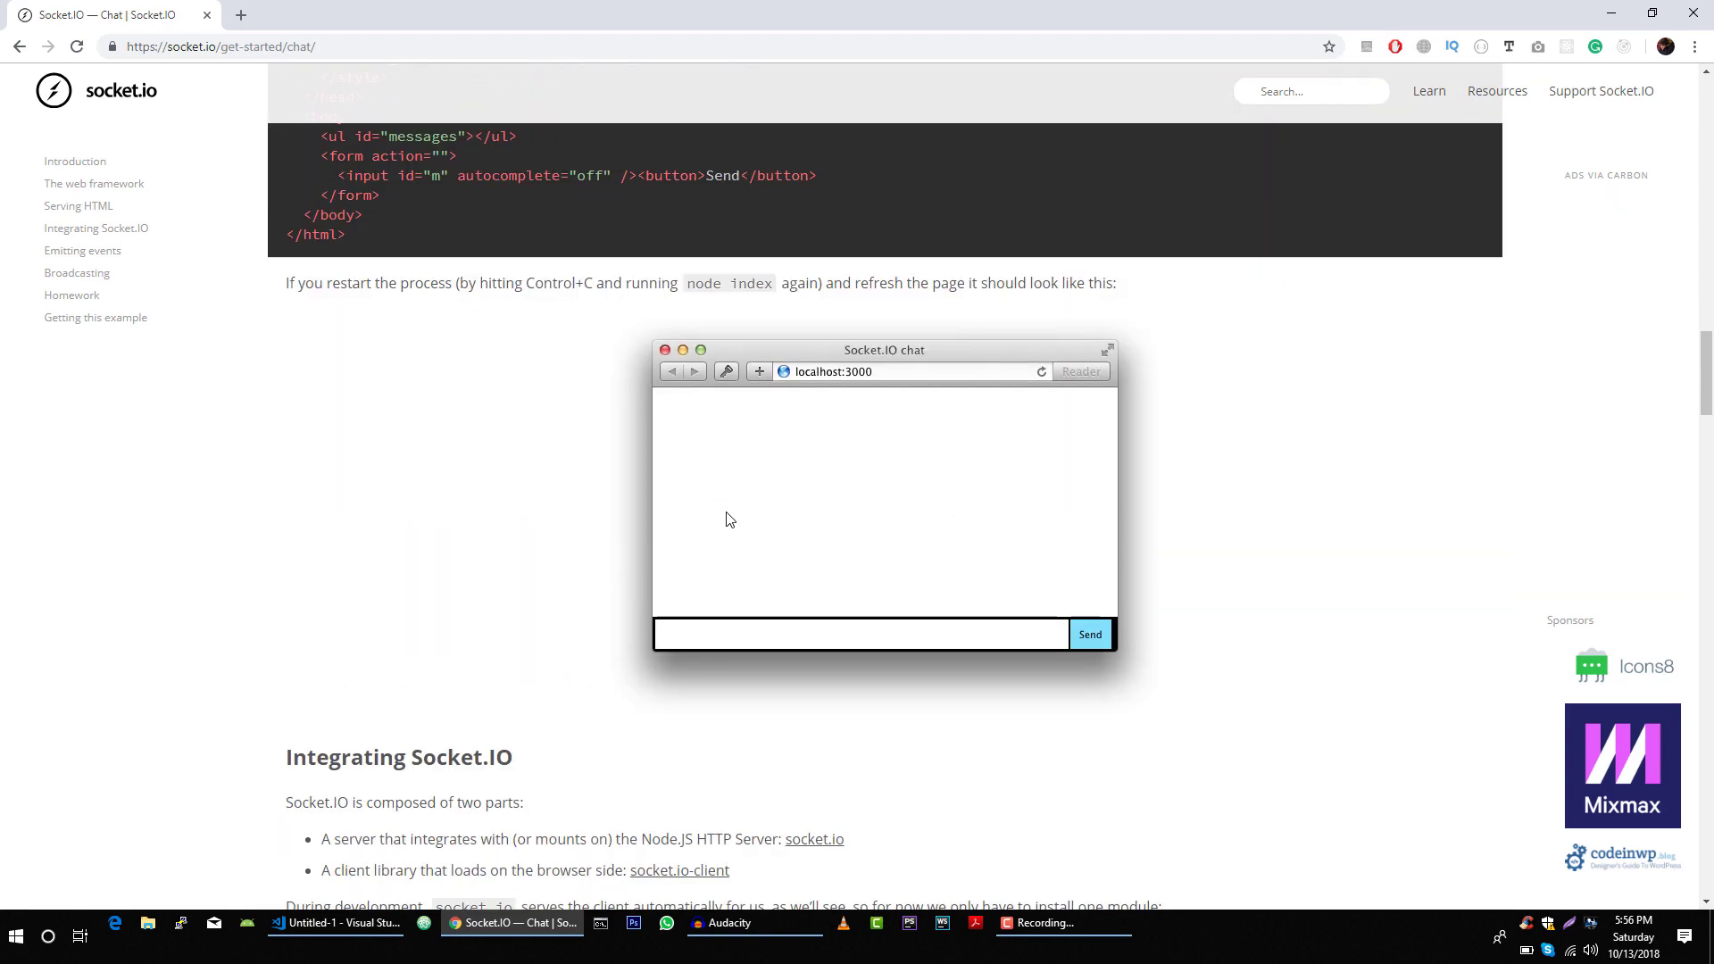
pyautogui.scroll(3)
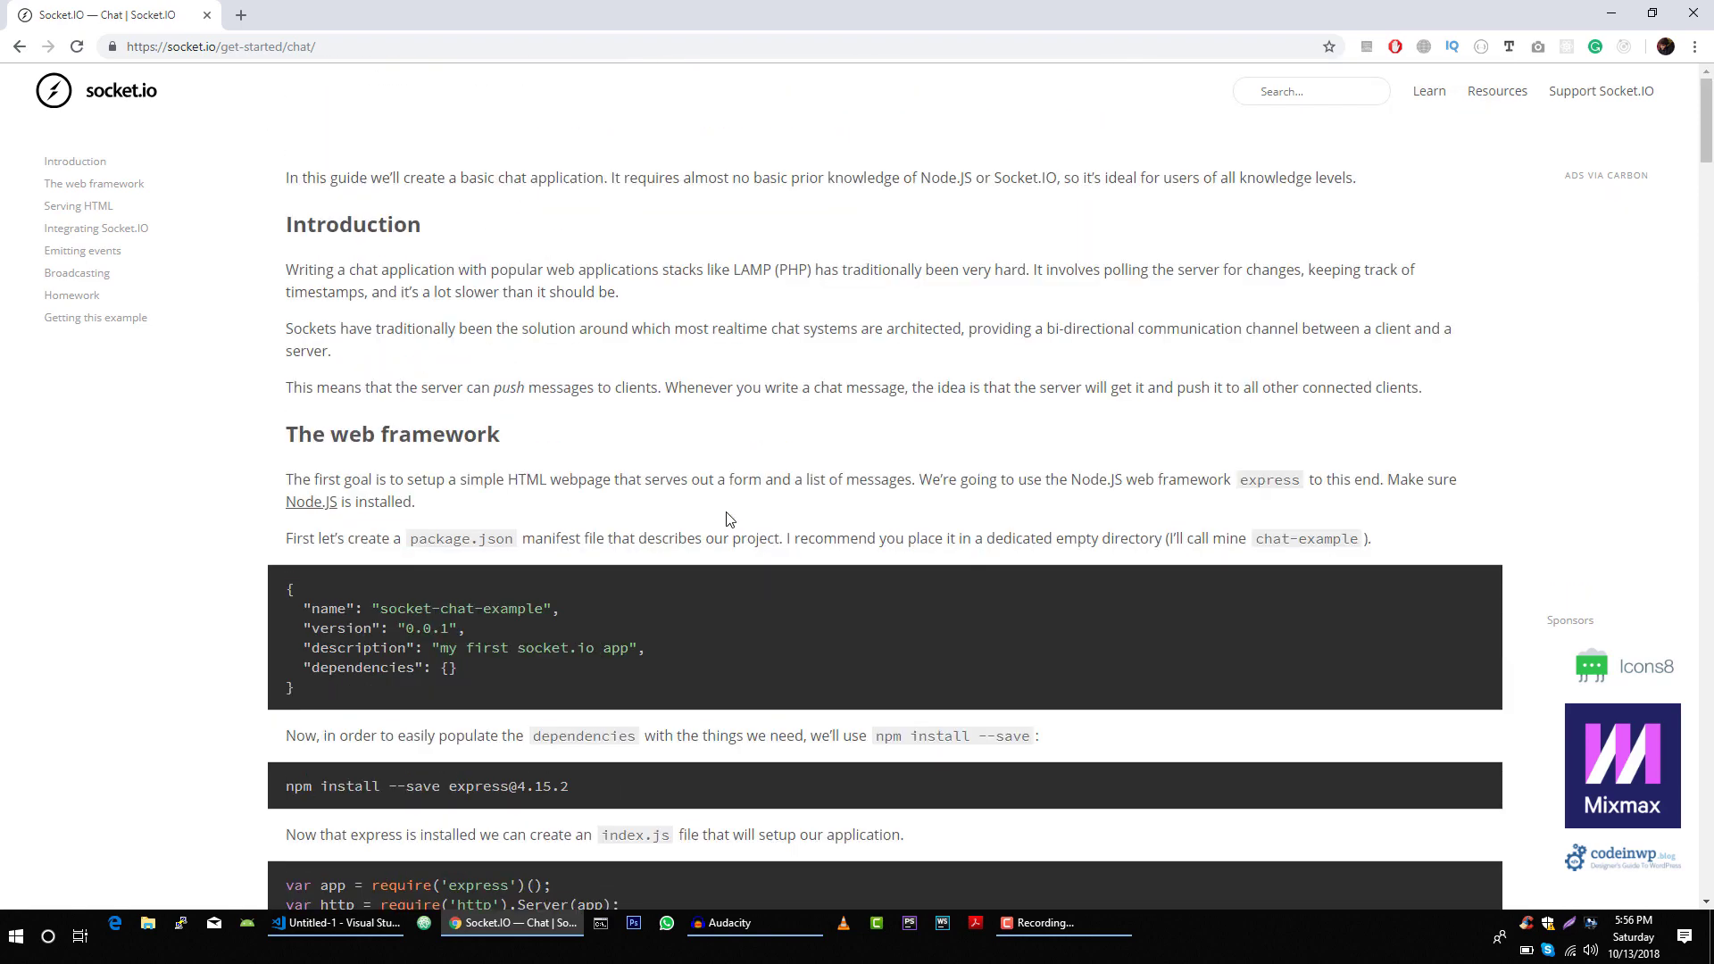
pyautogui.scroll(-3)
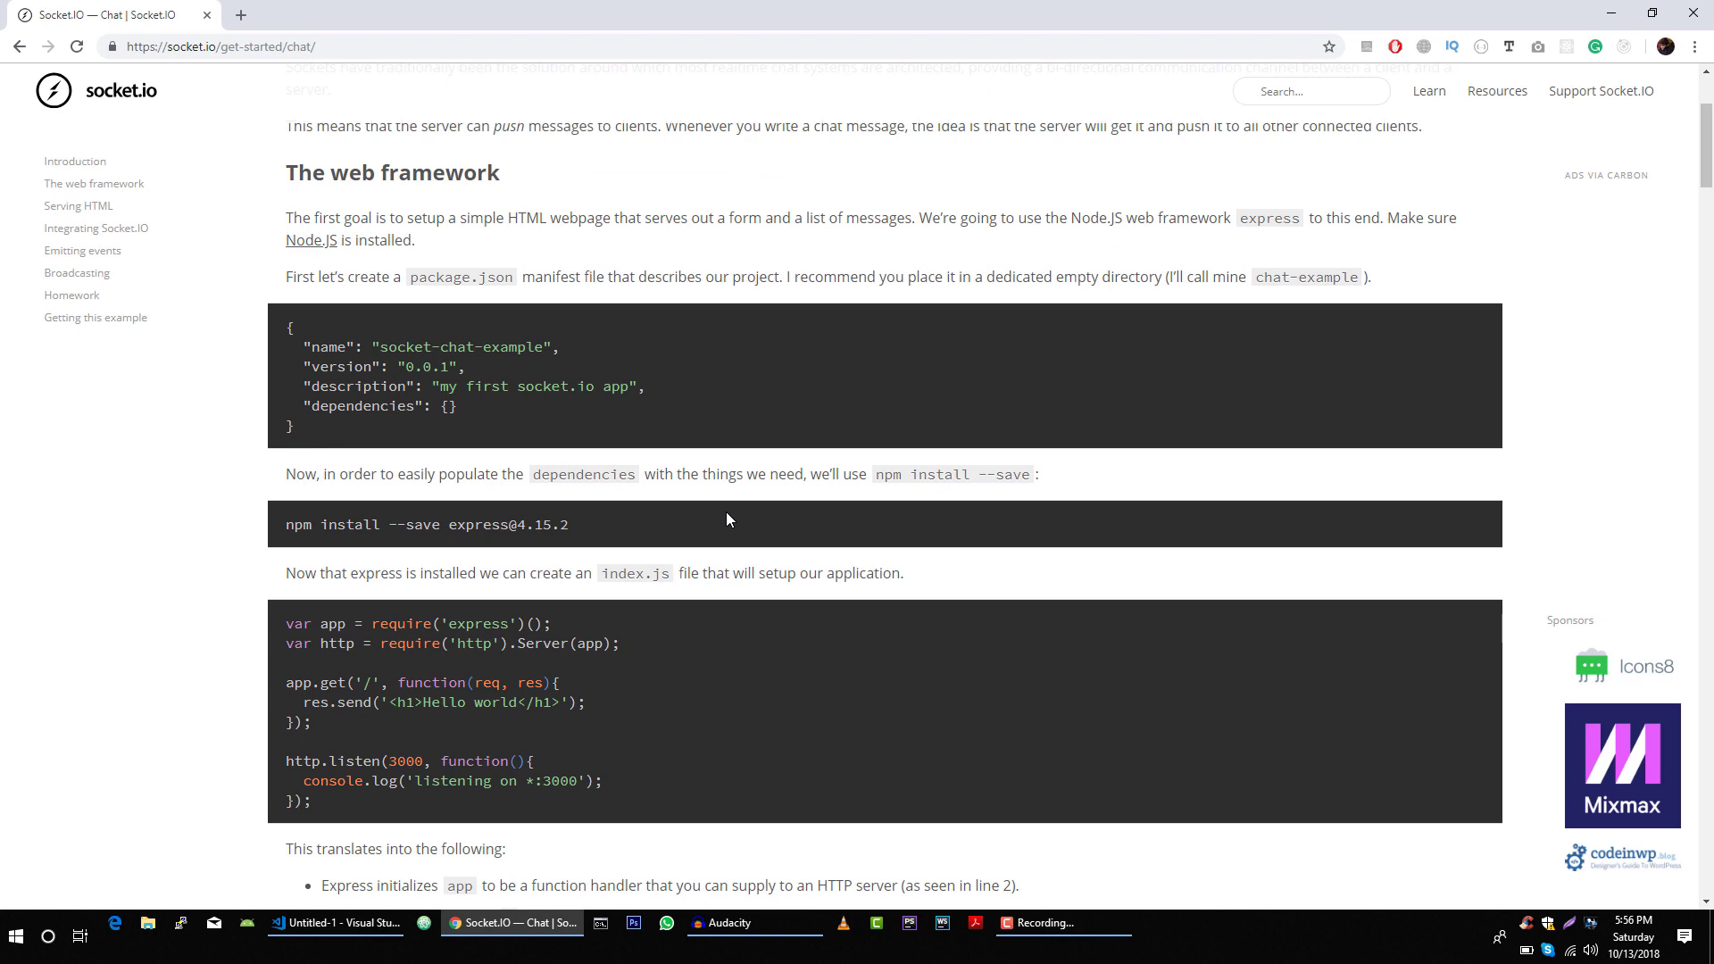
pyautogui.moveTo(493, 424)
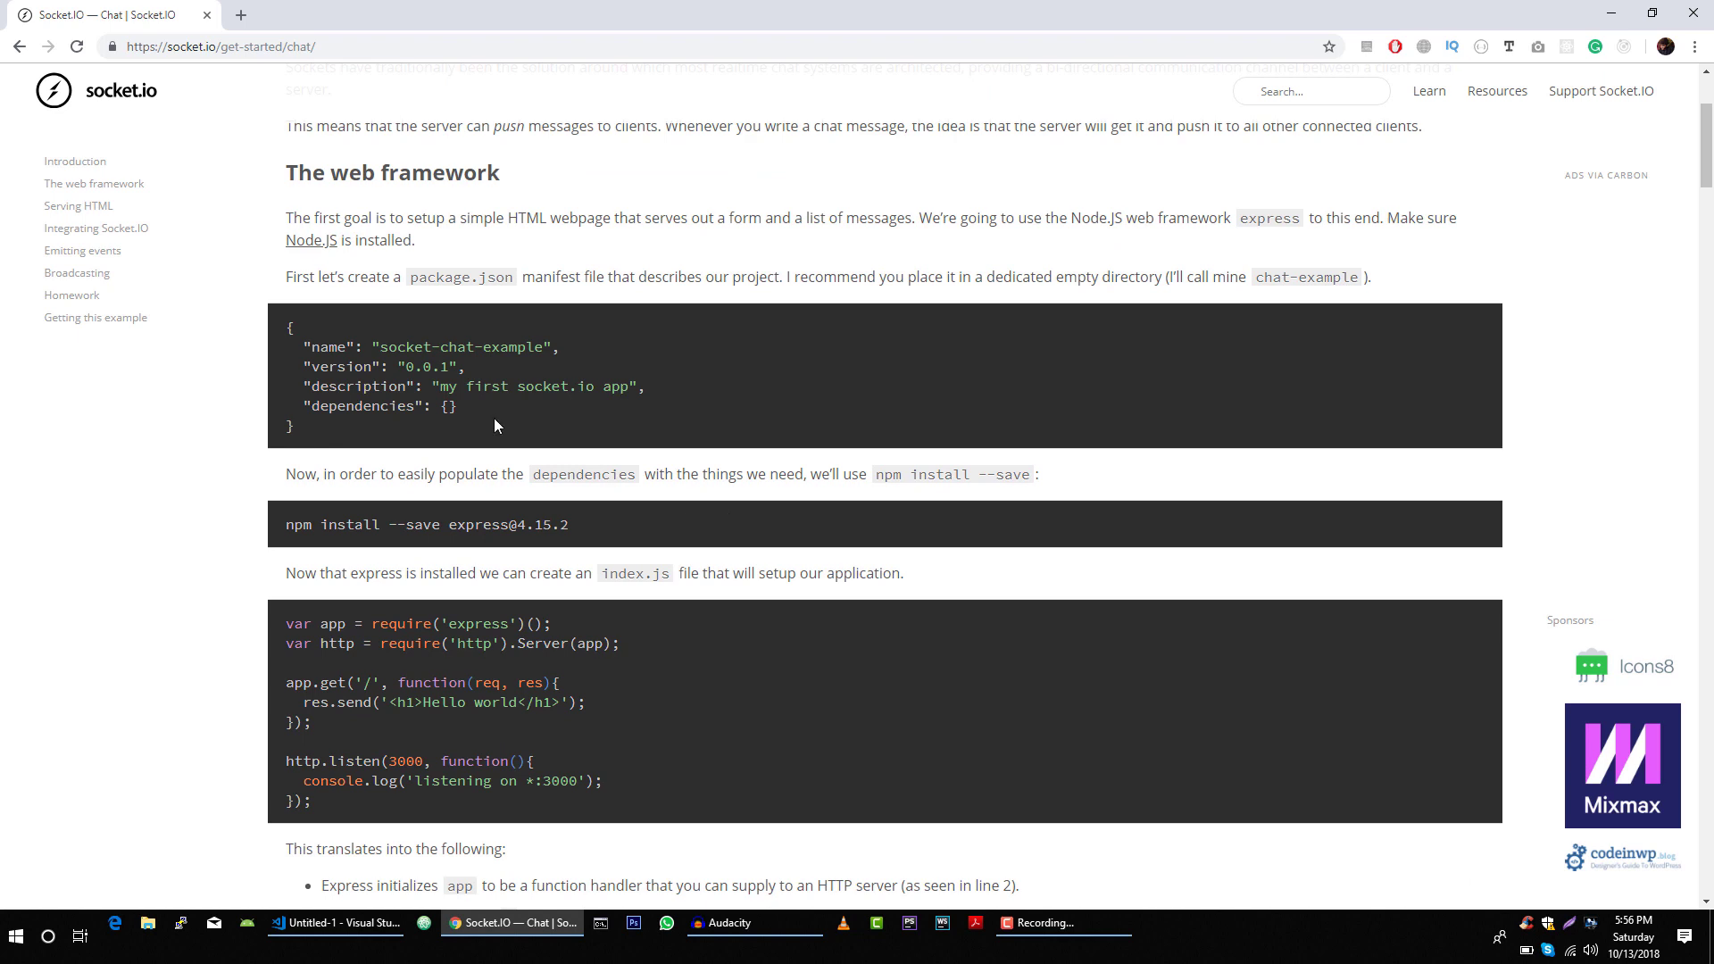
pyautogui.scroll(3)
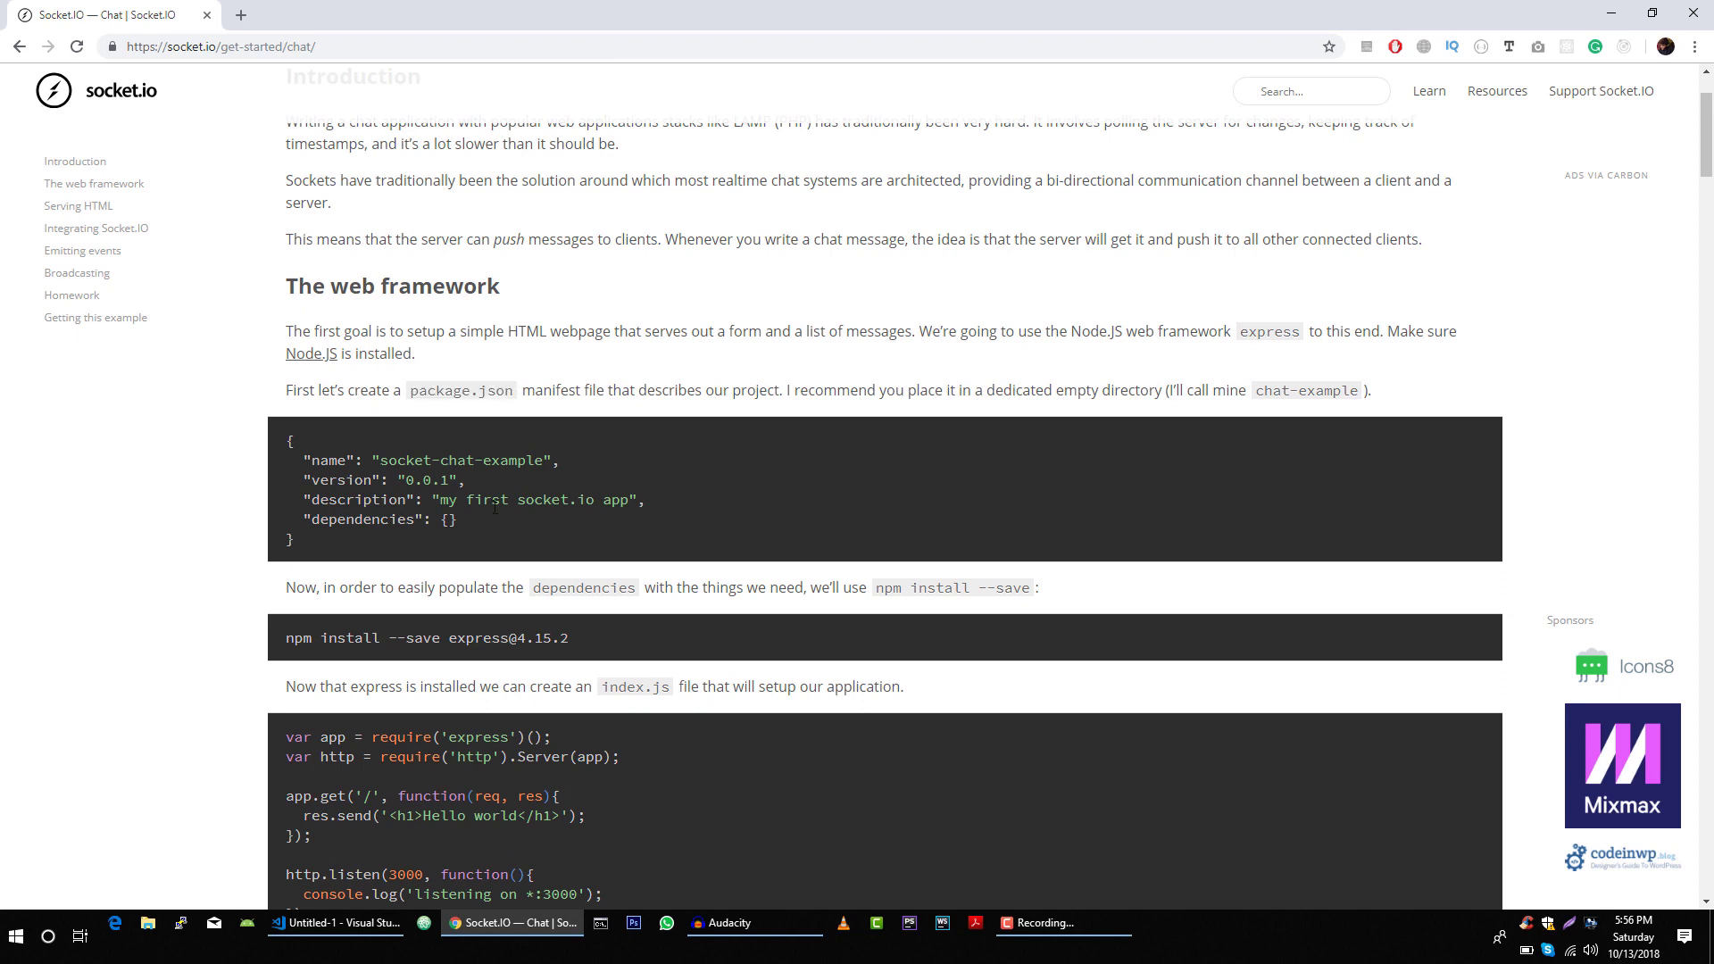
pyautogui.moveTo(147, 924)
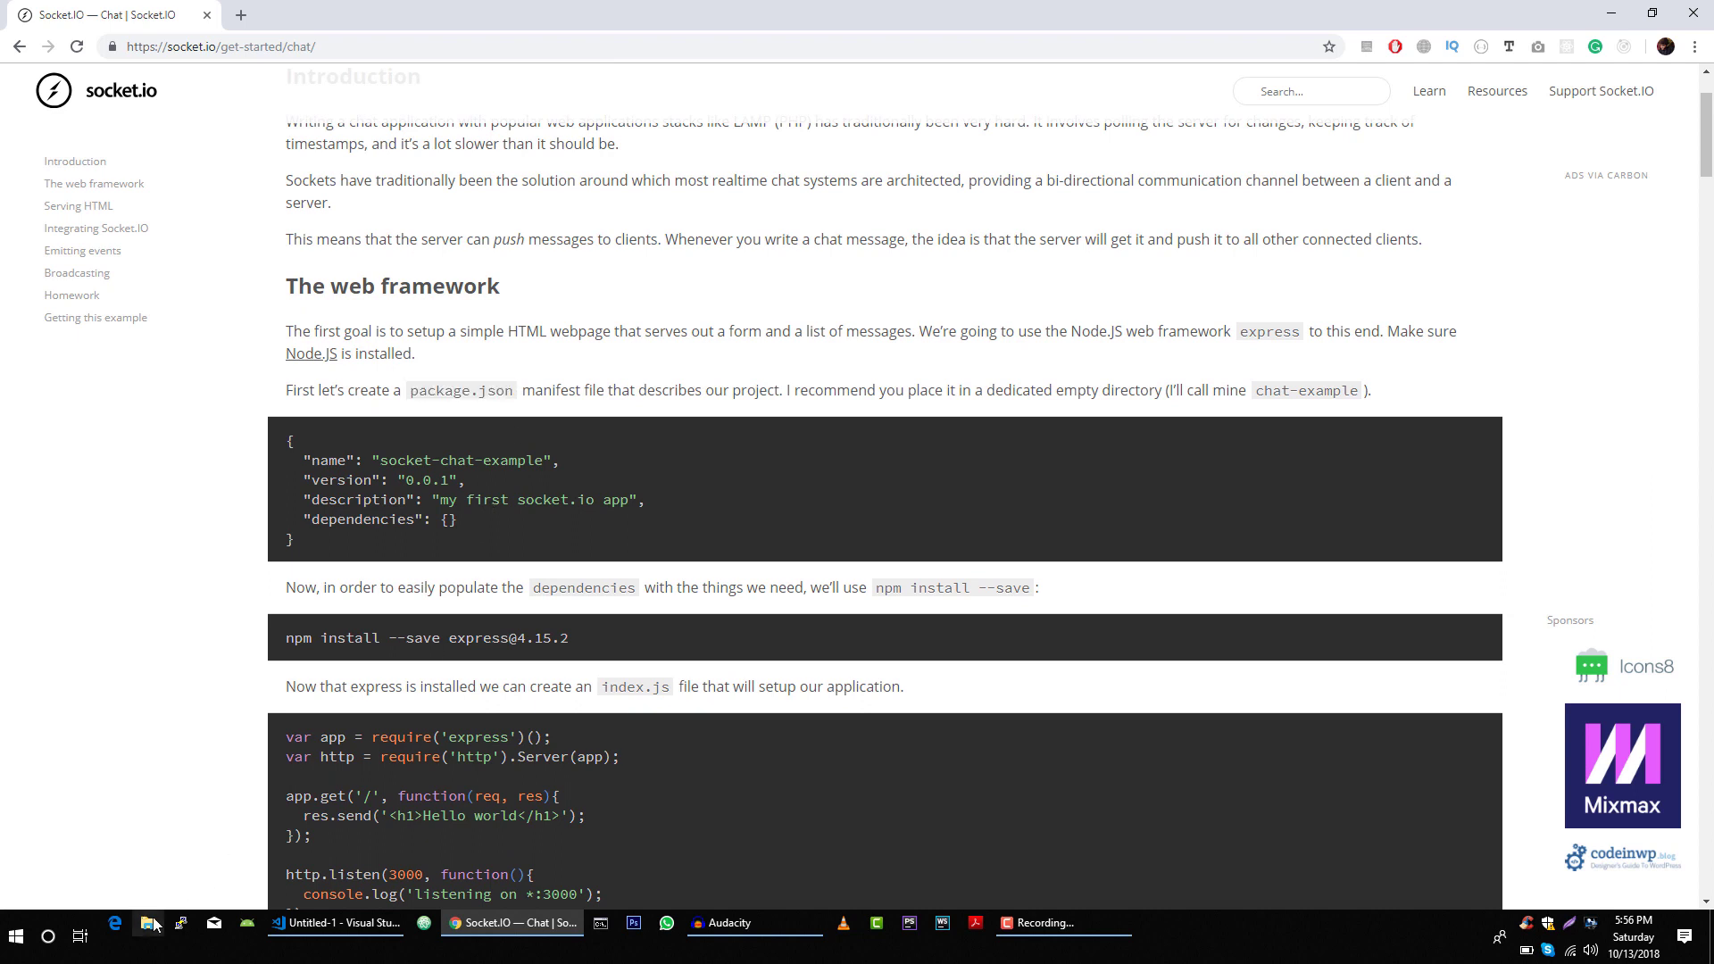
# Create a Tutorials folder in Desktop\workspace using File Explorer
pyautogui.click(150, 922)
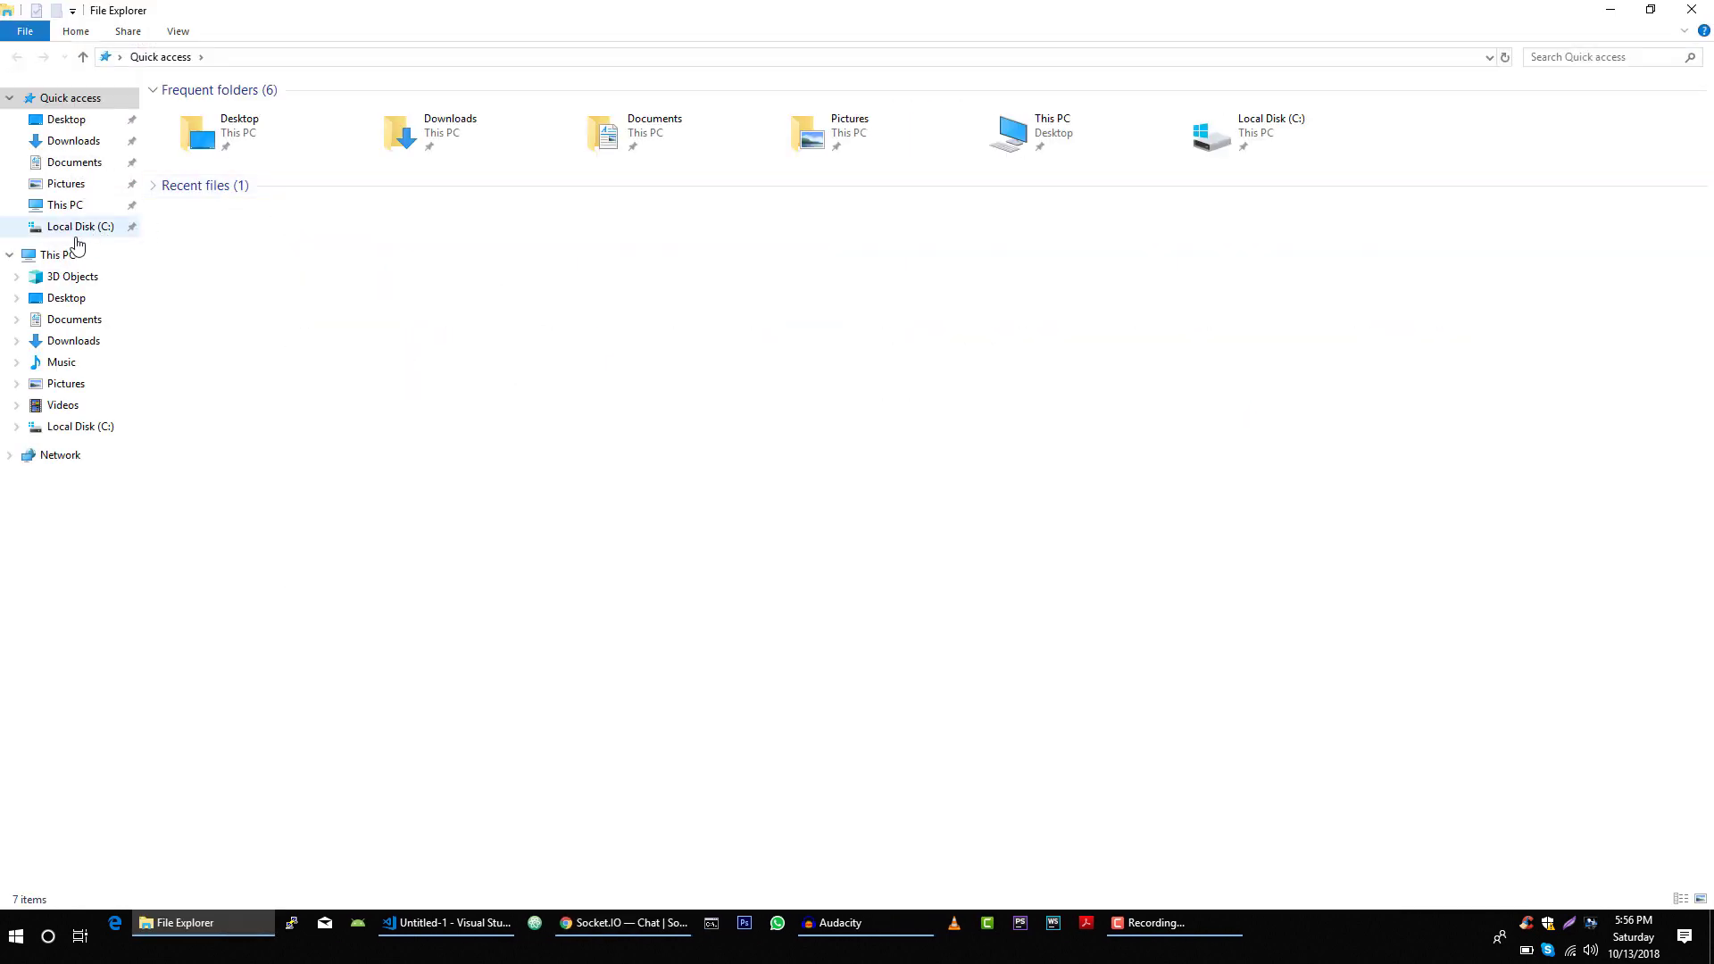
pyautogui.click(58, 255)
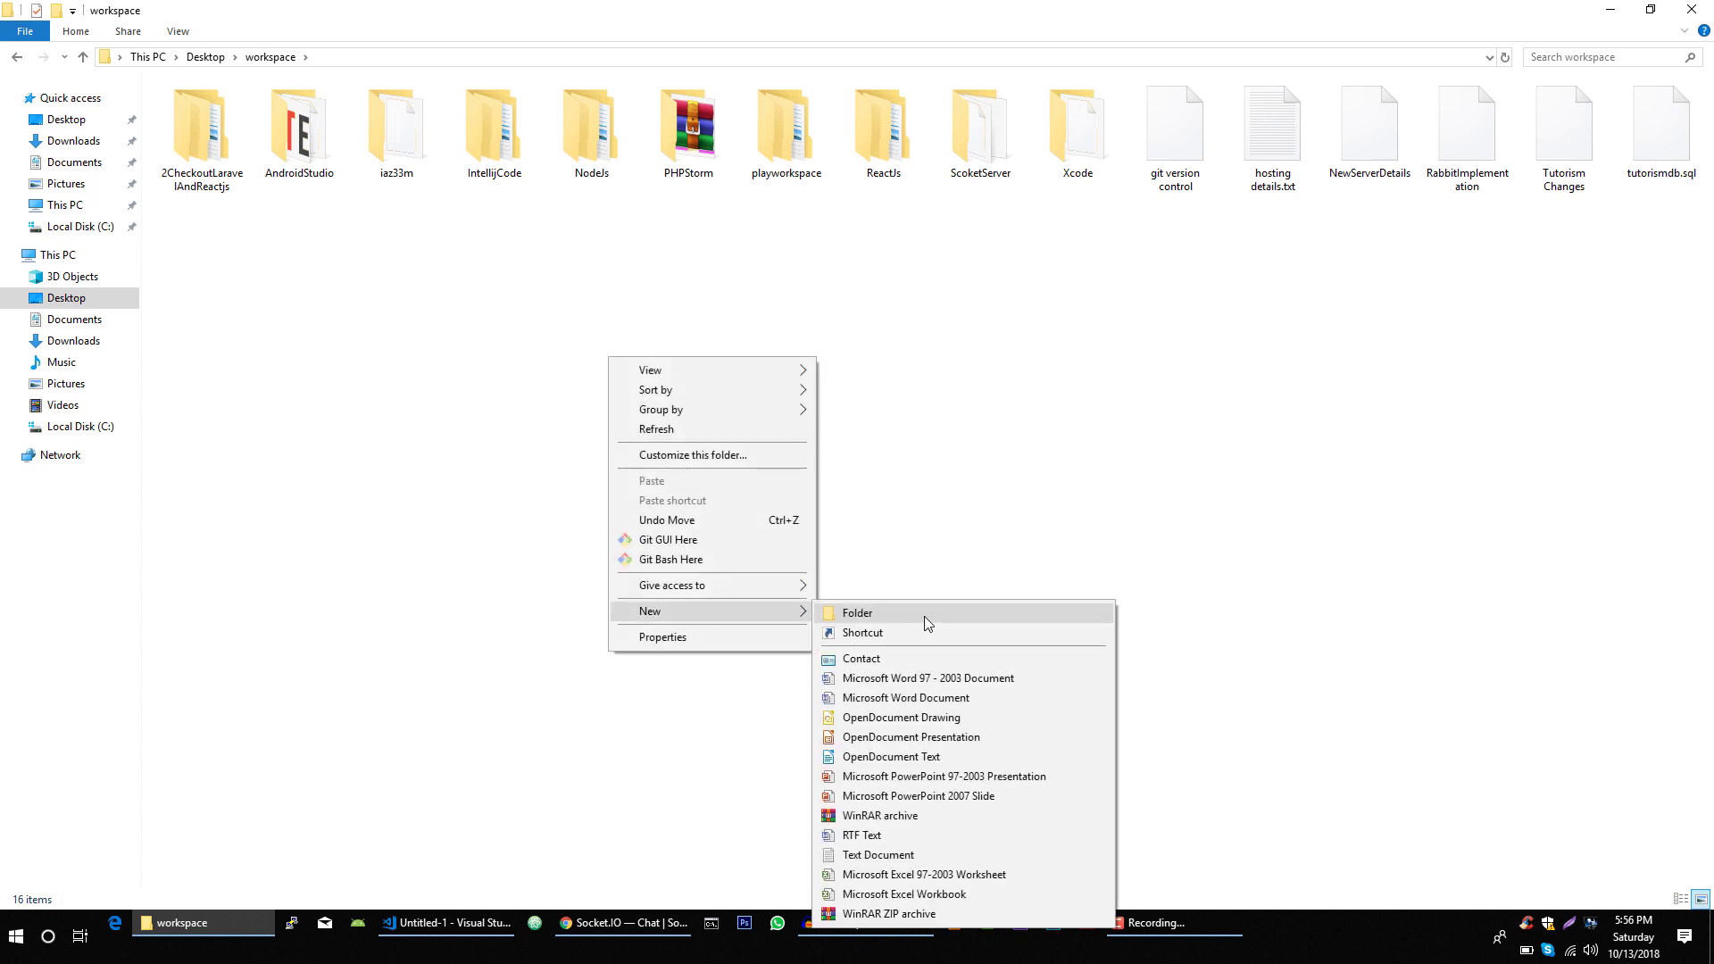
pyautogui.click(857, 613)
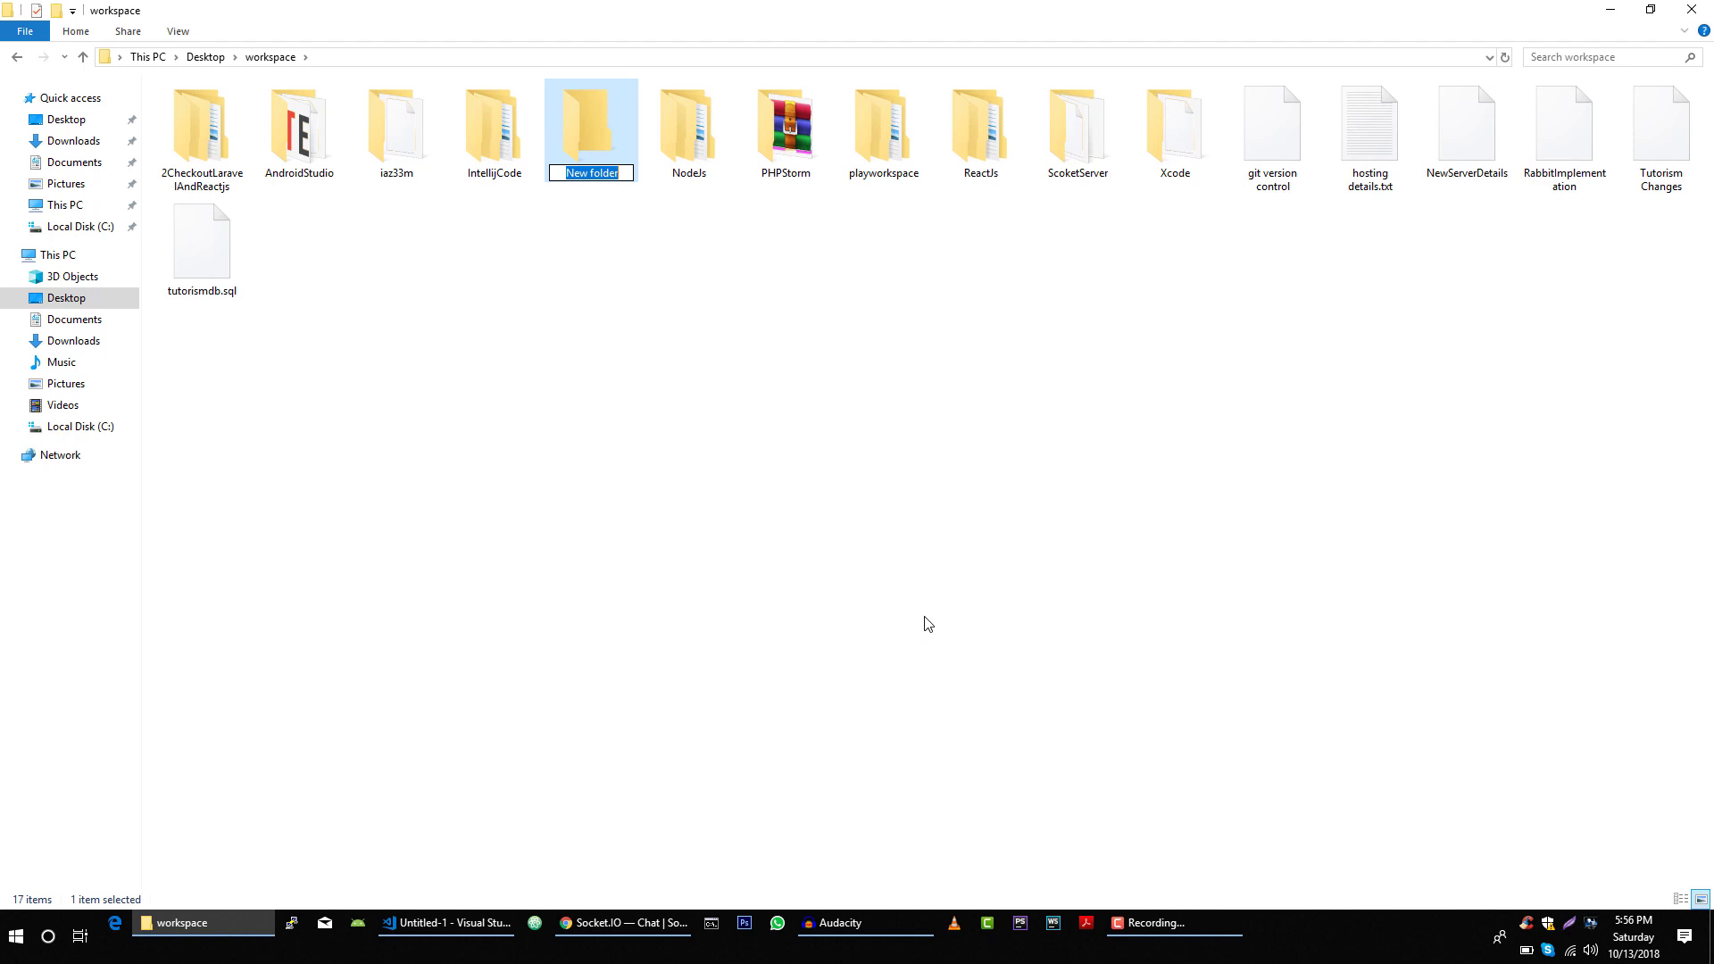
pyautogui.press('ctrl+a')
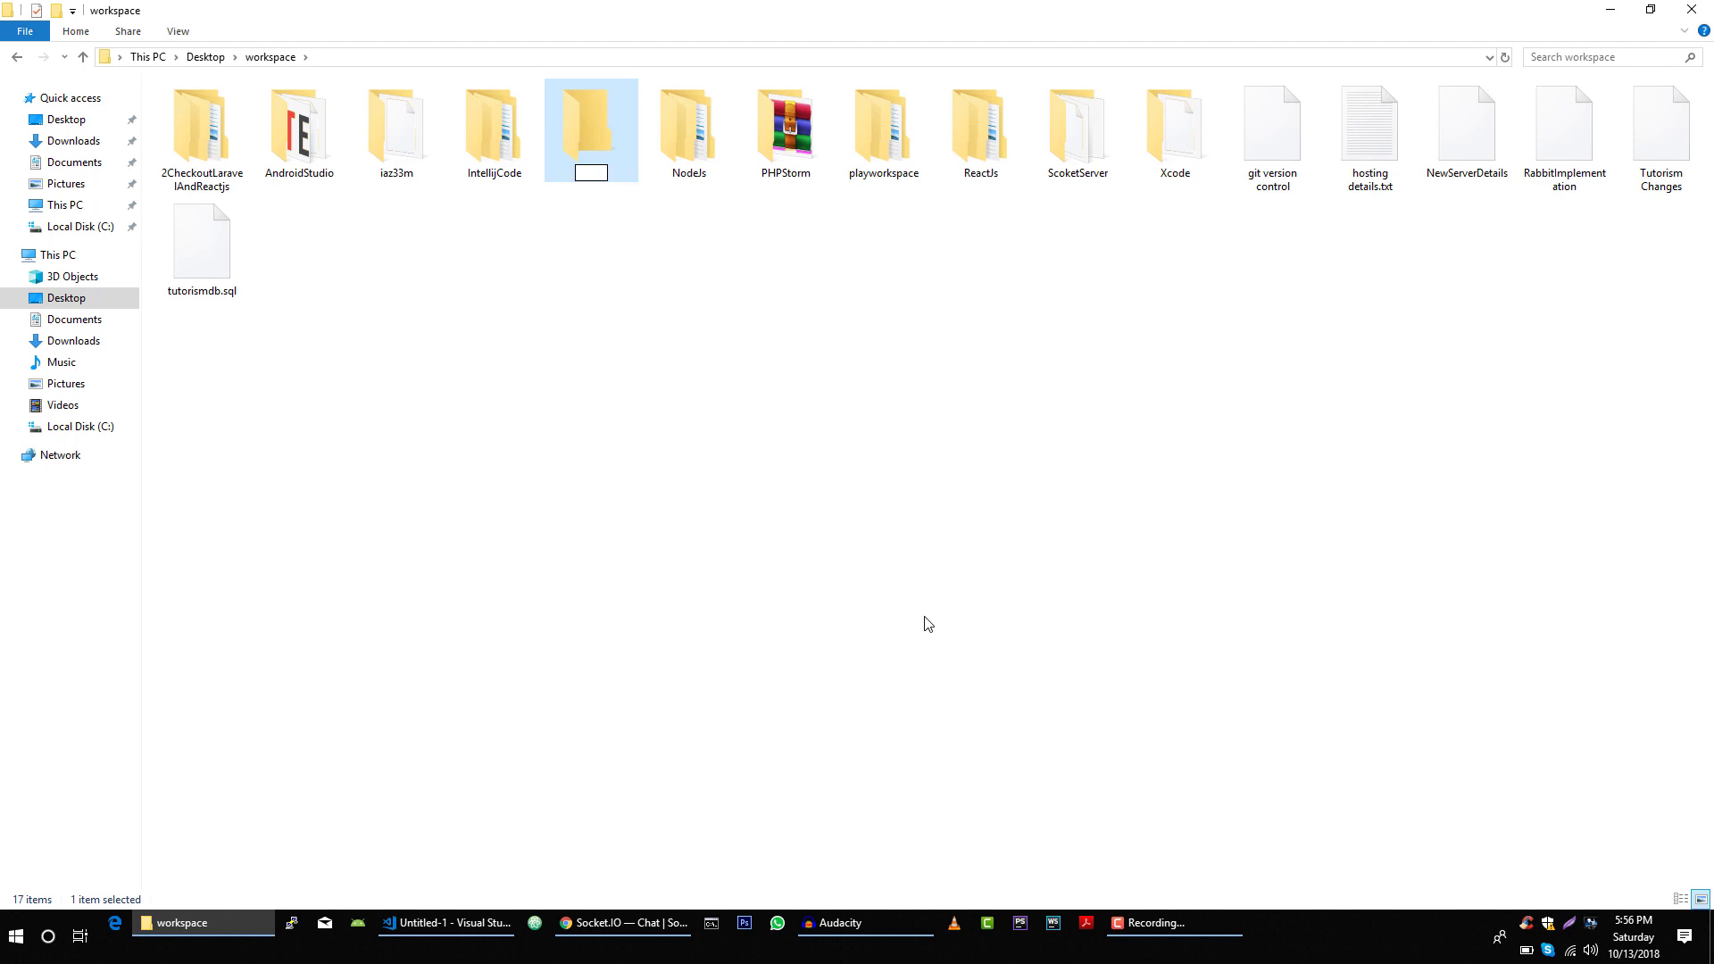
pyautogui.write('Tutorial')
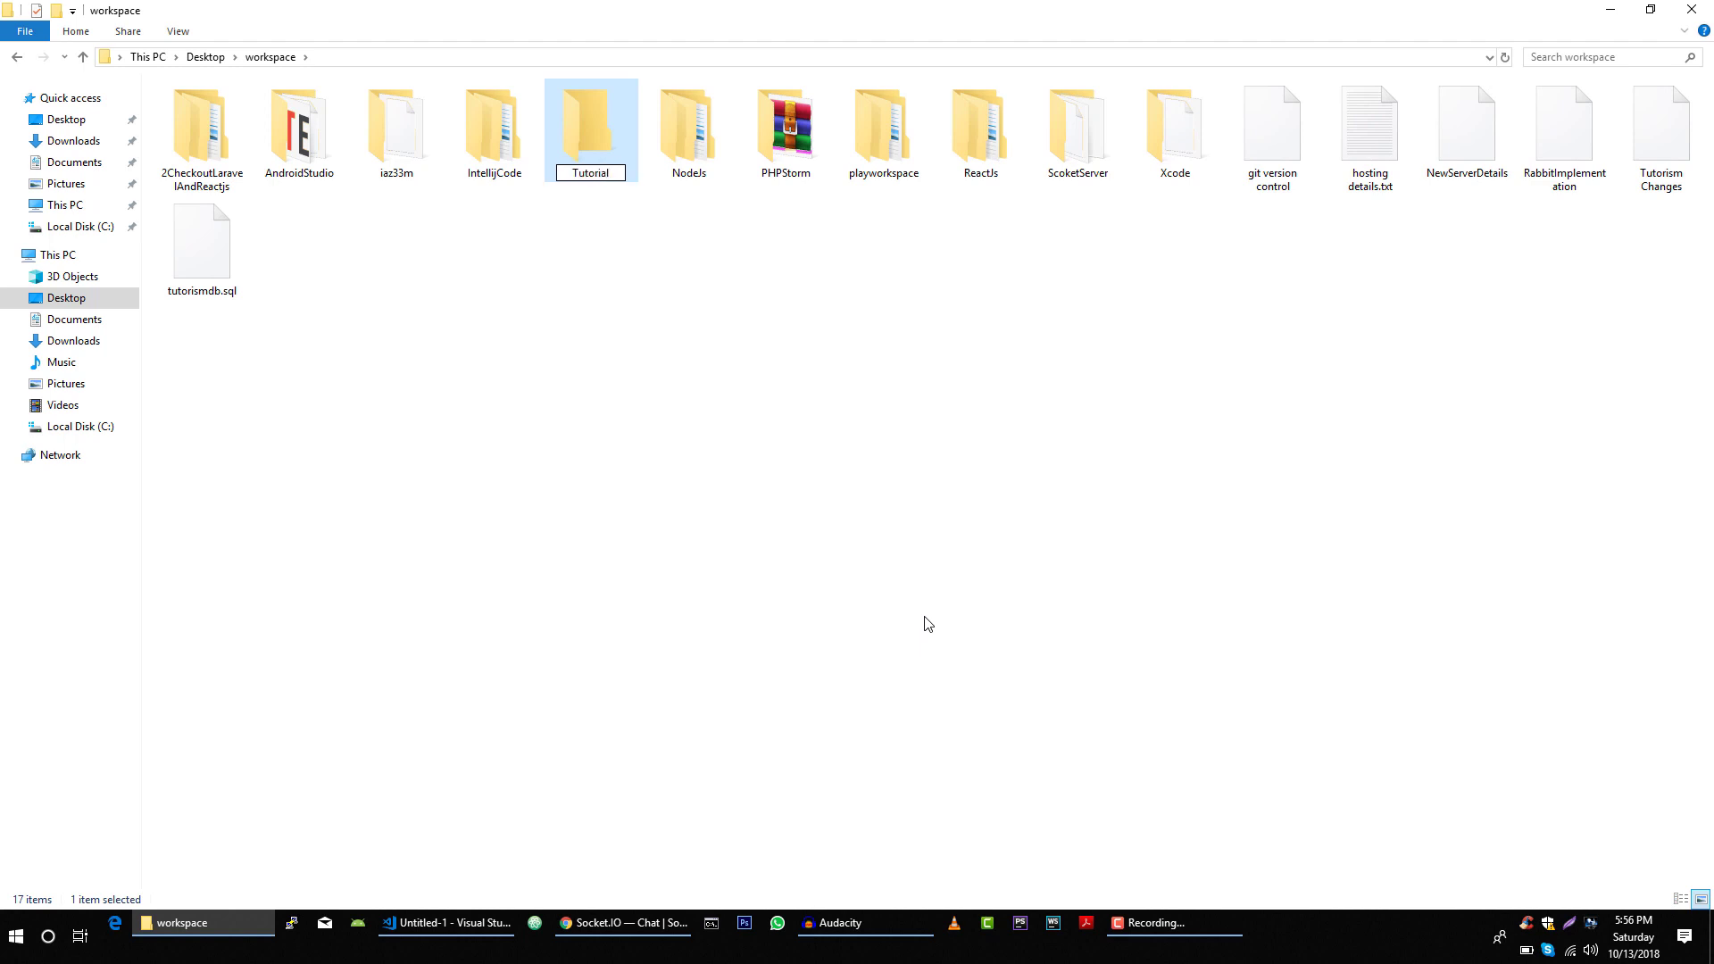
pyautogui.click(1701, 899)
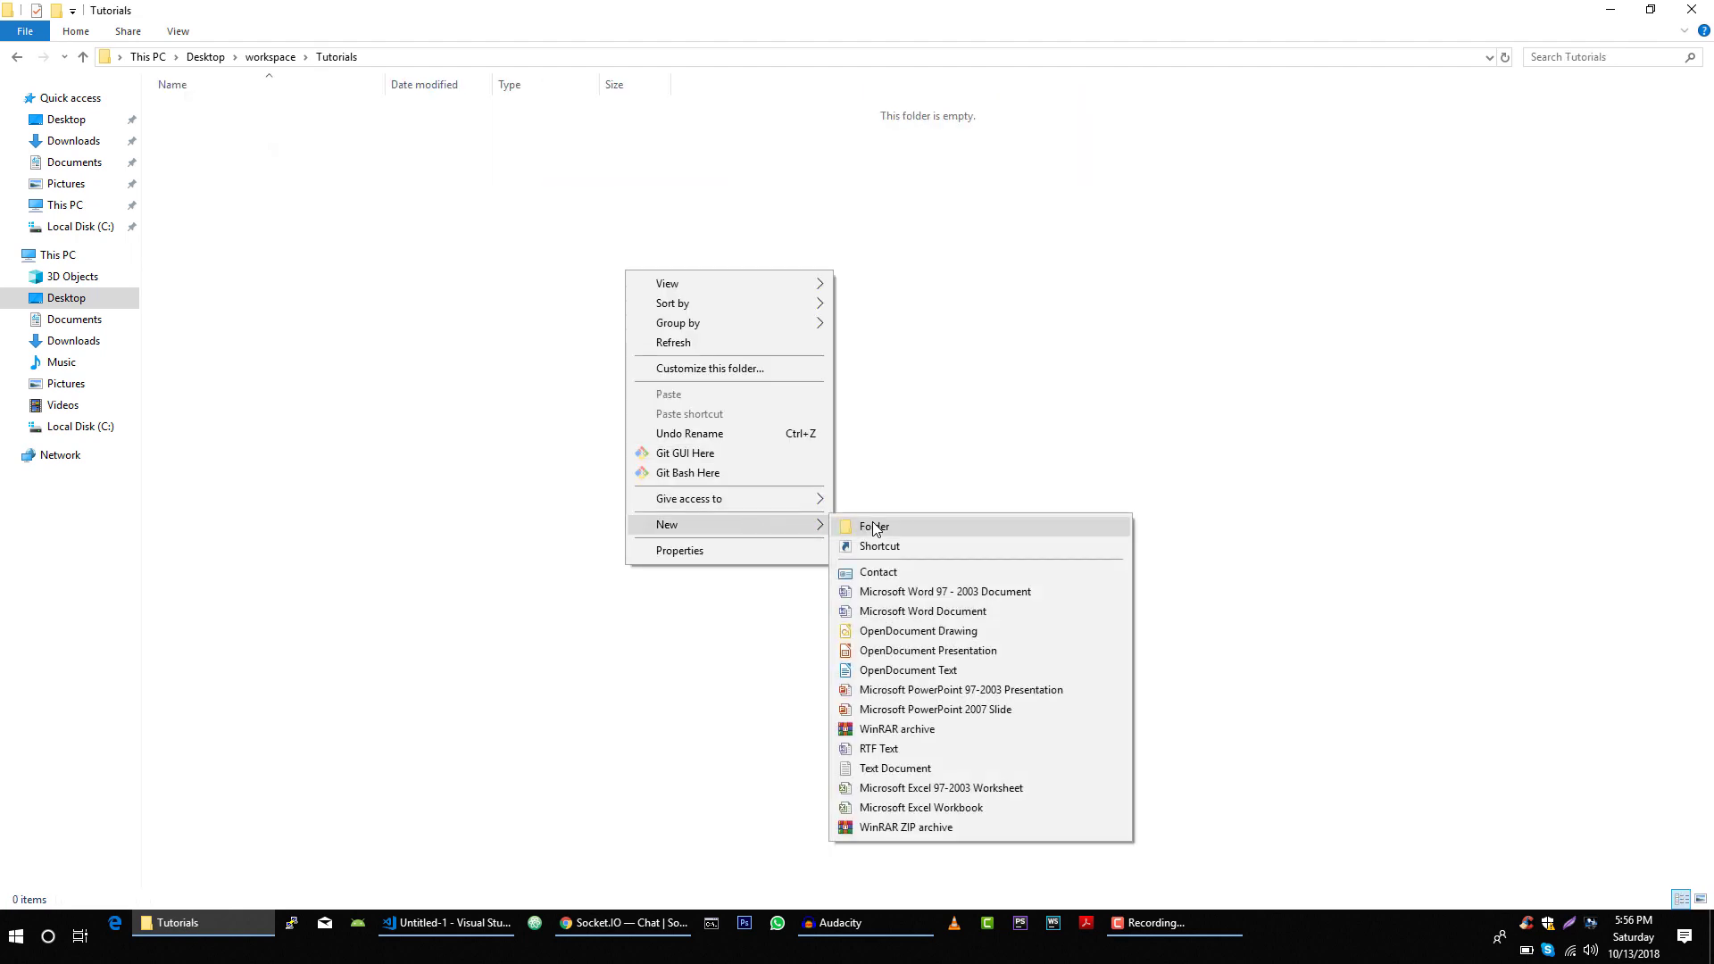
# Create a Chat-App folder inside Tutorials and open it
pyautogui.click(875, 525)
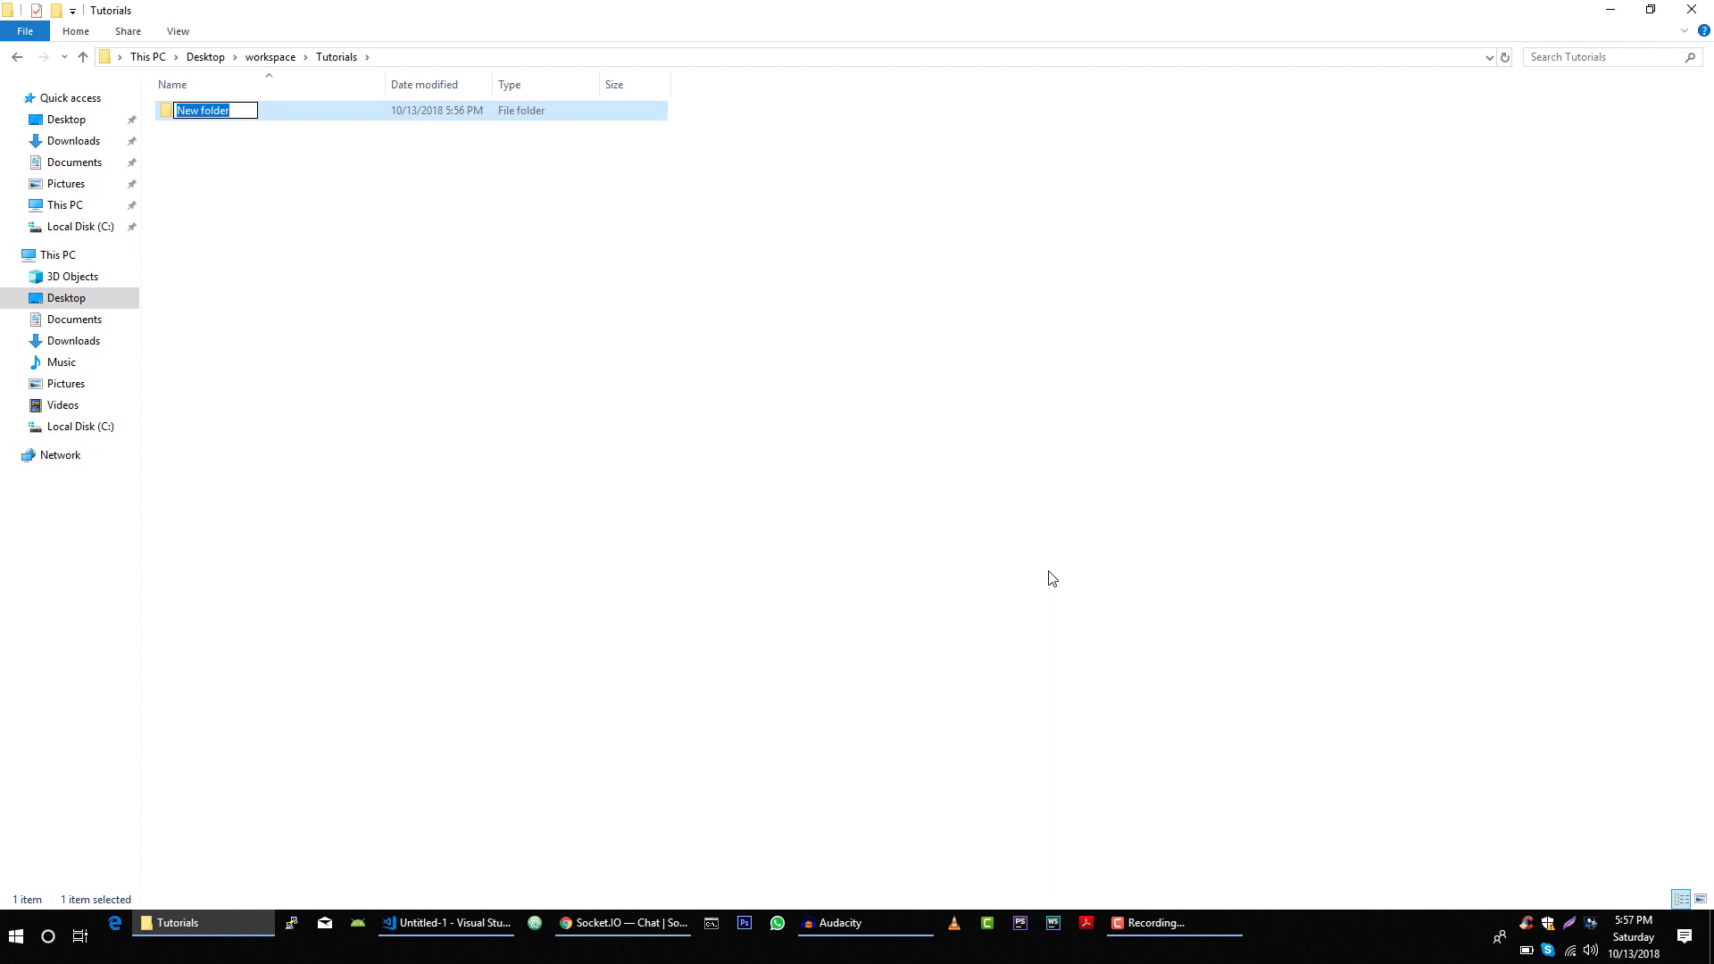
pyautogui.write('Chat-App')
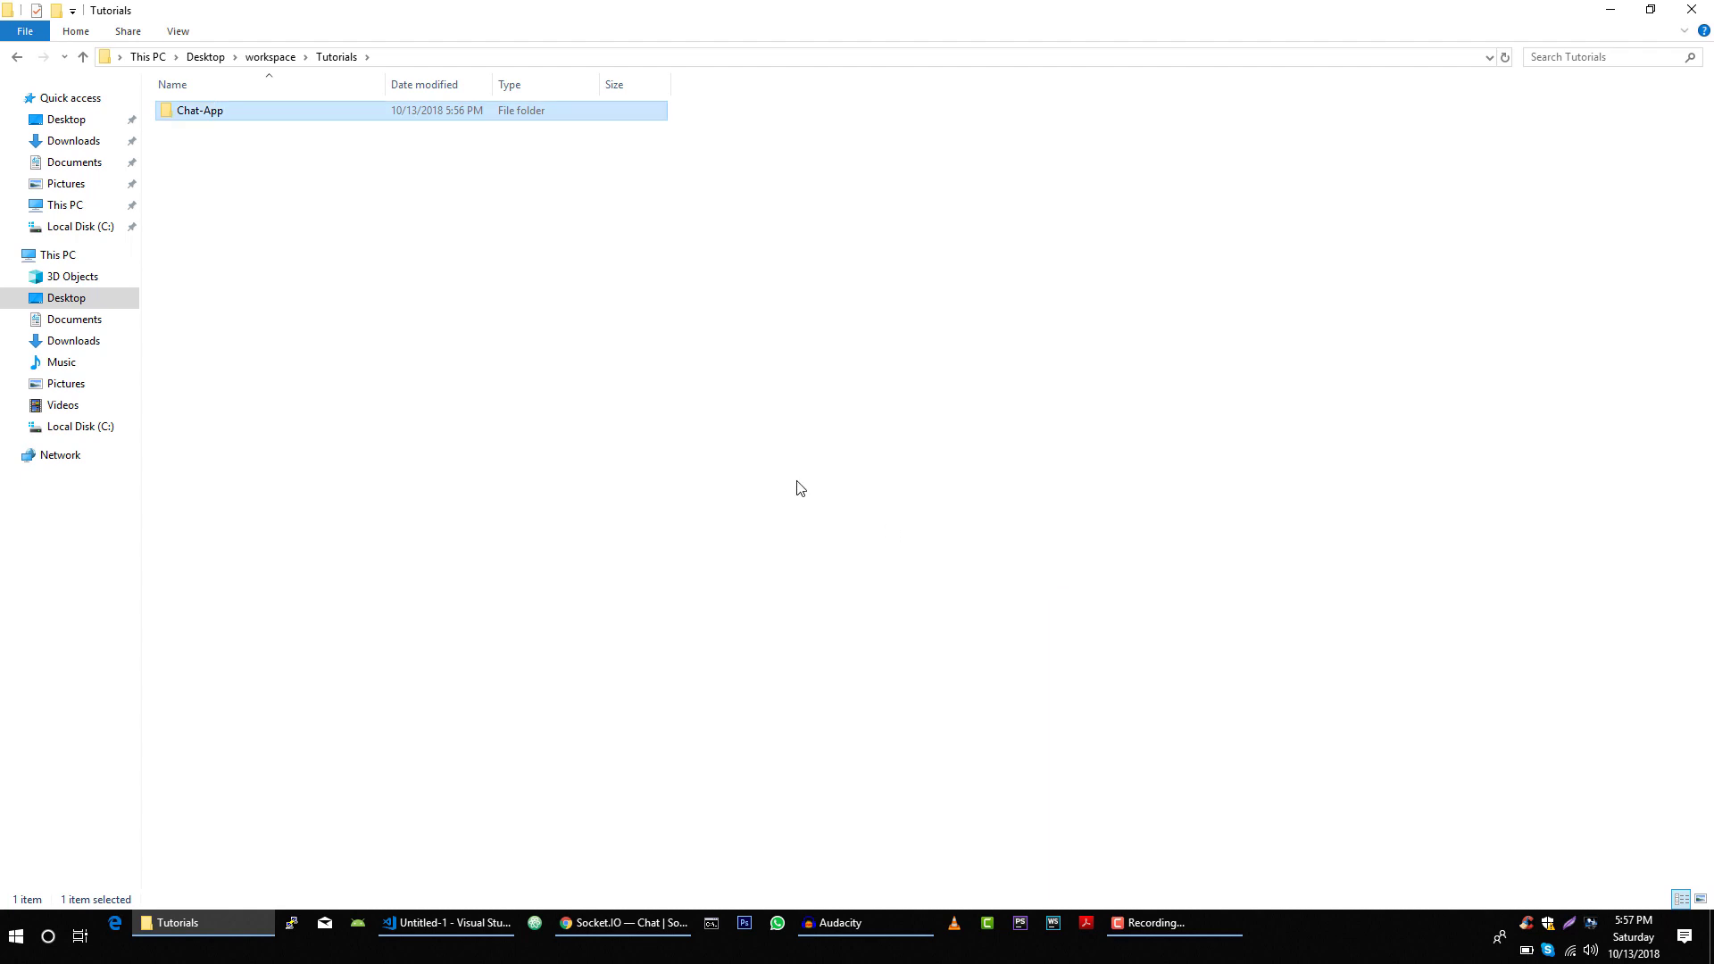
pyautogui.doubleClick(200, 111)
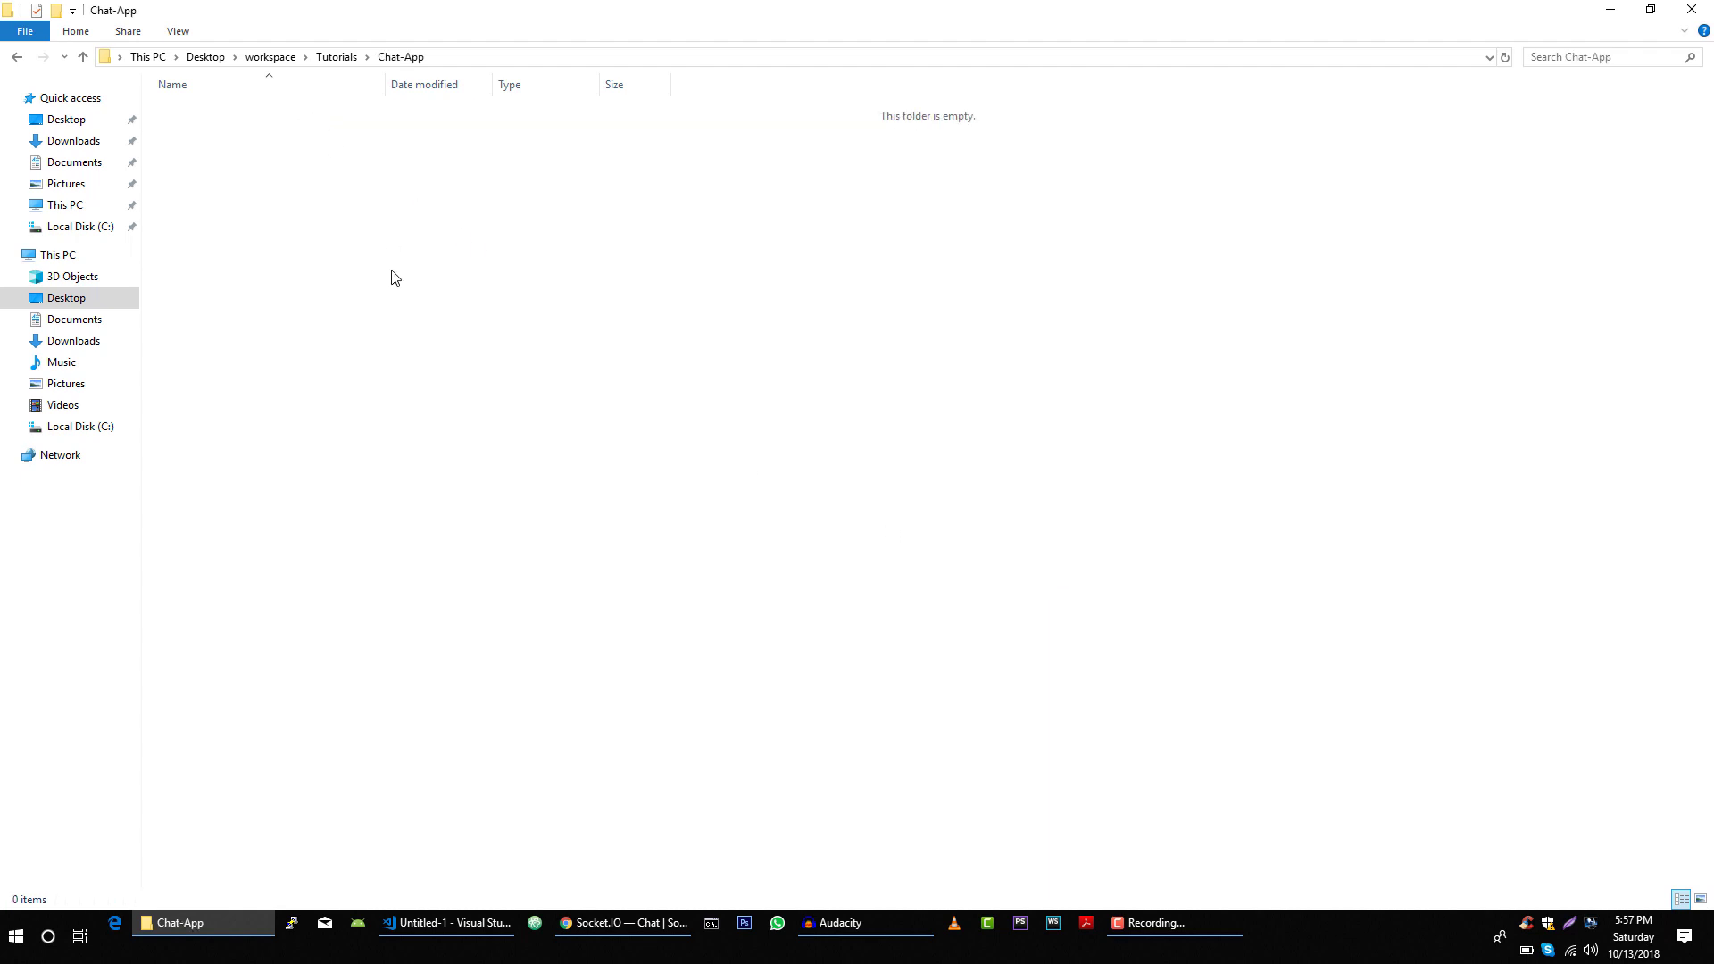
# Add a text file in Chat-App, rename it package.json, then return to Tutorials
pyautogui.rightClick(395, 277)
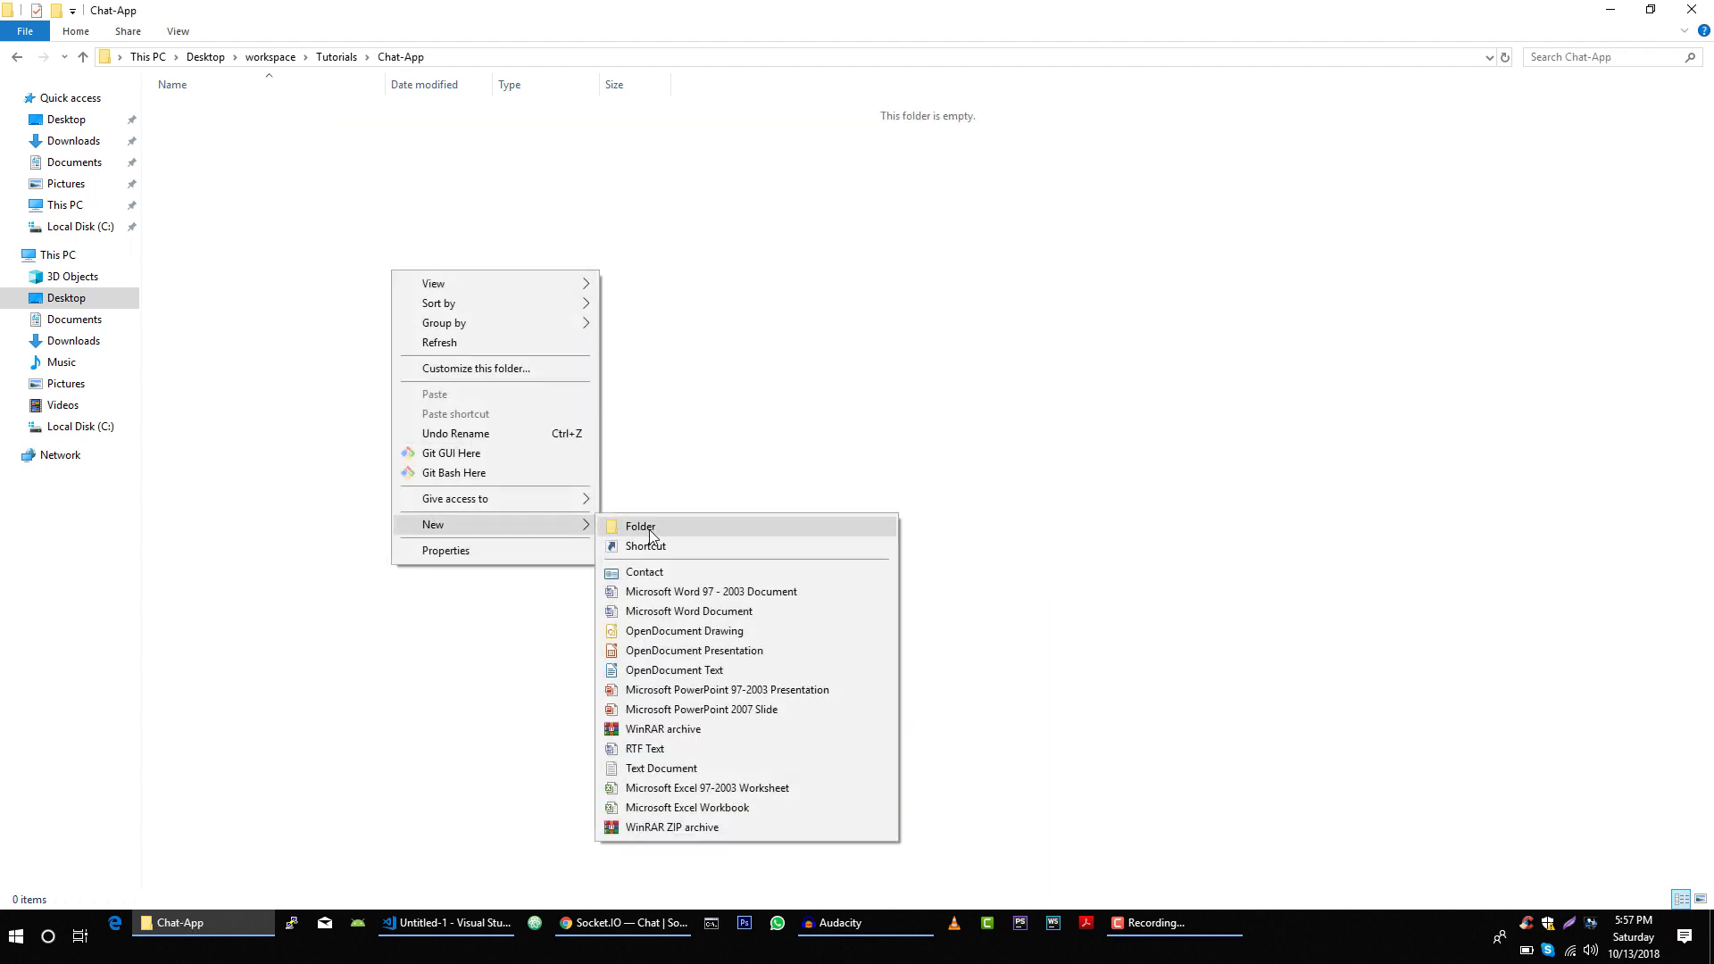
pyautogui.click(661, 767)
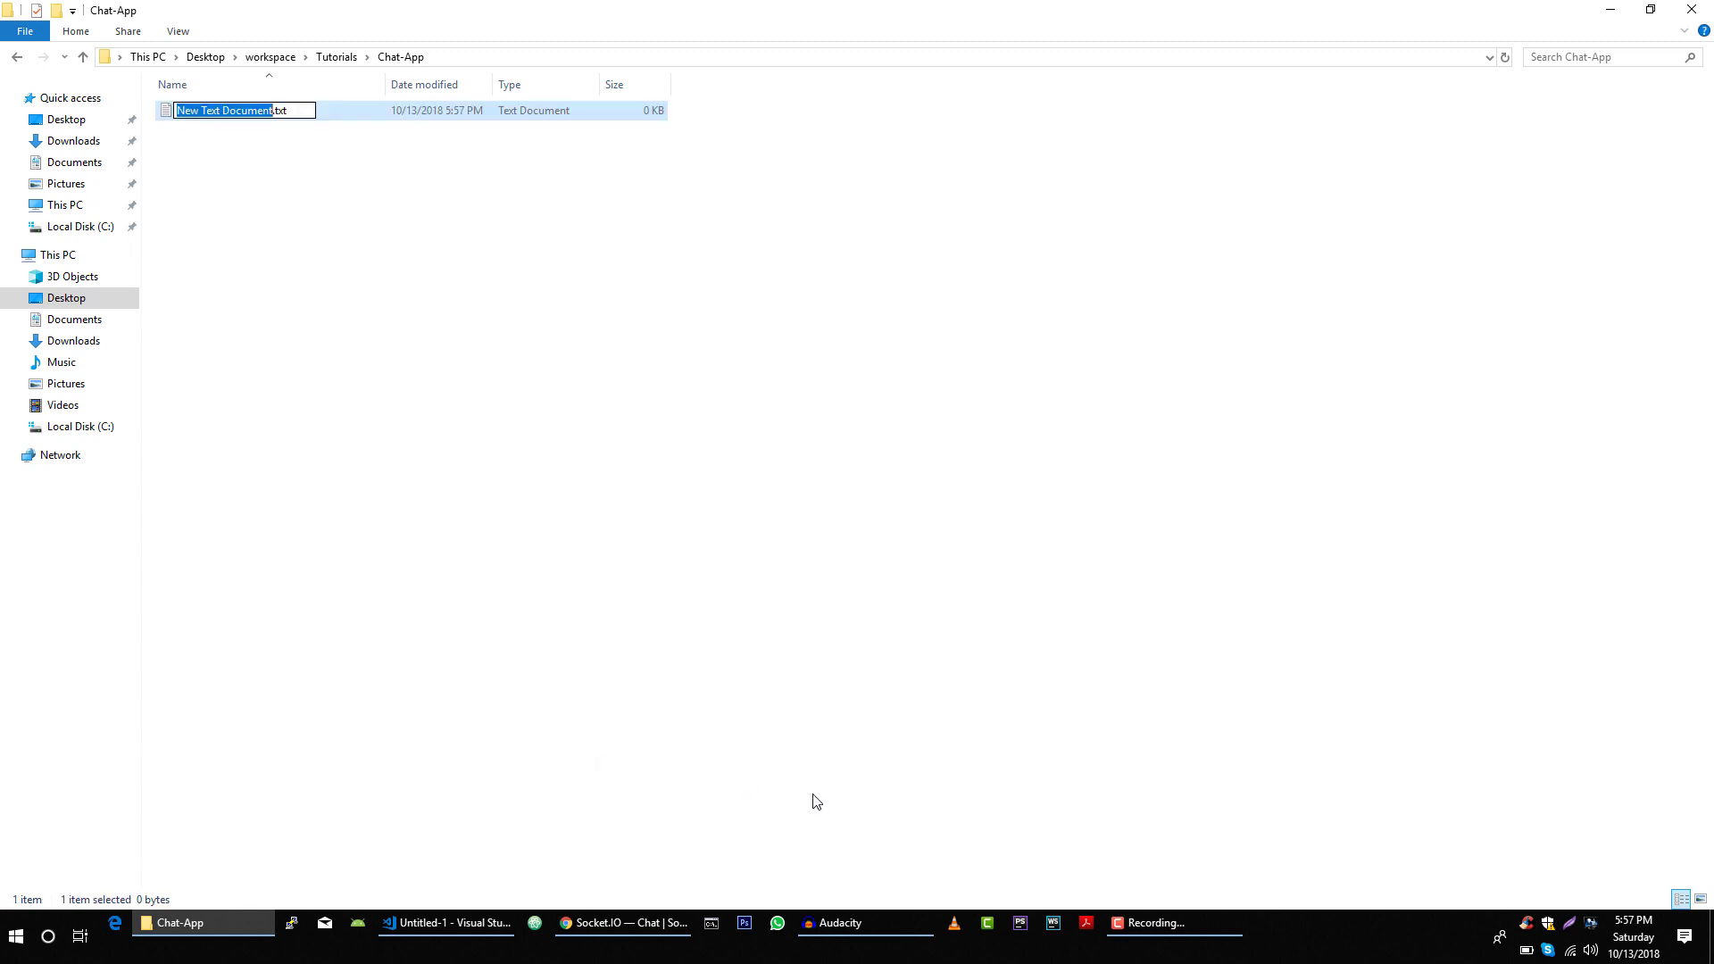
pyautogui.rightClick(224, 109)
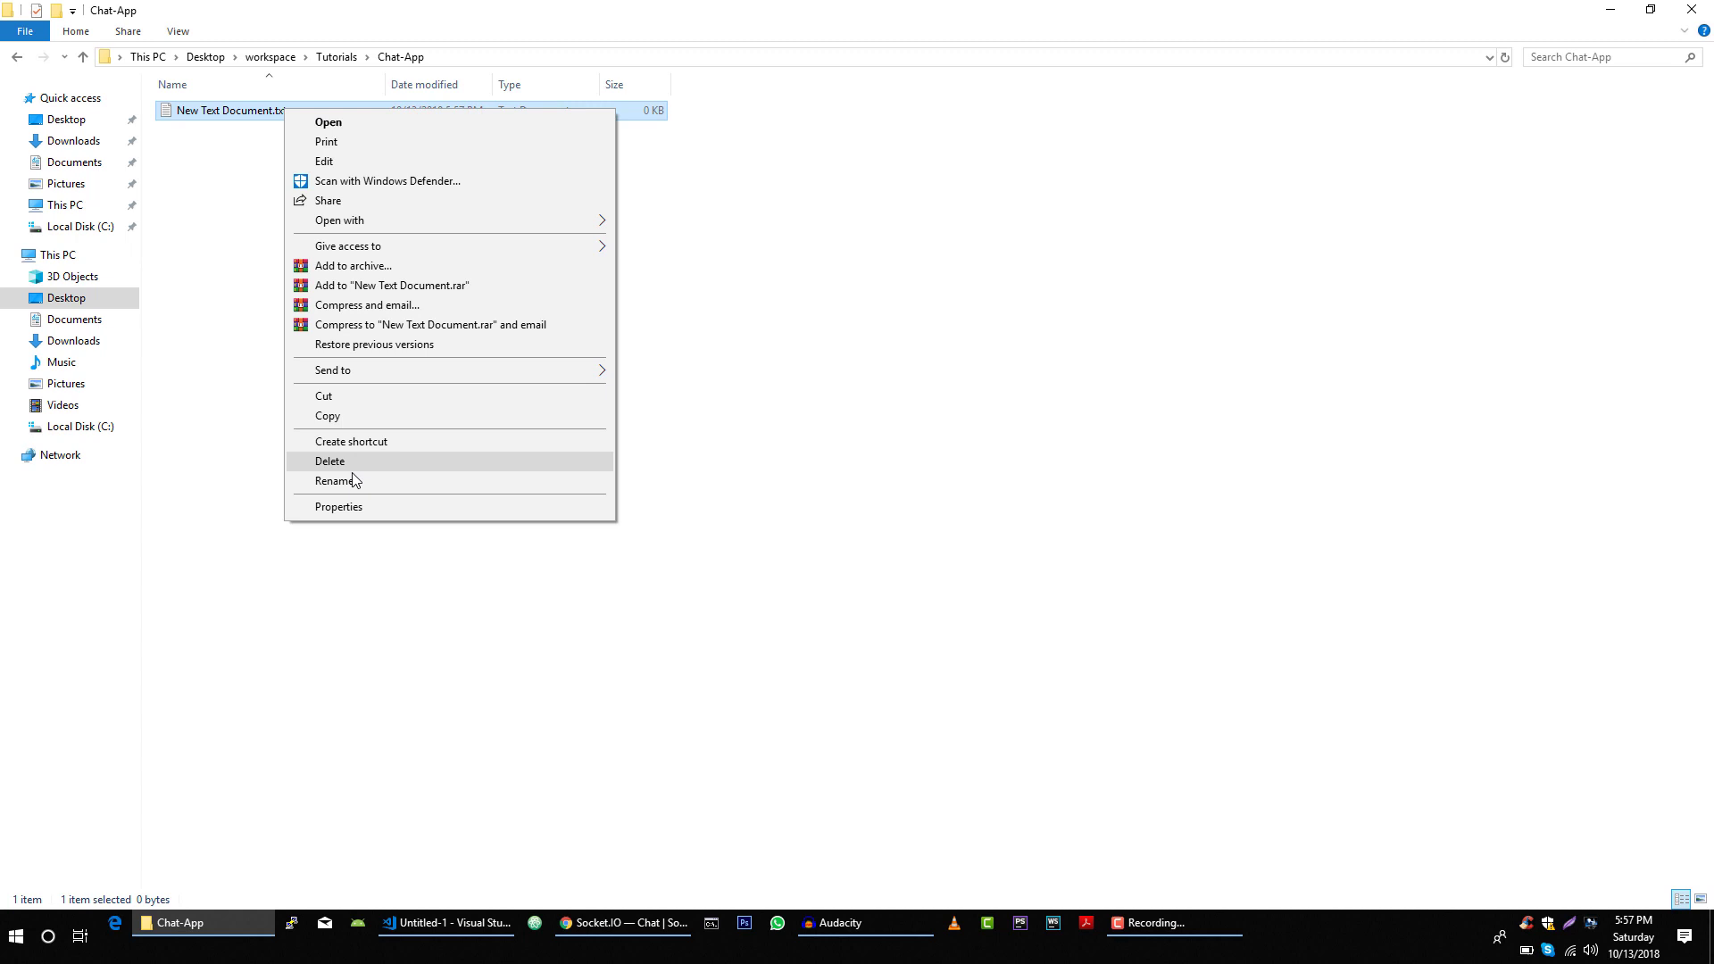
pyautogui.click(333, 482)
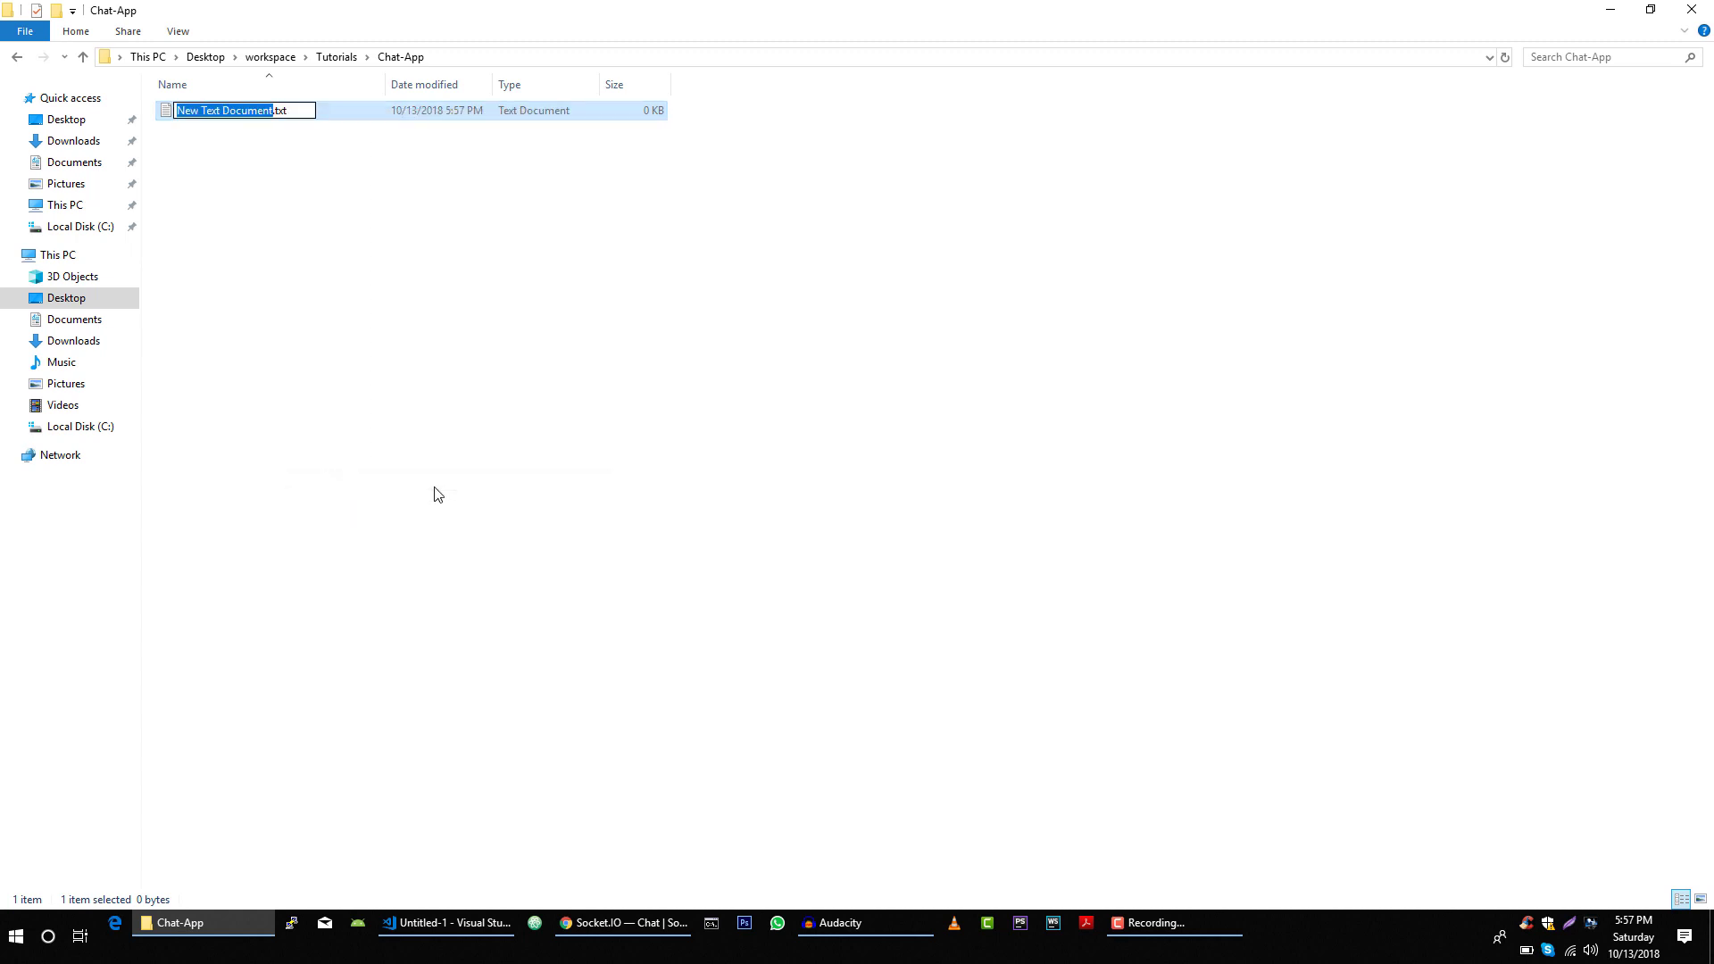
pyautogui.write('package.js')
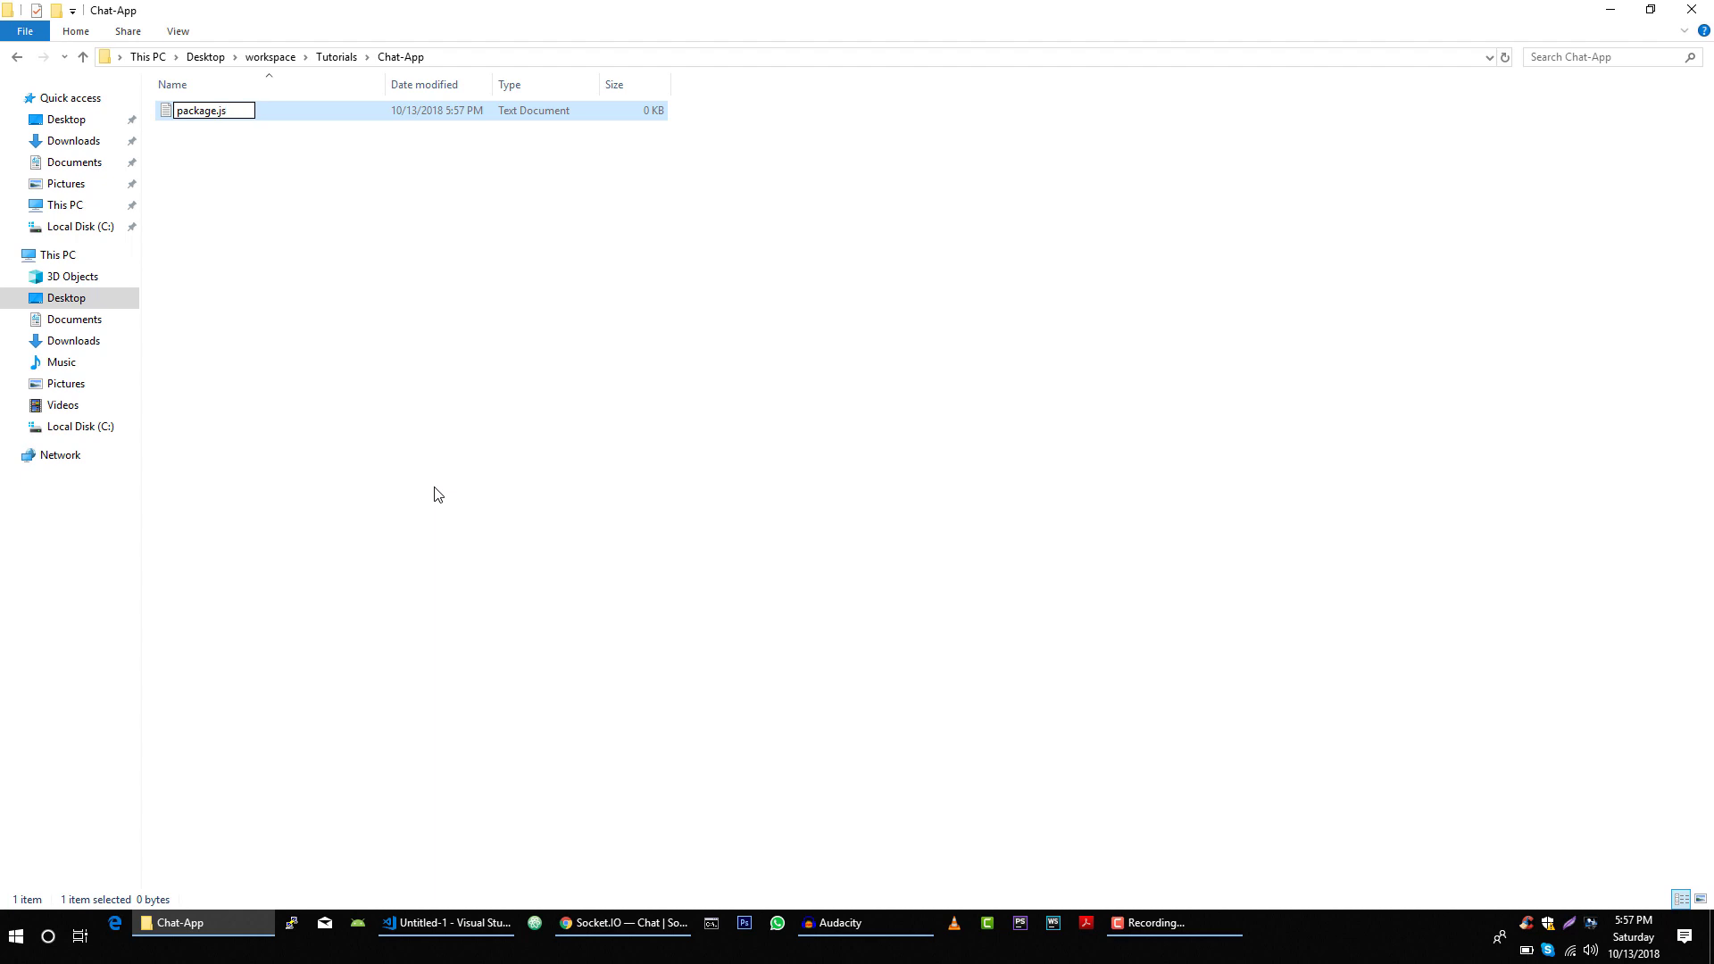
pyautogui.press('Return')
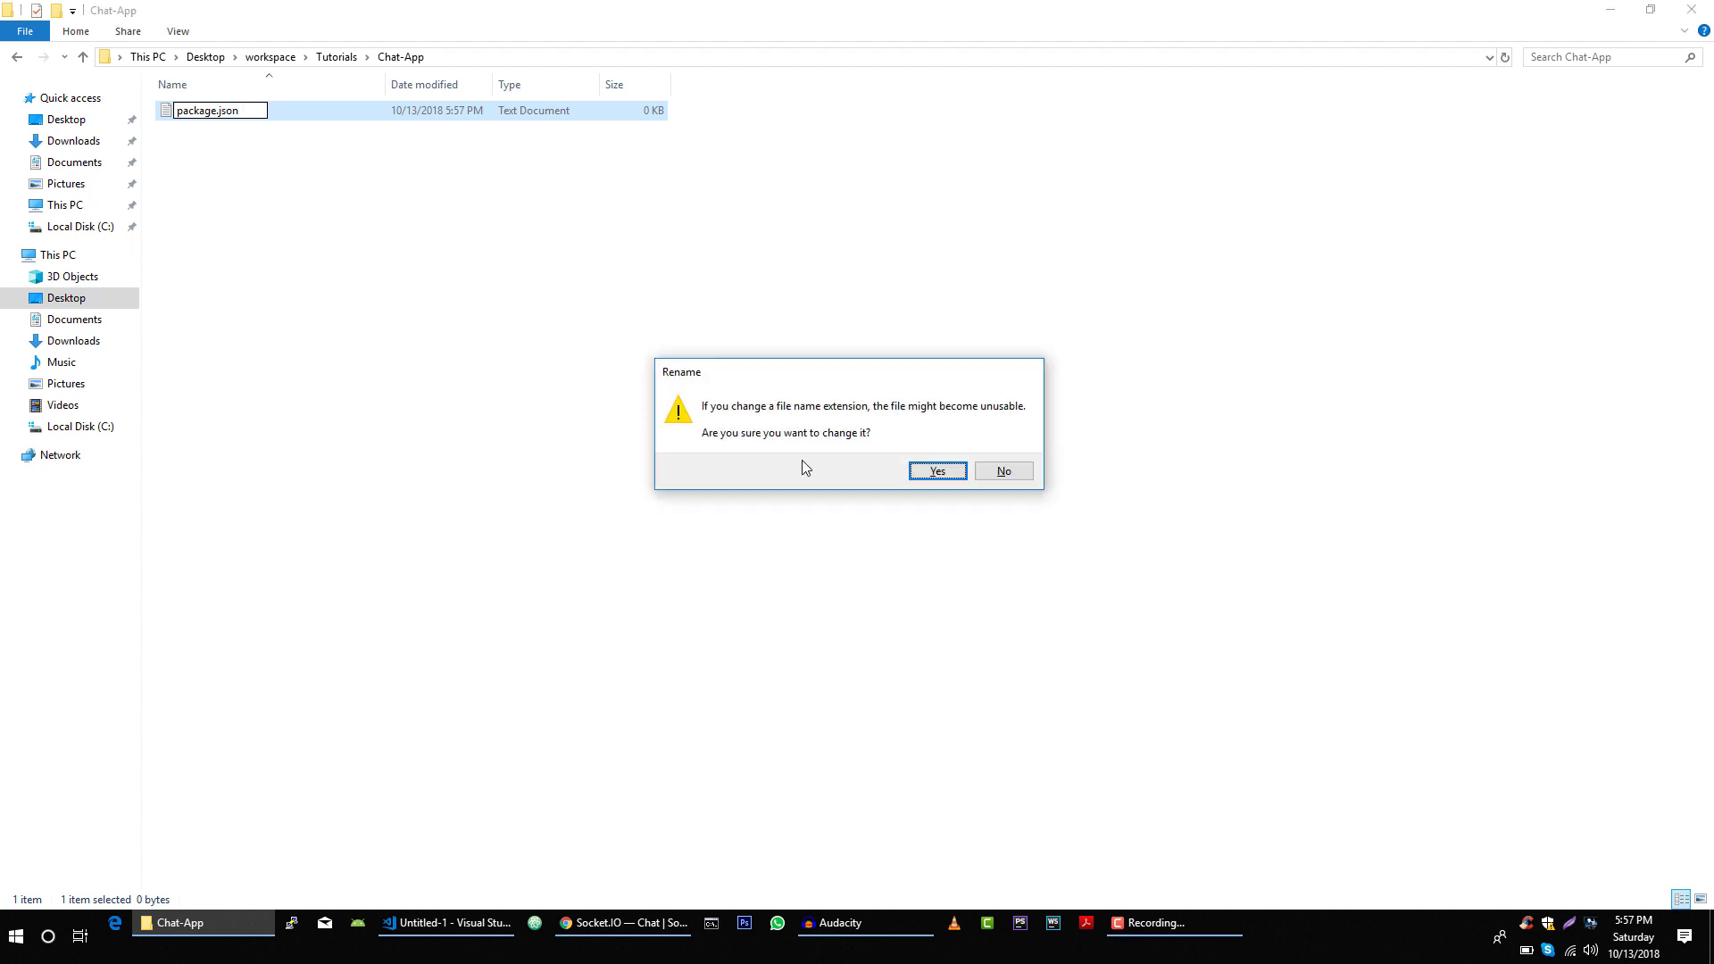
pyautogui.click(935, 471)
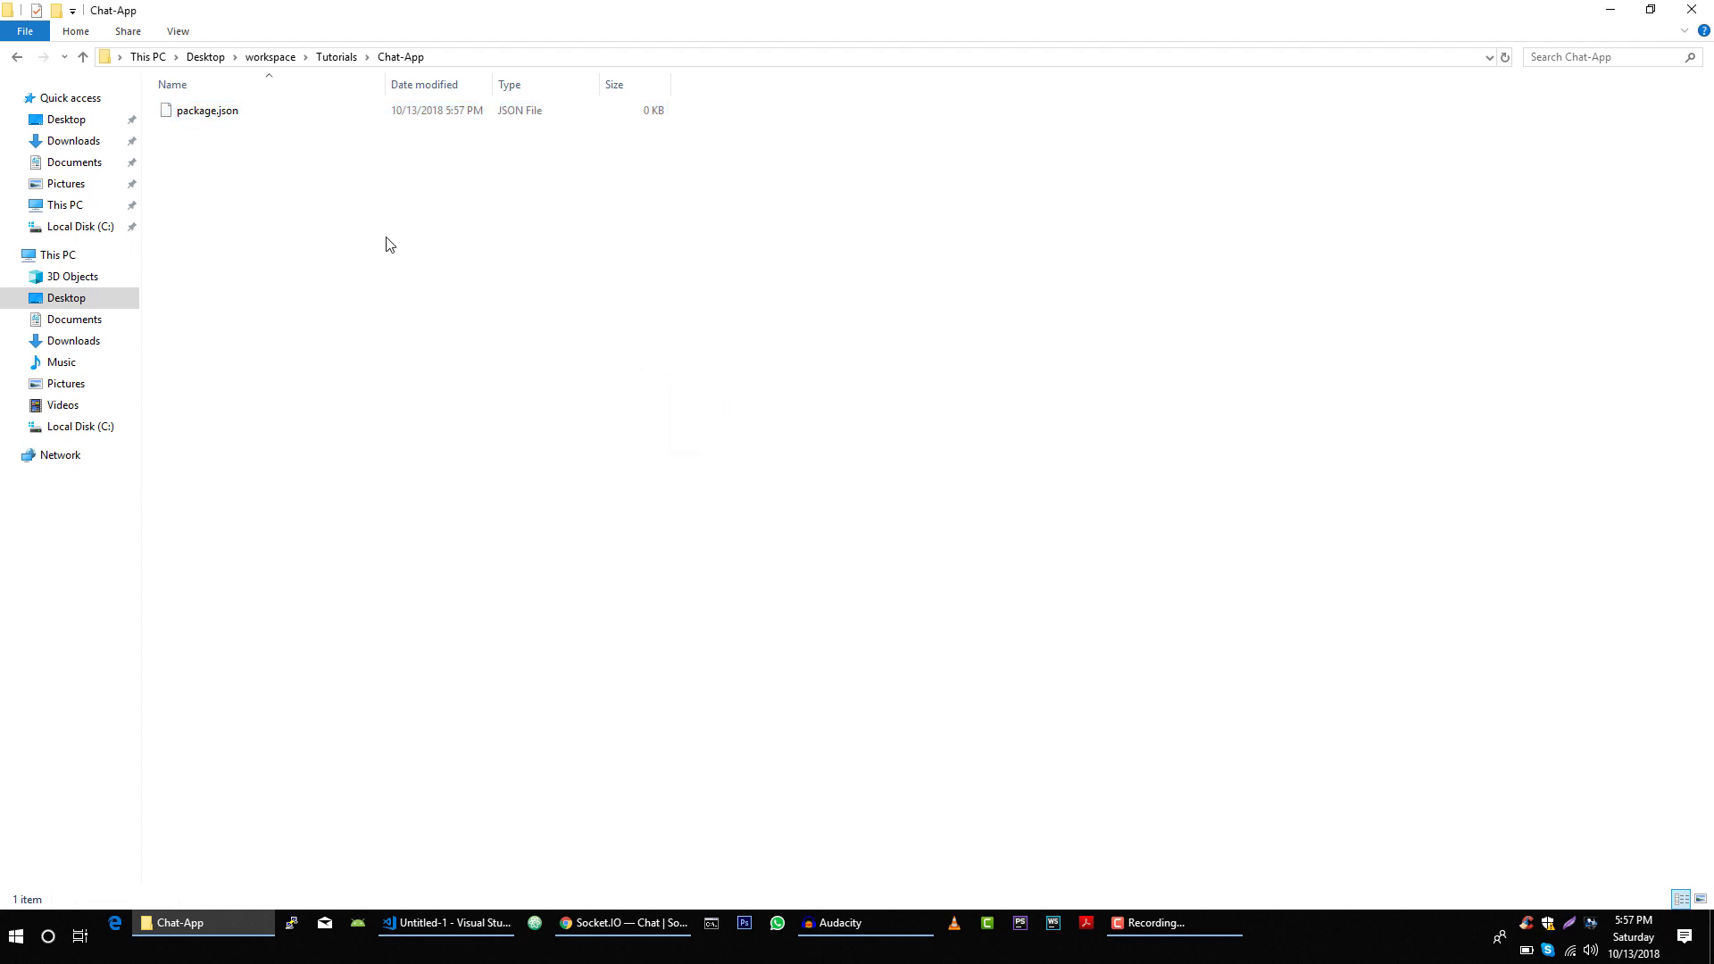
pyautogui.click(82, 57)
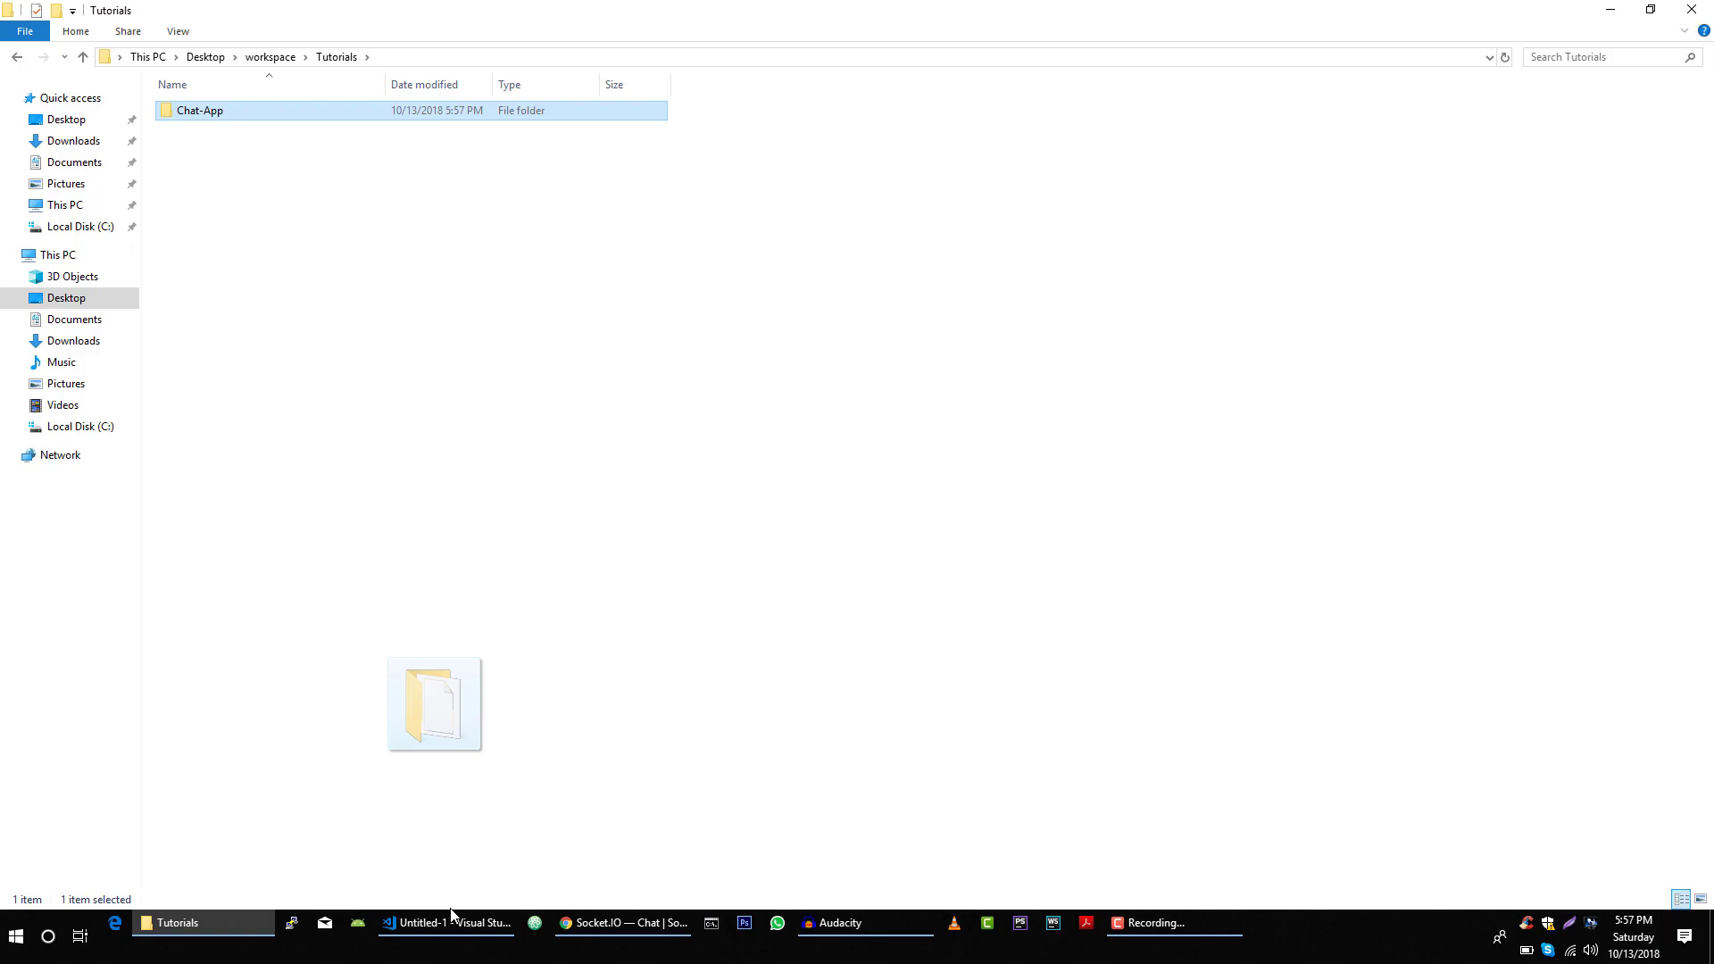
# Open the Chat-App folder in VS Code and its empty package.json
pyautogui.click(448, 922)
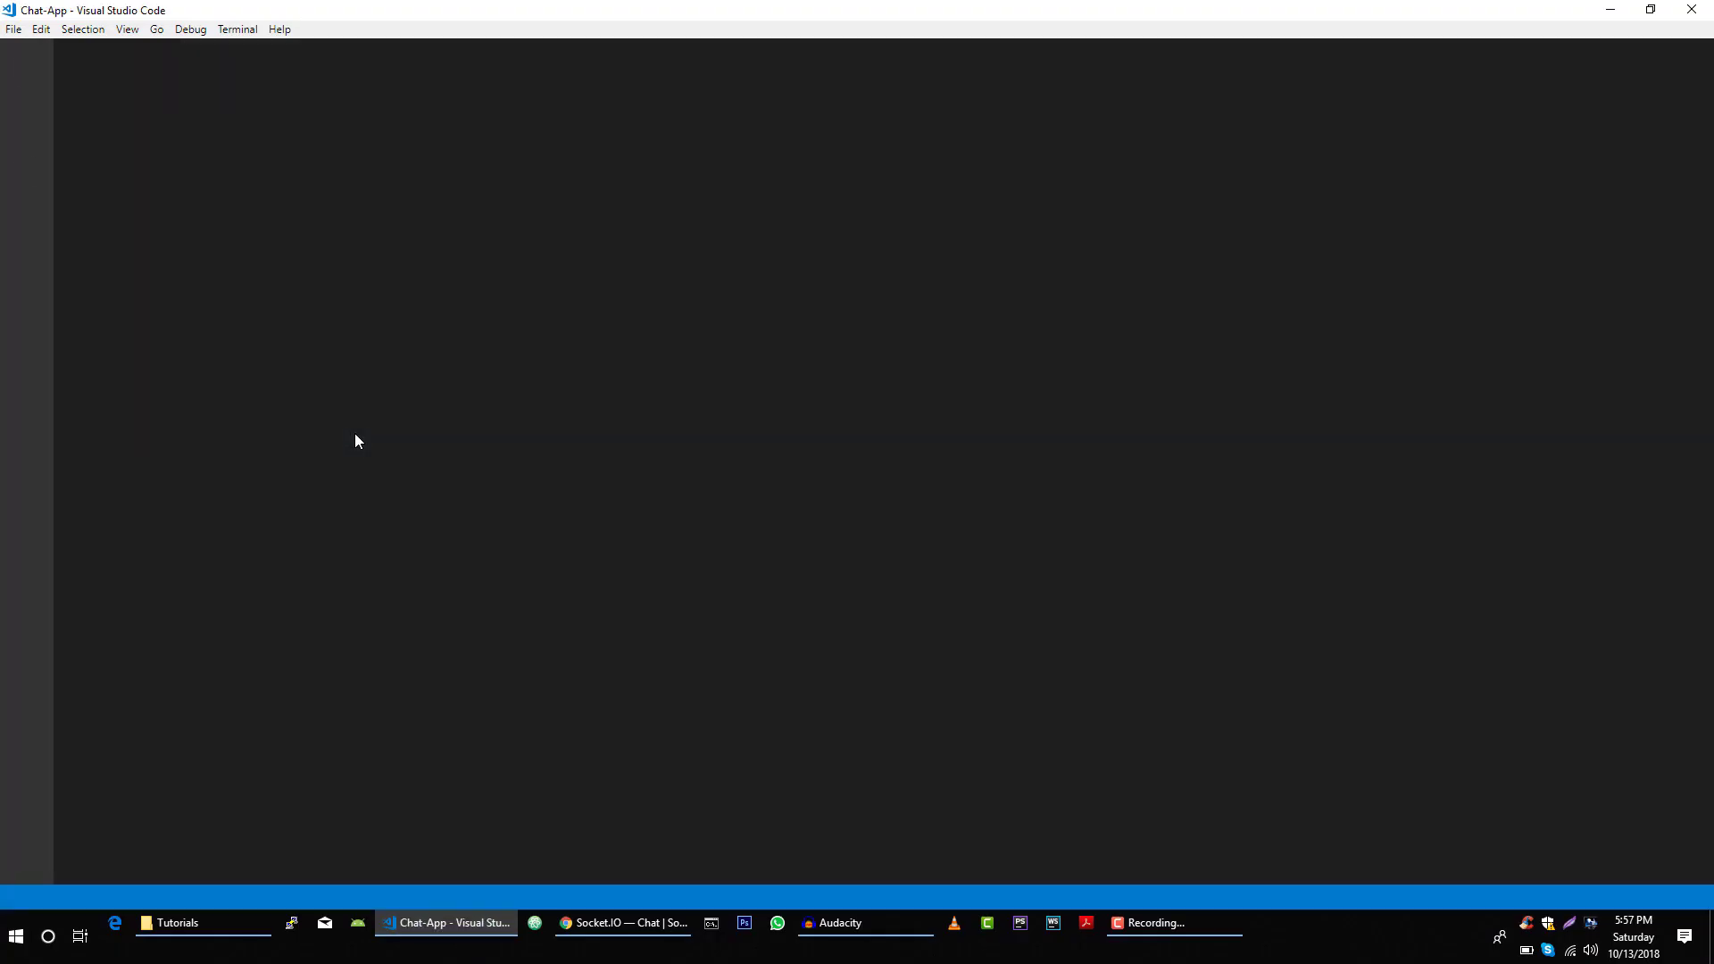
pyautogui.click(26, 64)
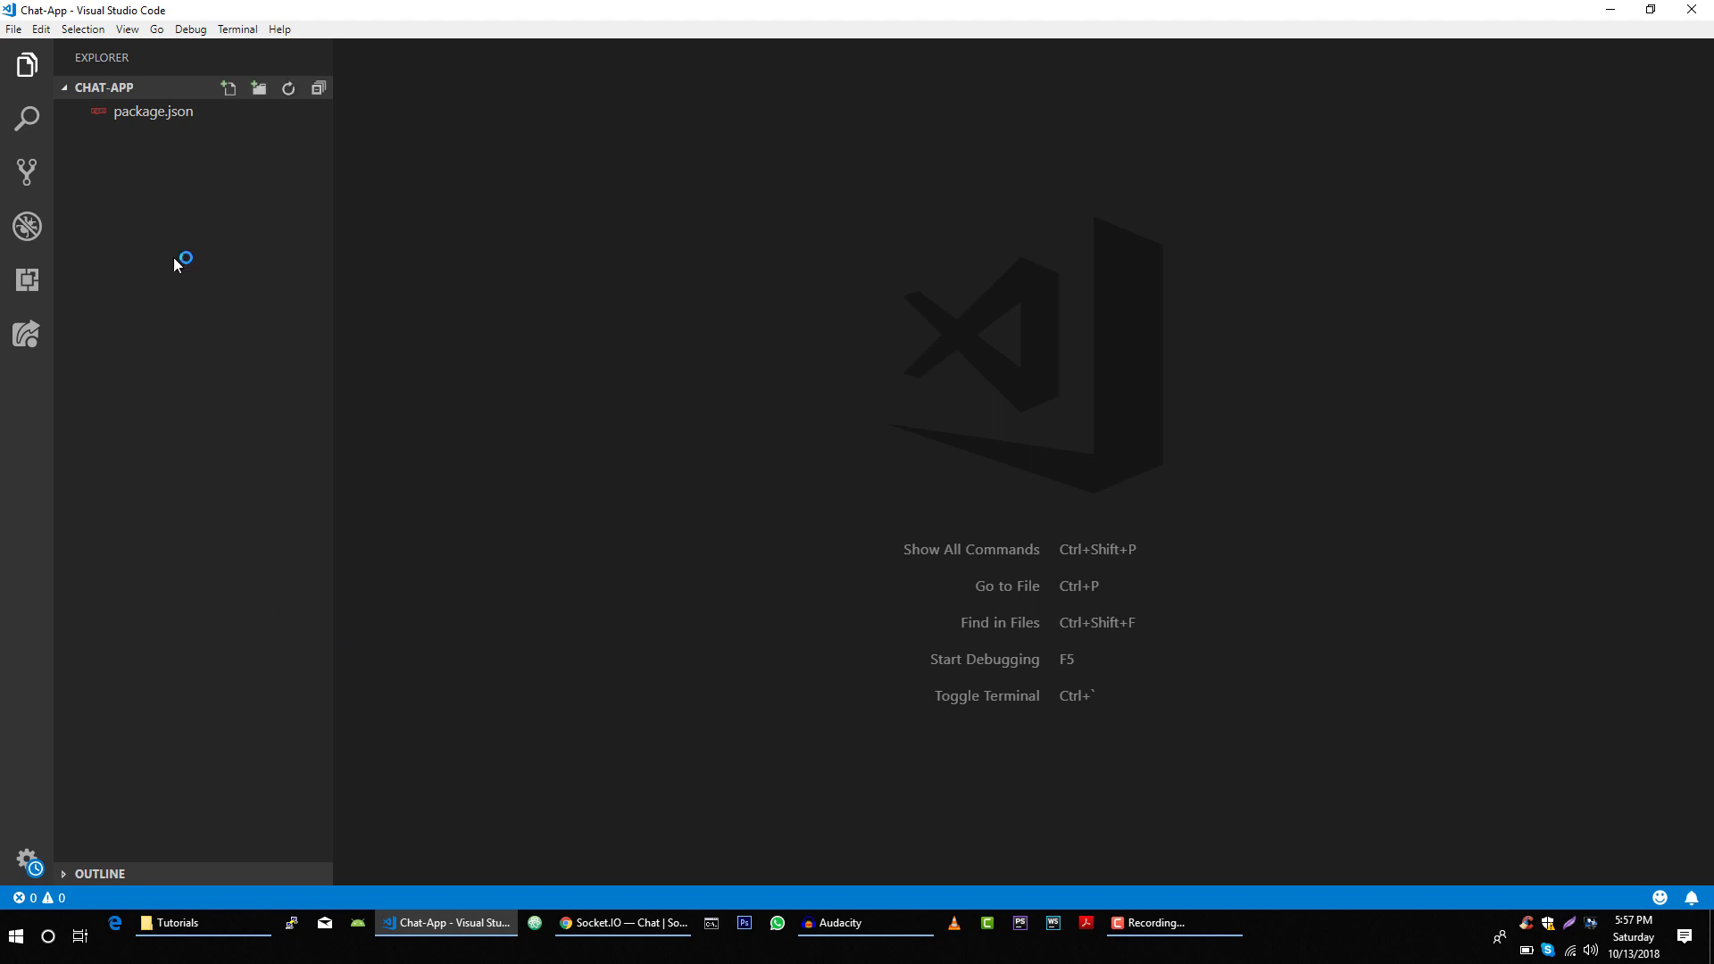
pyautogui.click(153, 111)
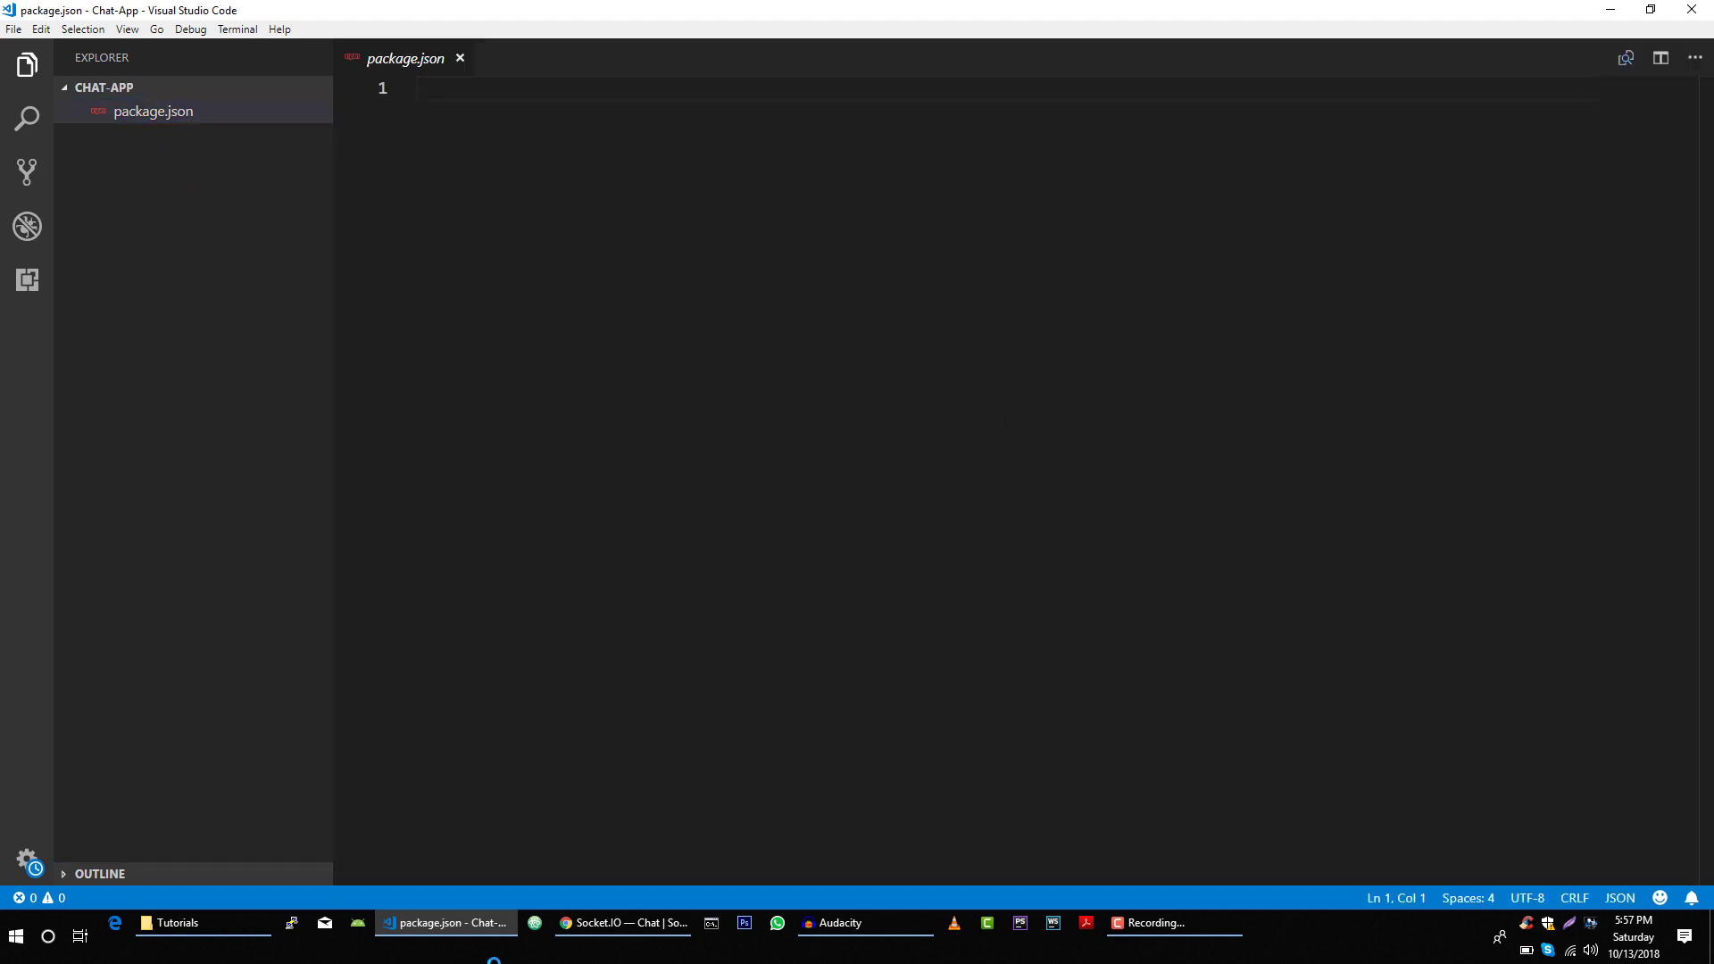
pyautogui.click(621, 923)
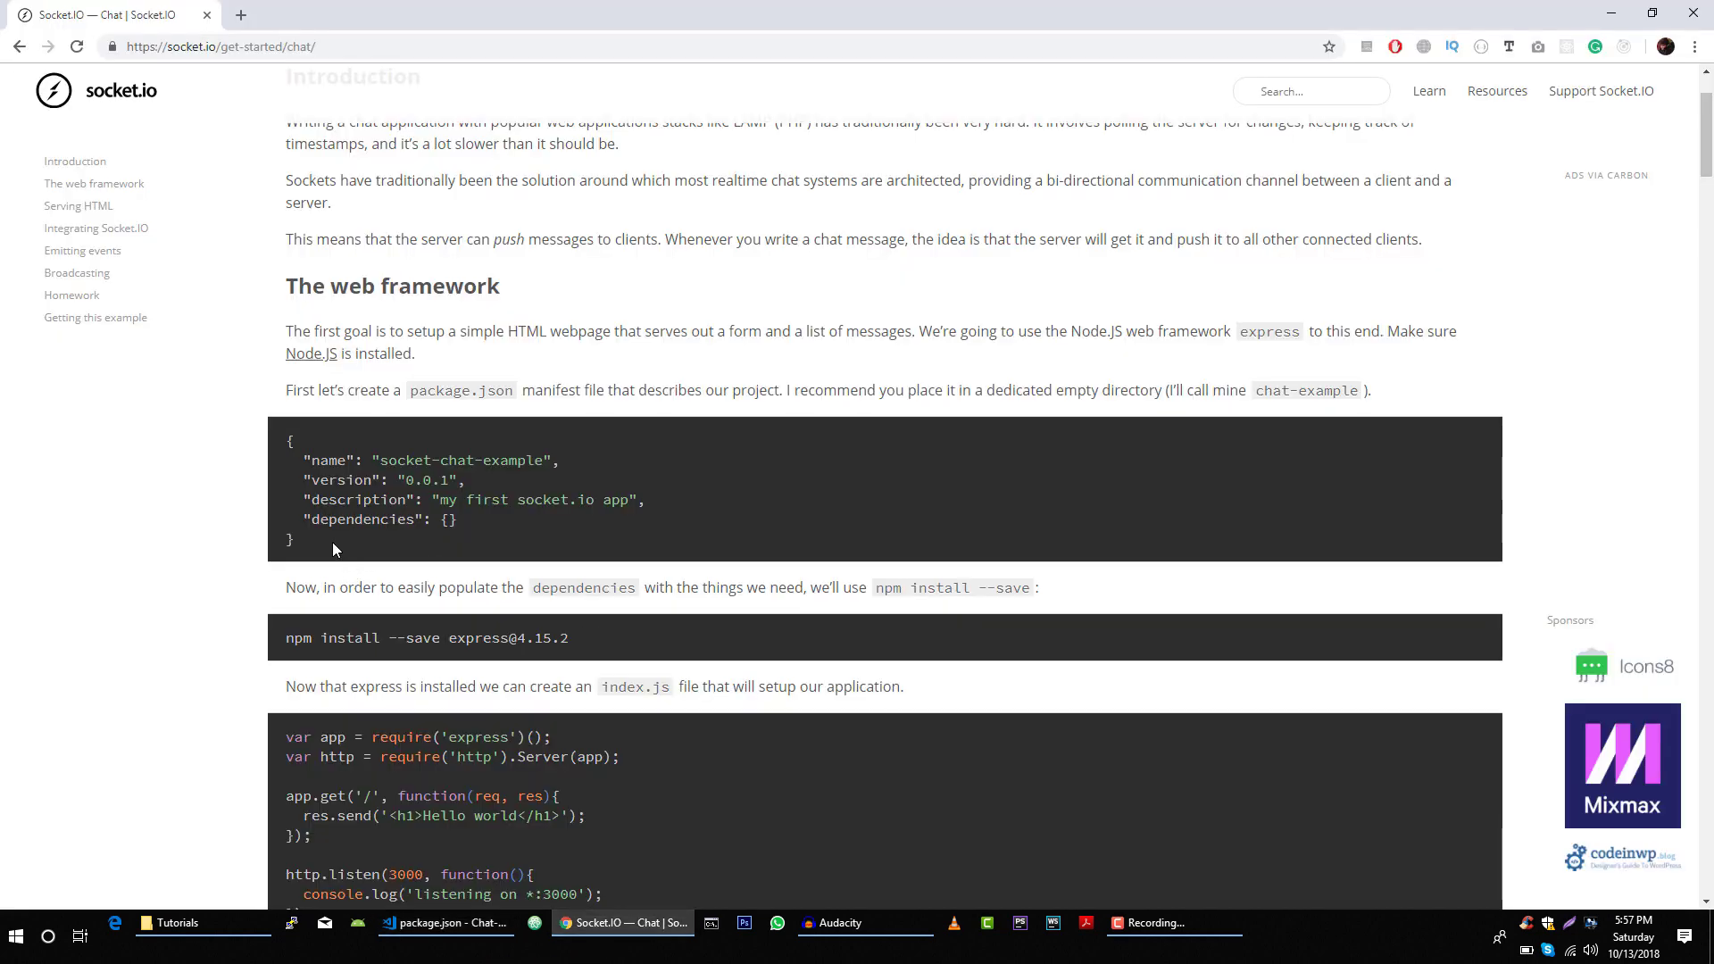
# Copy the example package.json code block from the Socket.IO chat guide
pyautogui.rightClick(333, 550)
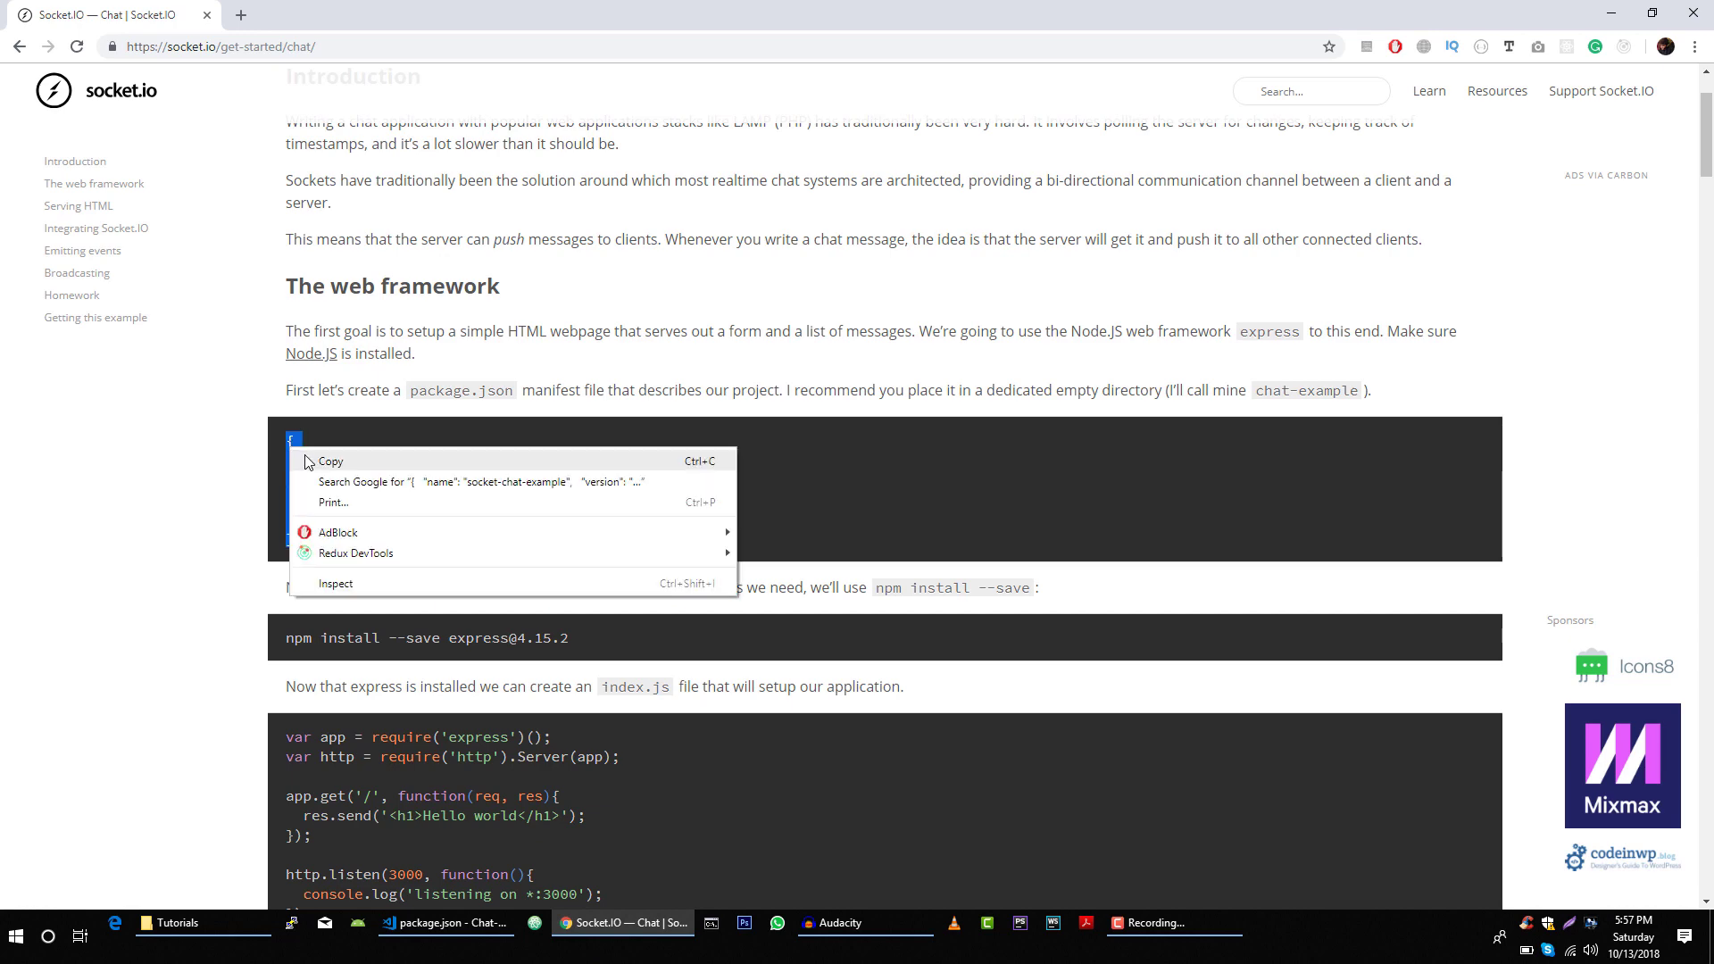
pyautogui.click(445, 923)
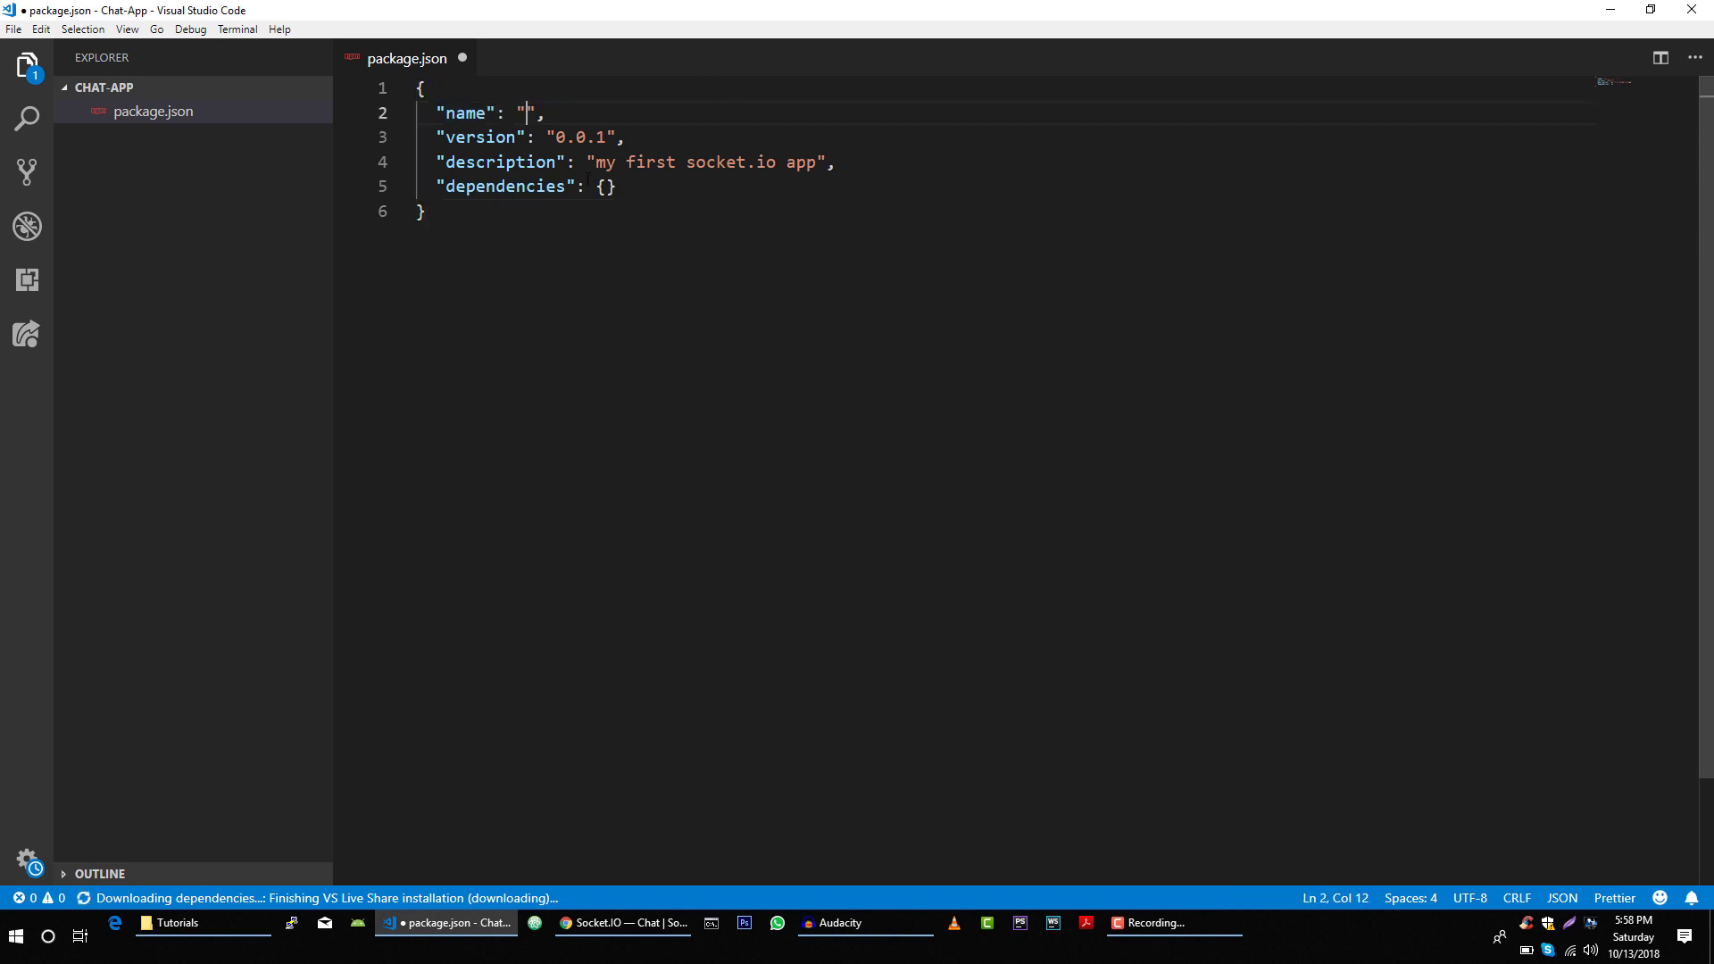
# Set the package.json name to chat-app and a 'My First Chat App' description
pyautogui.write('chat-')
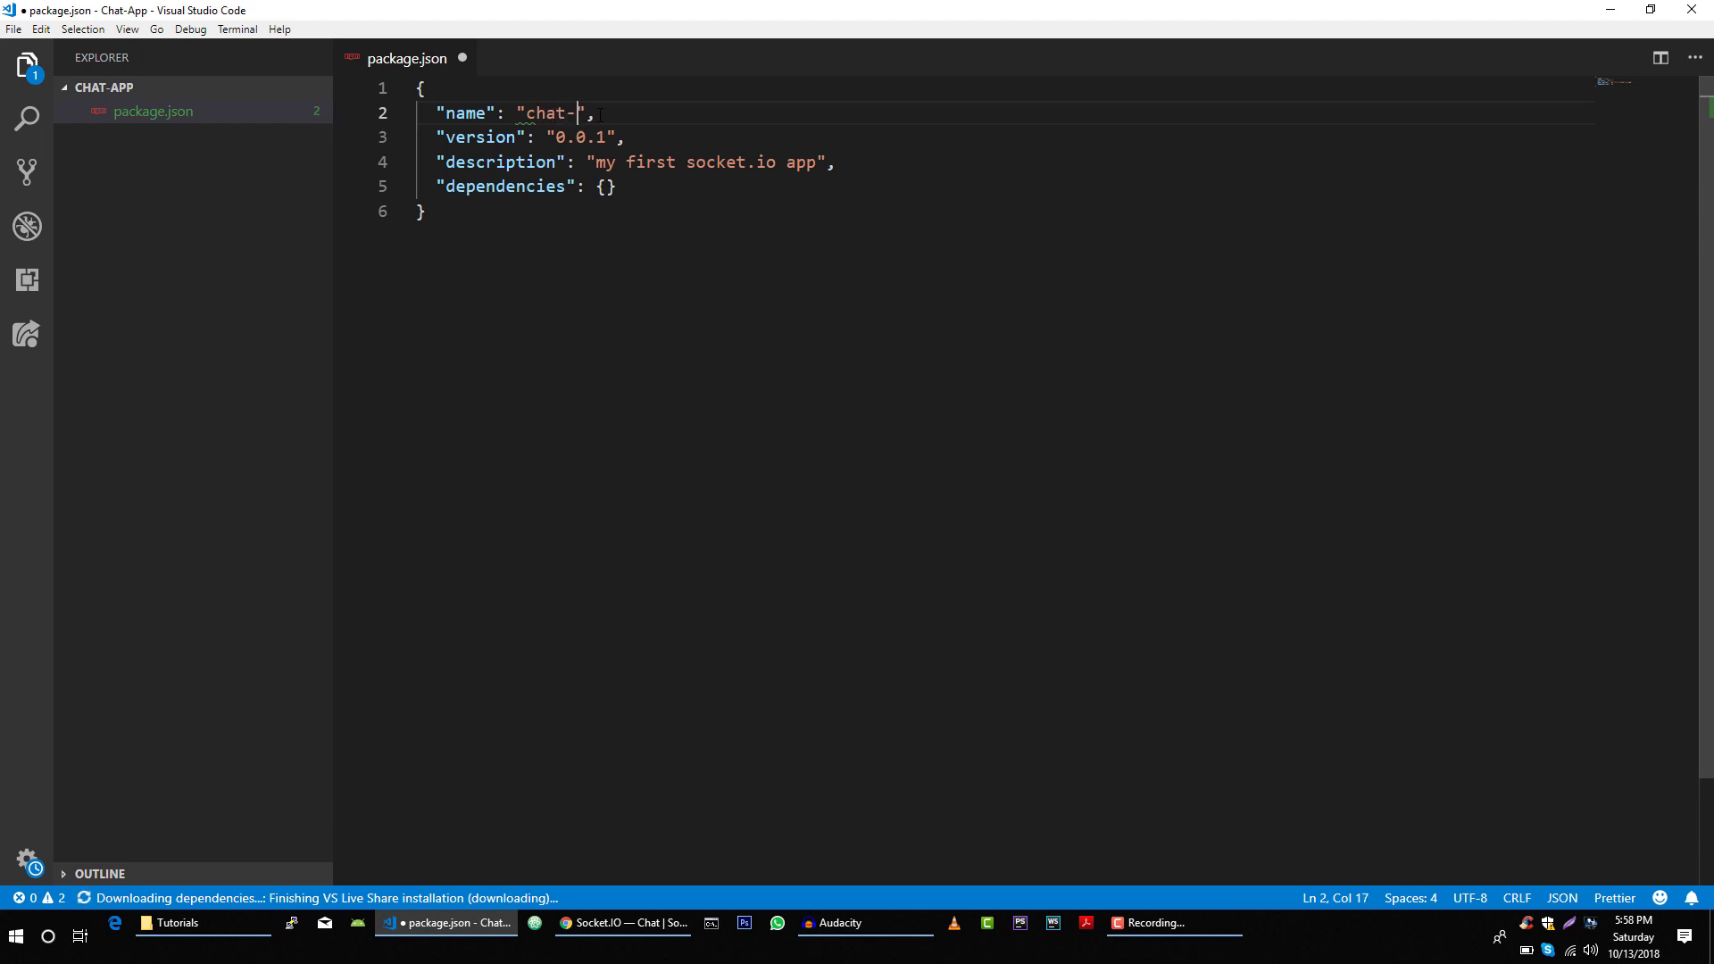
pyautogui.write('app')
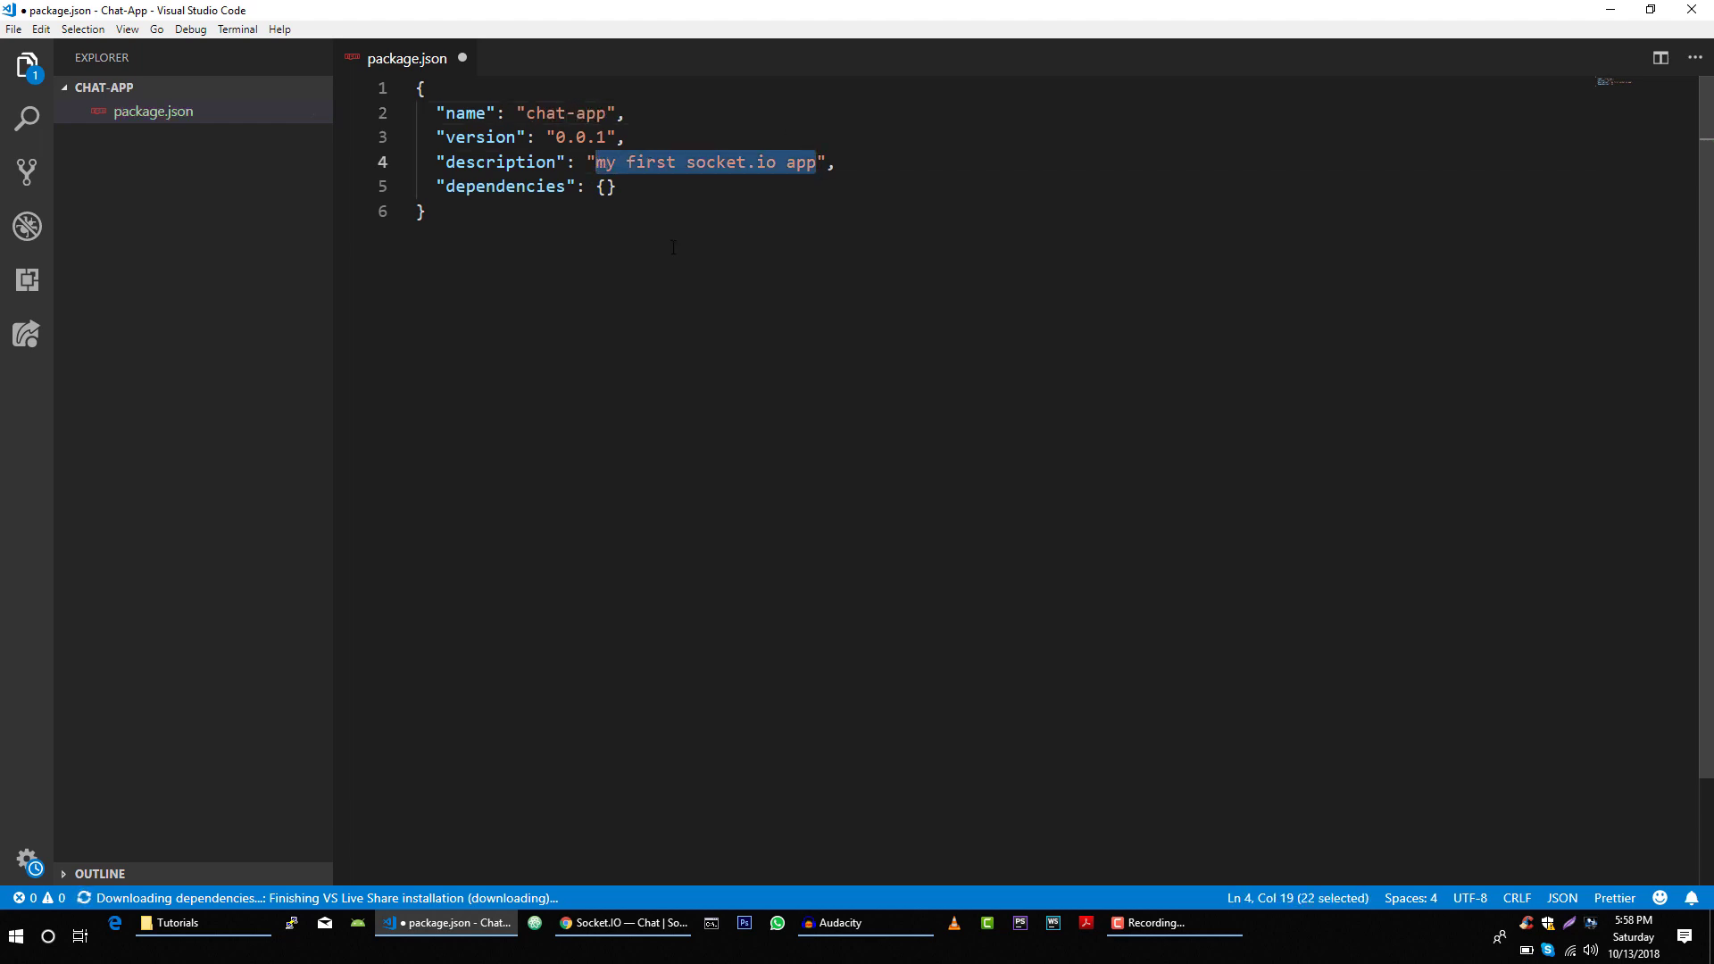
pyautogui.write('My",')
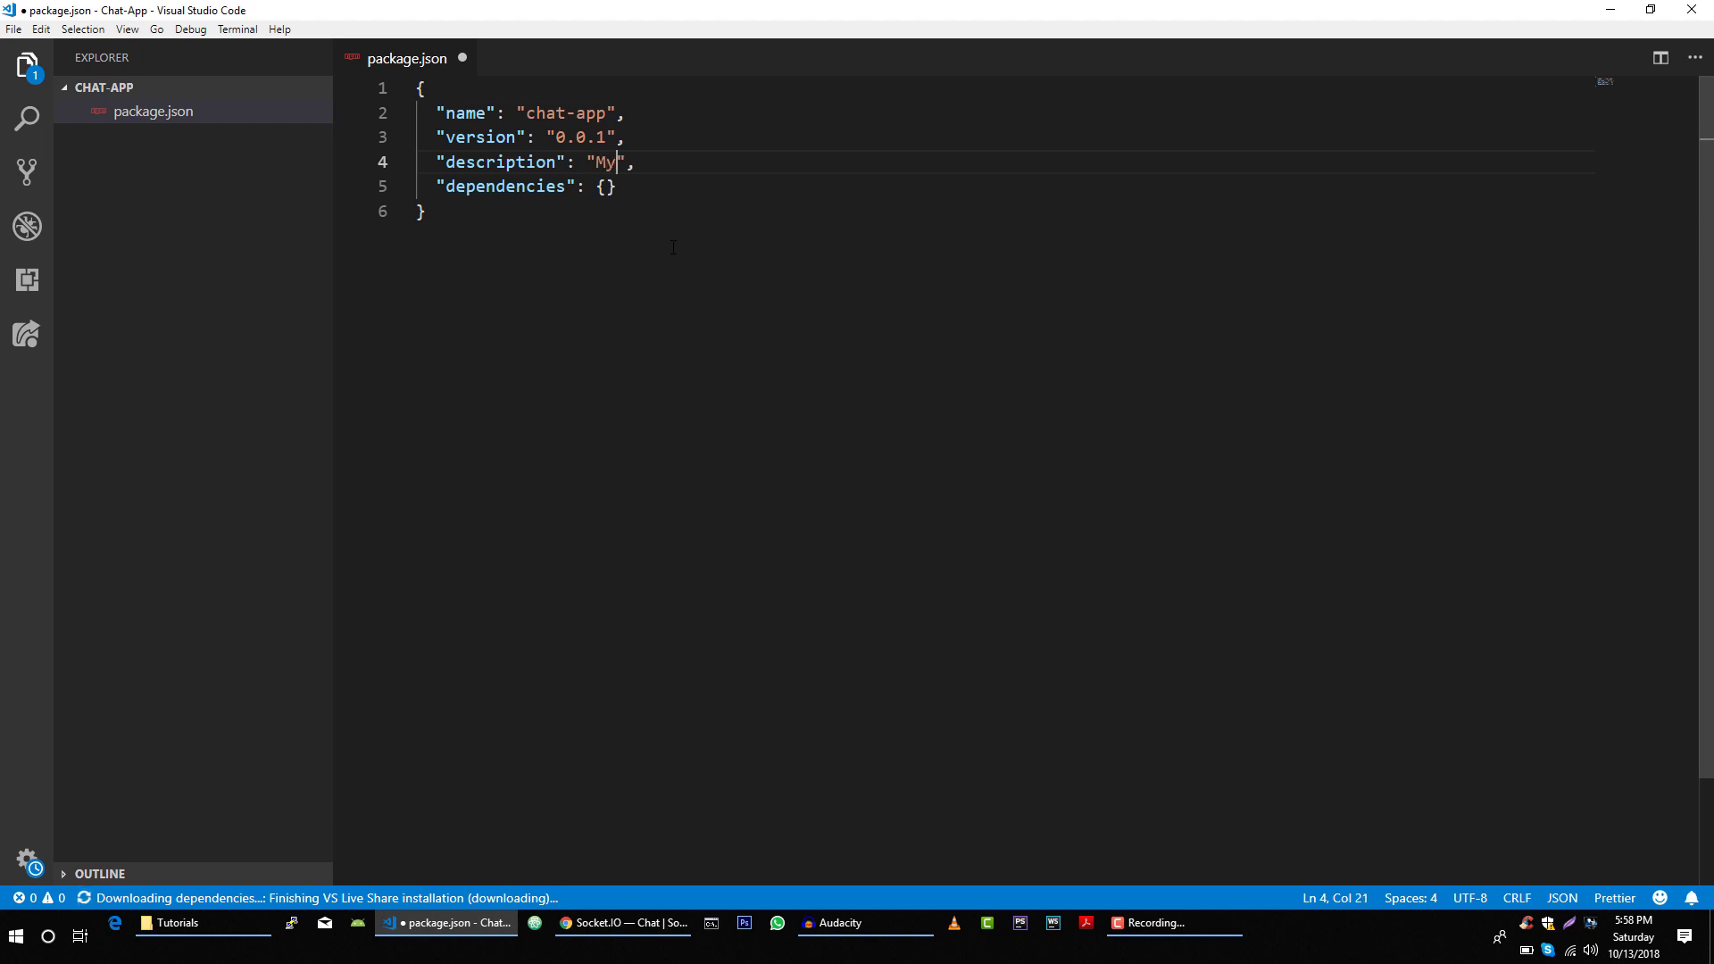
pyautogui.write('First Chat A')
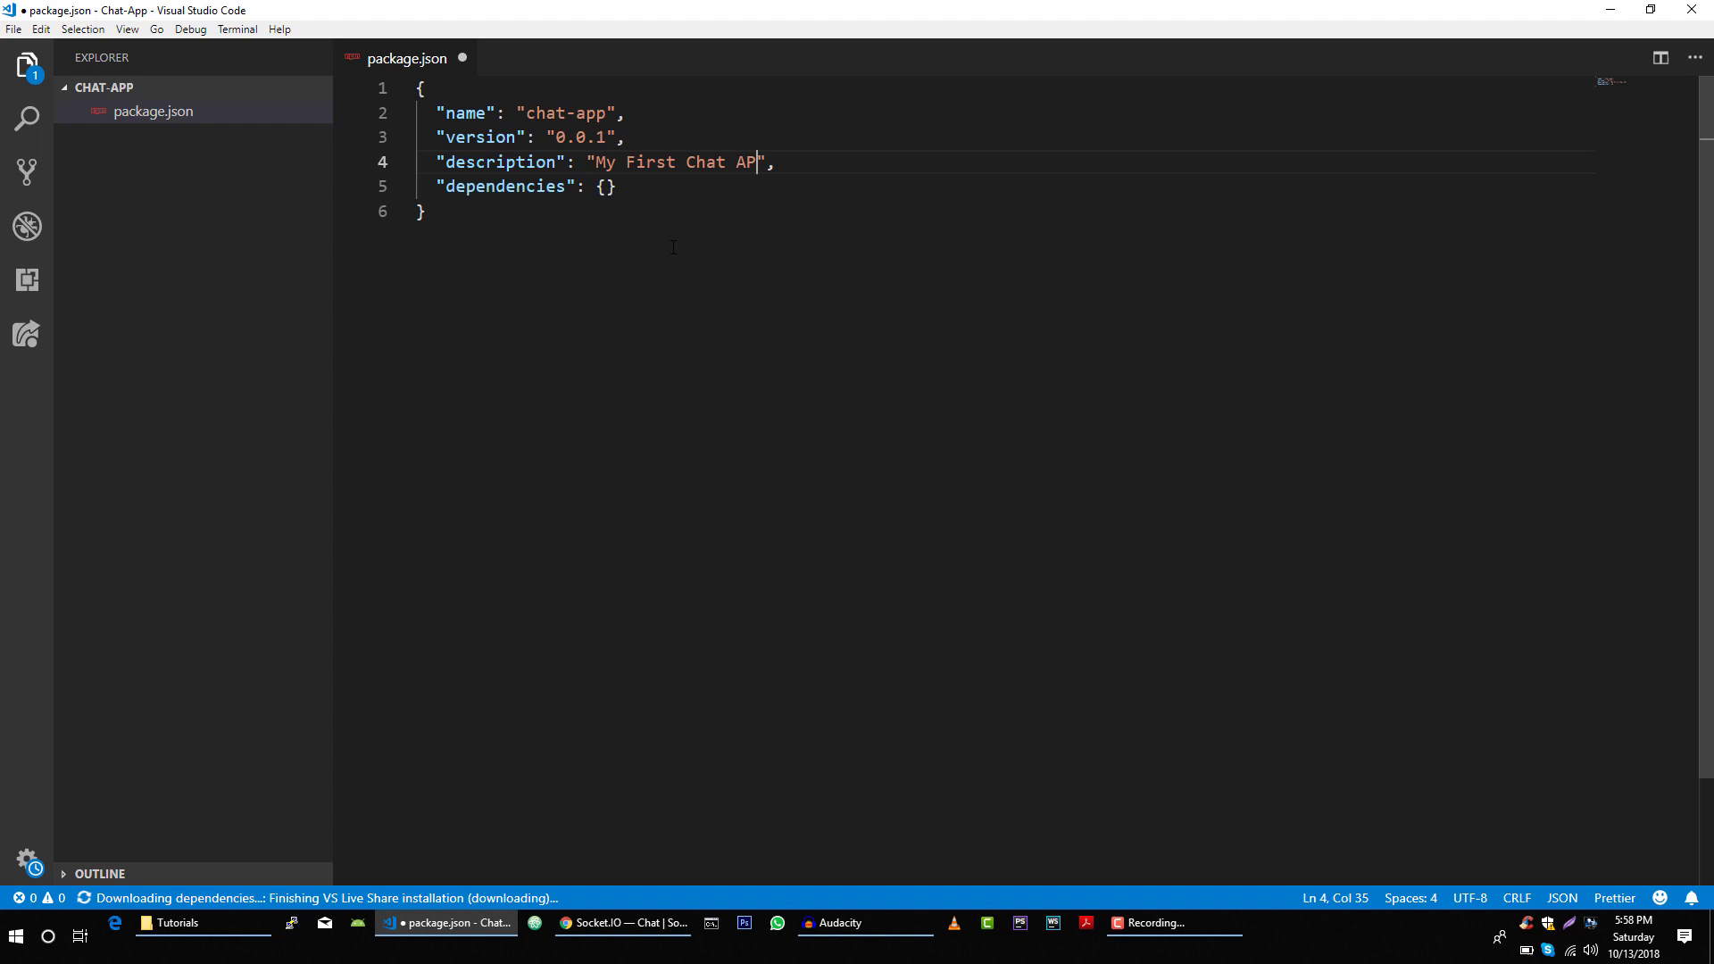
pyautogui.write('P')
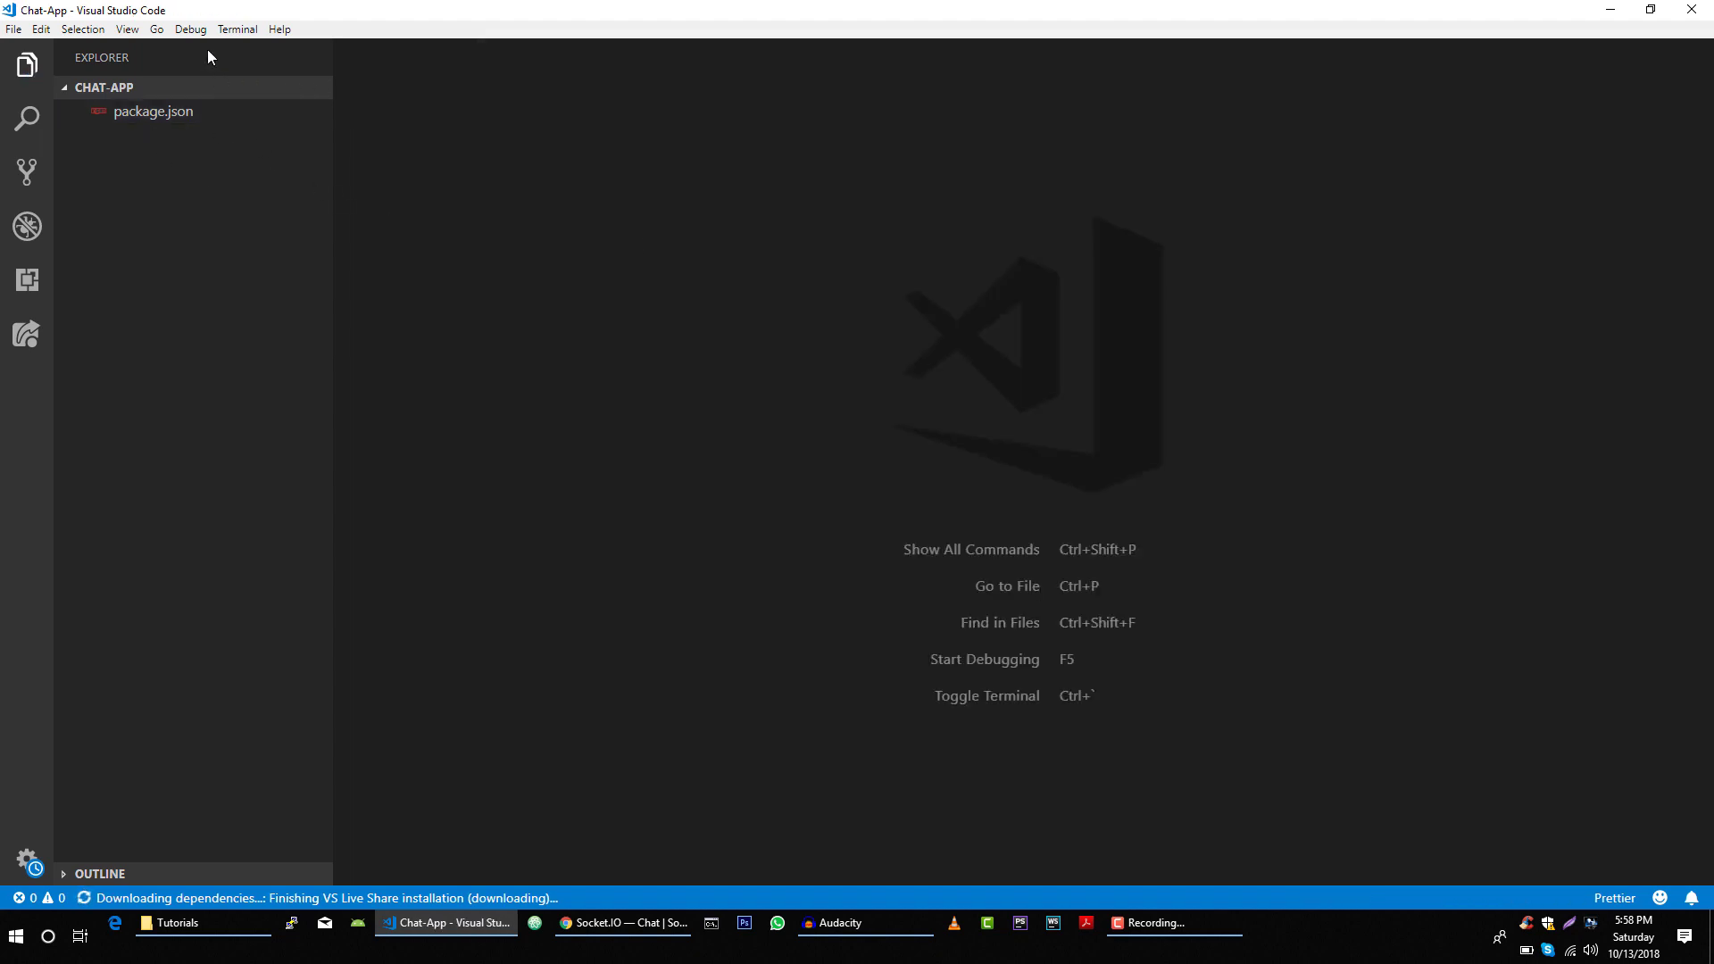
# Open the integrated bash terminal from the View menu
pyautogui.click(125, 28)
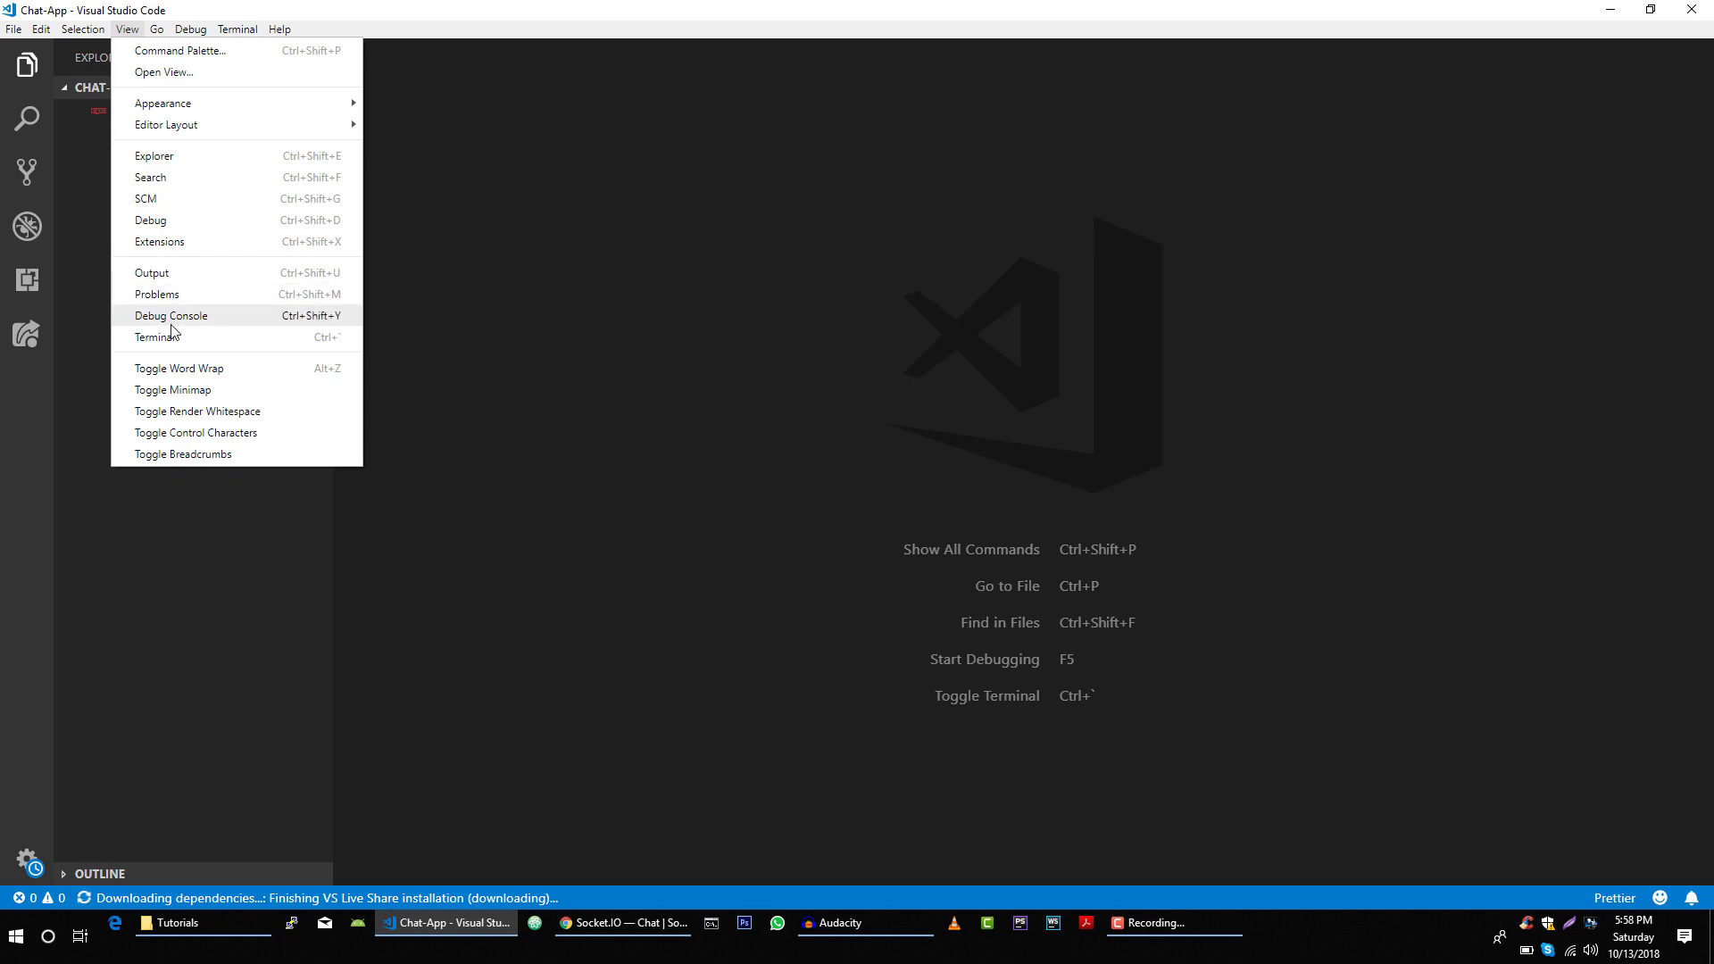
pyautogui.click(157, 337)
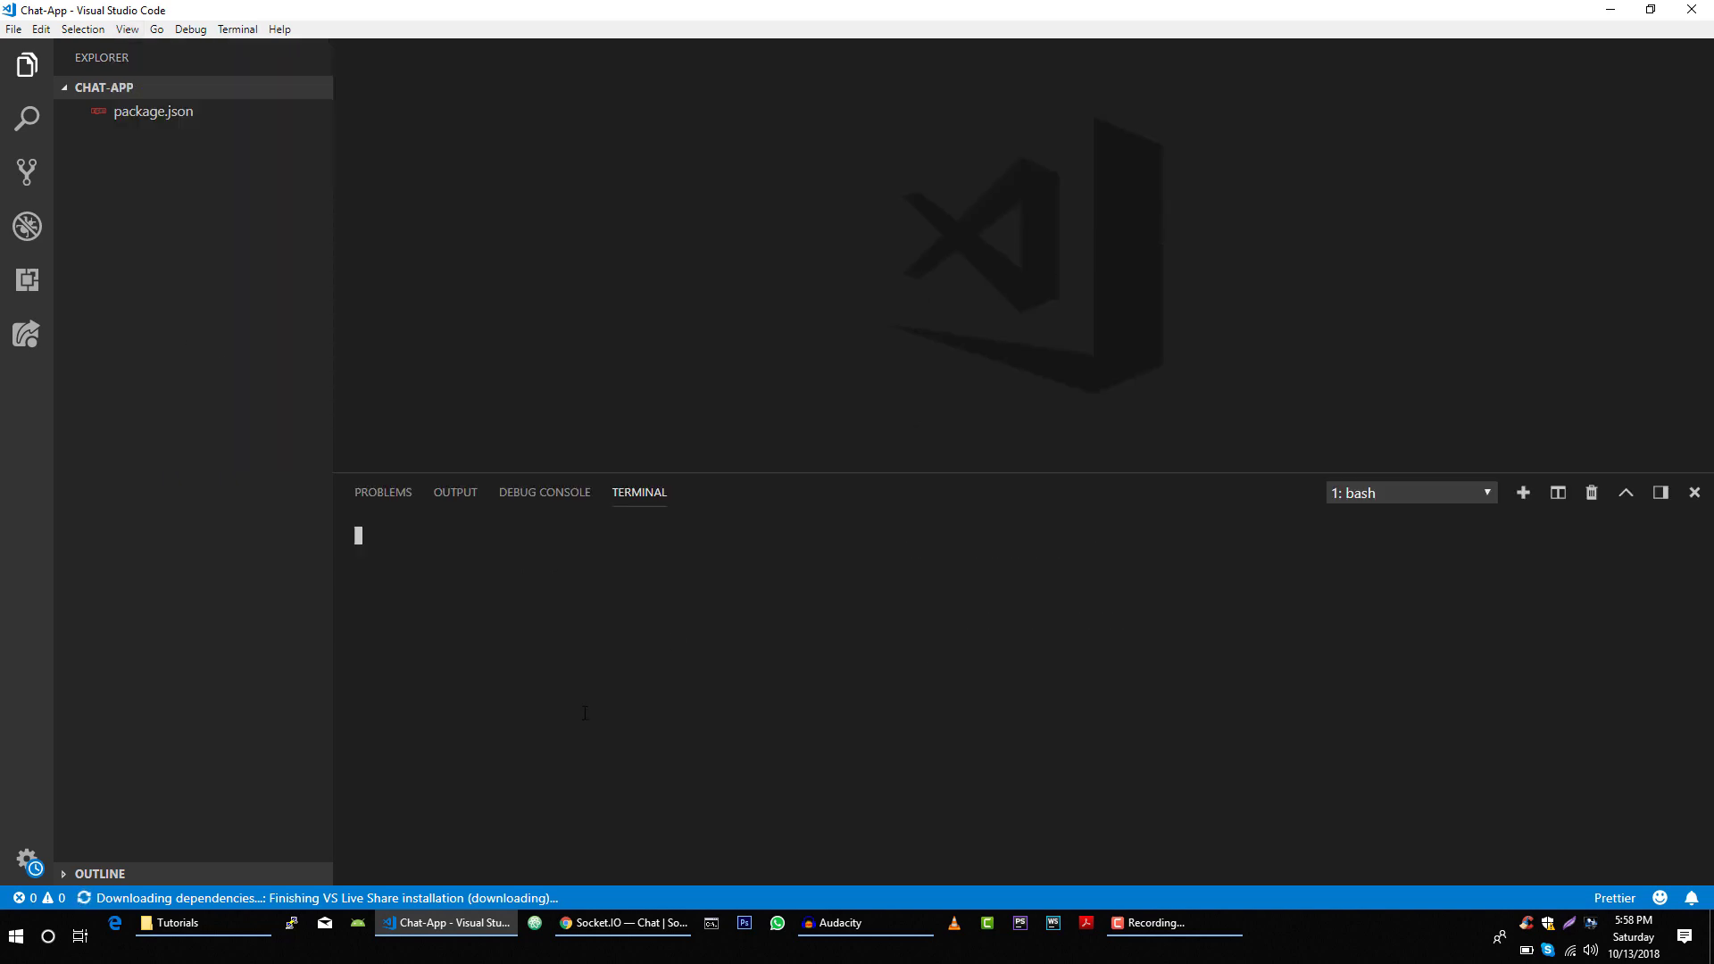
pyautogui.click(622, 922)
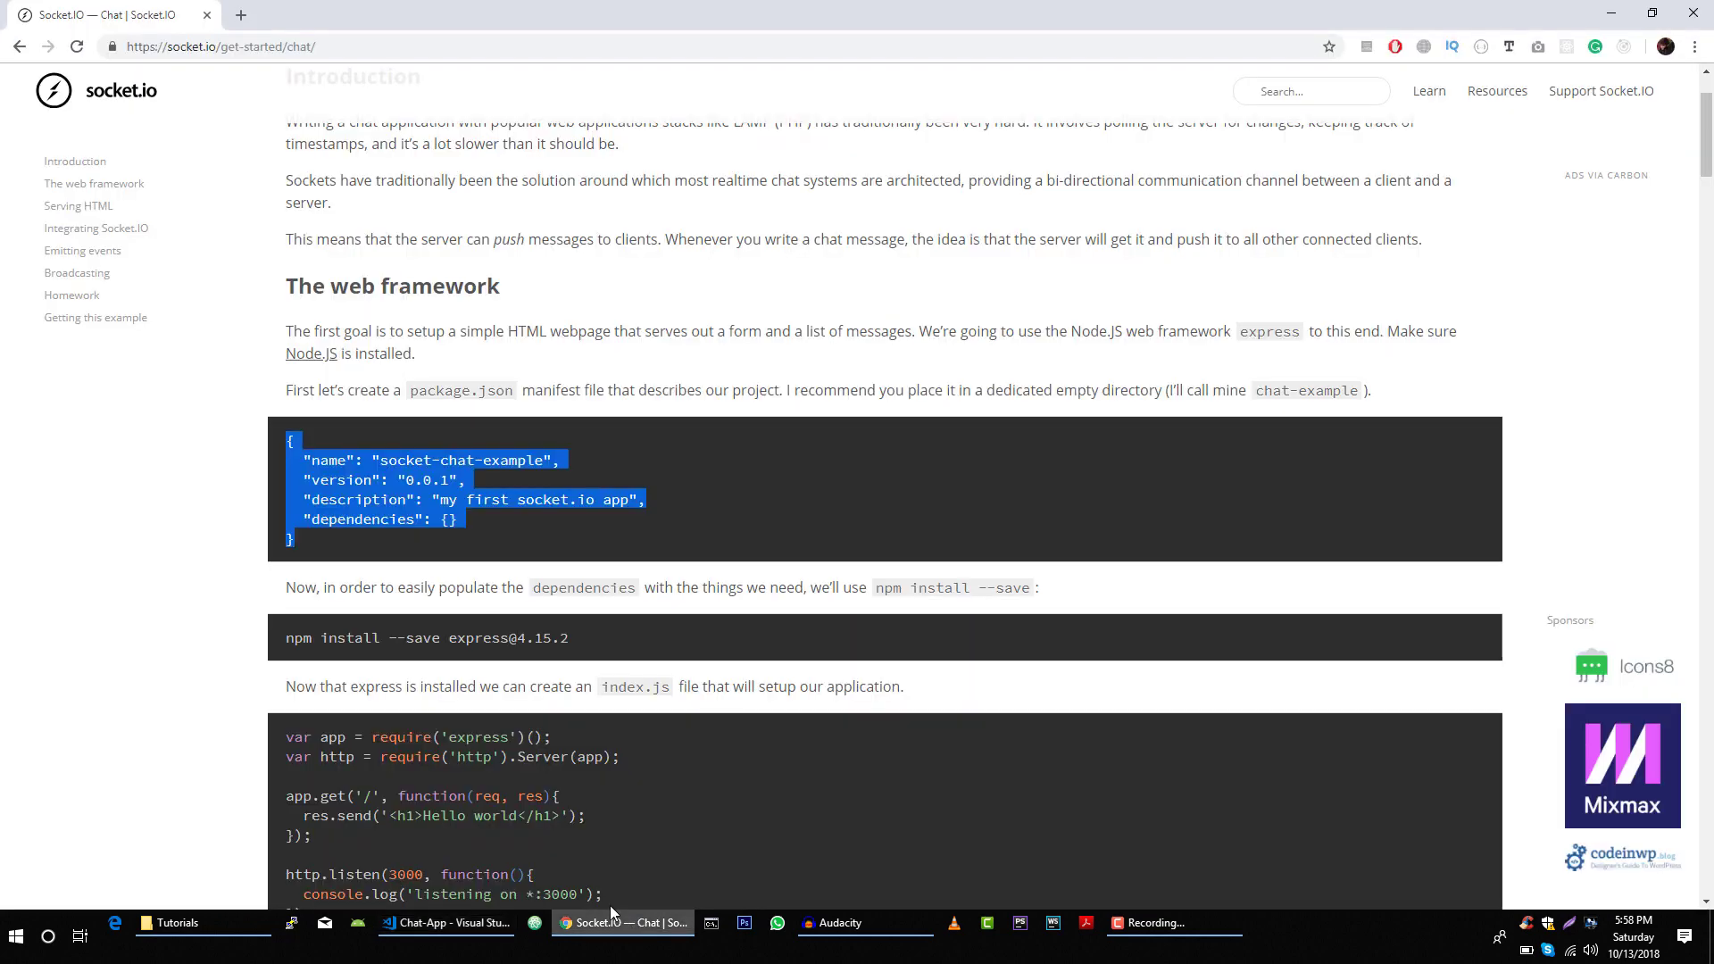
pyautogui.scroll(-3)
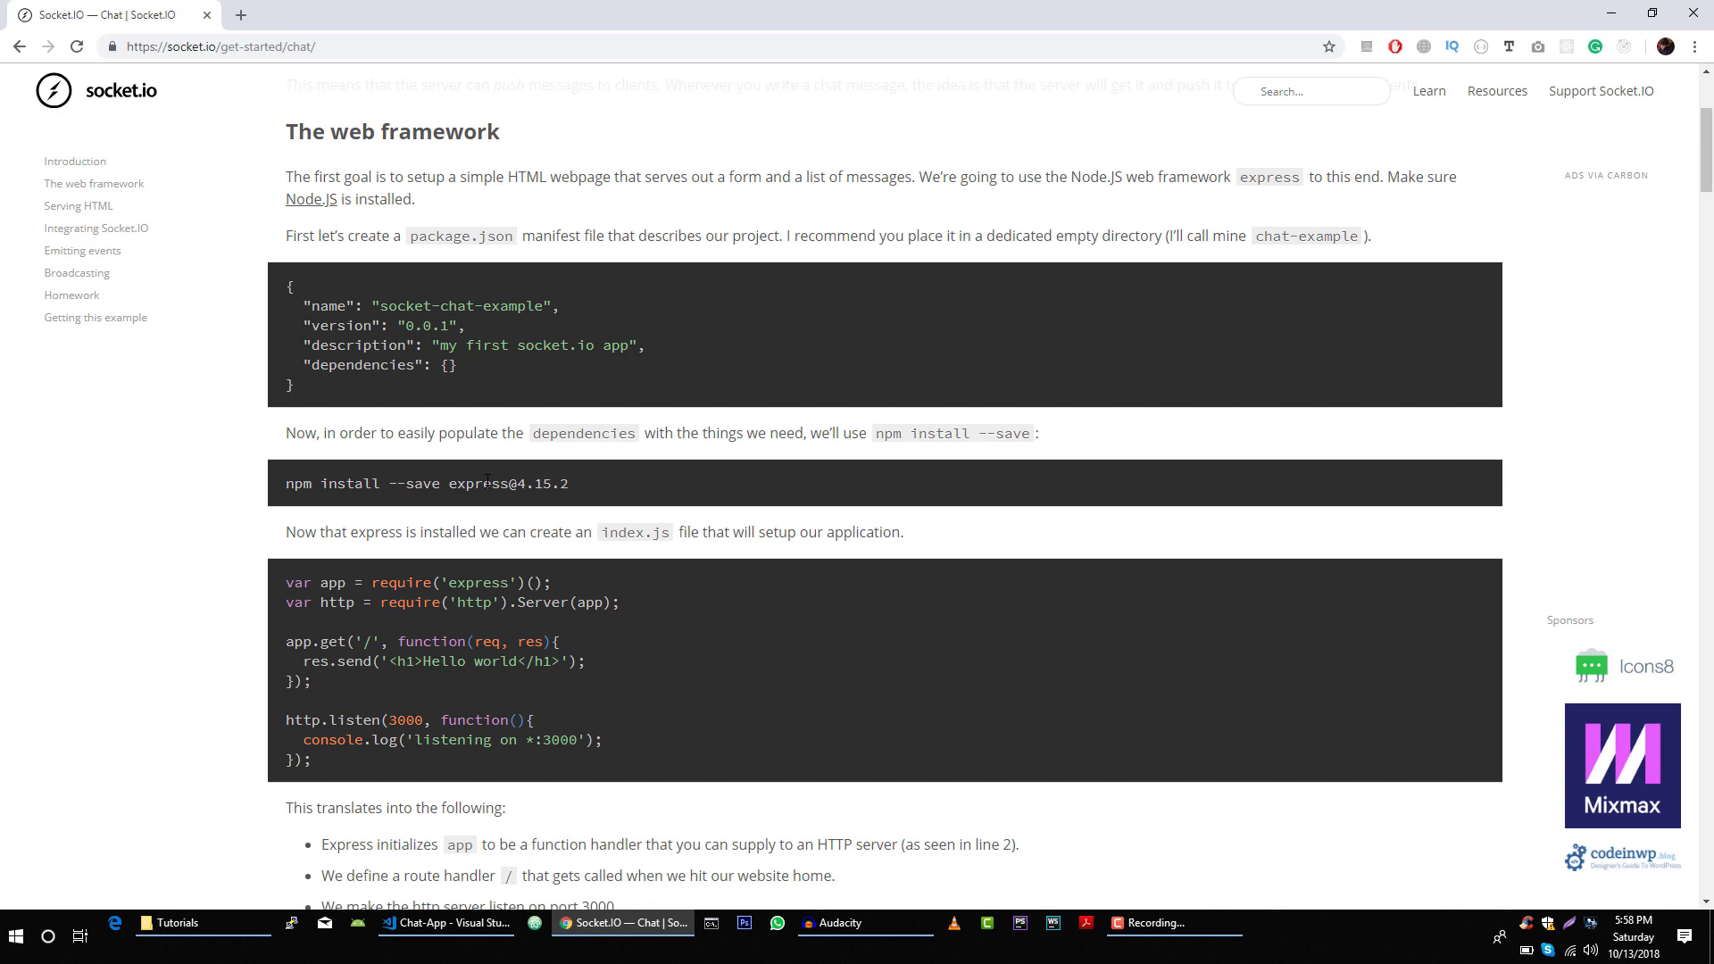
pyautogui.moveTo(582, 491)
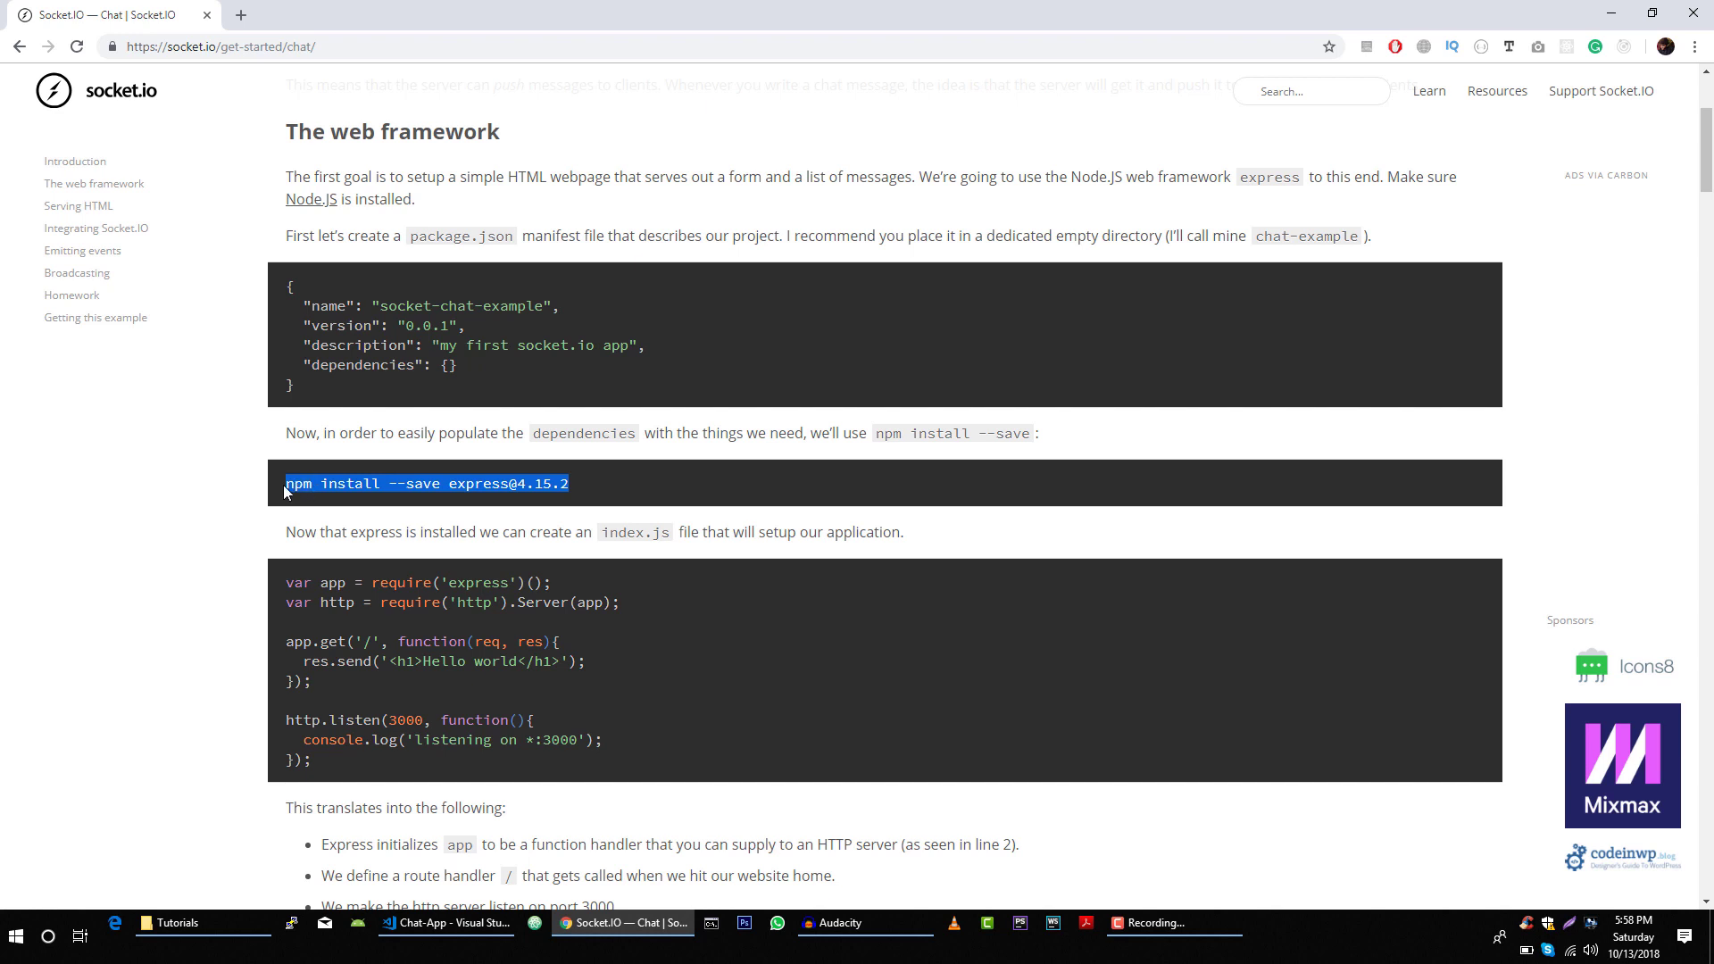
pyautogui.moveTo(711, 847)
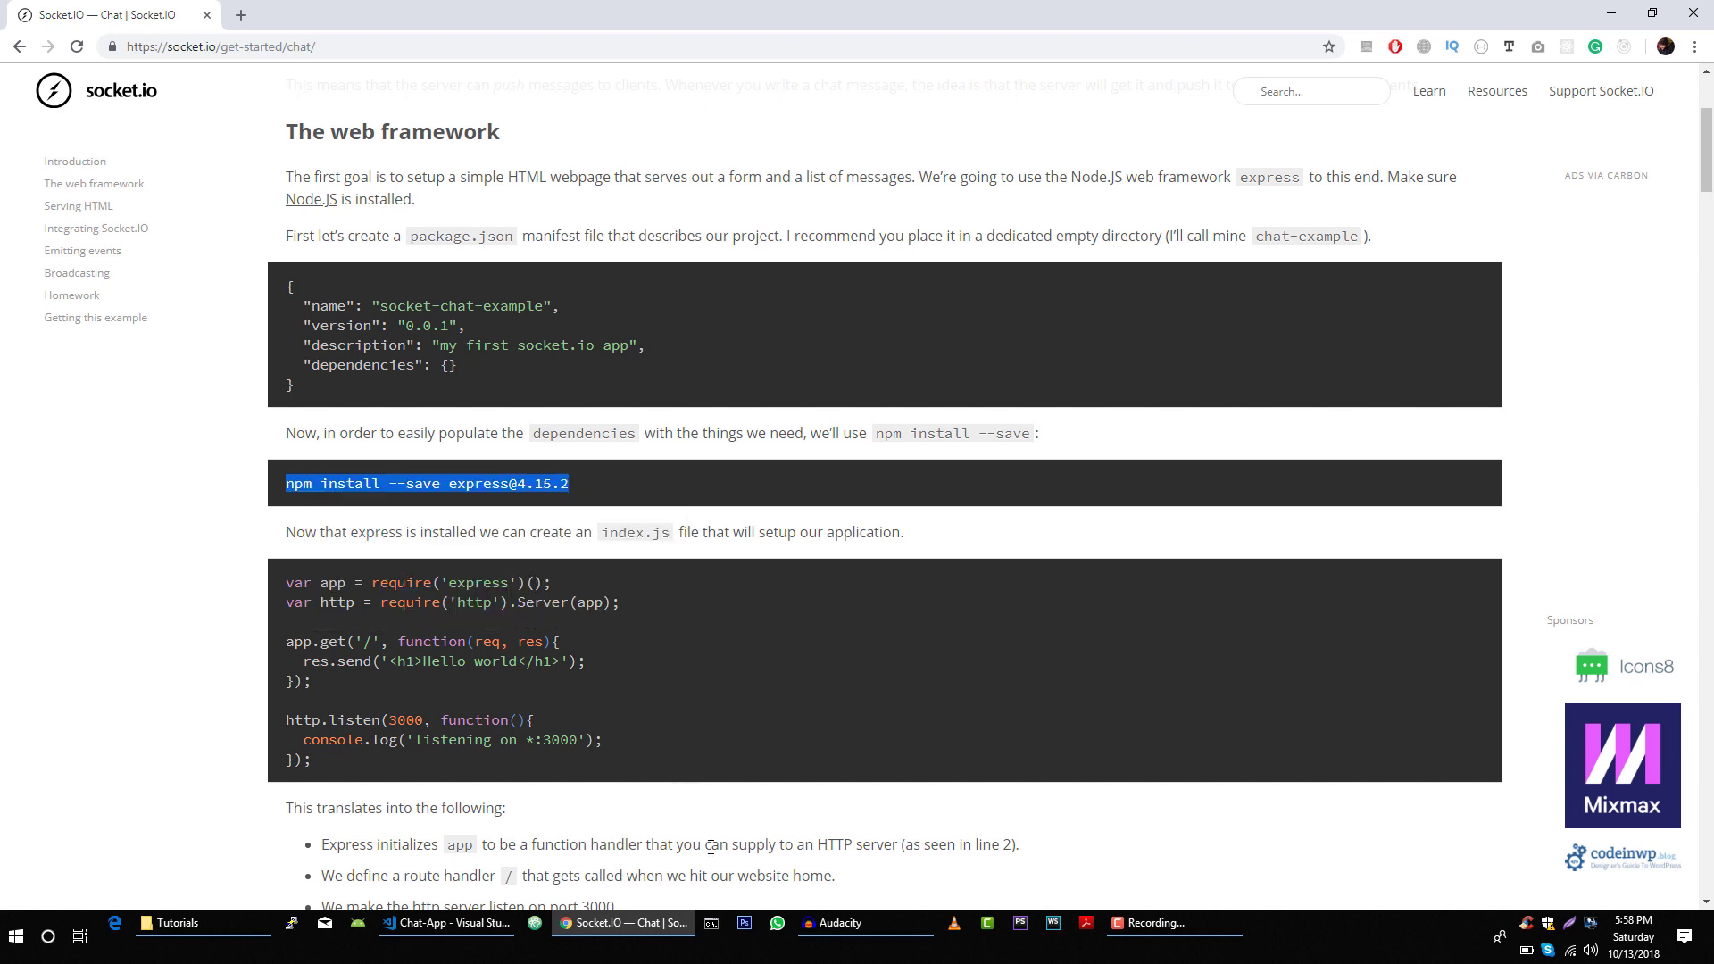
pyautogui.click(447, 923)
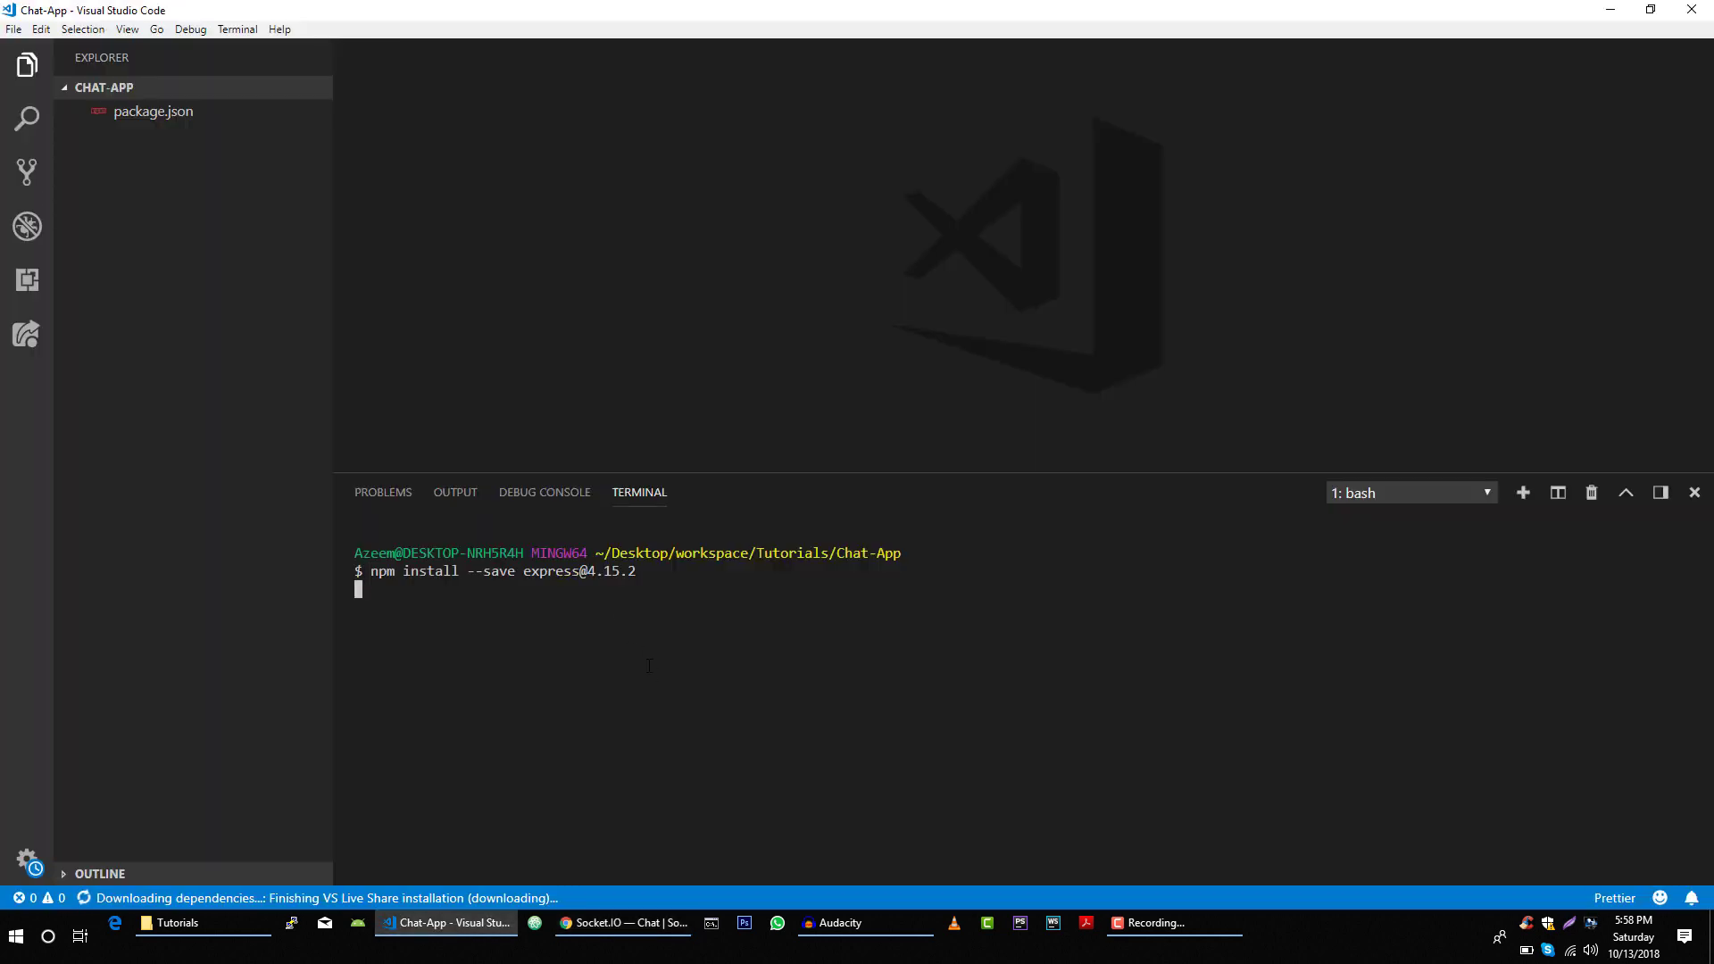
pyautogui.moveTo(655, 679)
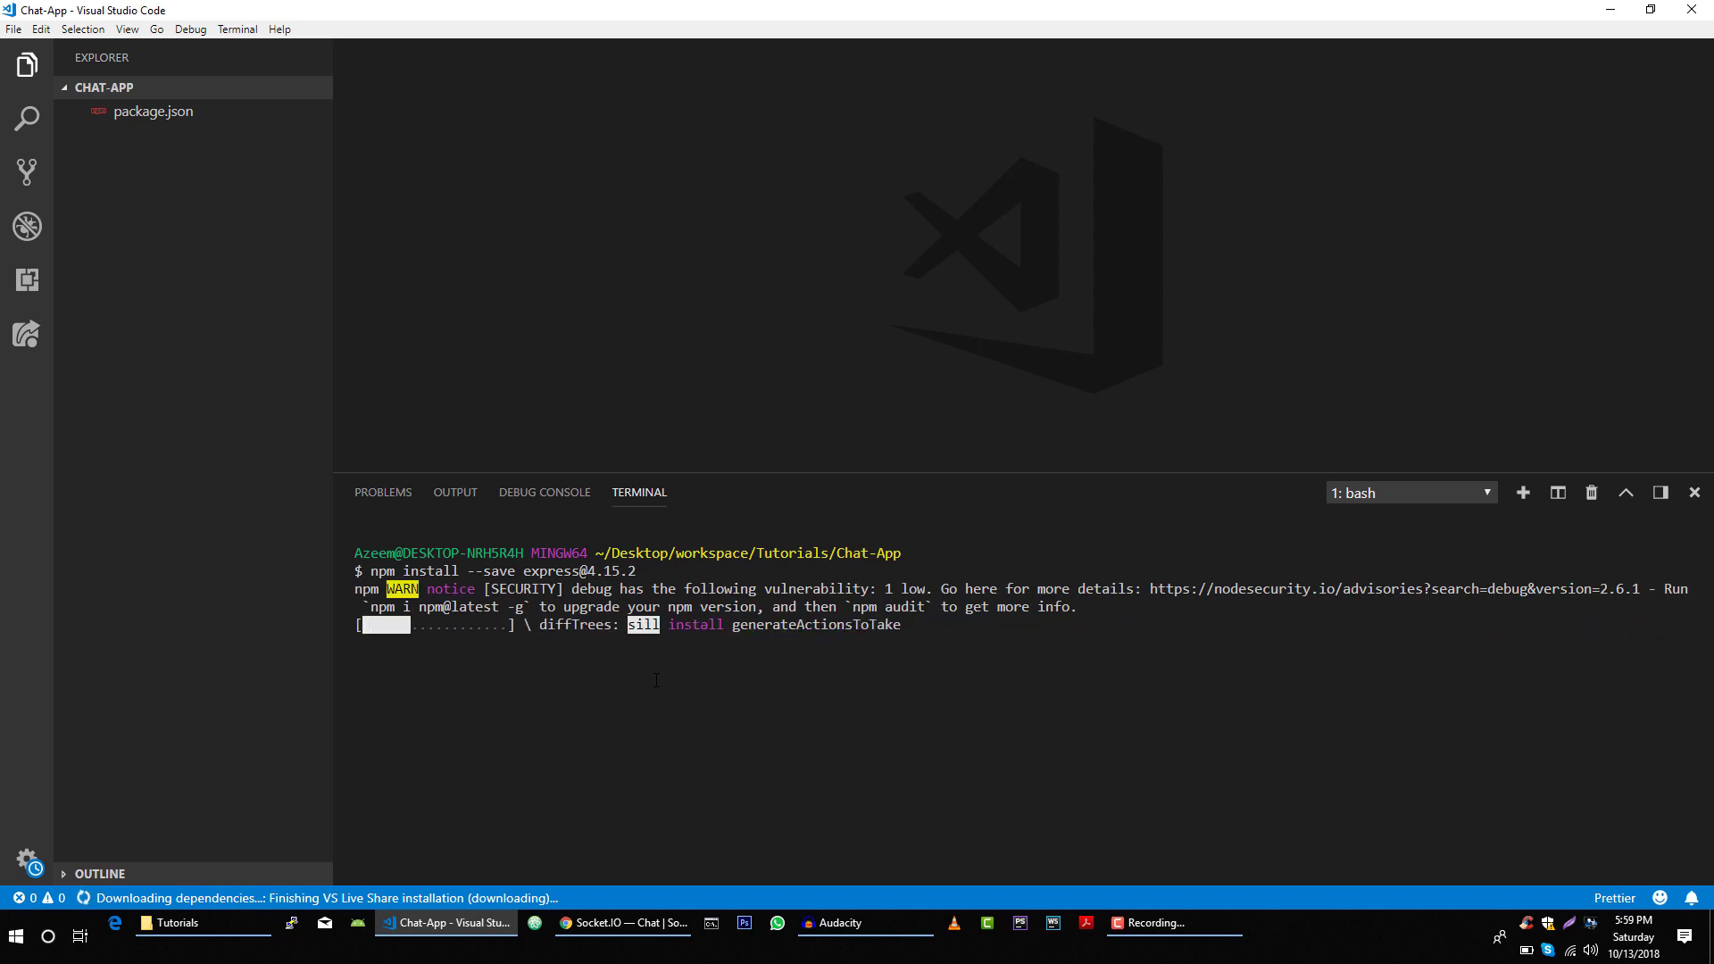
pyautogui.click(622, 922)
pyautogui.write('n')
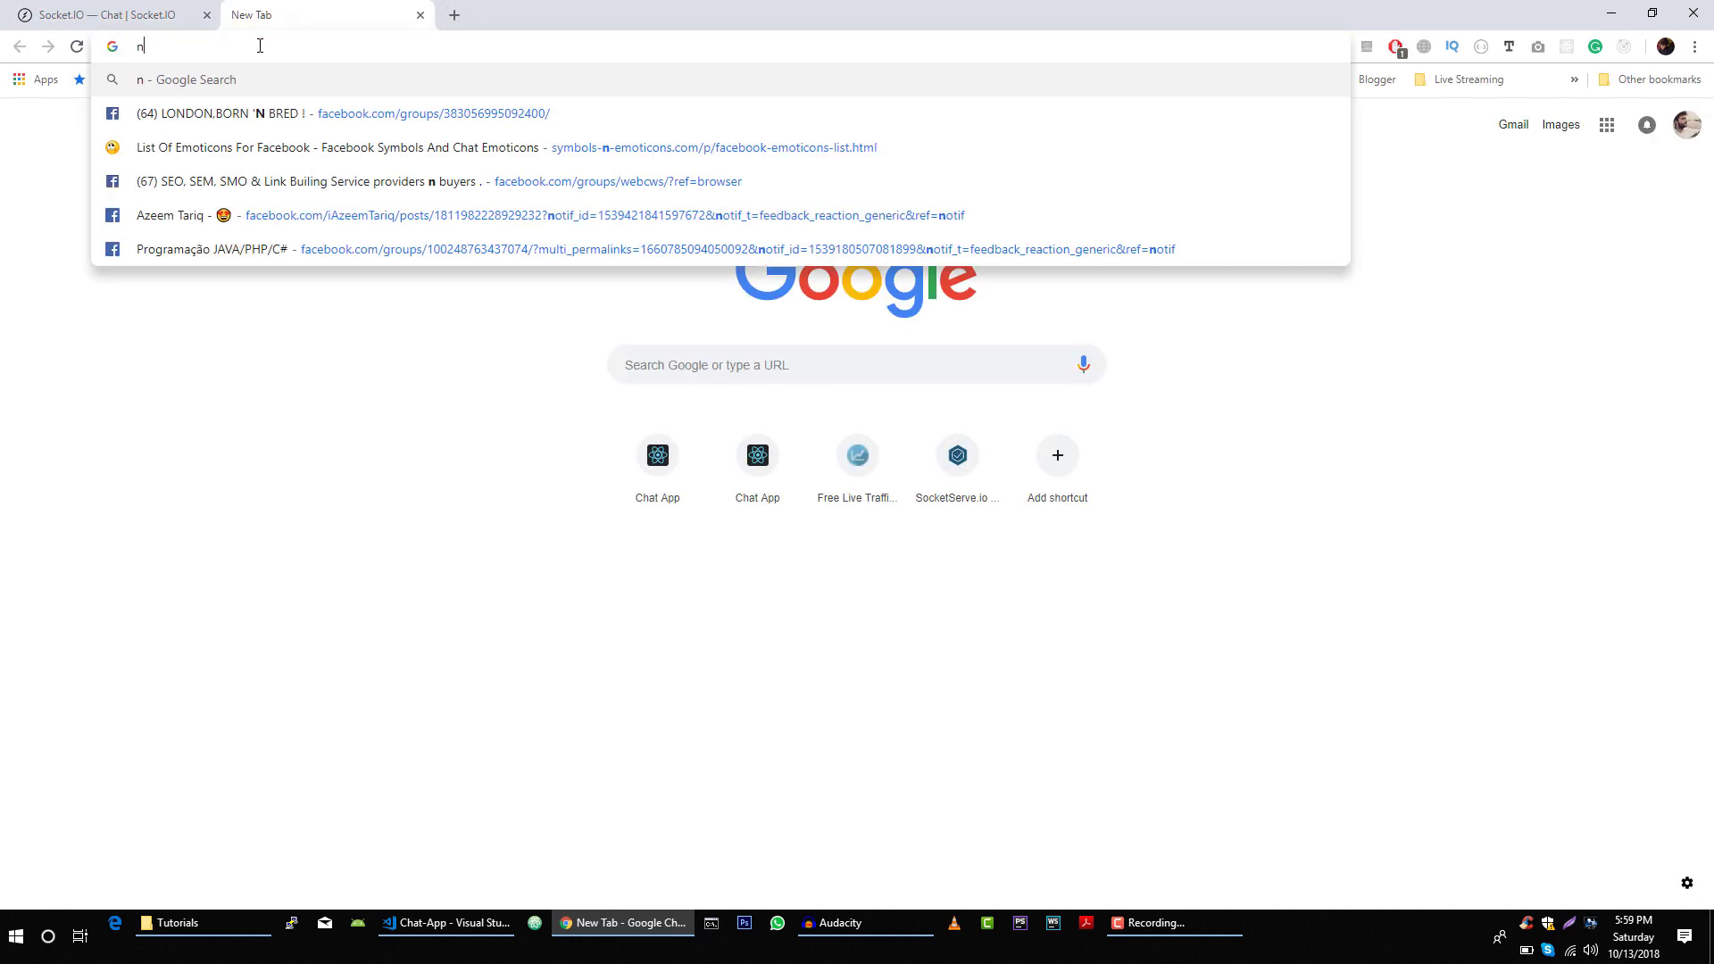
# Search Google for Node.js download and open the official Node.js downloads page
pyautogui.write('ode js do')
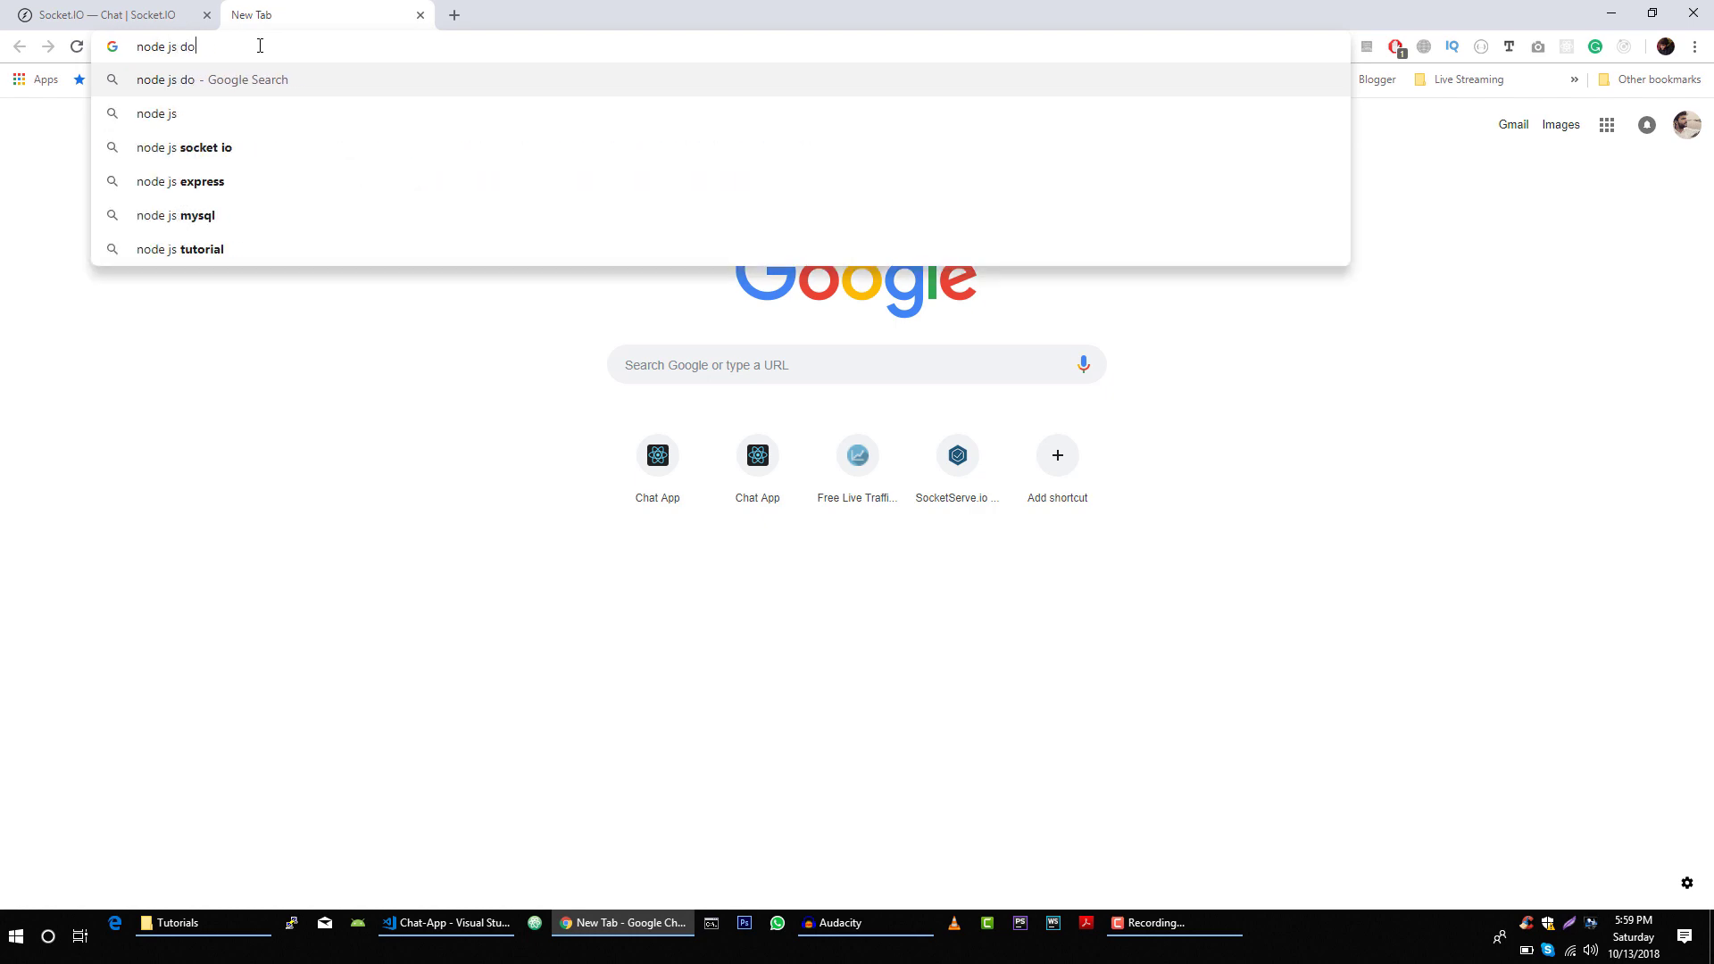
pyautogui.press('Return')
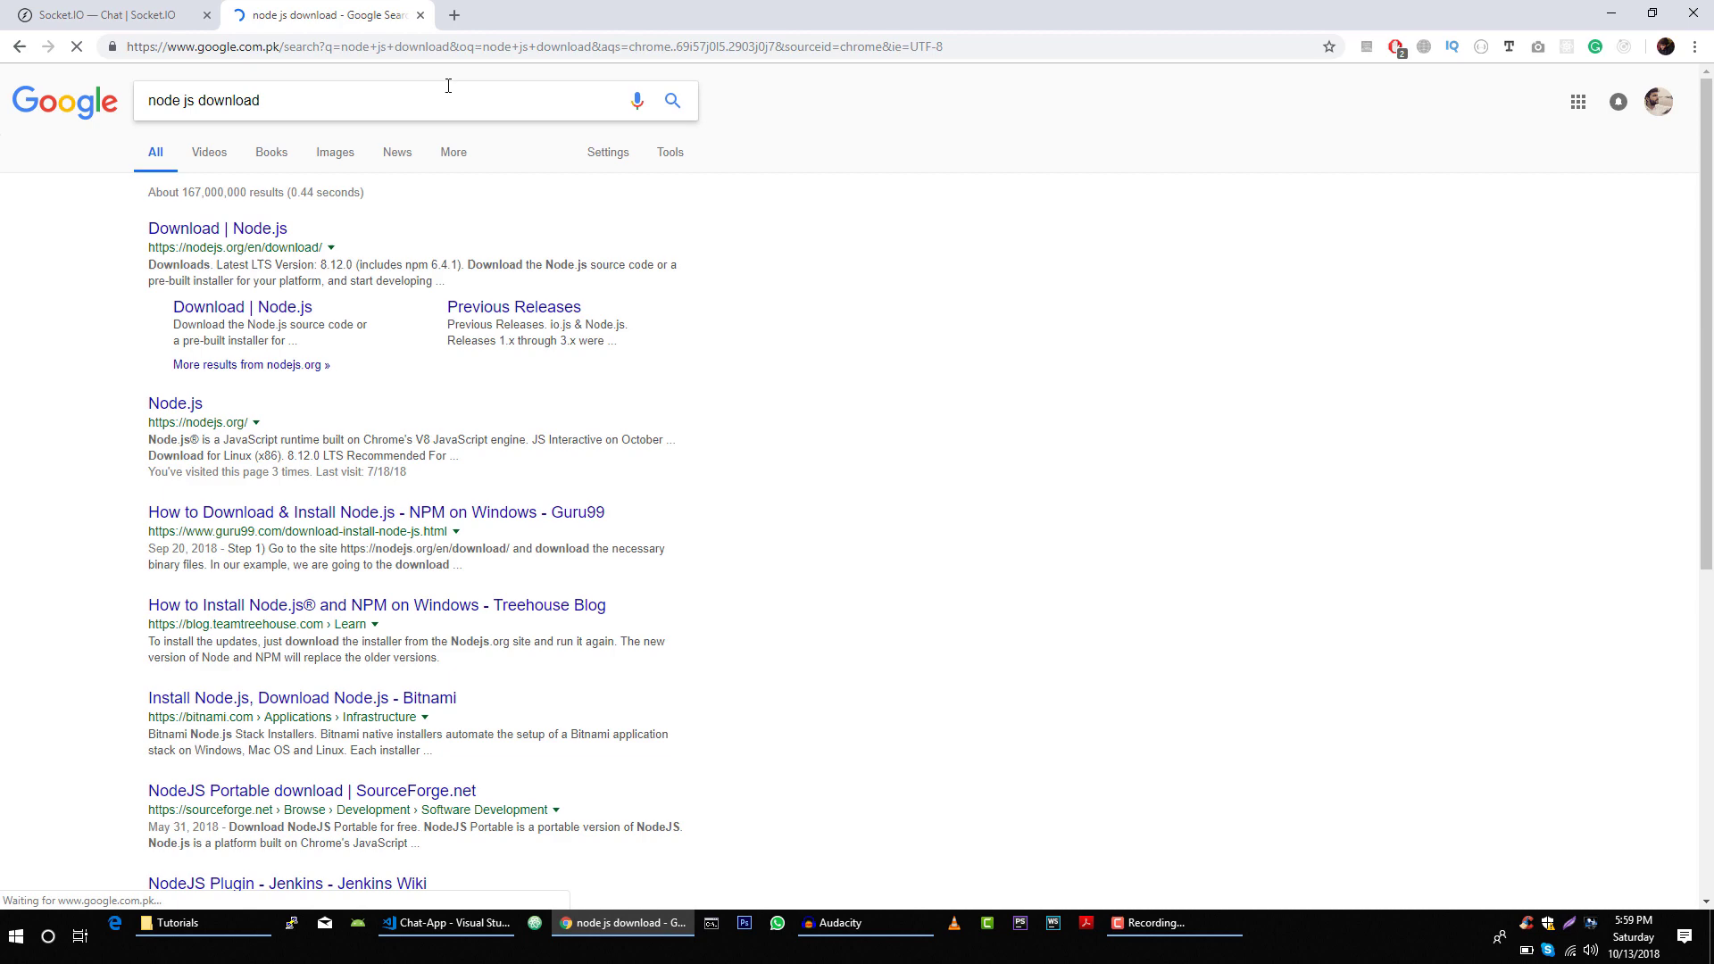
pyautogui.click(216, 229)
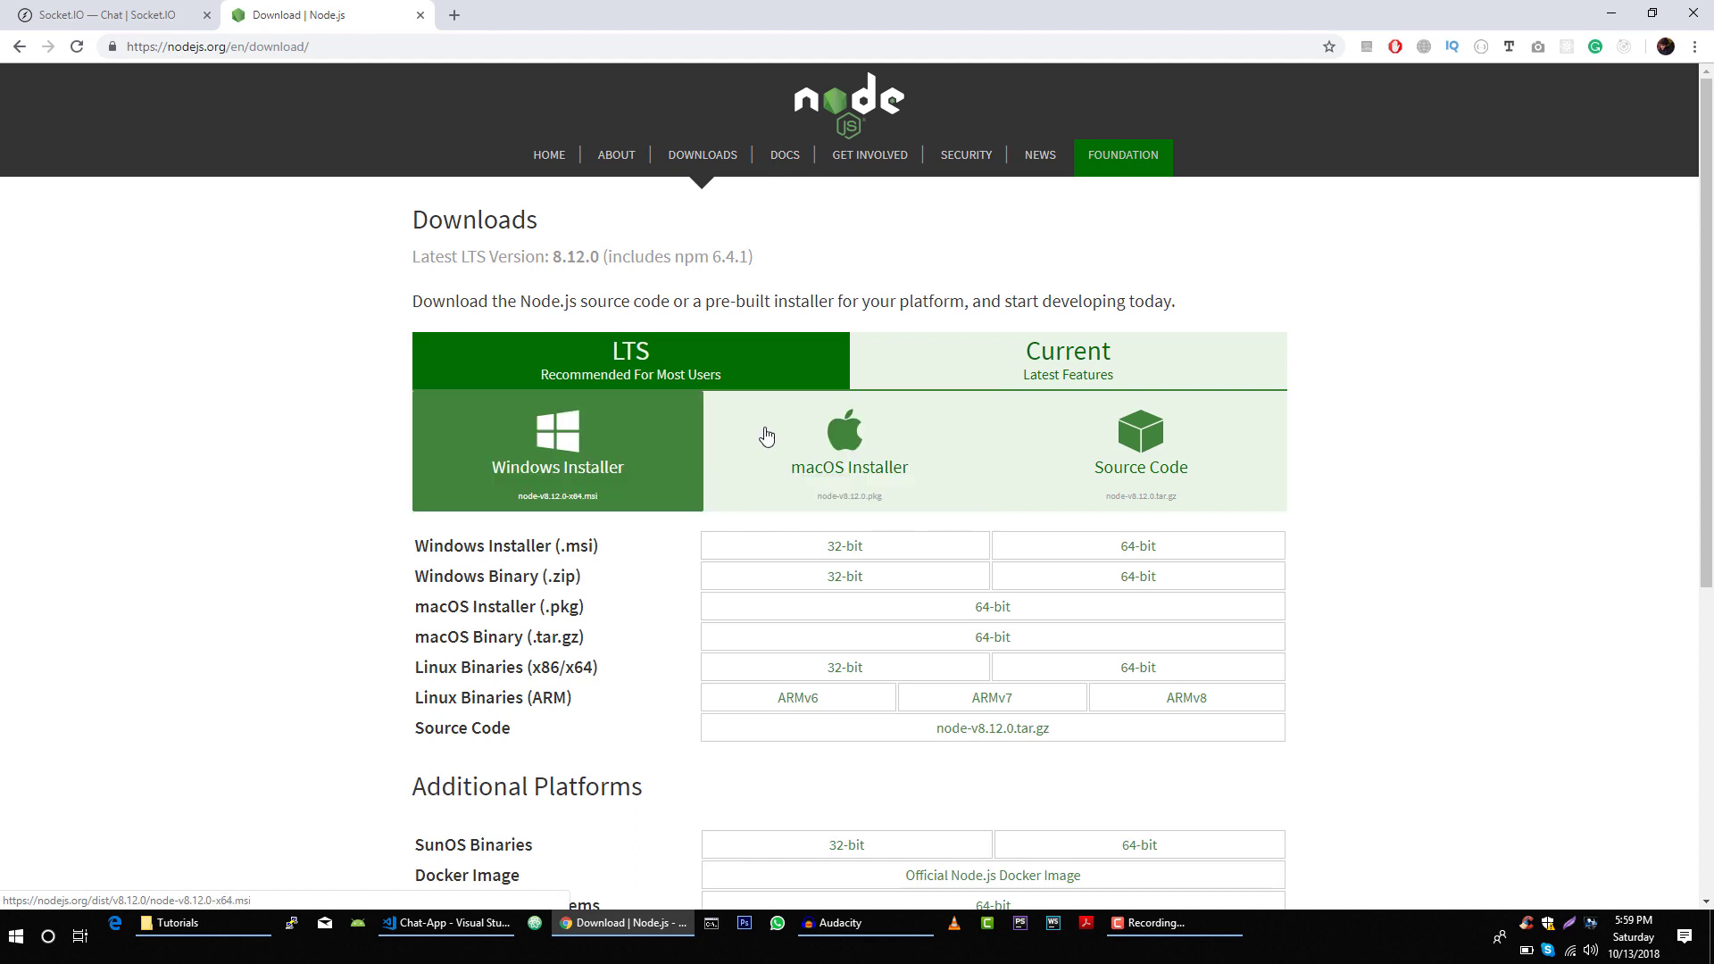
pyautogui.scroll(-3)
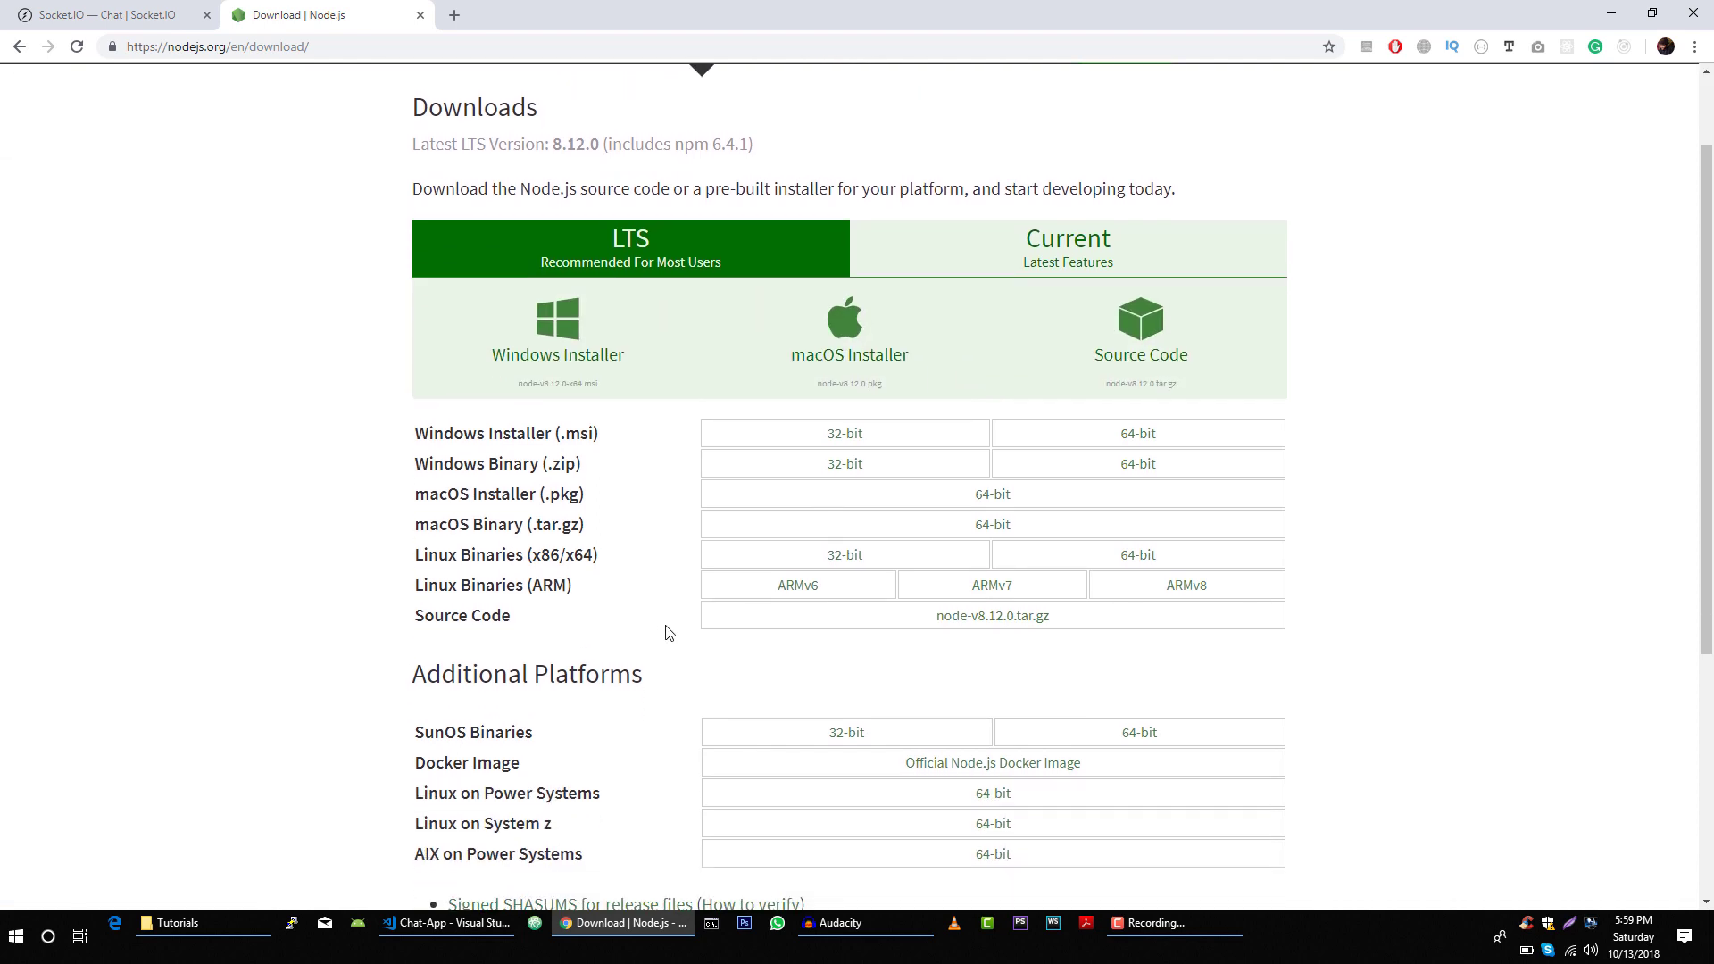
pyautogui.moveTo(487, 310)
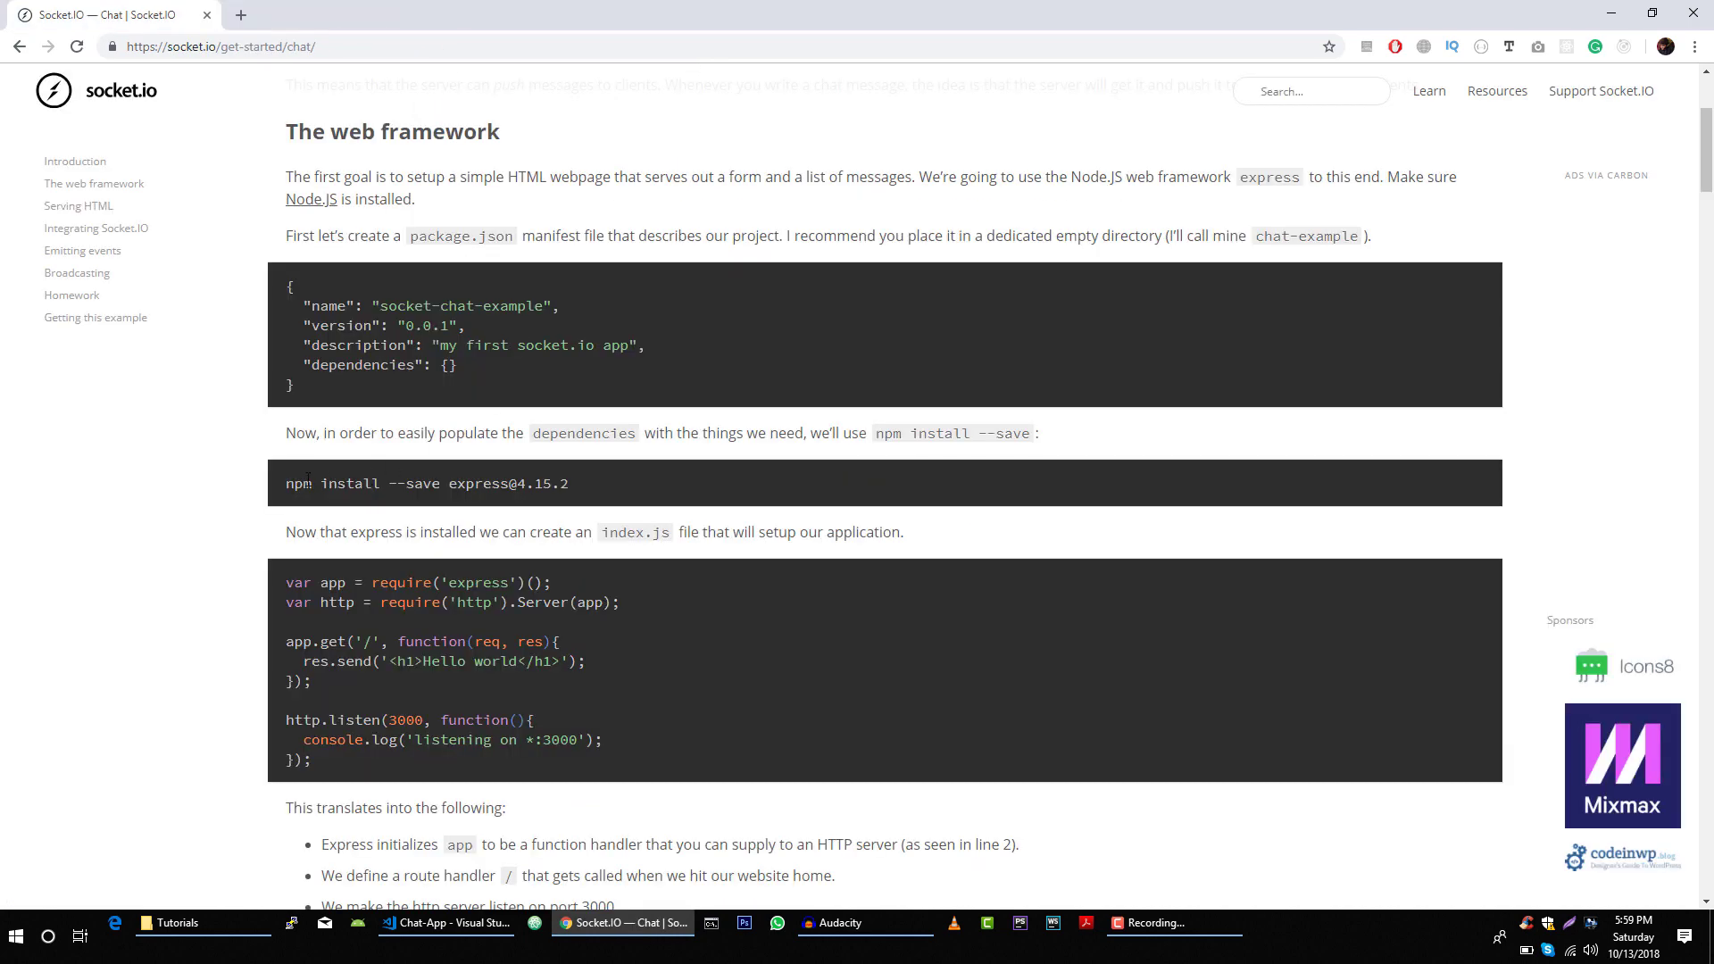
# Scroll to Integrating Socket.IO and copy 'npm install --save socket.io' for VS Code
pyautogui.scroll(-3)
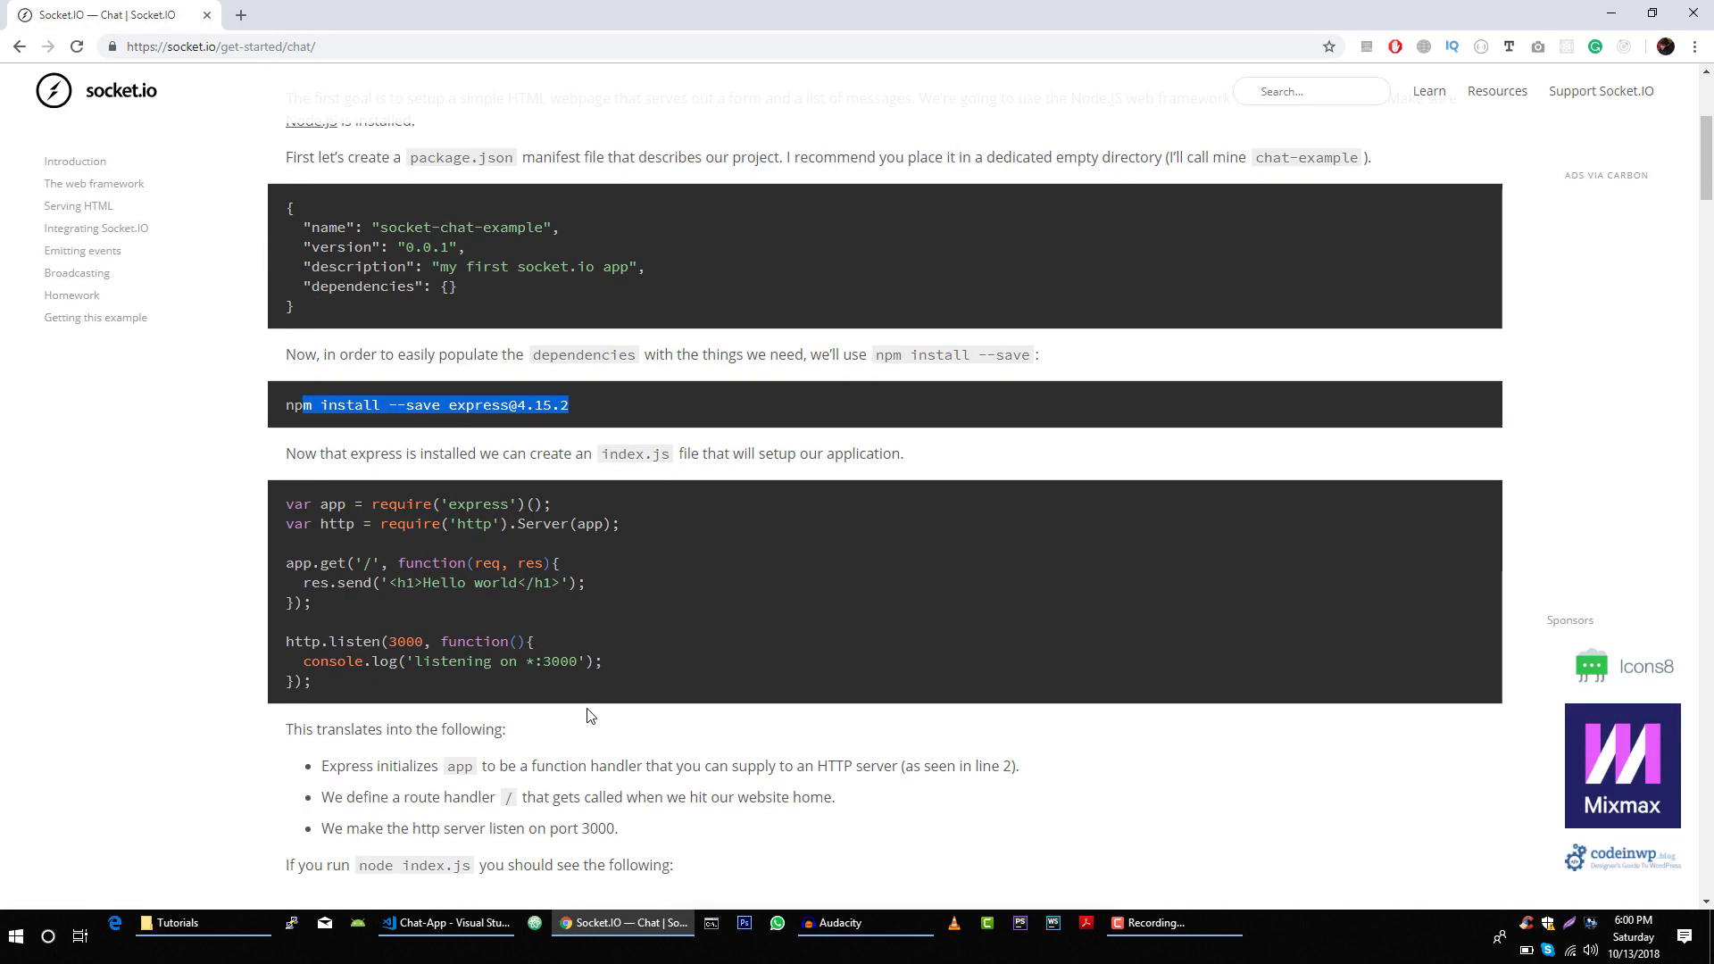
pyautogui.scroll(-3)
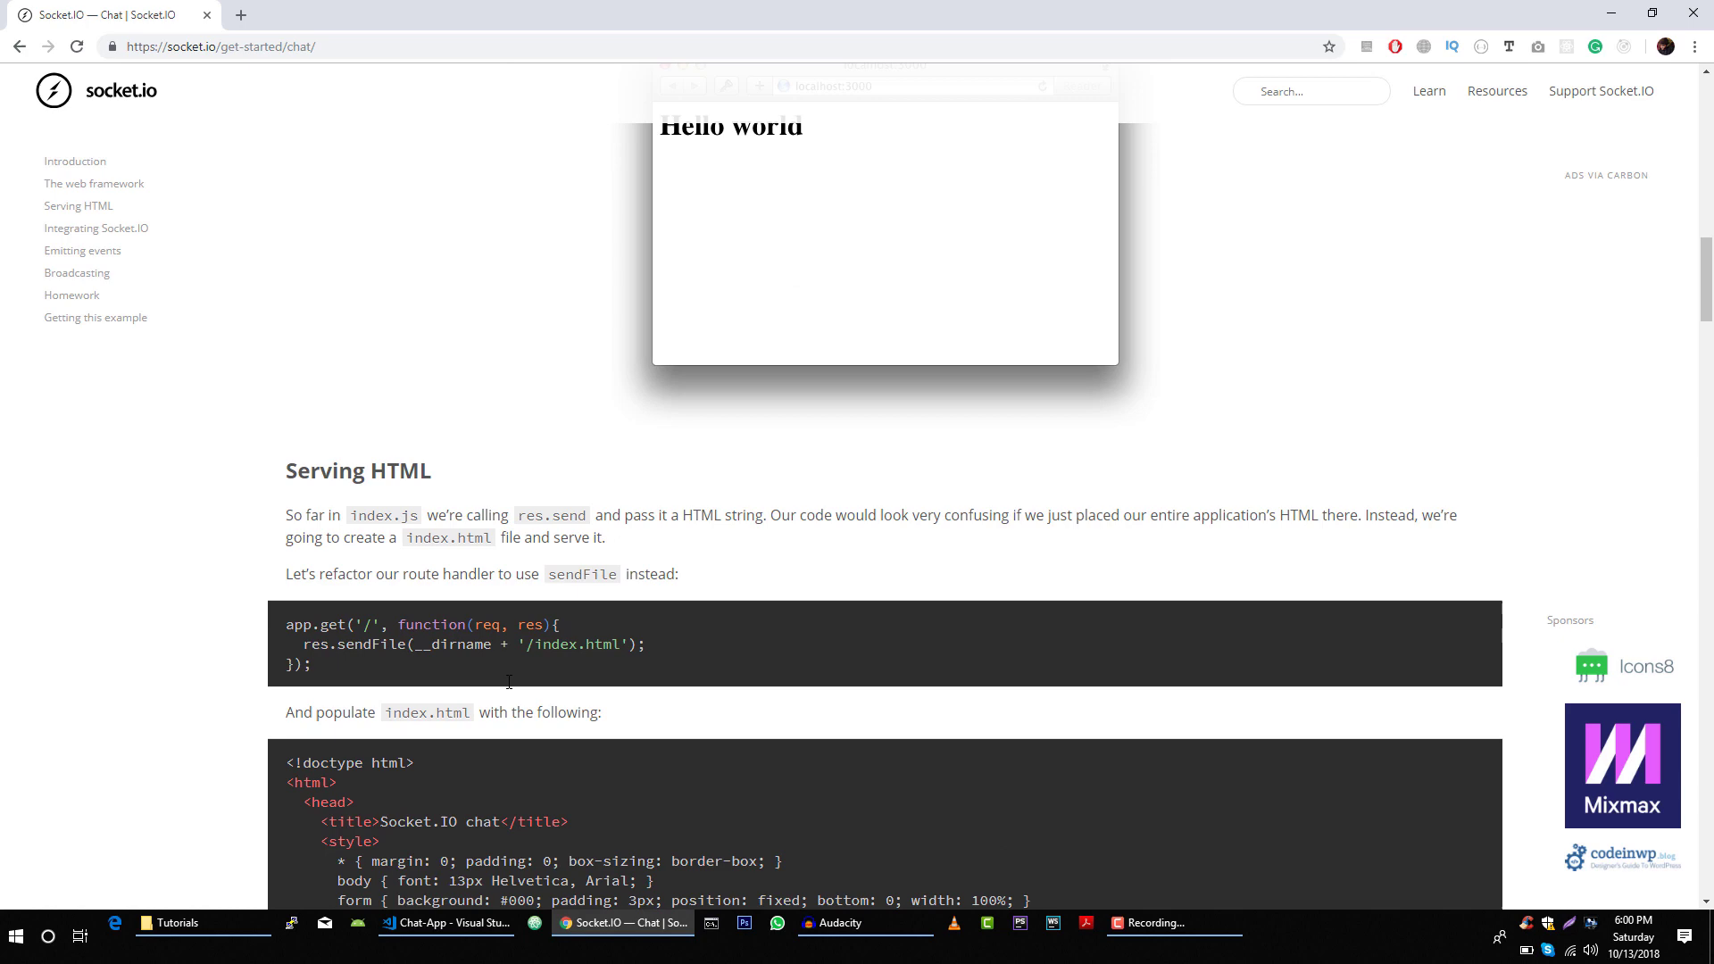
pyautogui.scroll(-3)
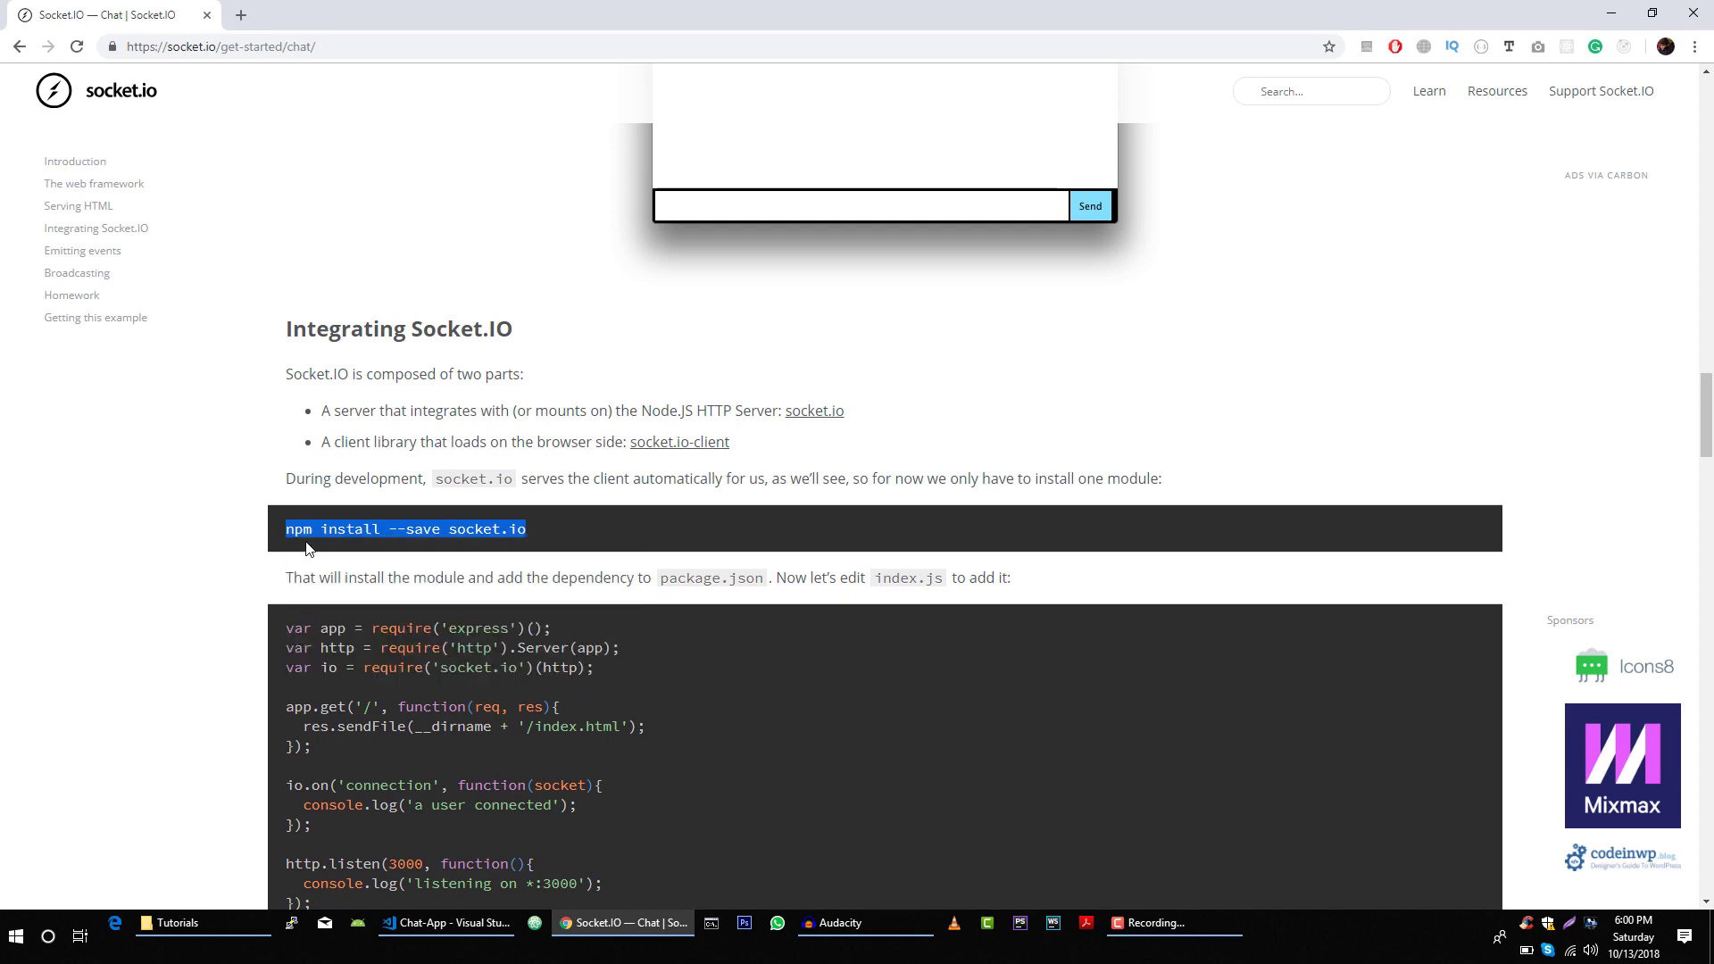
pyautogui.click(448, 922)
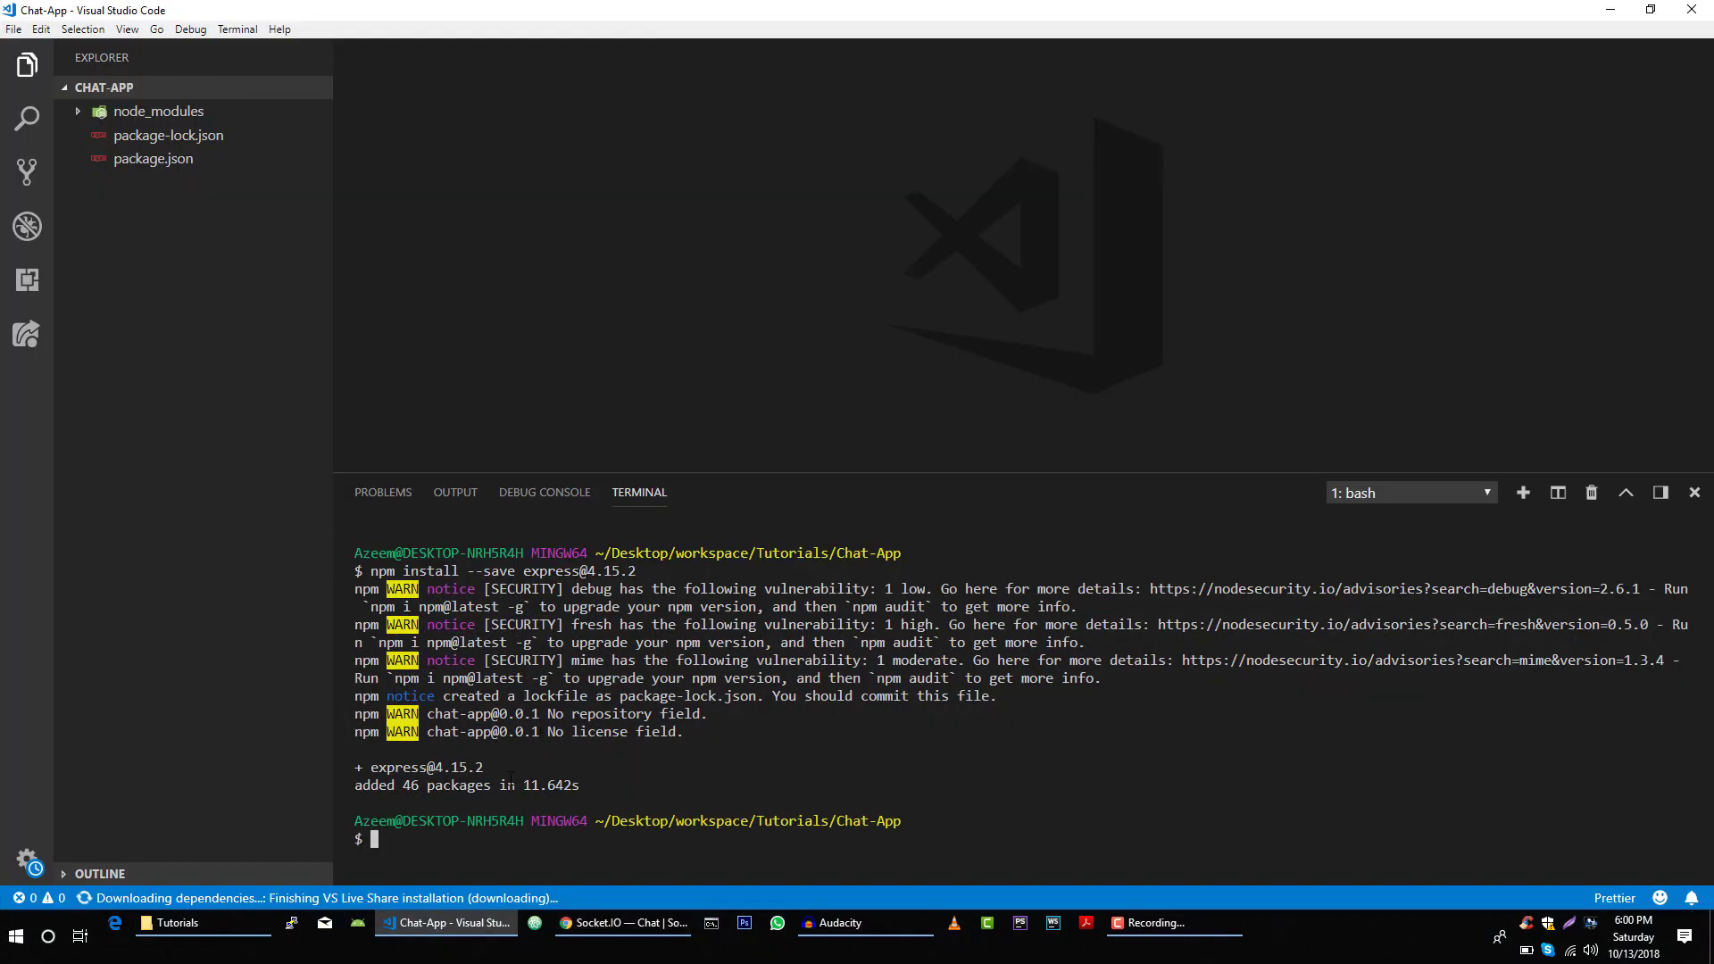
# Run npm install --save socket.io and add a blank index.html to Chat-App
pyautogui.write('npm install --save socket.io')
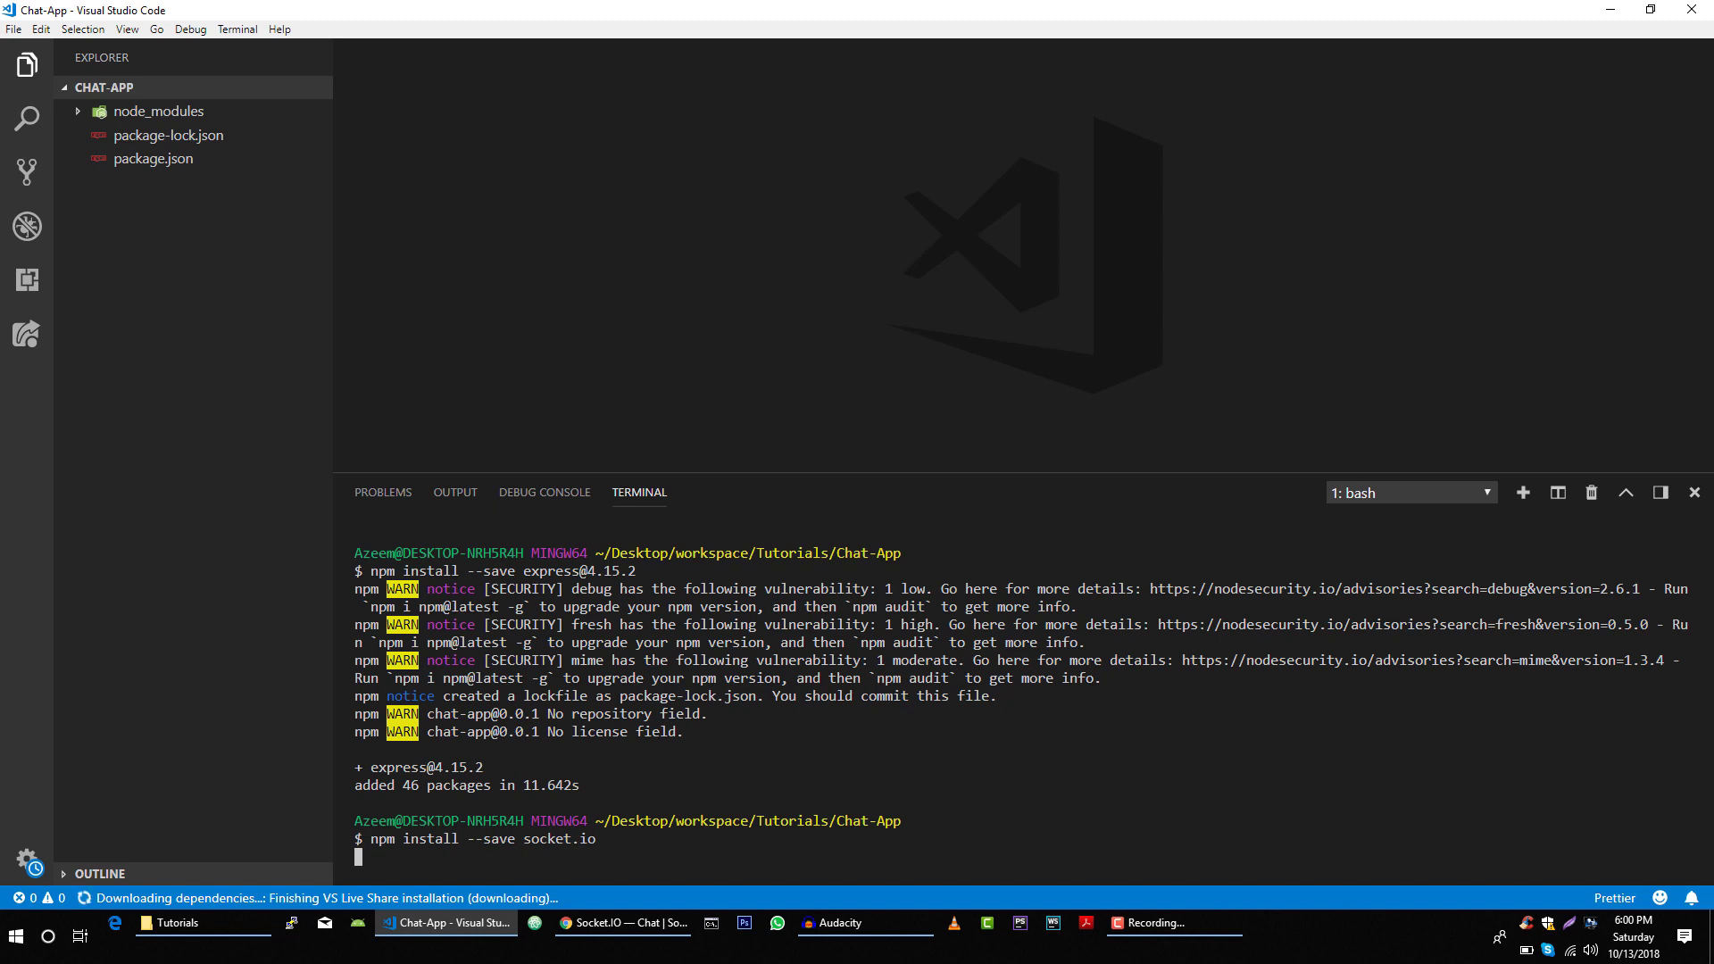
pyautogui.moveTo(196, 142)
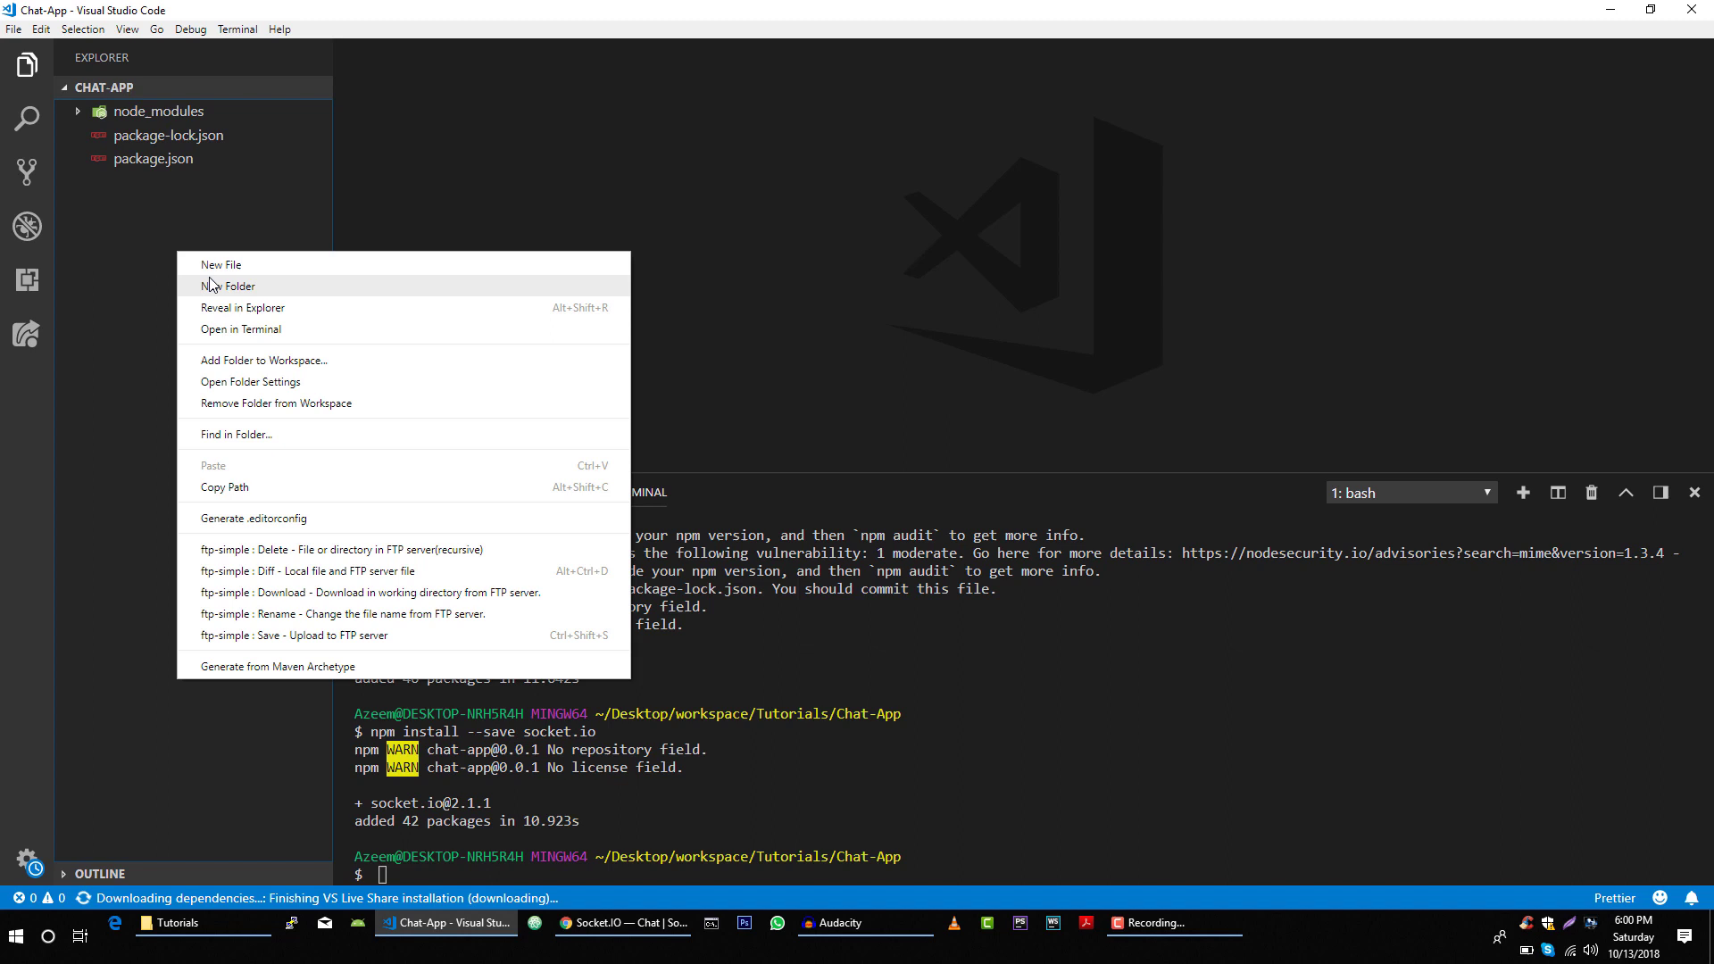
pyautogui.click(220, 264)
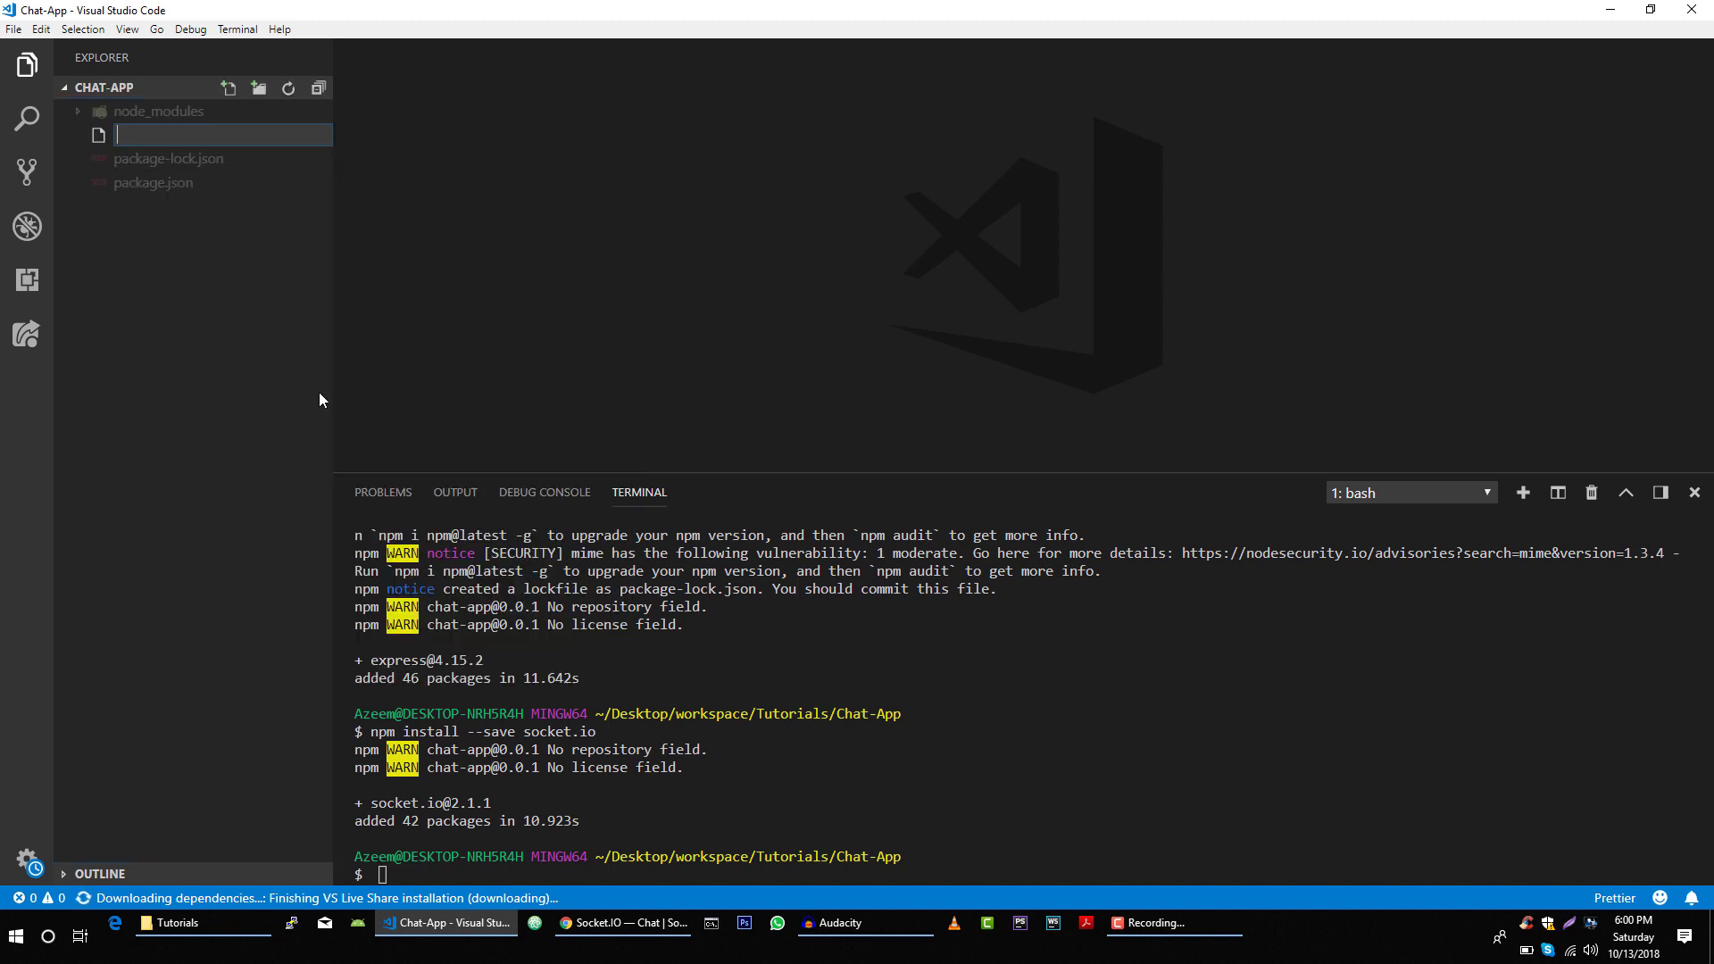
pyautogui.write('index.html')
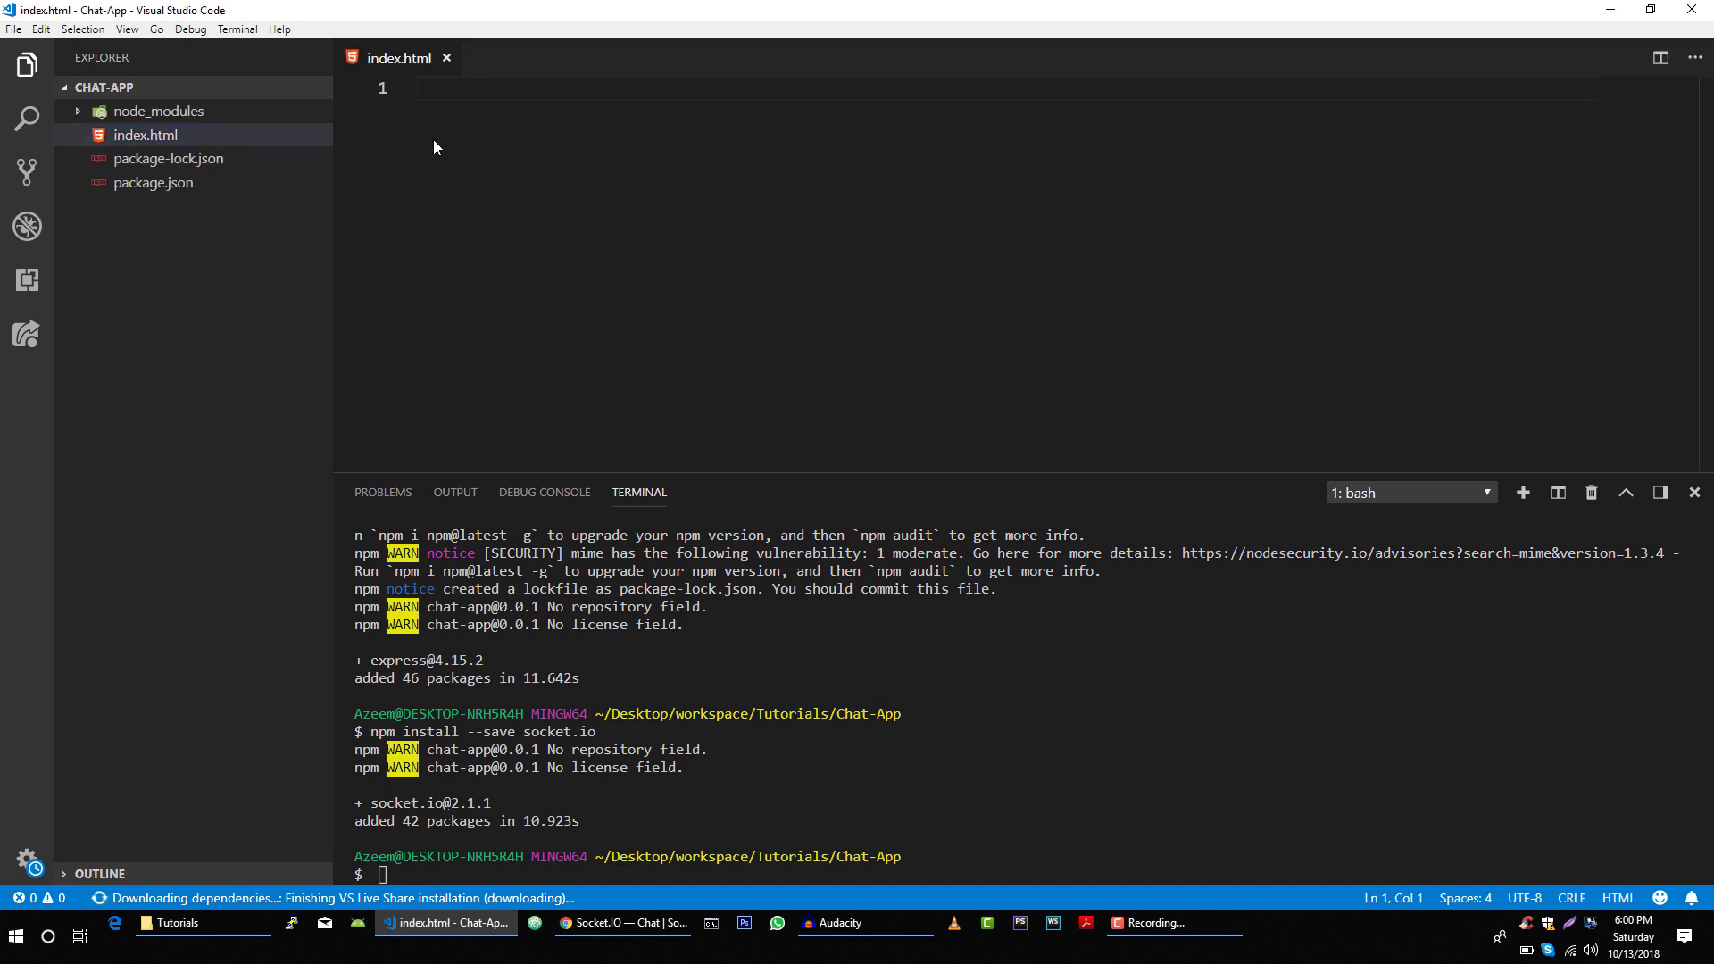
pyautogui.click(622, 922)
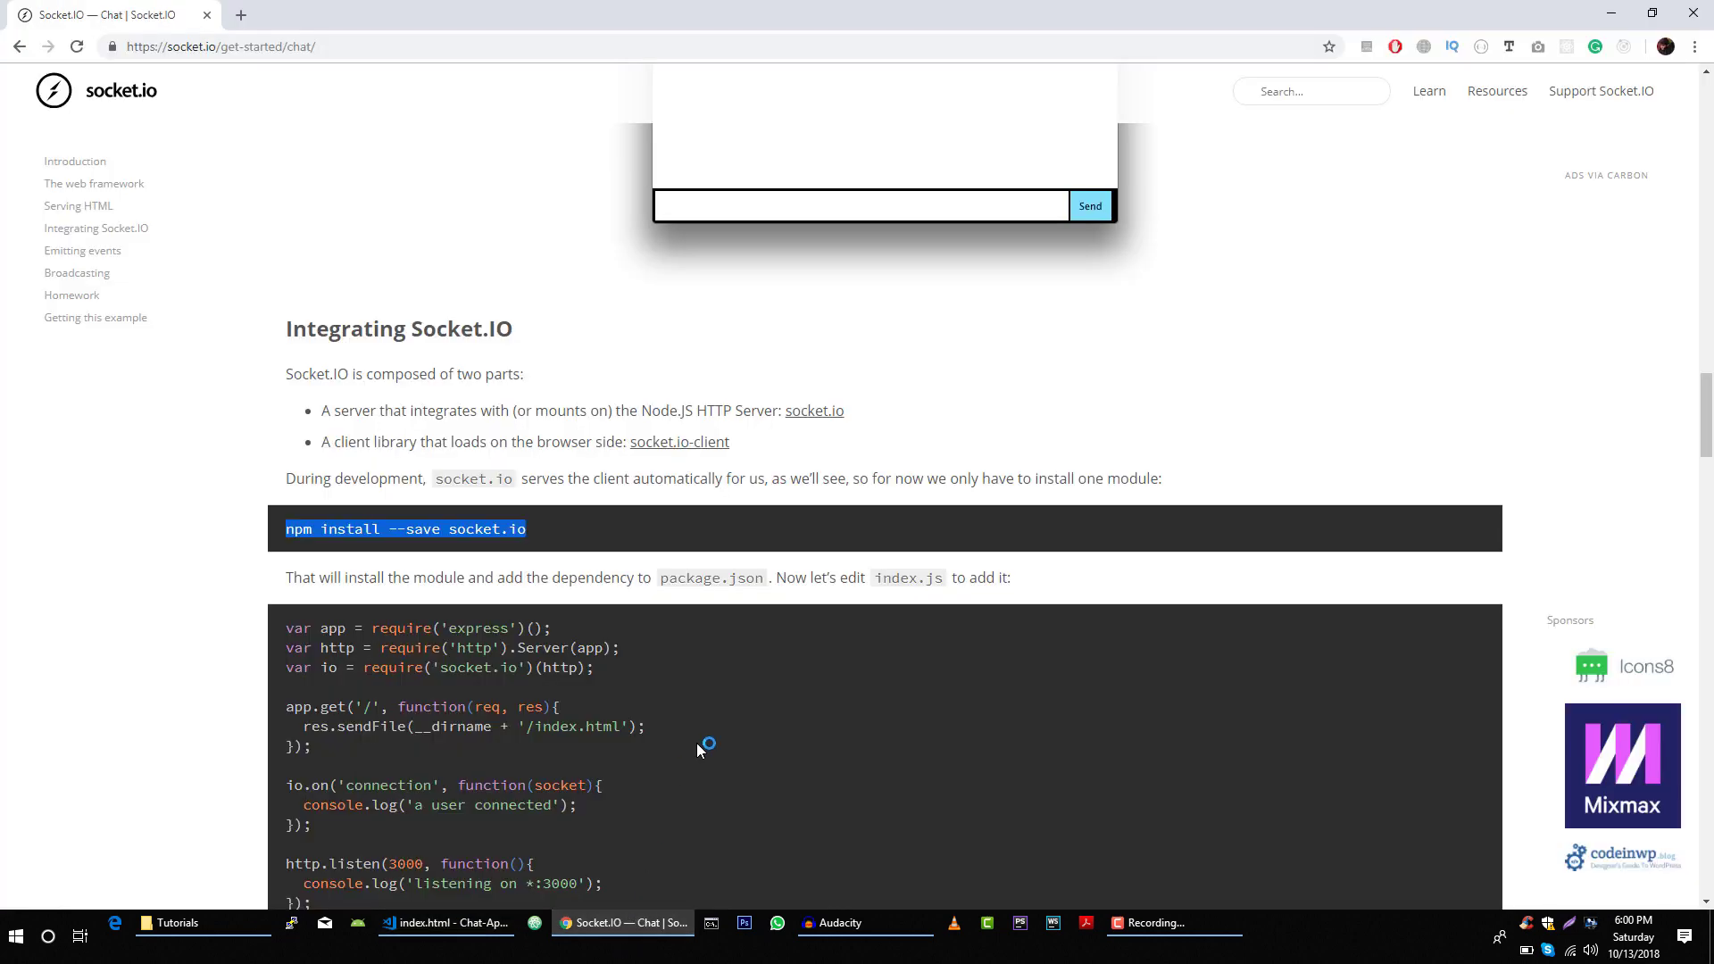
# Scroll to 'And populate index.html' and copy the chat page markup
pyautogui.scroll(-3)
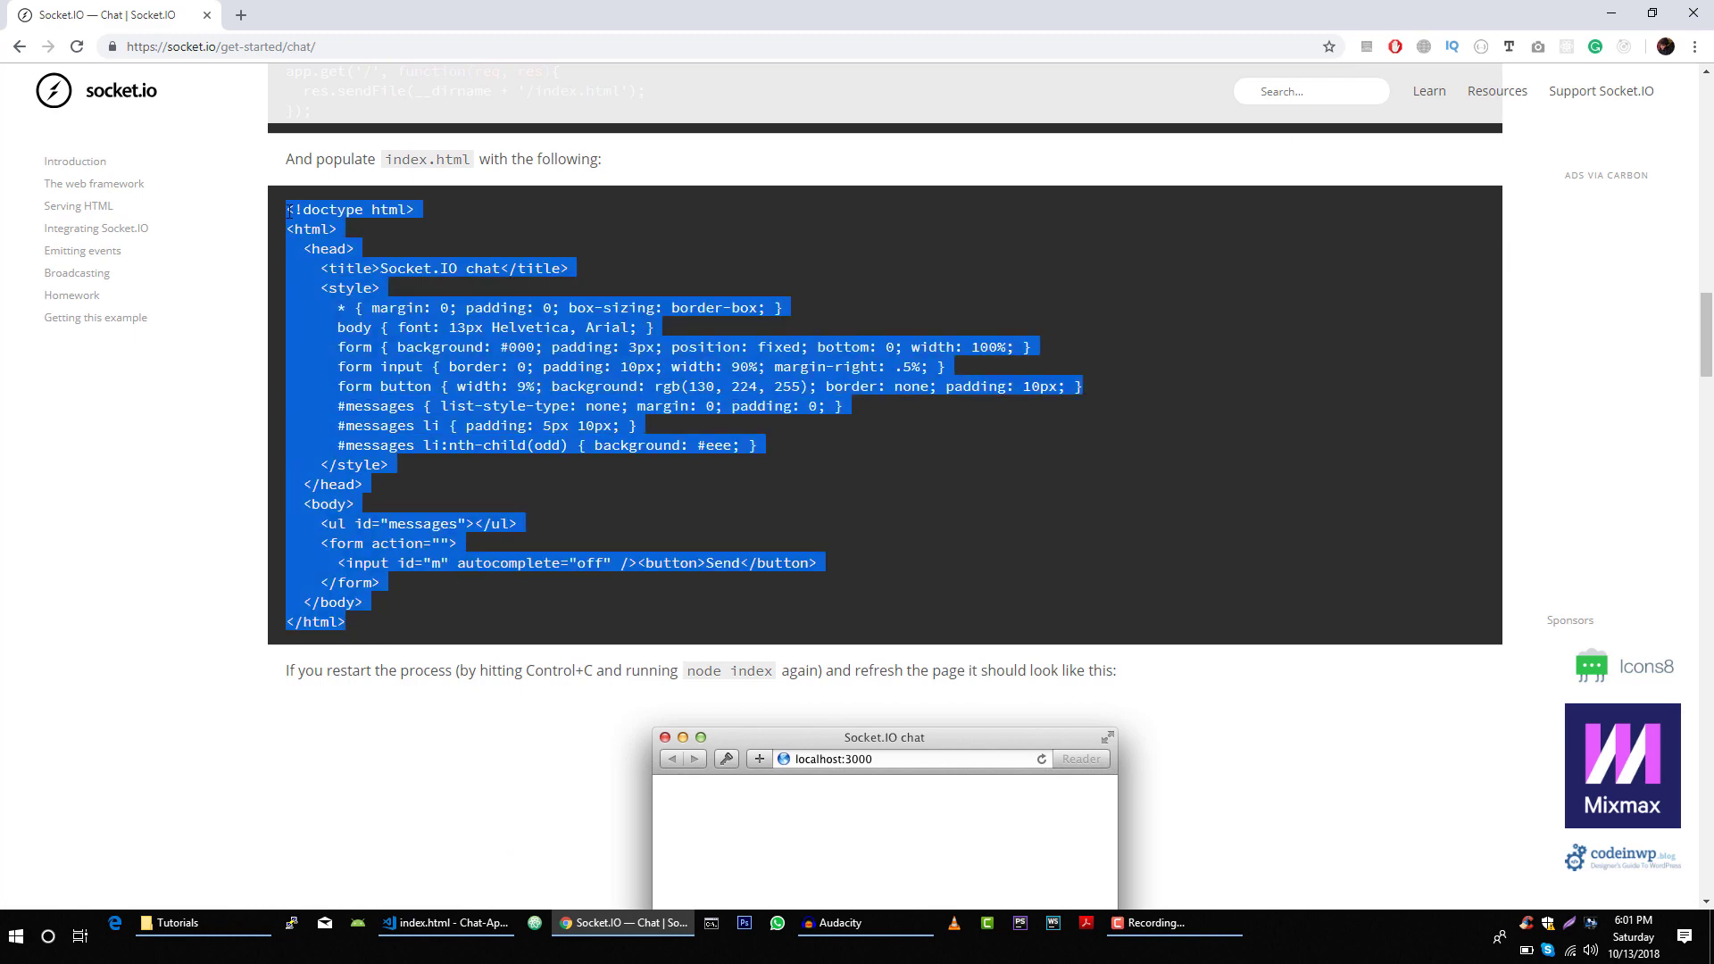
pyautogui.click(449, 923)
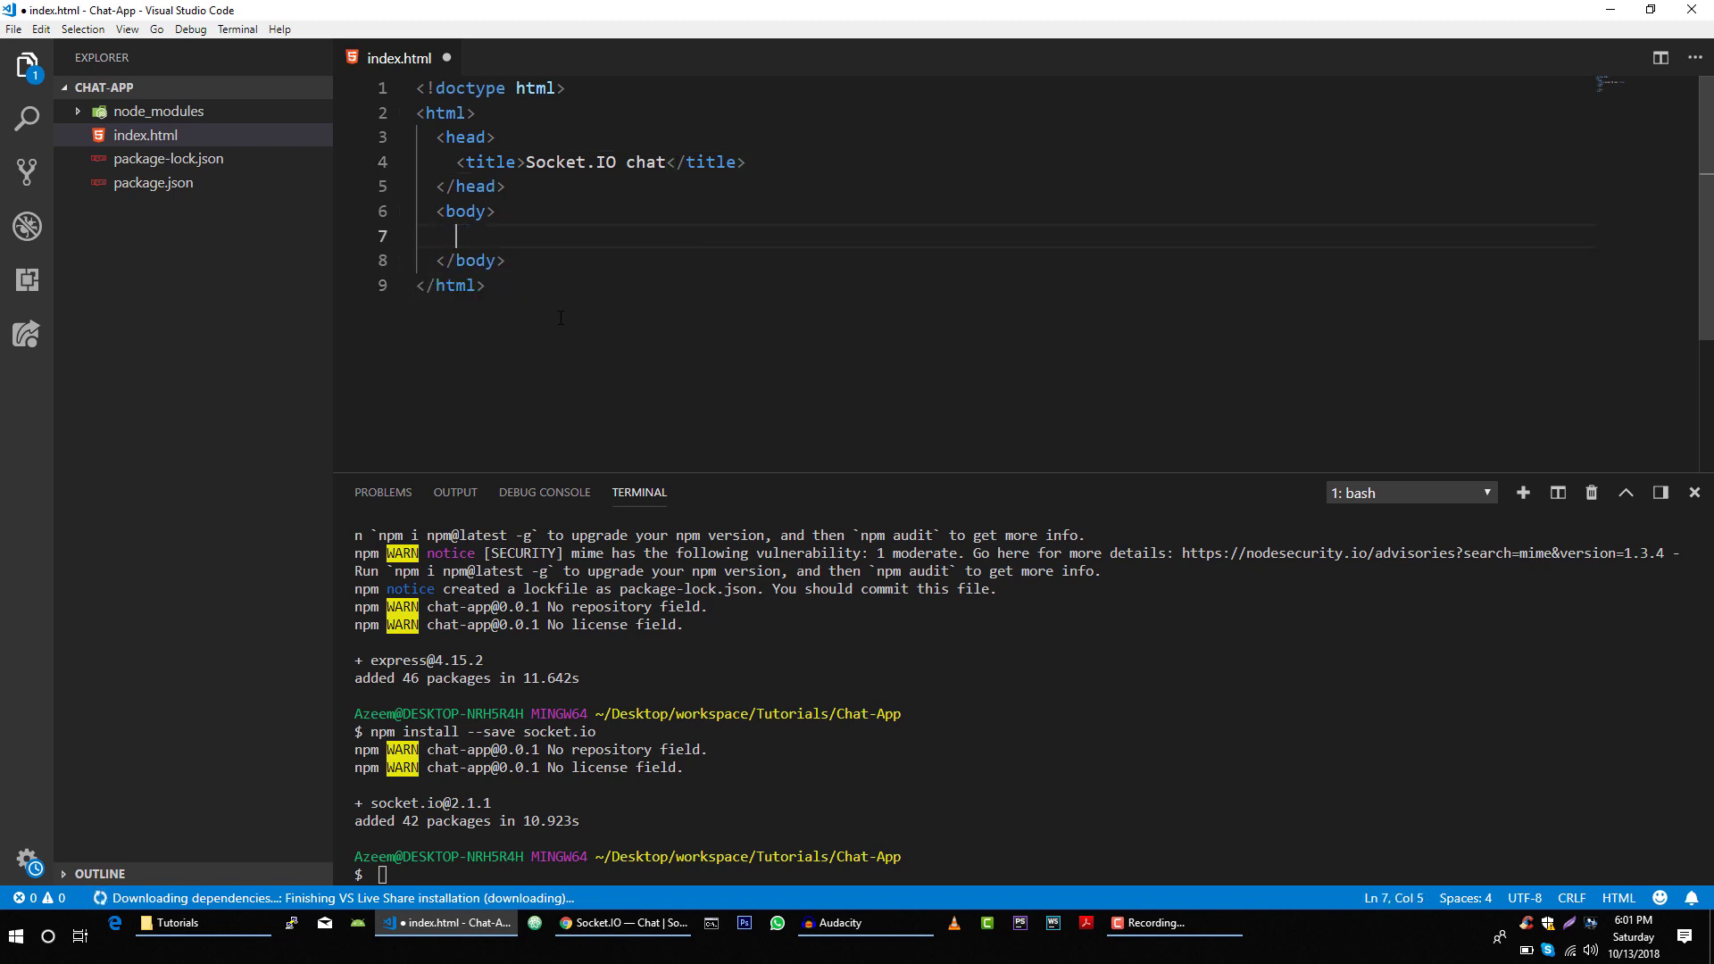
# Remove the blank body line, grab the client script snippet, then save and close index.html
pyautogui.press('Backspace')
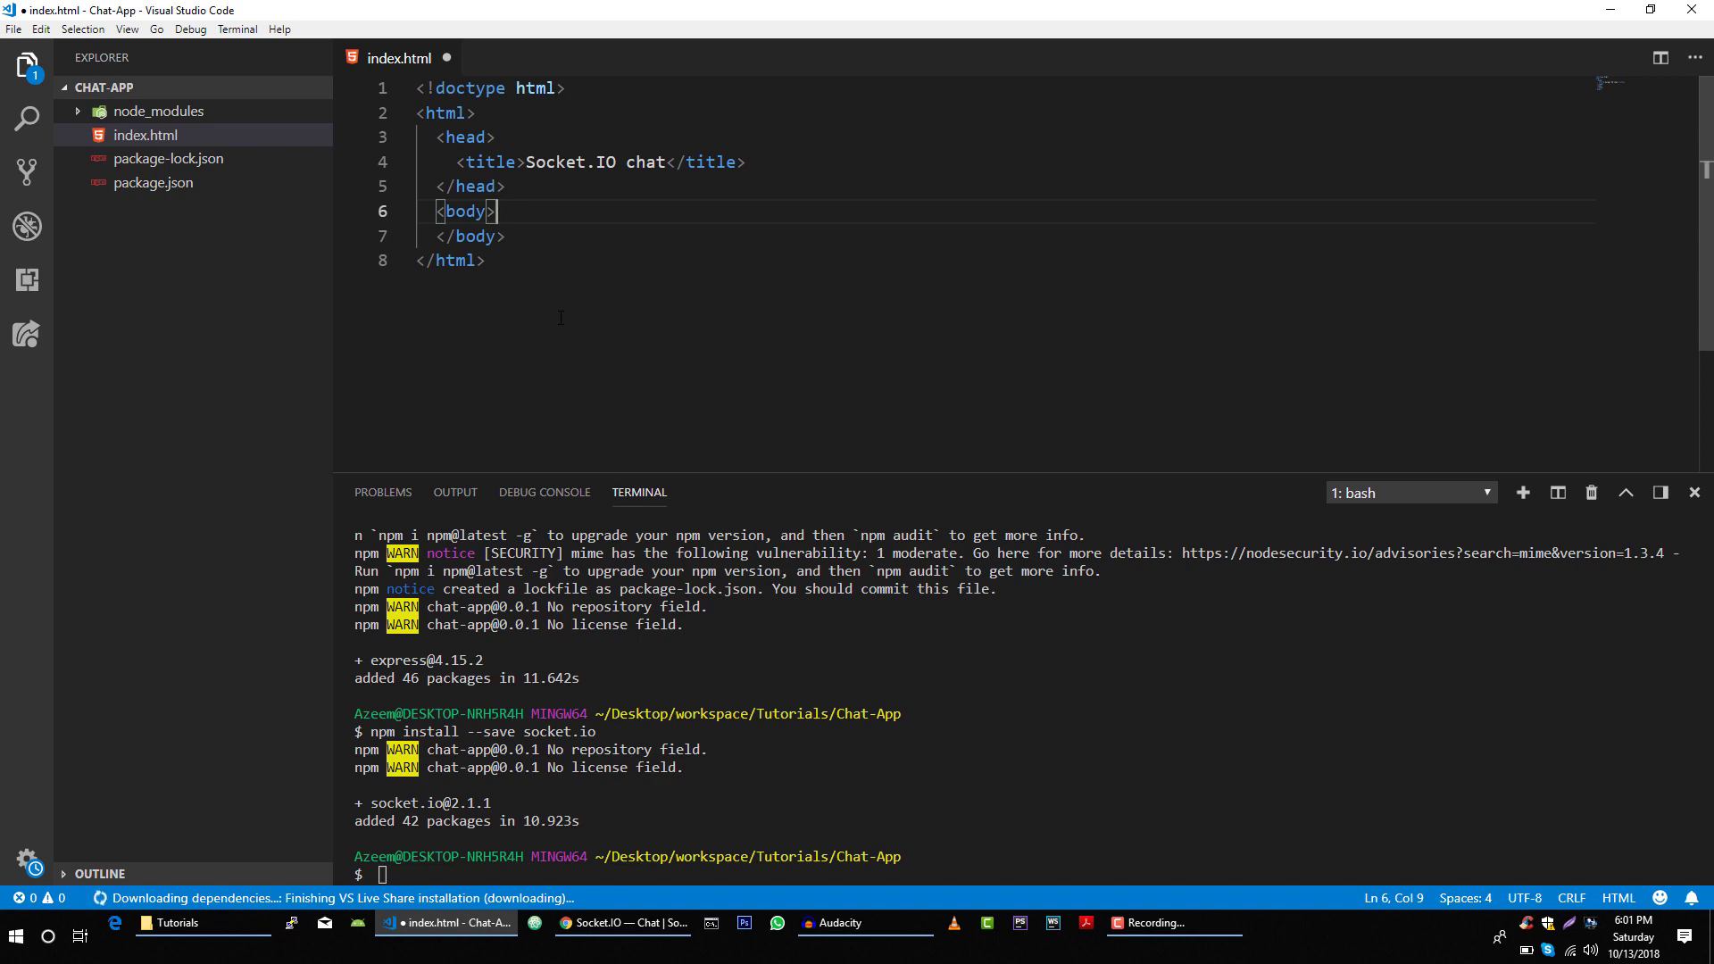
pyautogui.click(622, 923)
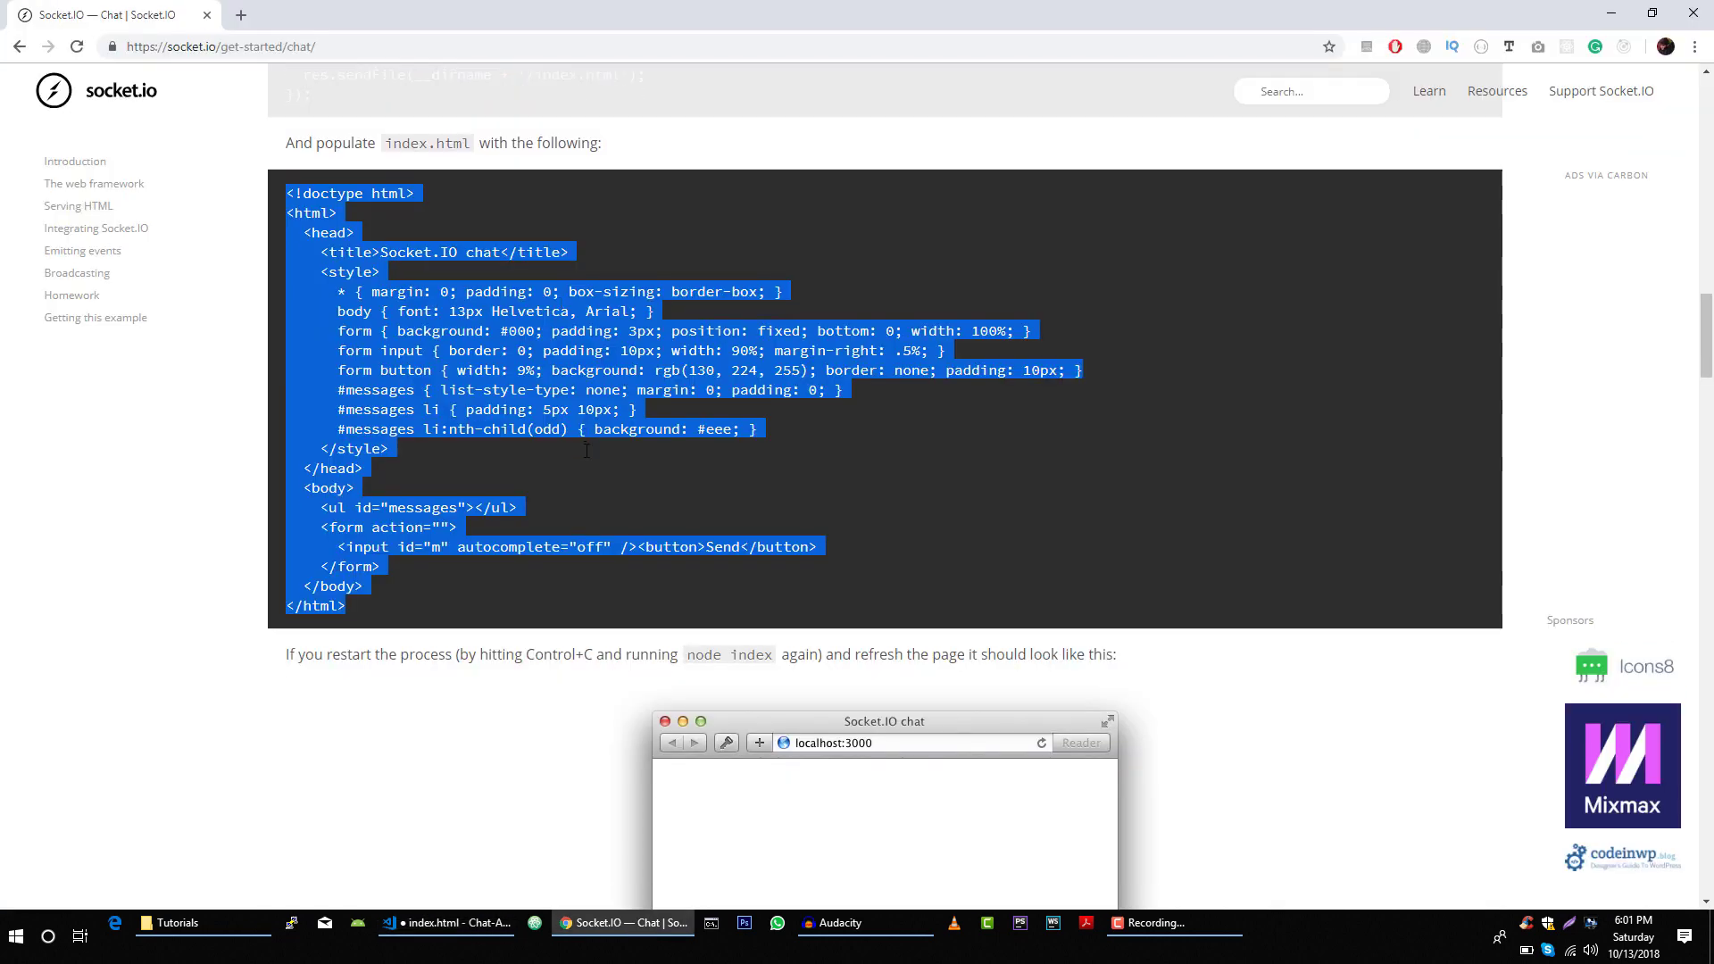
pyautogui.scroll(3)
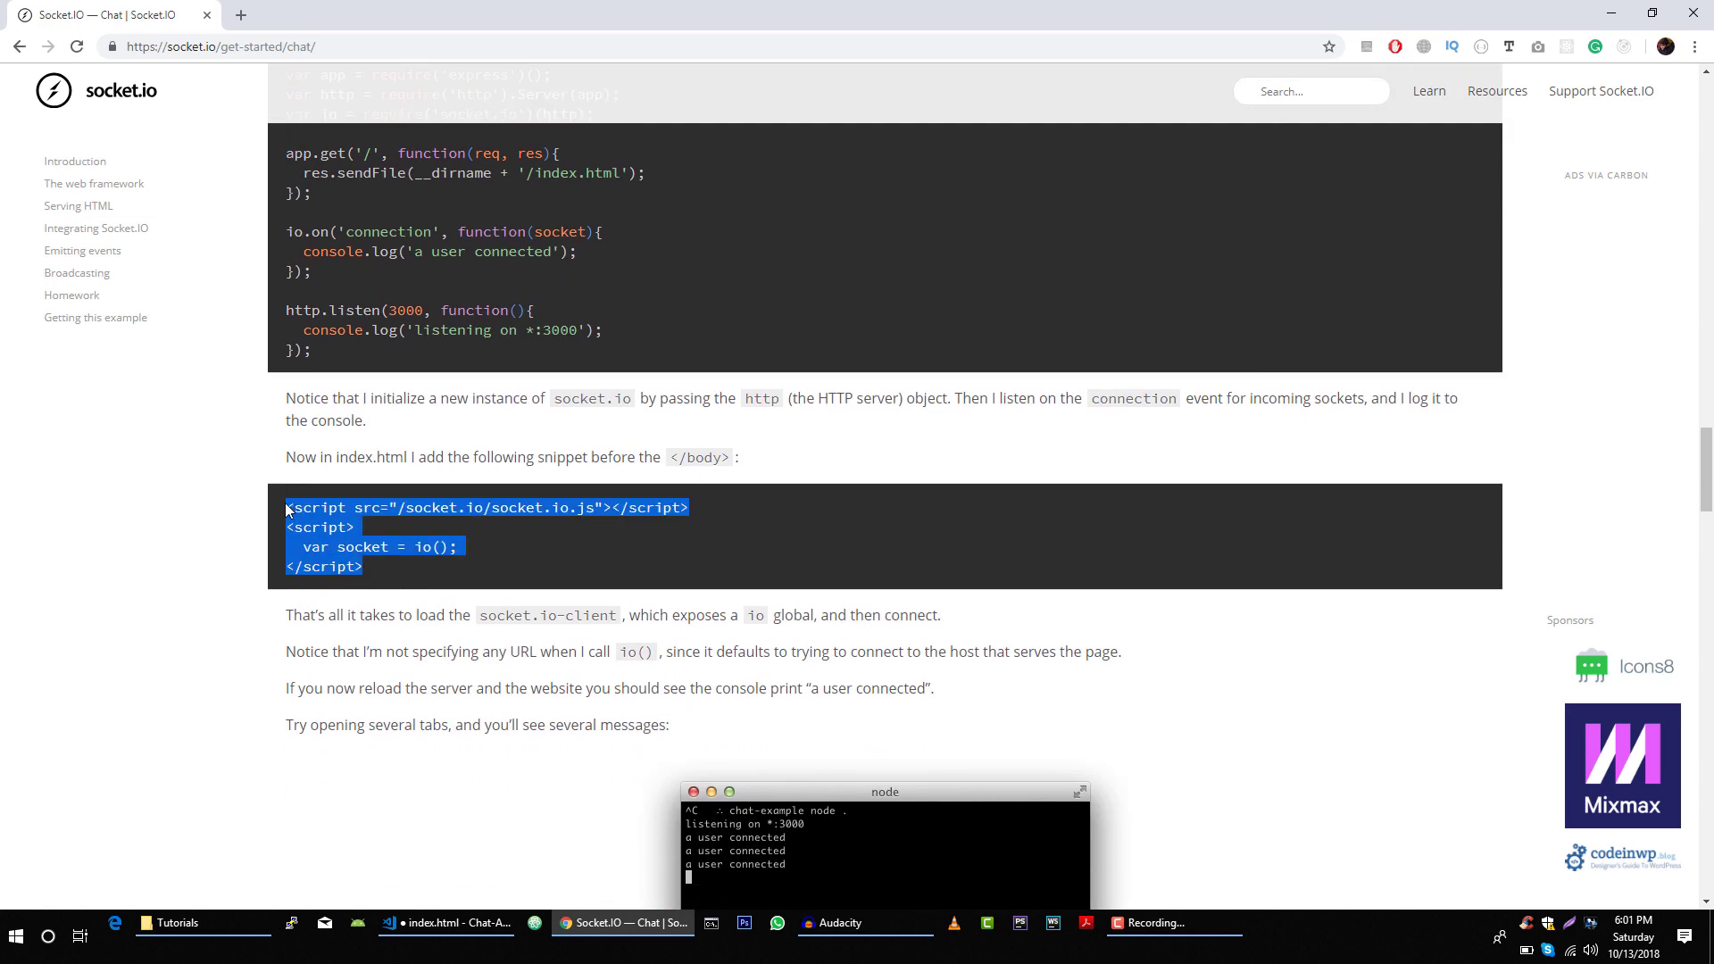
pyautogui.click(448, 922)
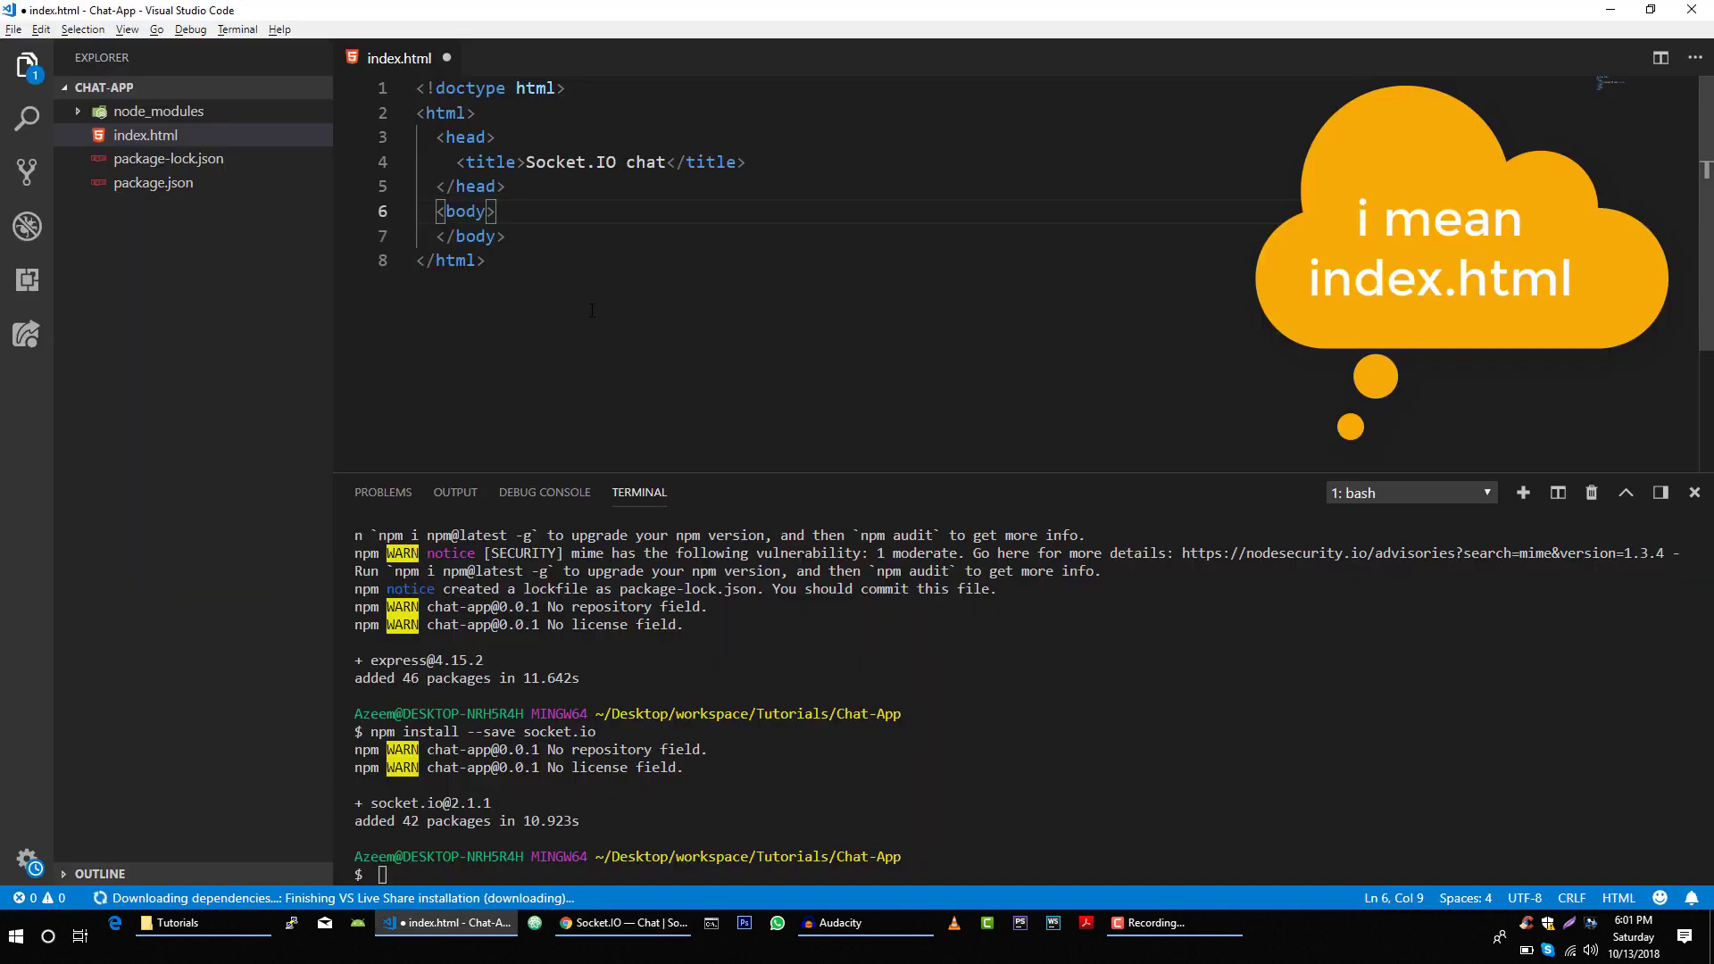
pyautogui.click(504, 186)
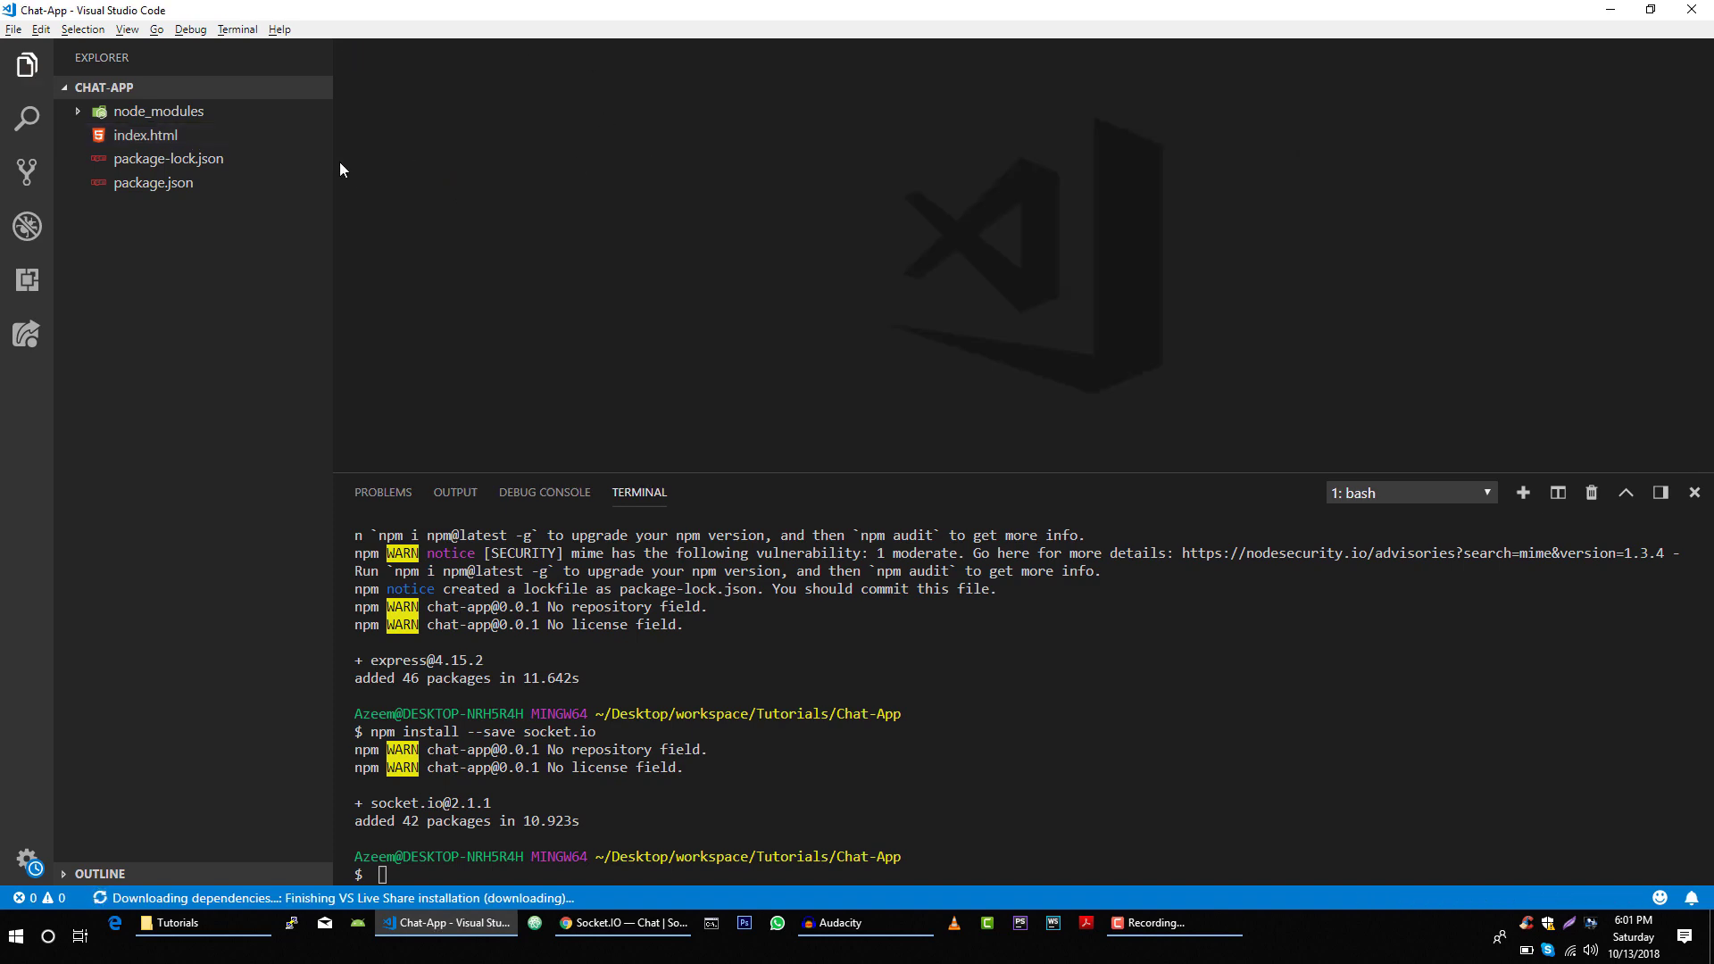
pyautogui.click(621, 922)
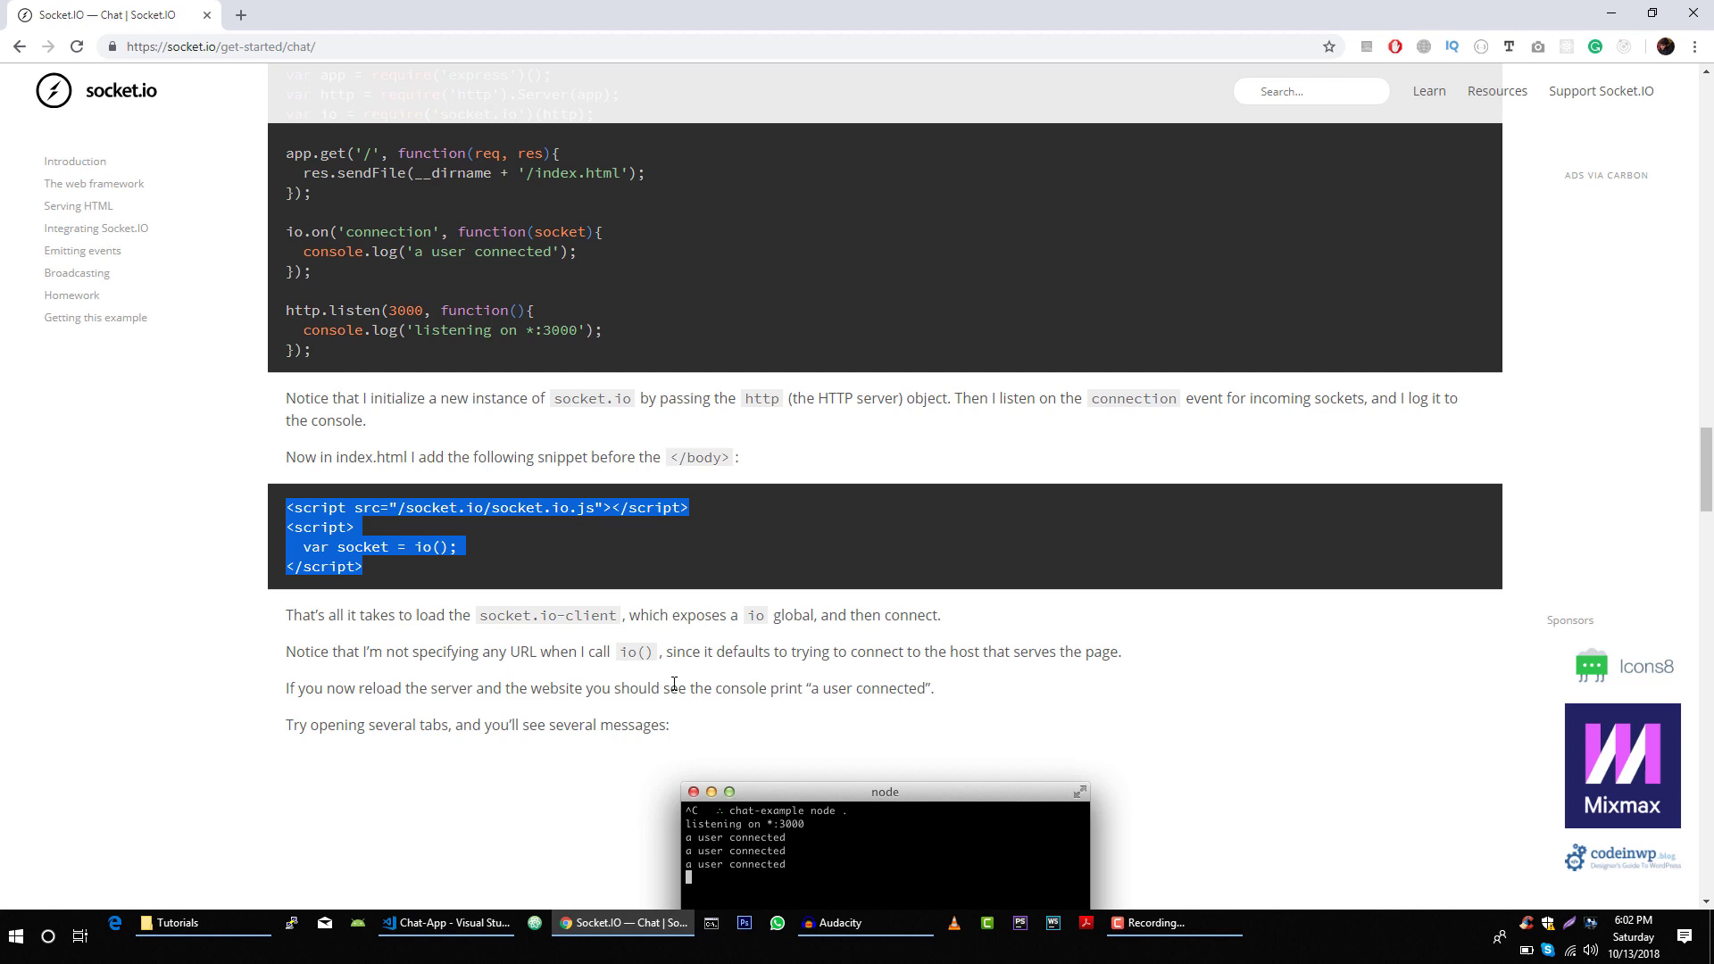
# Copy the index.js server code that logs 'a user connected' from the docs
pyautogui.scroll(3)
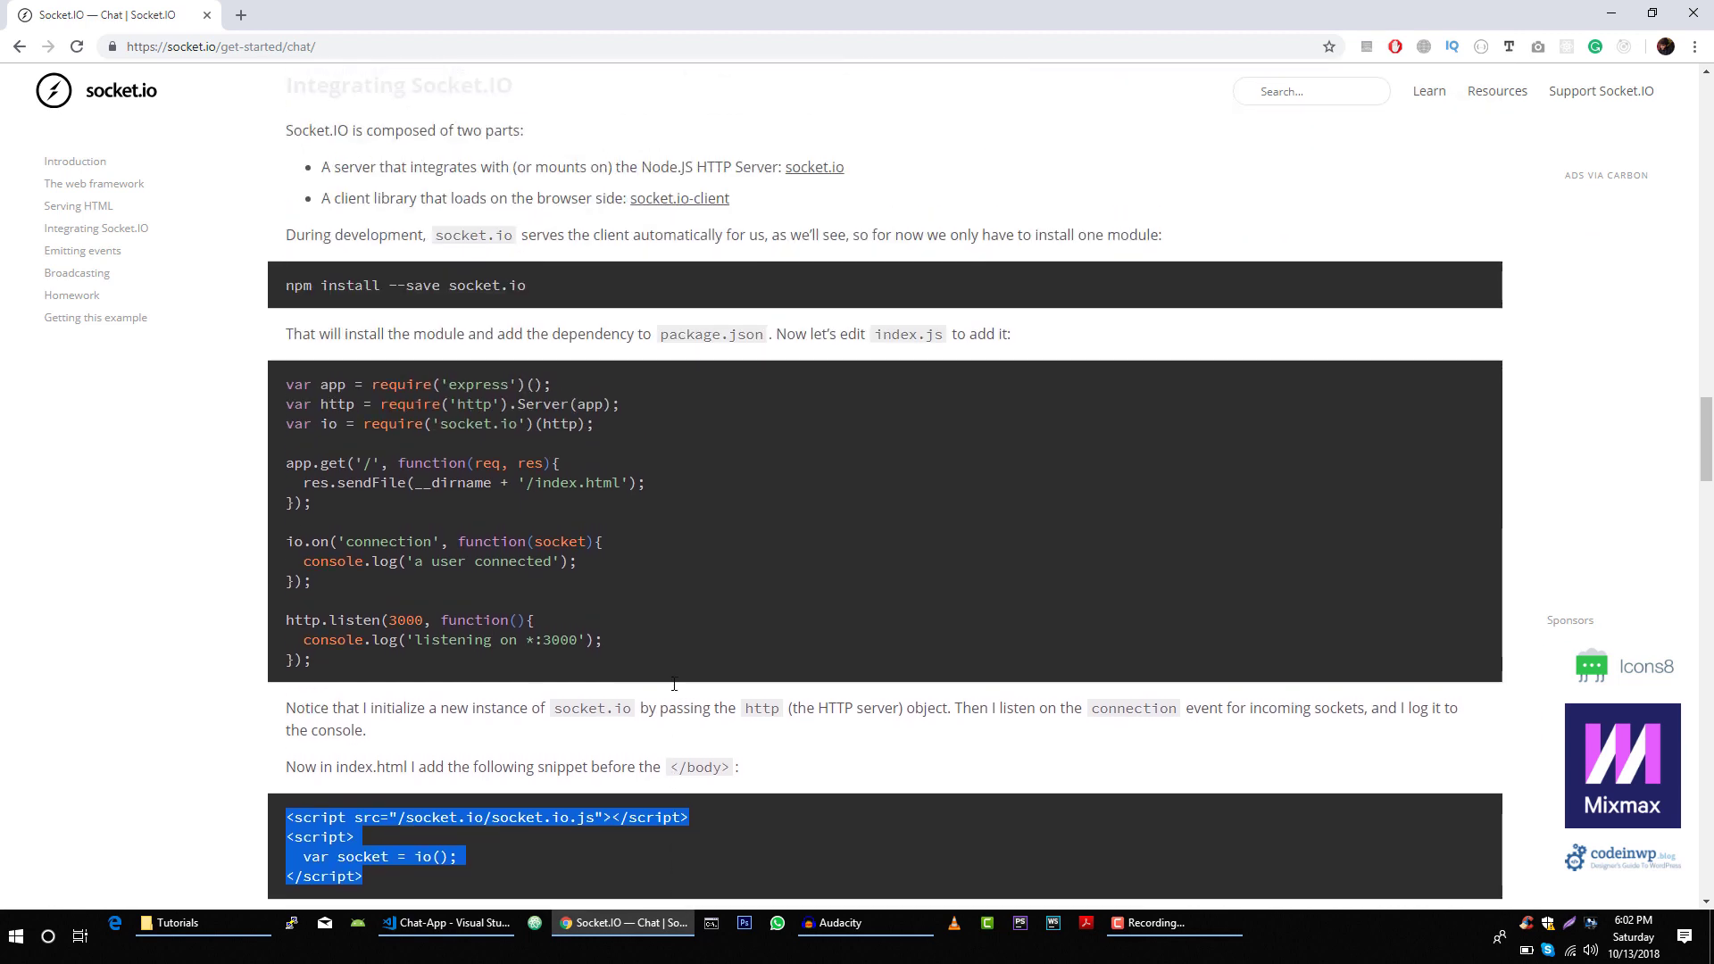
pyautogui.moveTo(331, 671)
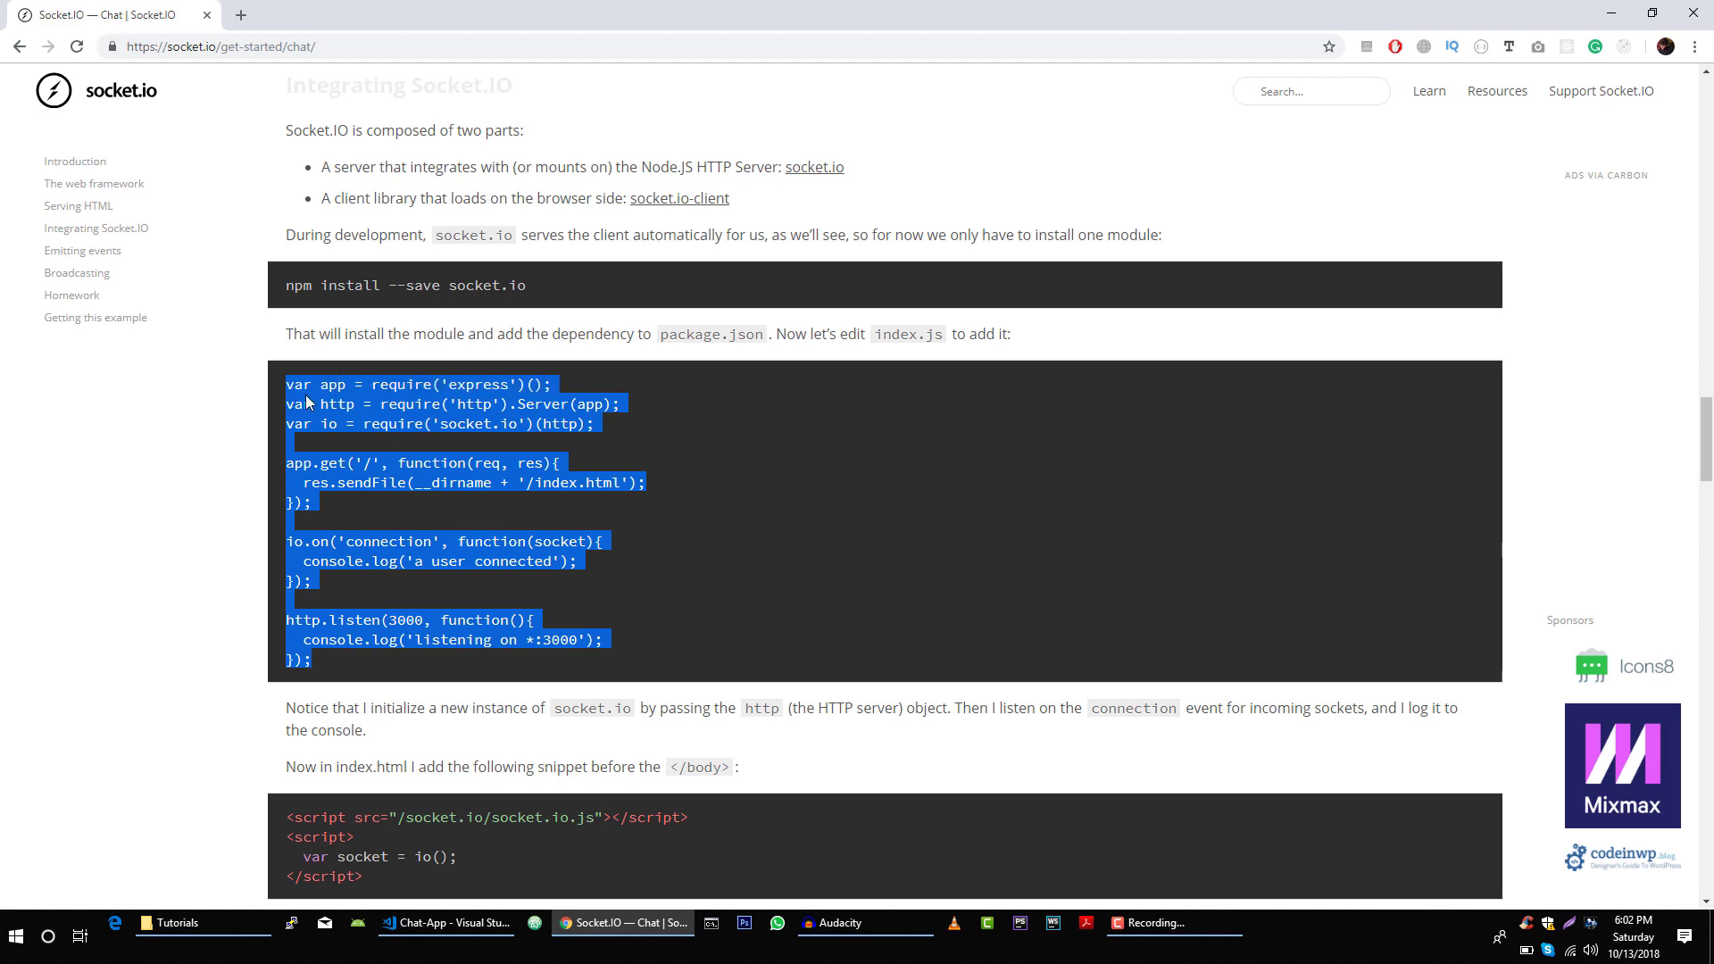
pyautogui.click(449, 922)
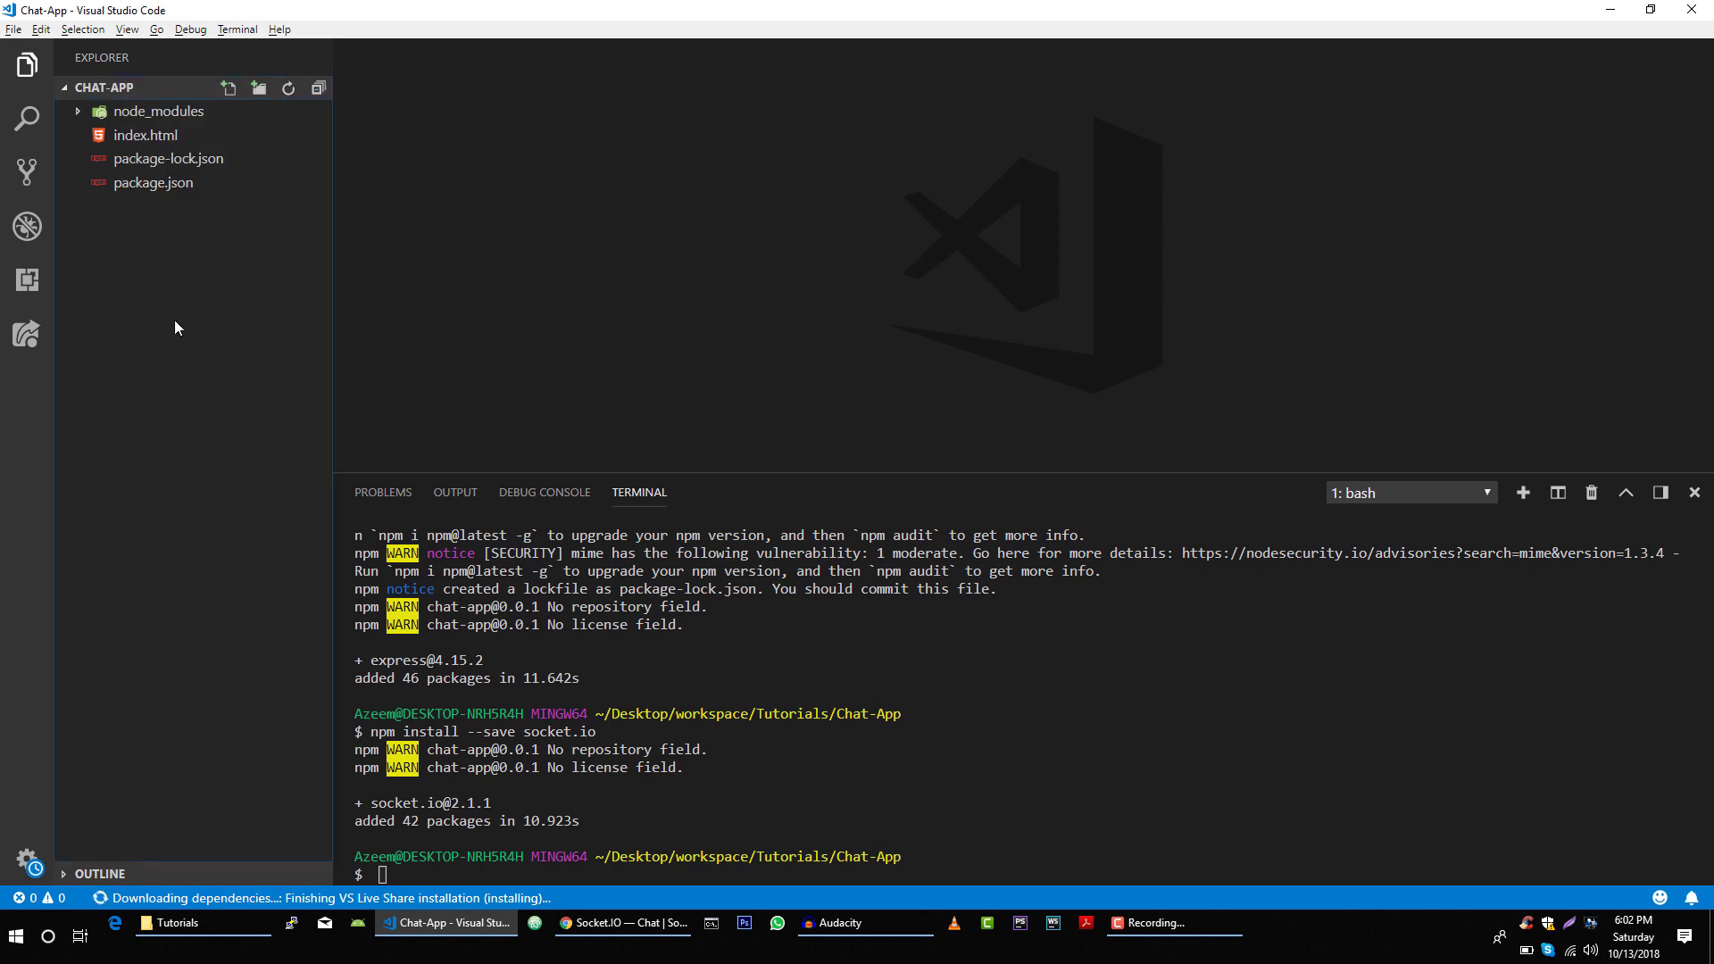
pyautogui.click(228, 87)
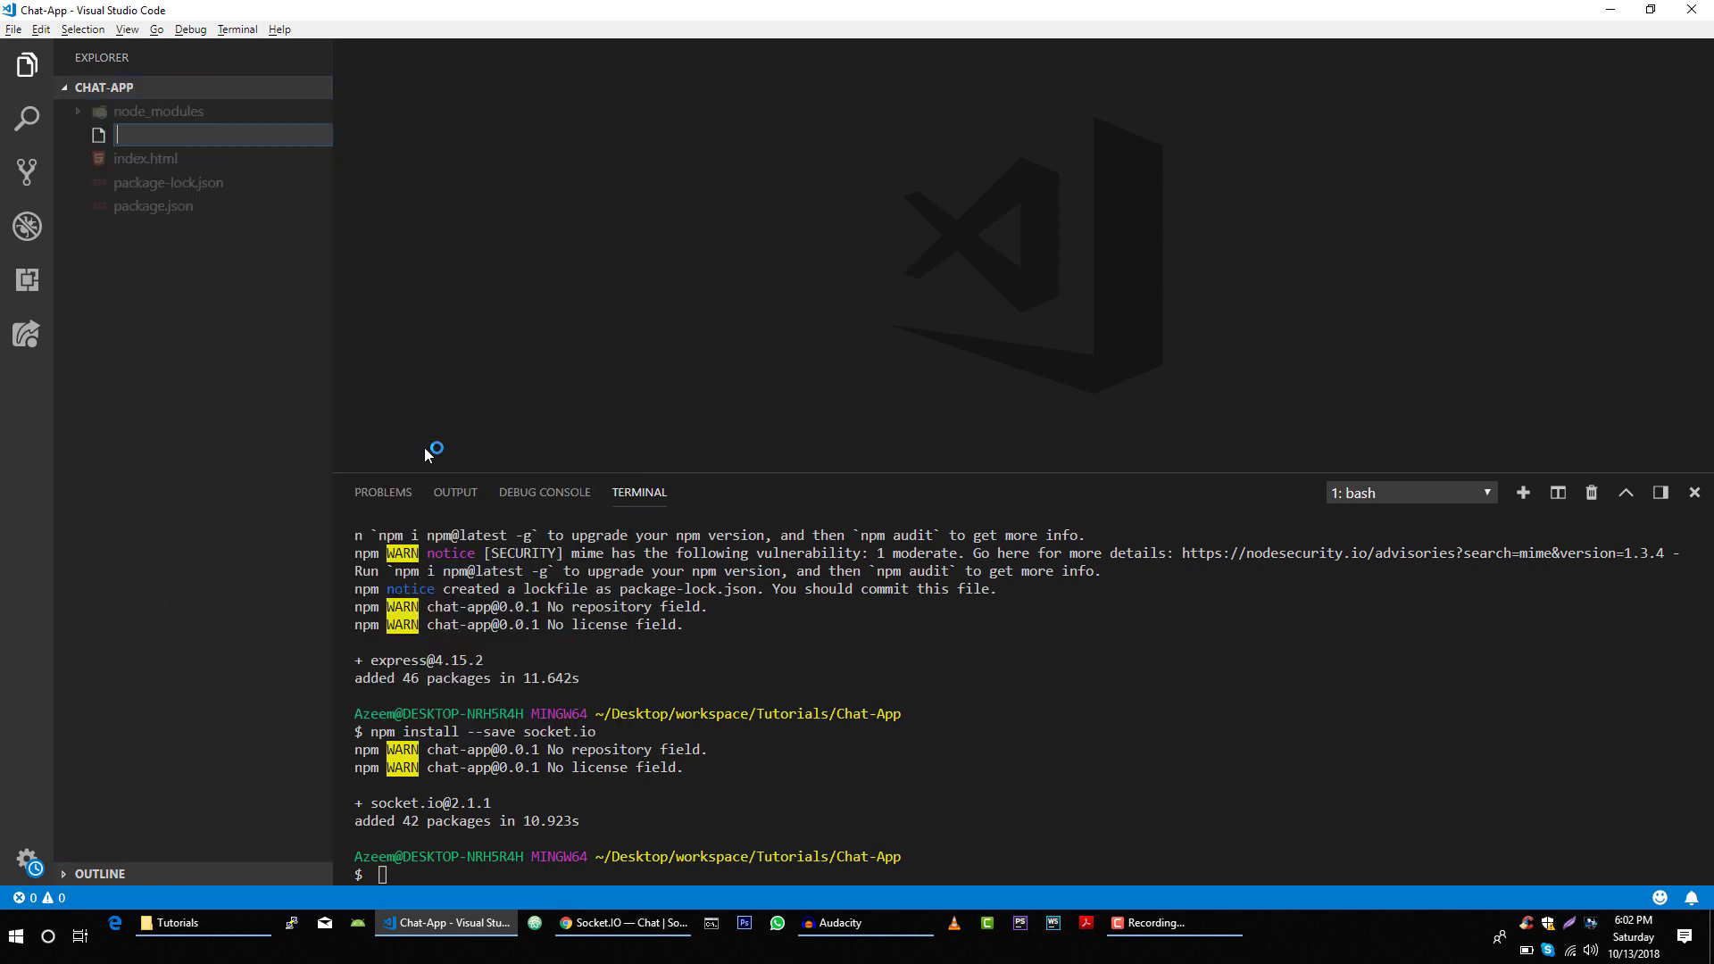
# Name the new file index.js, paste and save the server code, and hide the terminal
pyautogui.write('index.')
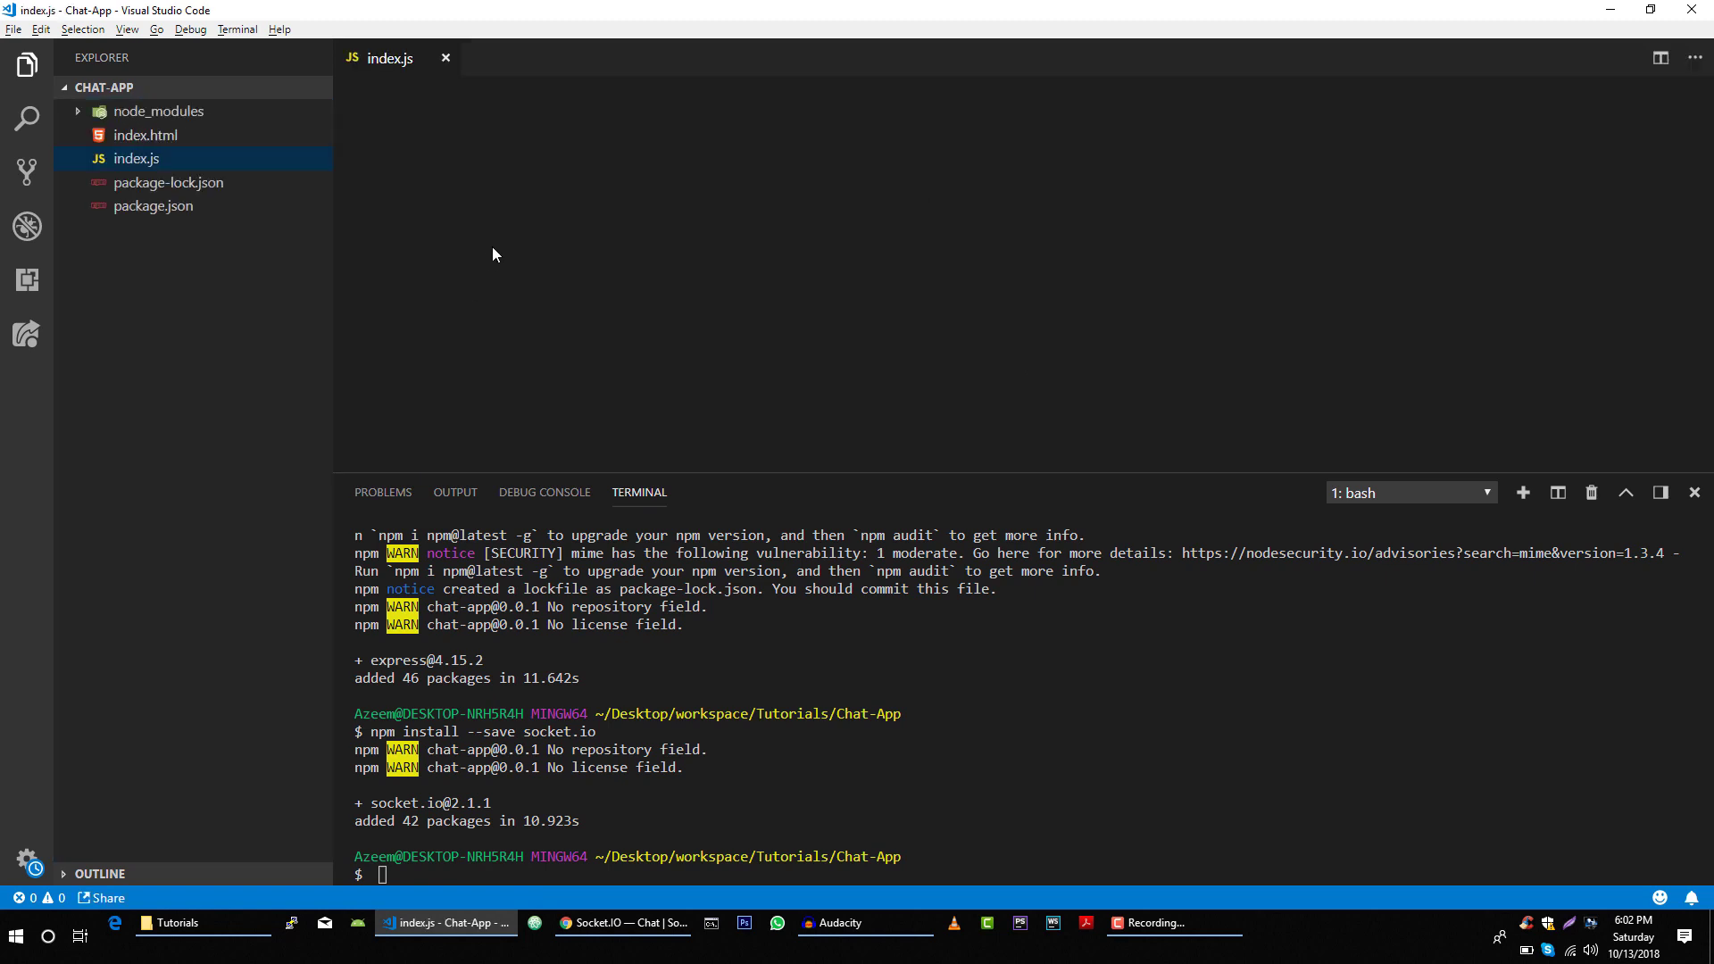
pyautogui.click(706, 352)
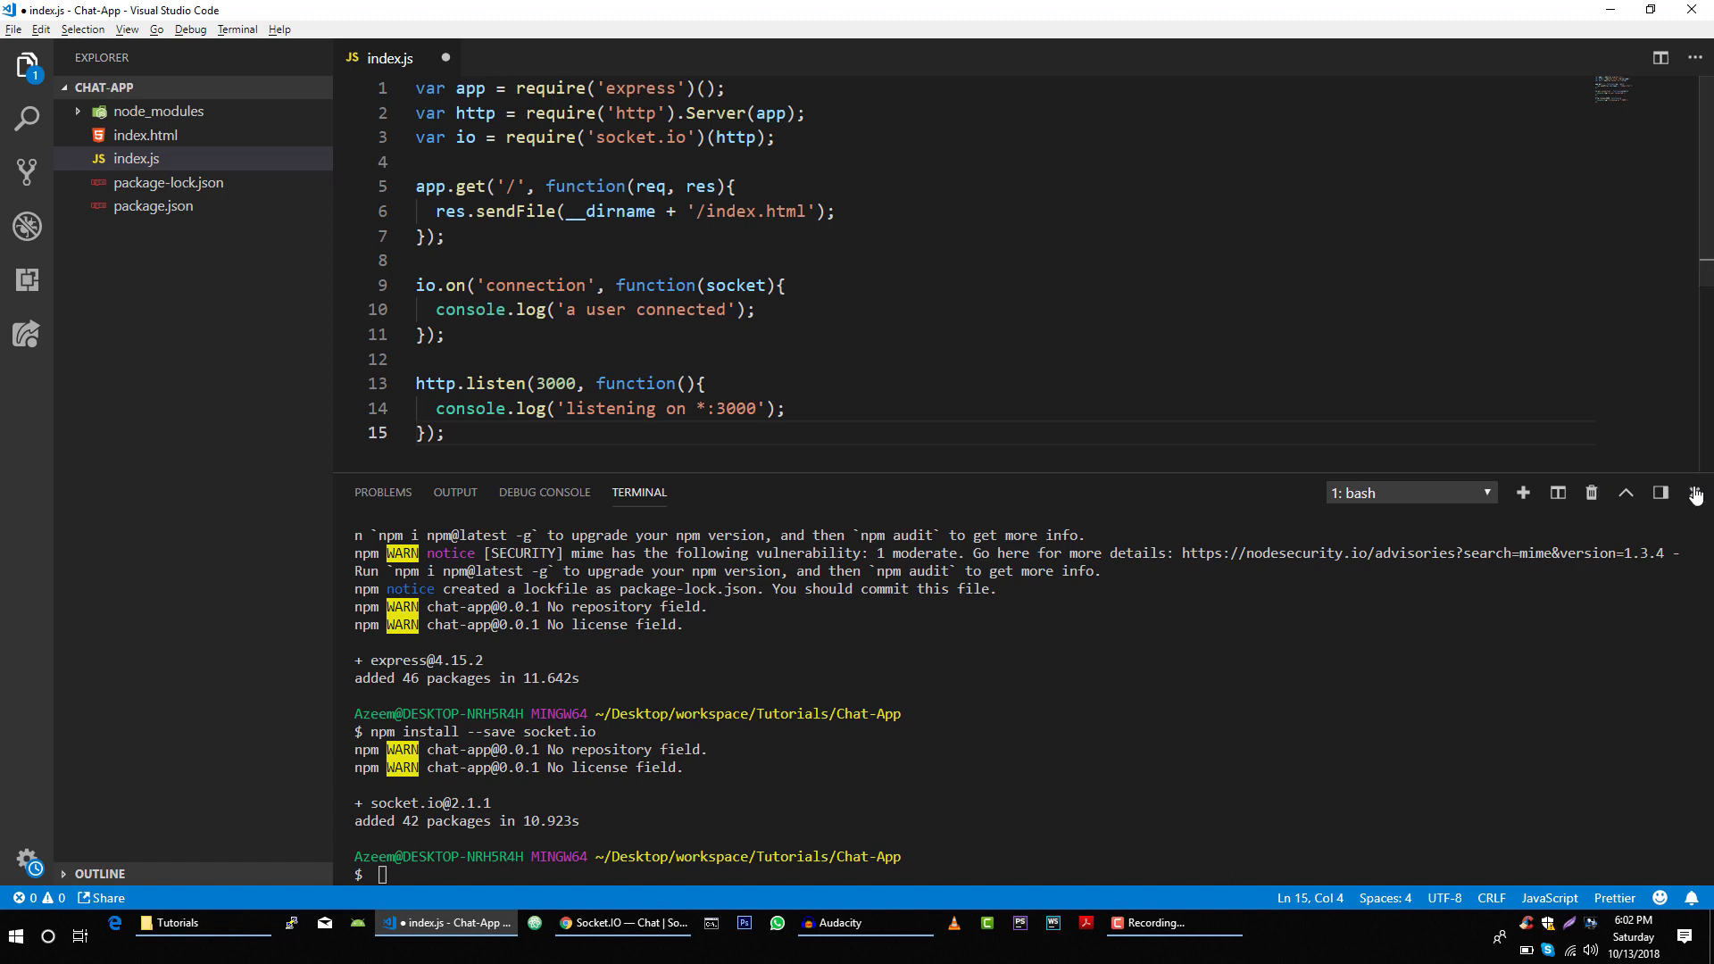
pyautogui.click(1694, 492)
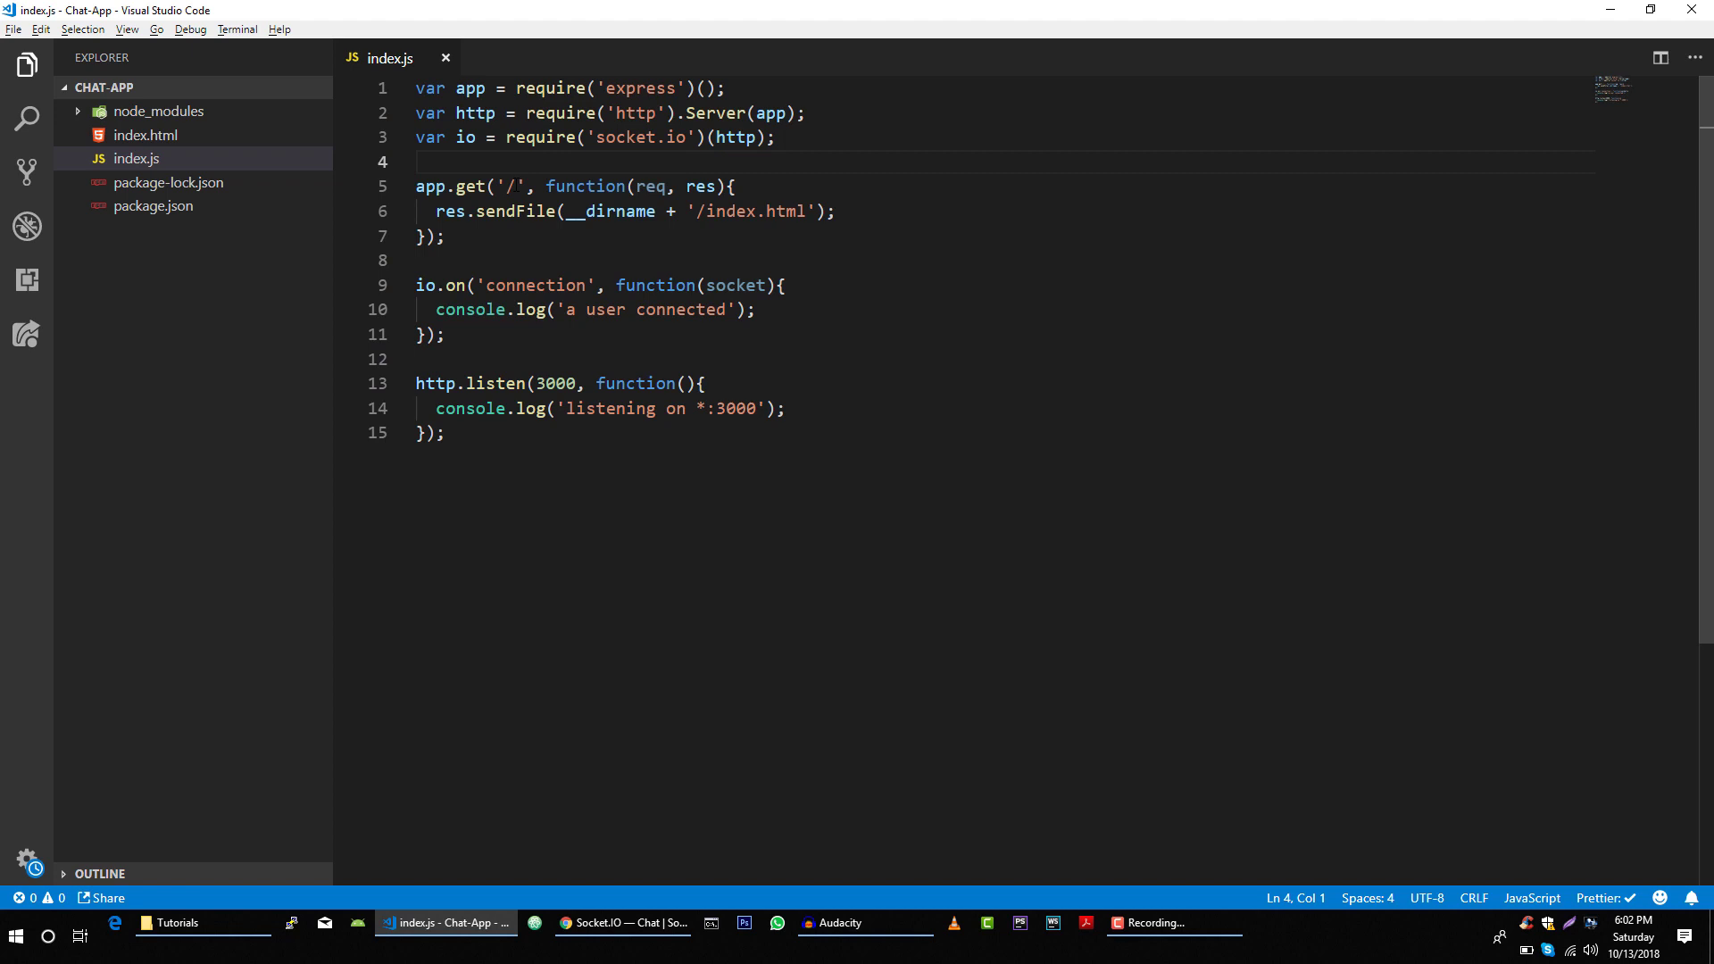
pyautogui.click(725, 88)
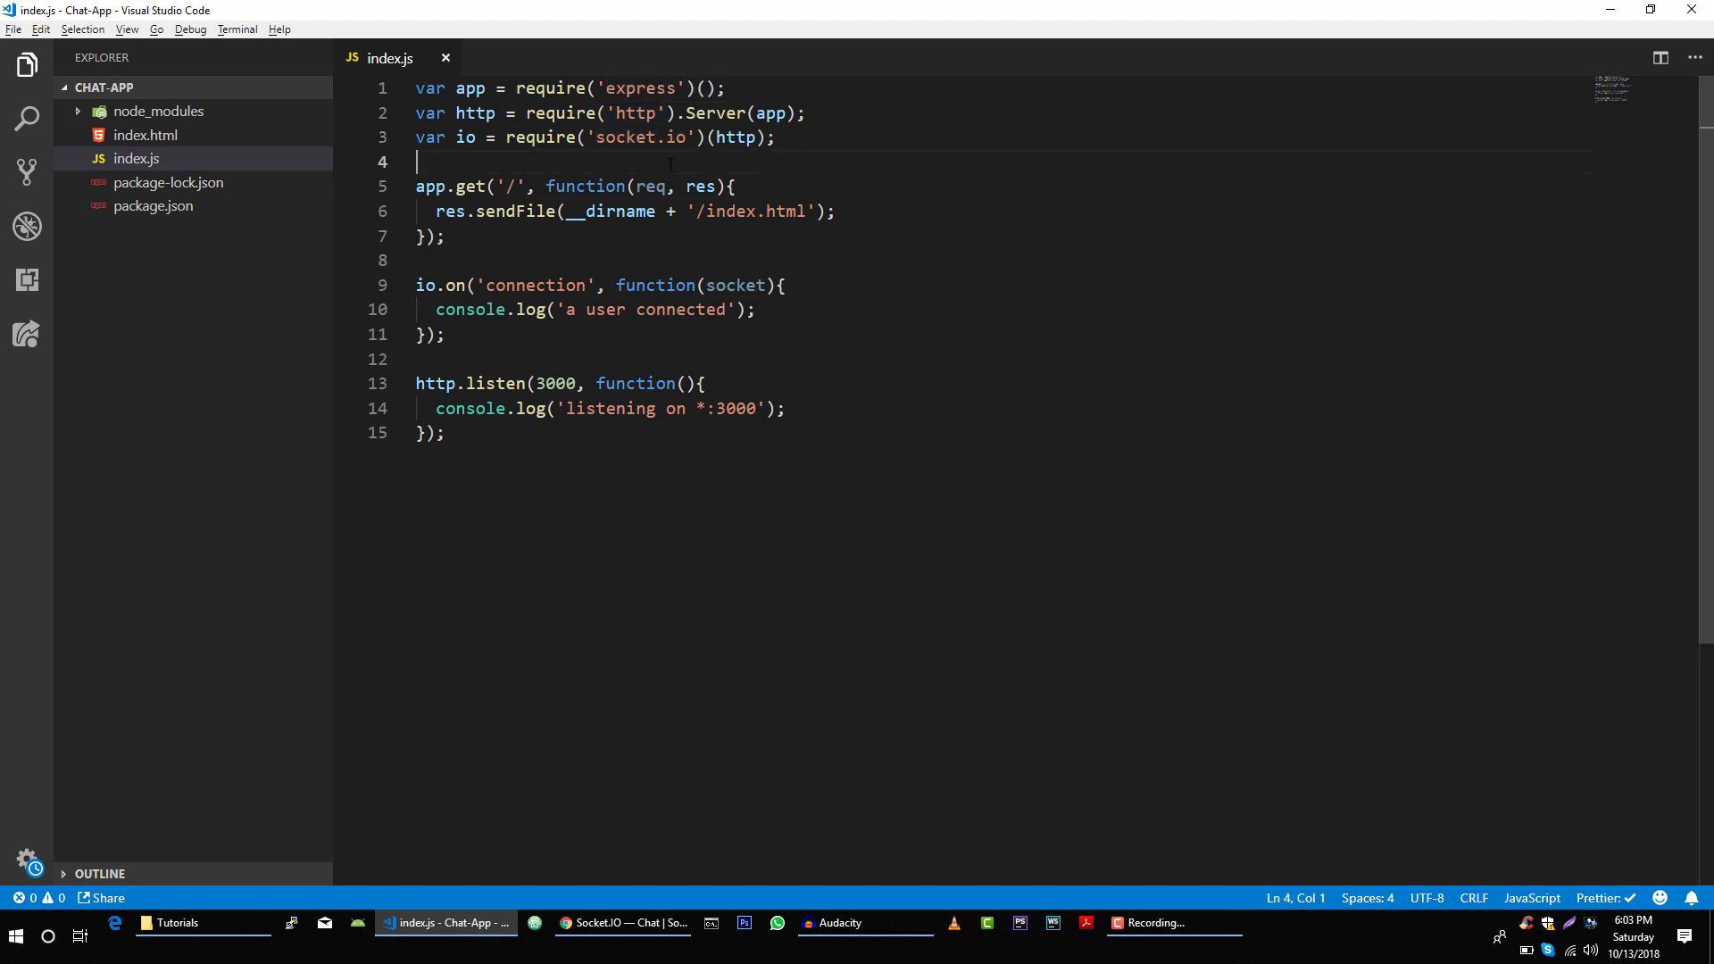
pyautogui.click(516, 185)
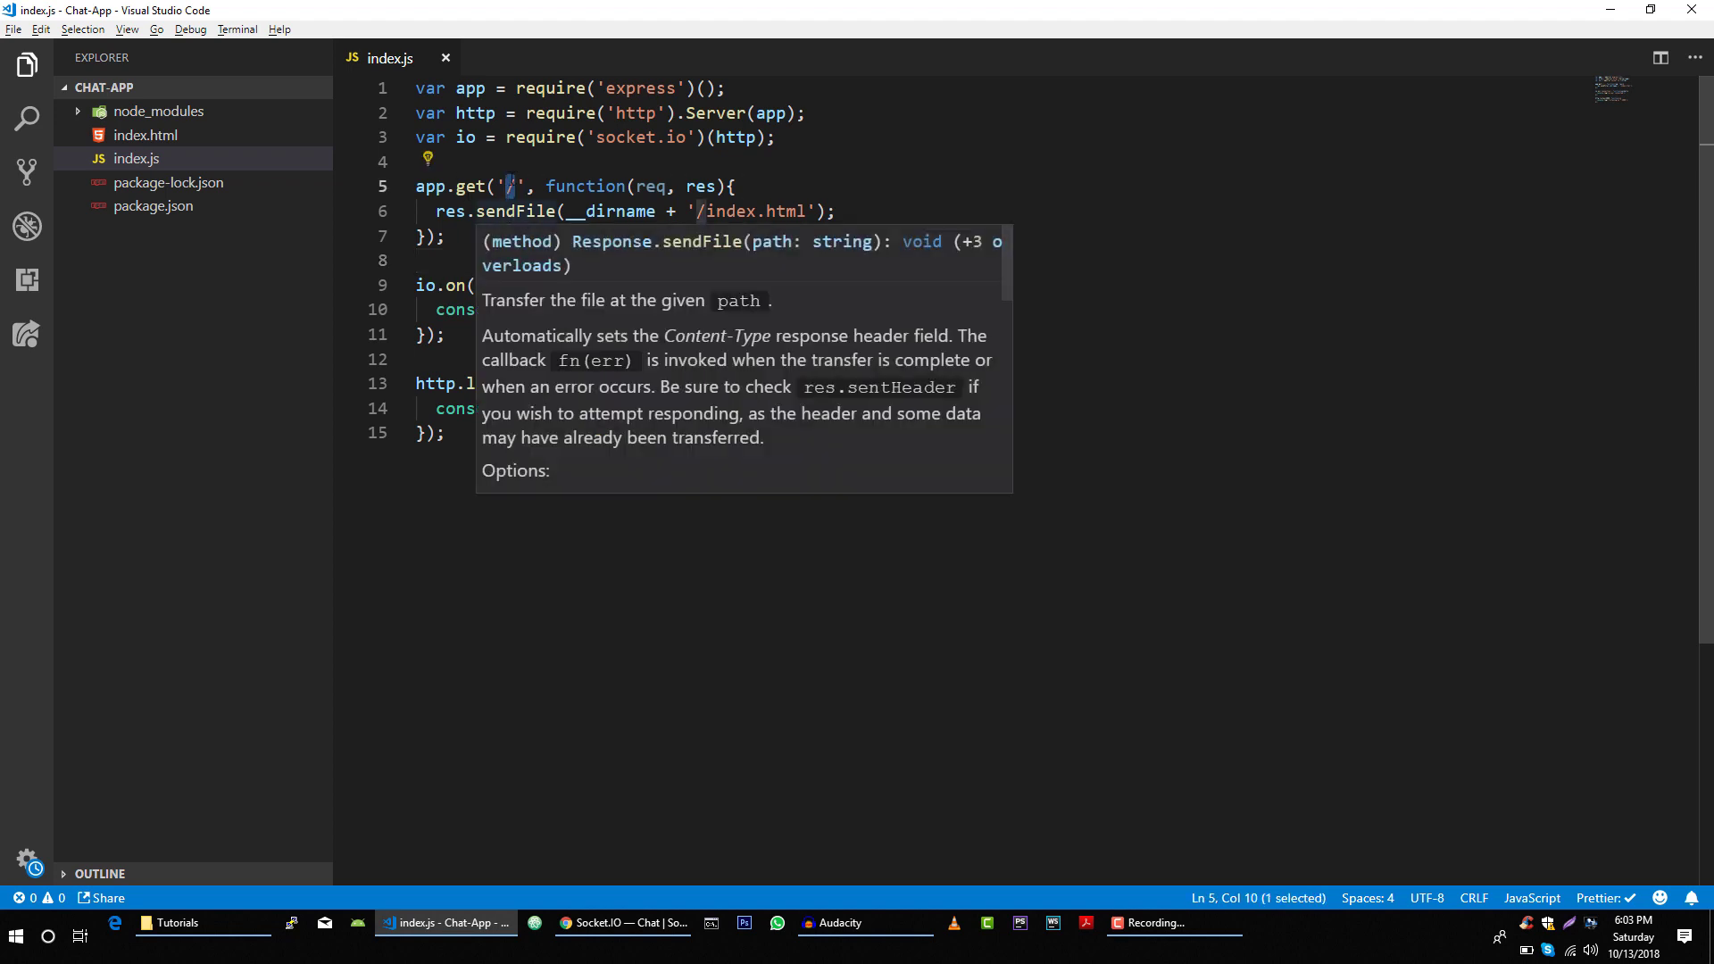
pyautogui.click(713, 210)
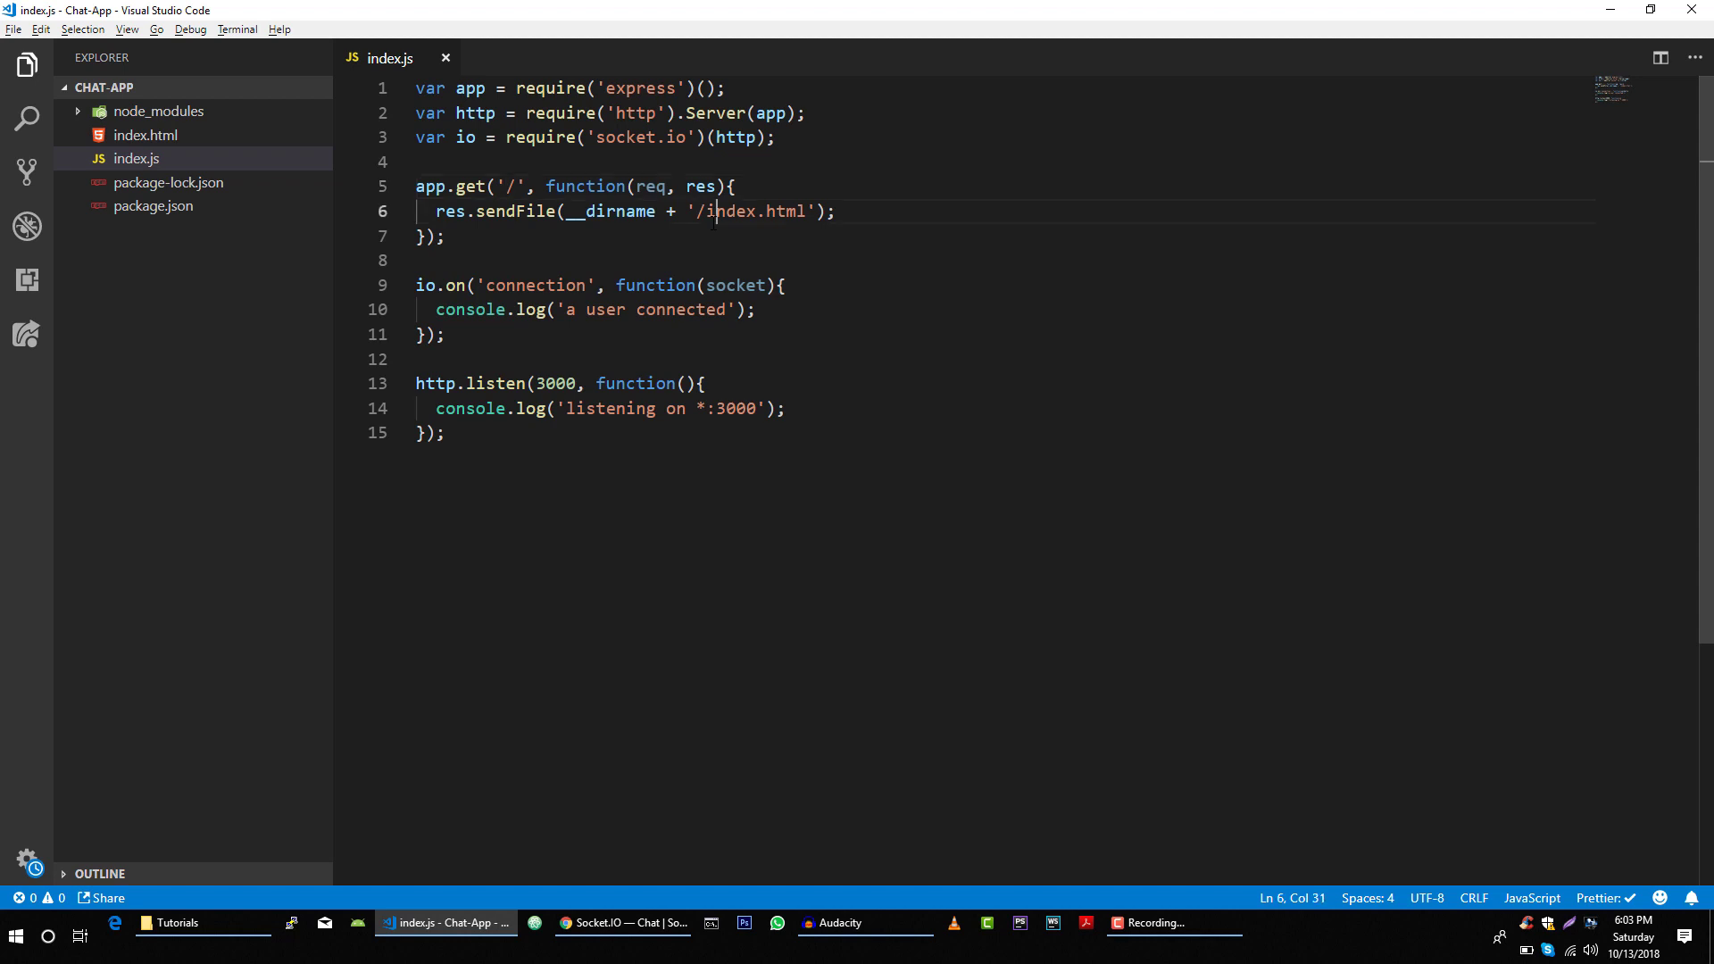
pyautogui.click(444, 236)
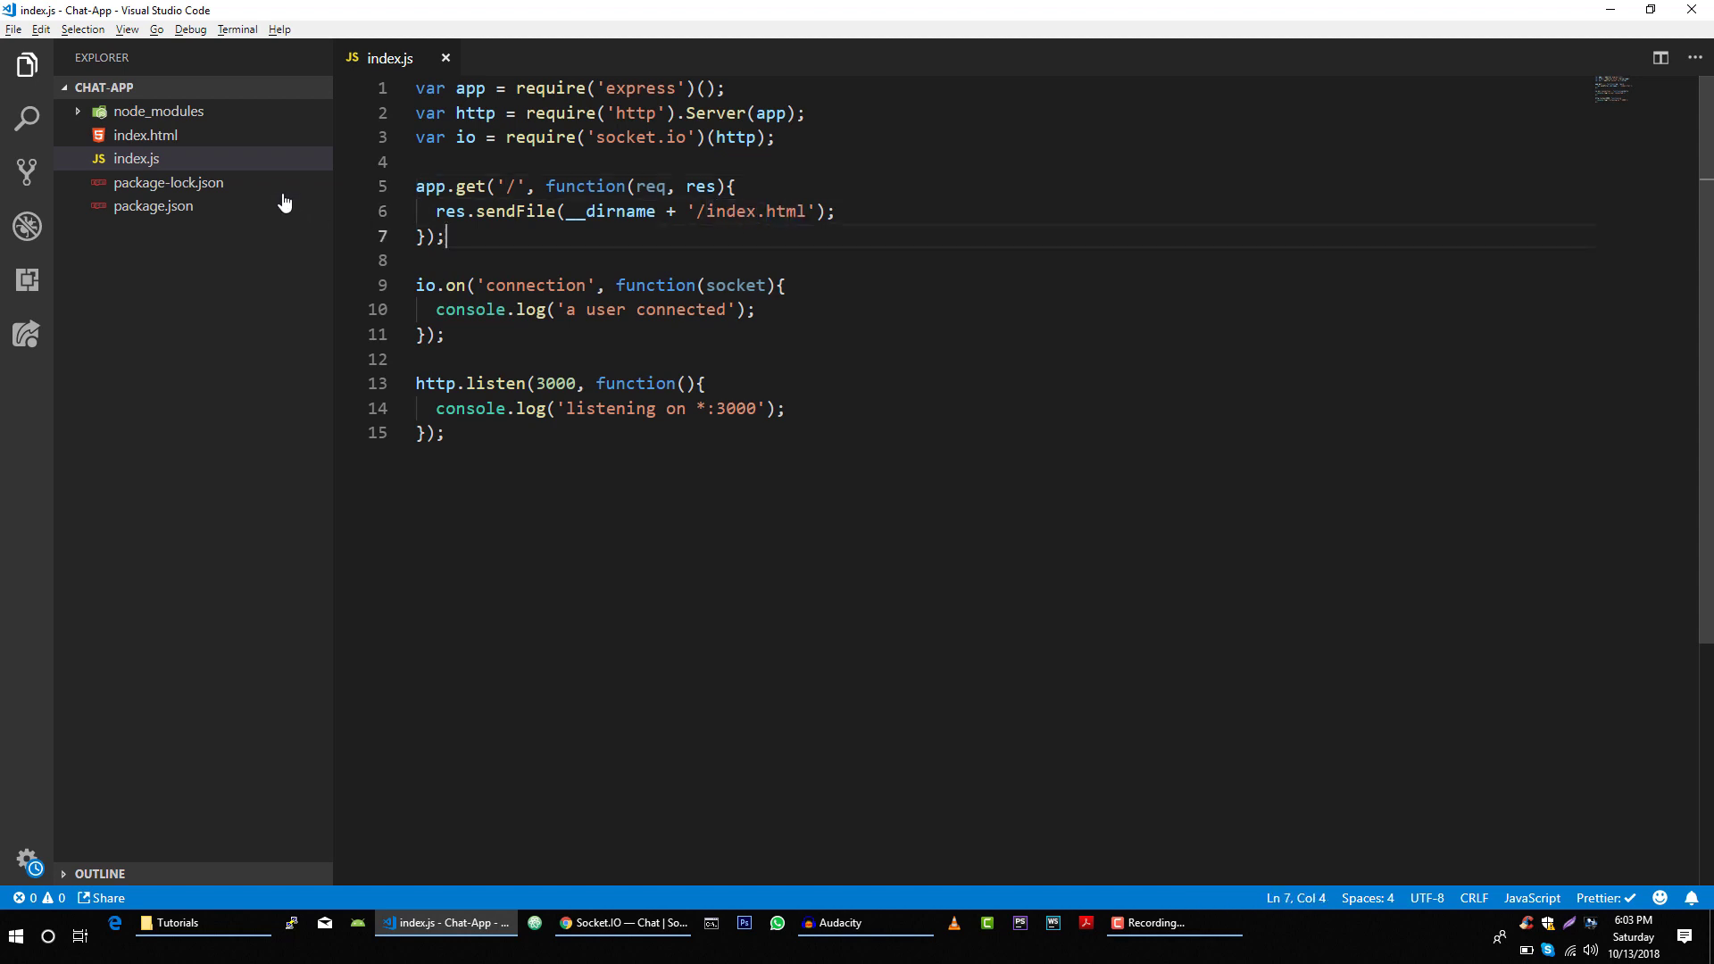
# Flip between index.html and index.js, highlighting the var socket = io(); line
pyautogui.click(145, 135)
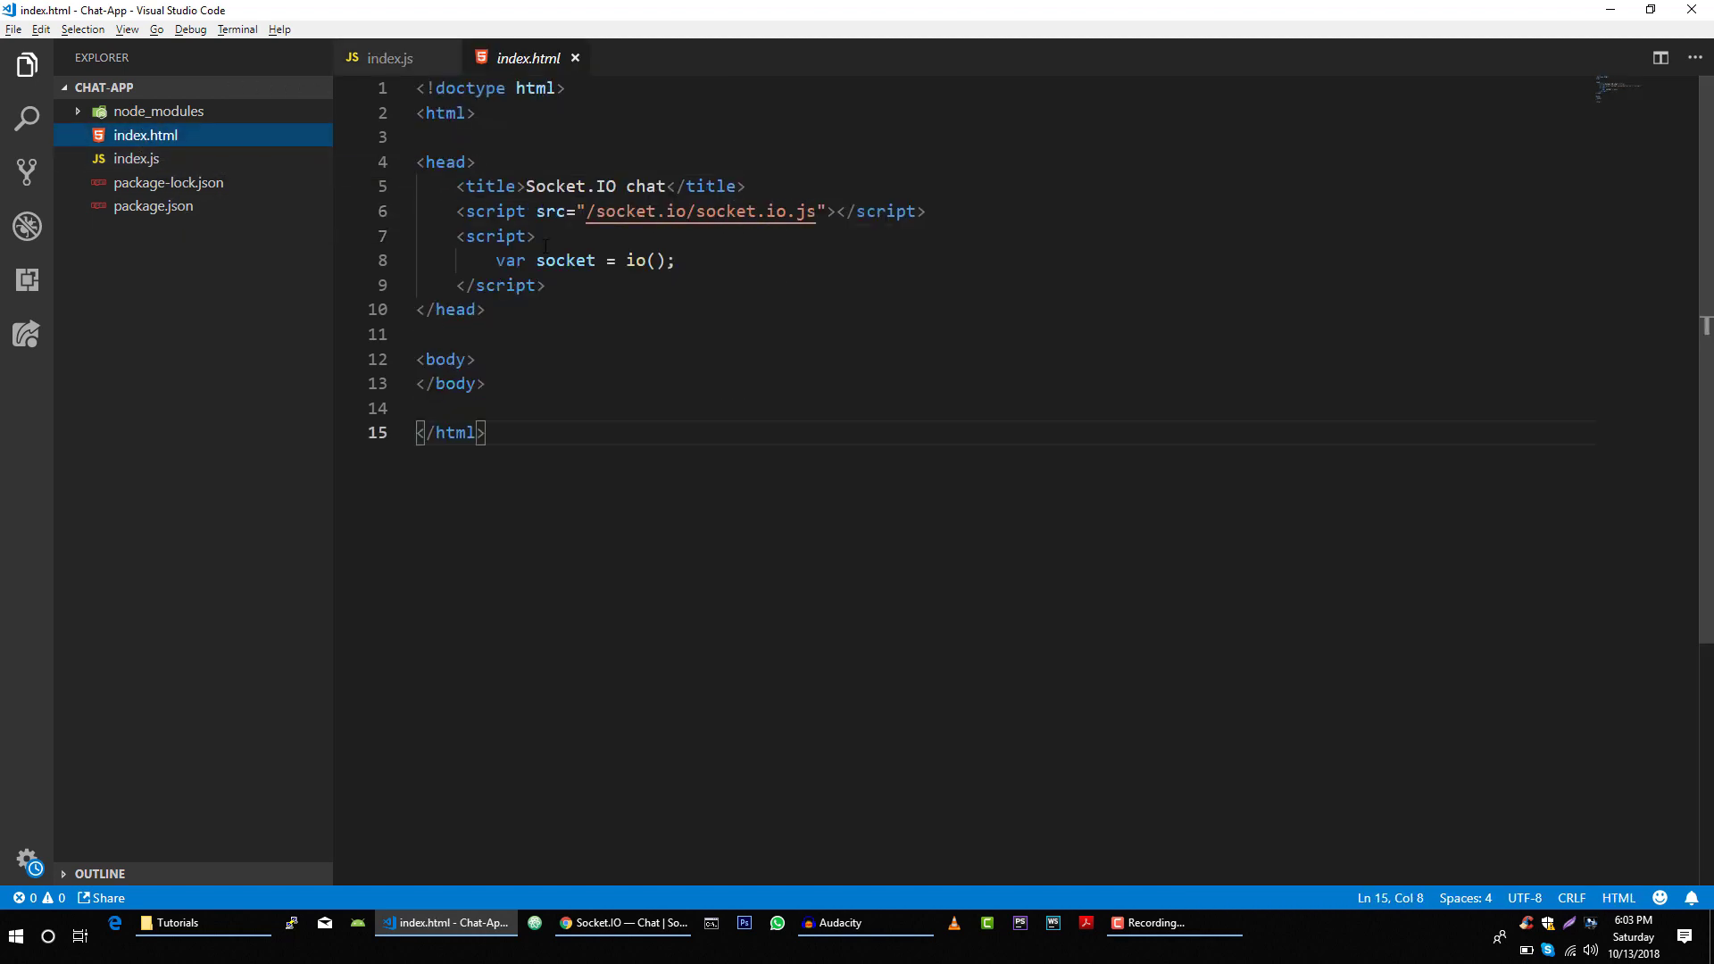
pyautogui.moveTo(137, 159)
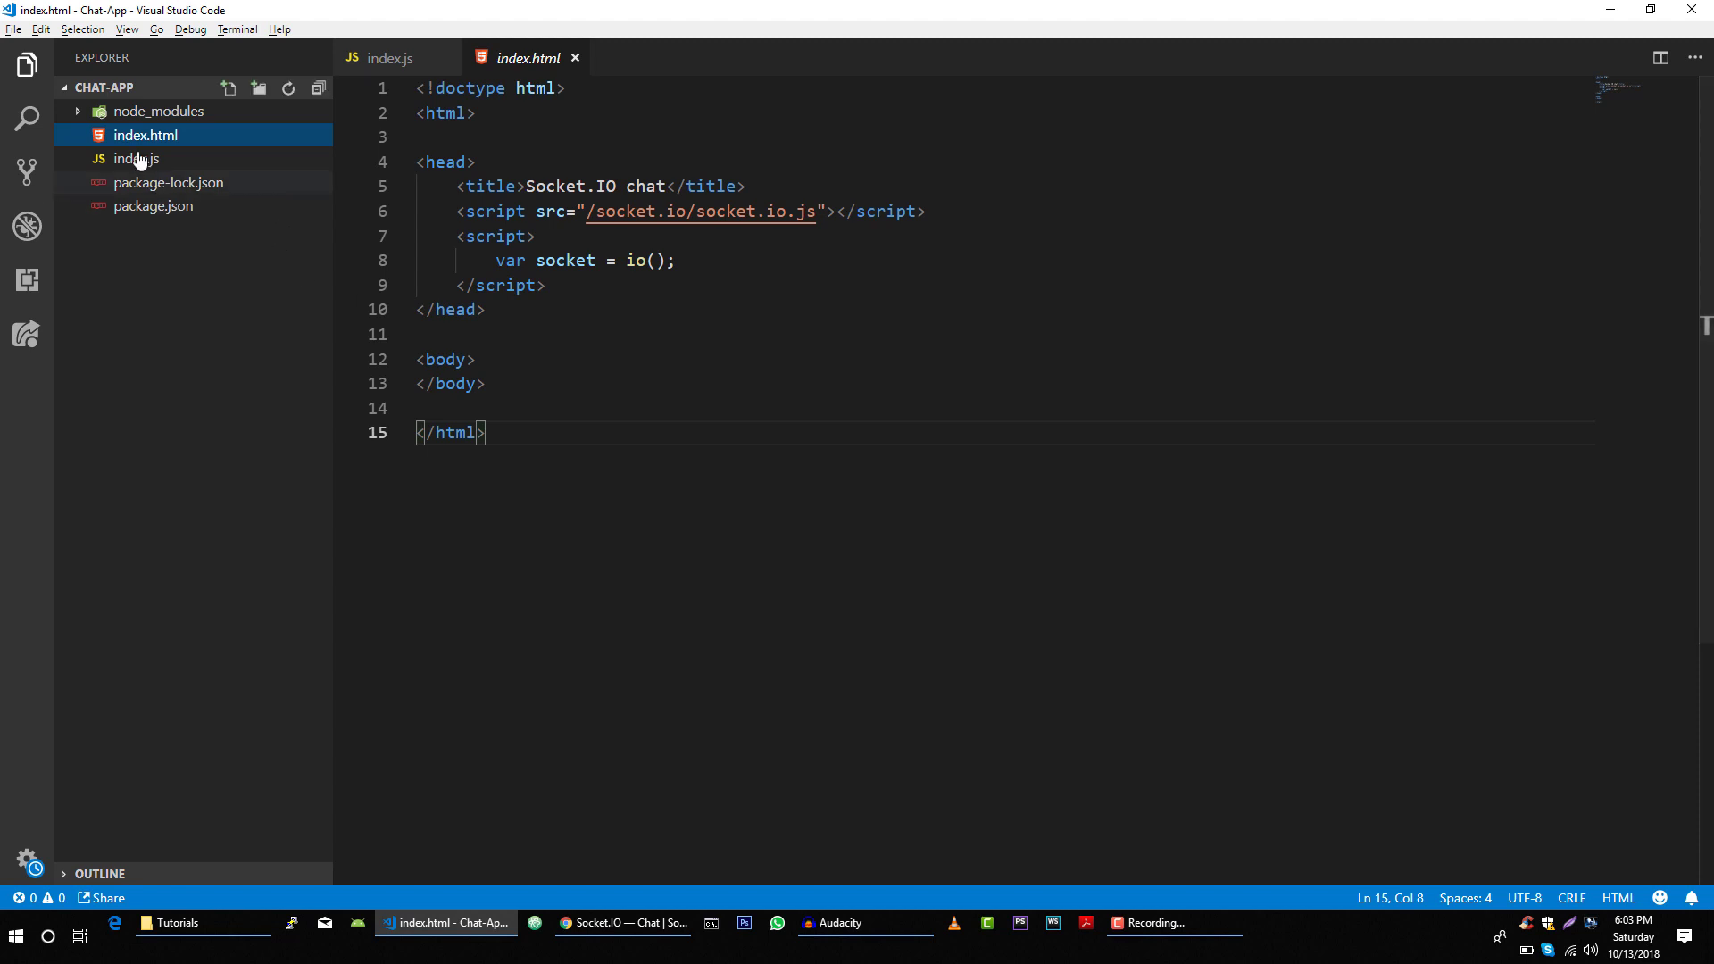
pyautogui.click(137, 159)
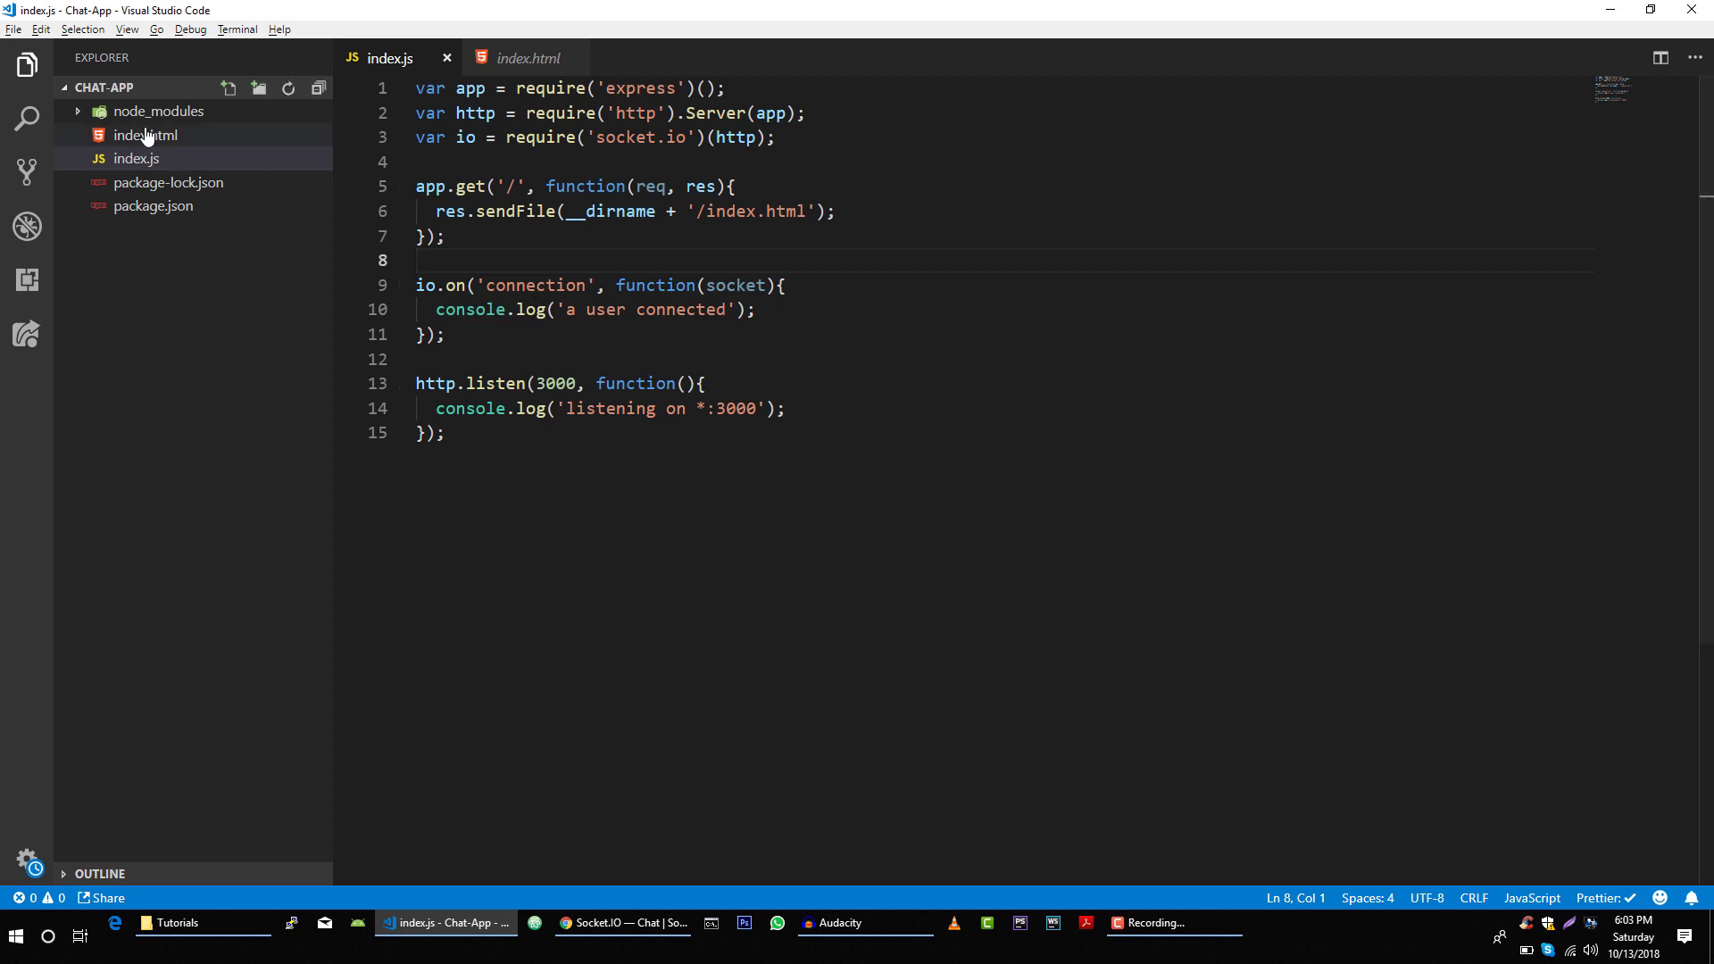
pyautogui.click(146, 135)
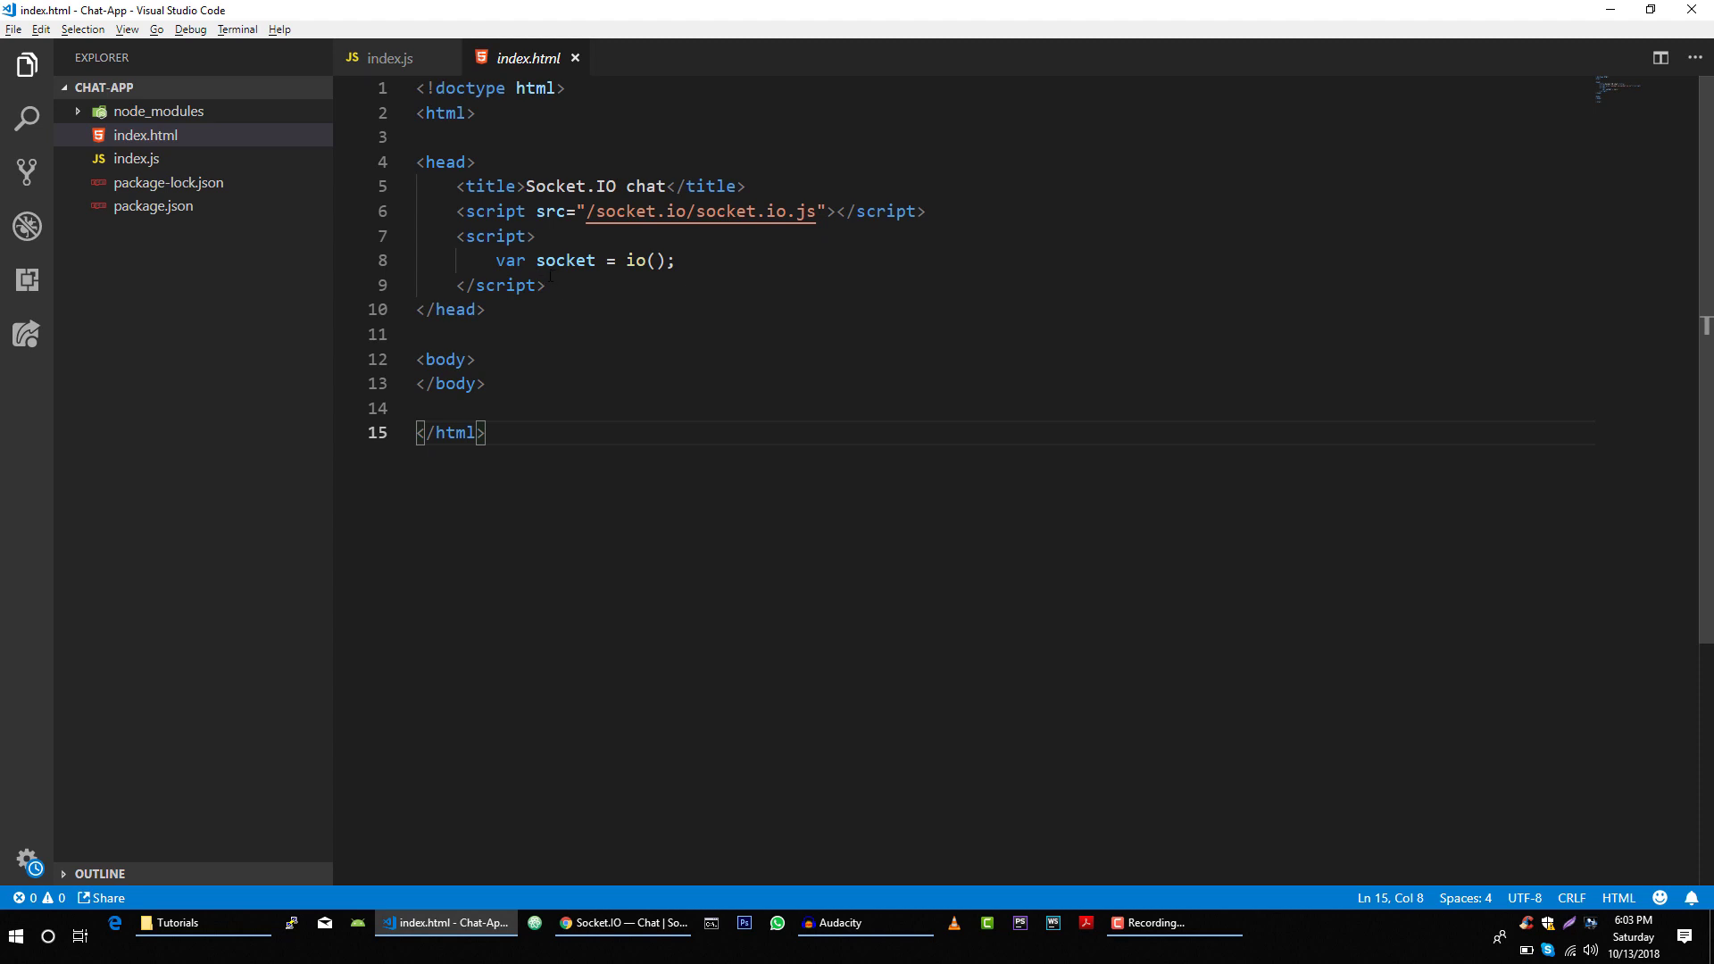
pyautogui.tripleClick(584, 260)
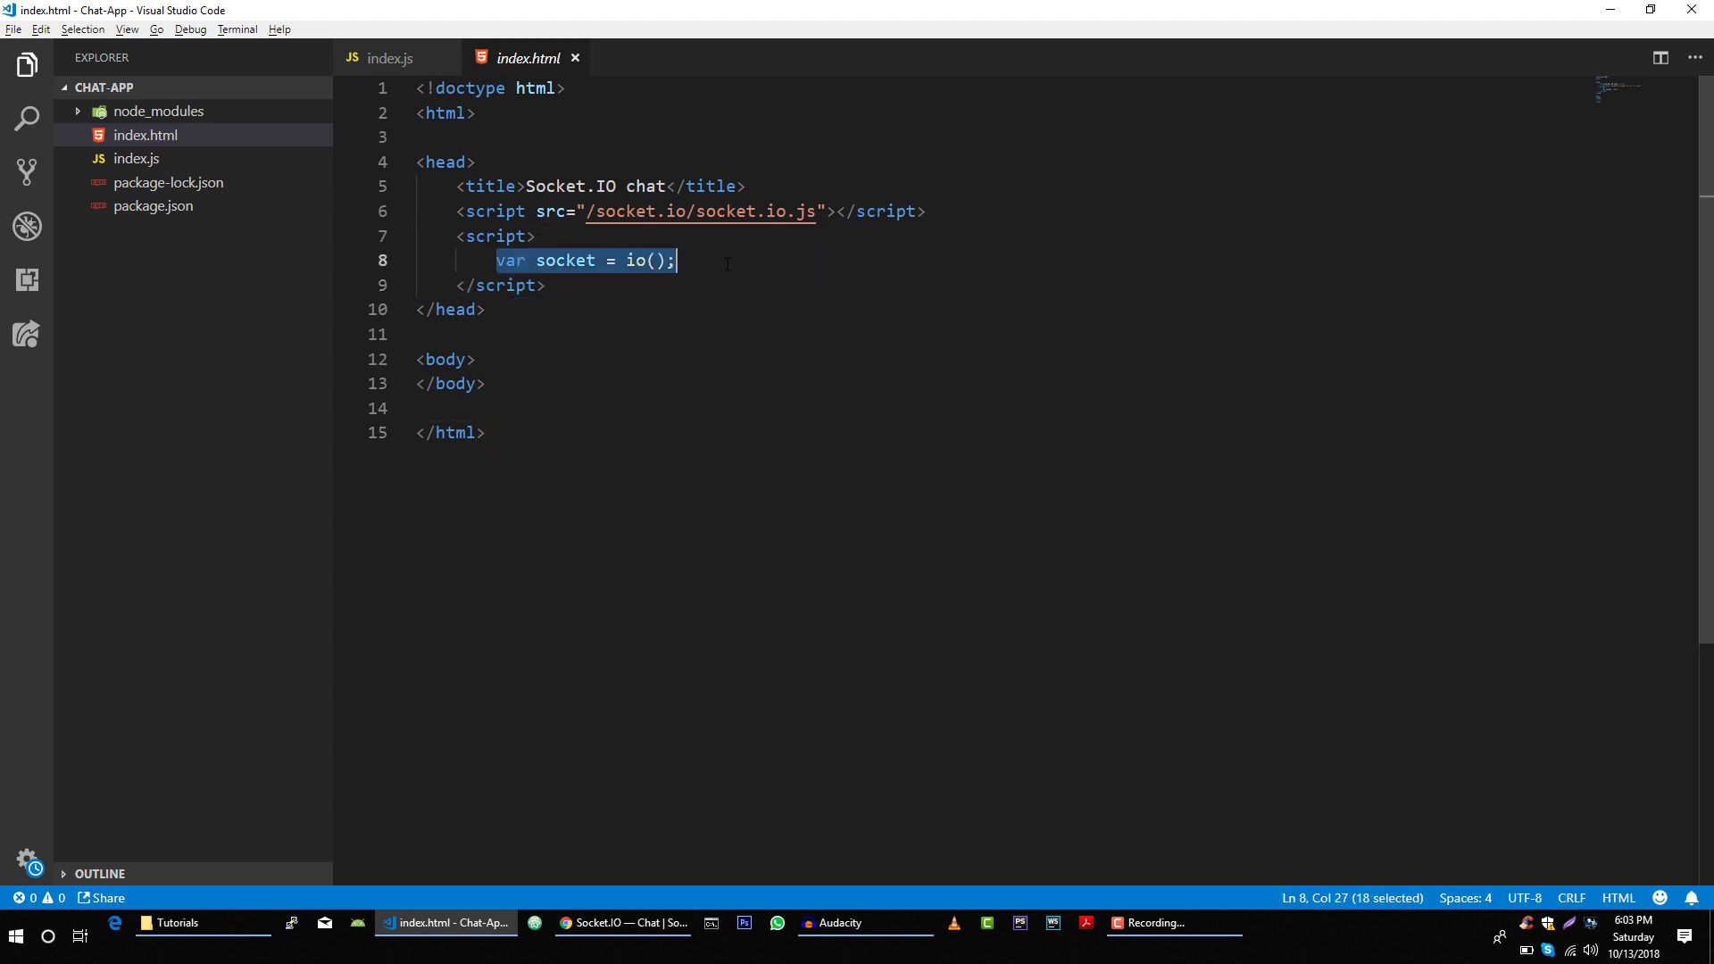
pyautogui.click(676, 260)
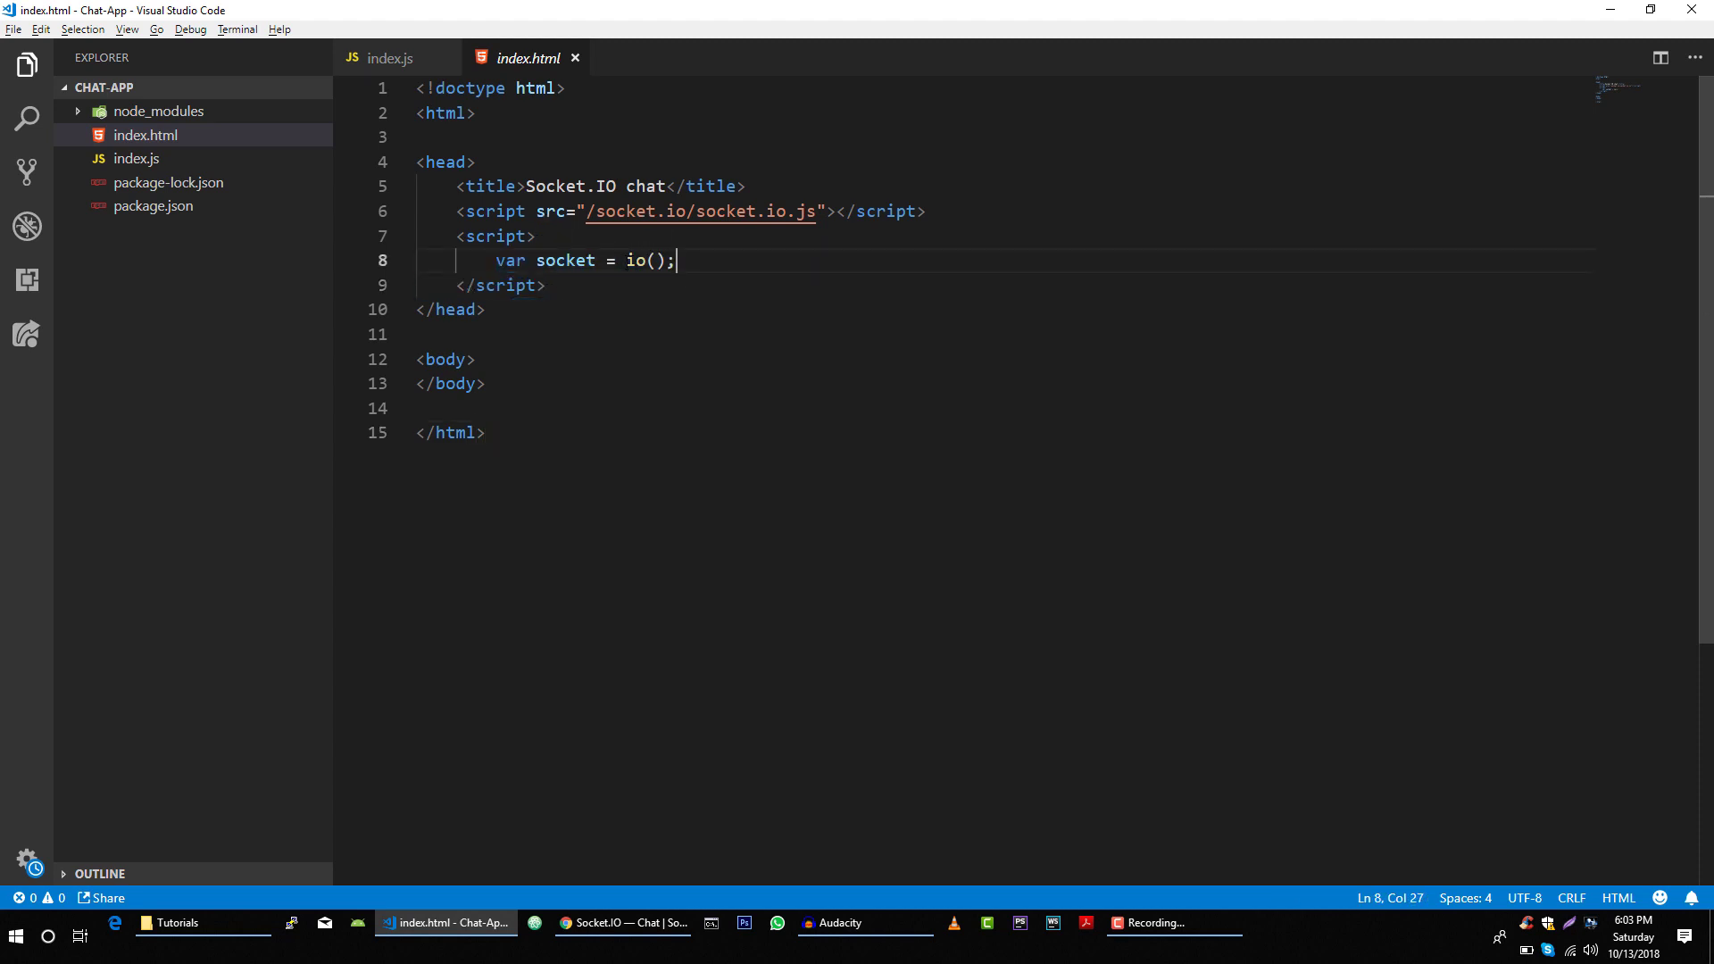
# Inspect the 'connection' handler, 'a user connected' log and port 3000, then close index.html
pyautogui.click(569, 259)
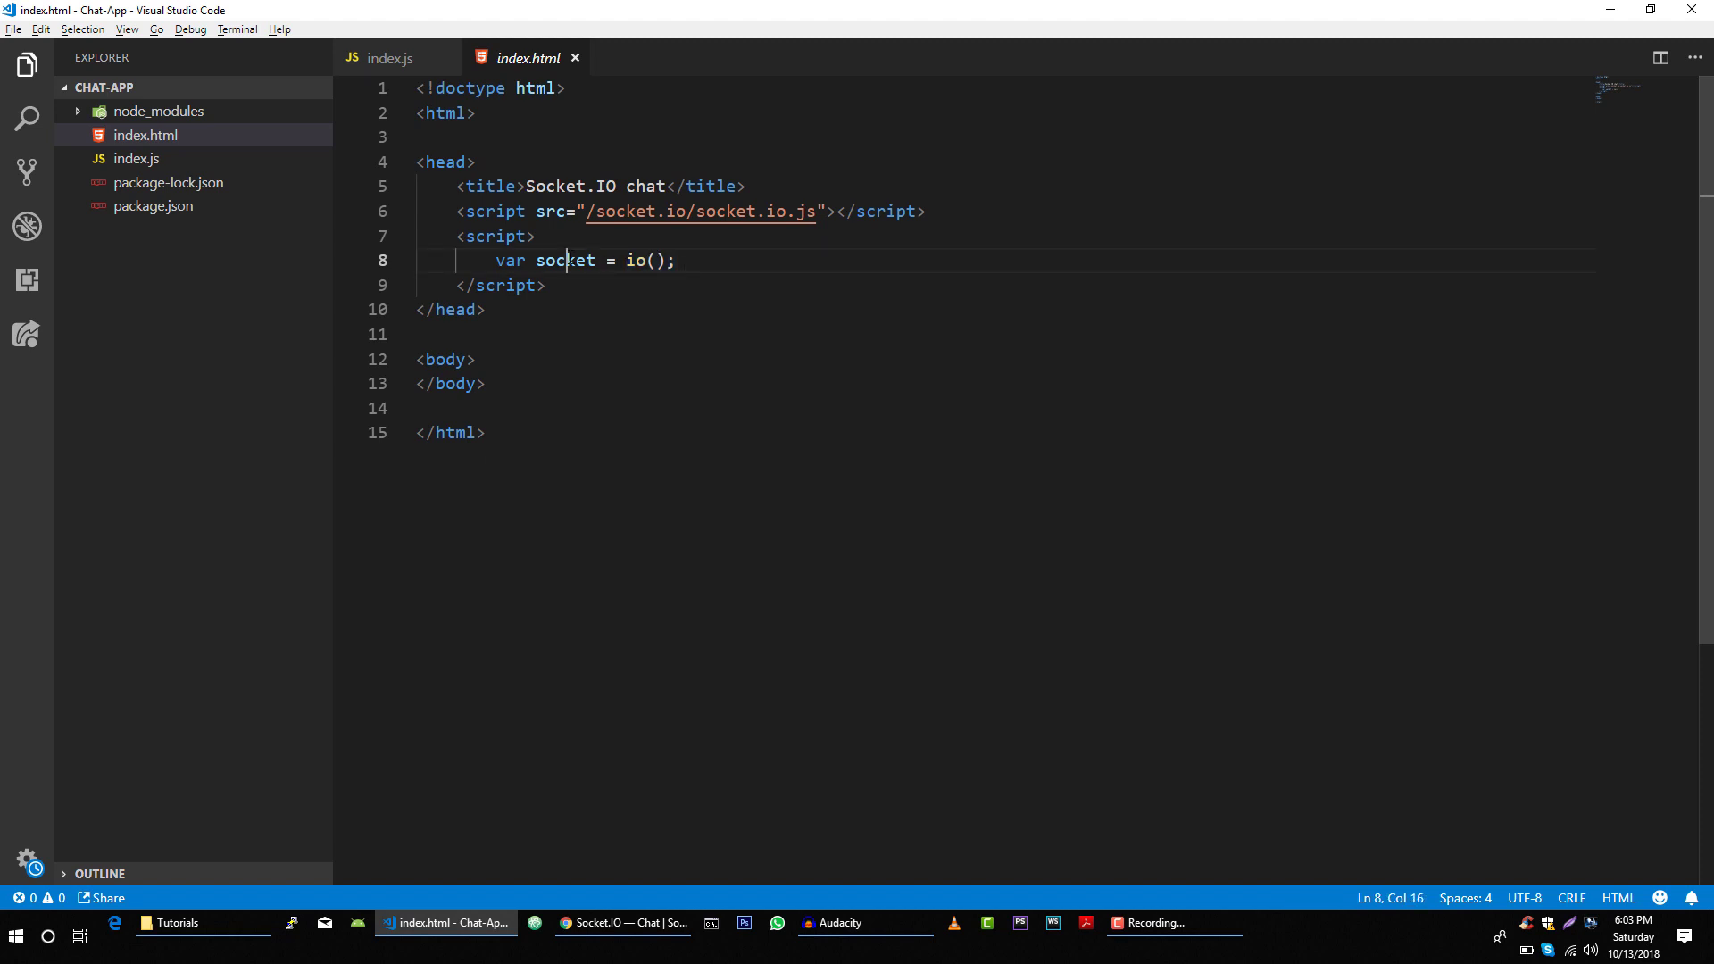
pyautogui.doubleClick(565, 259)
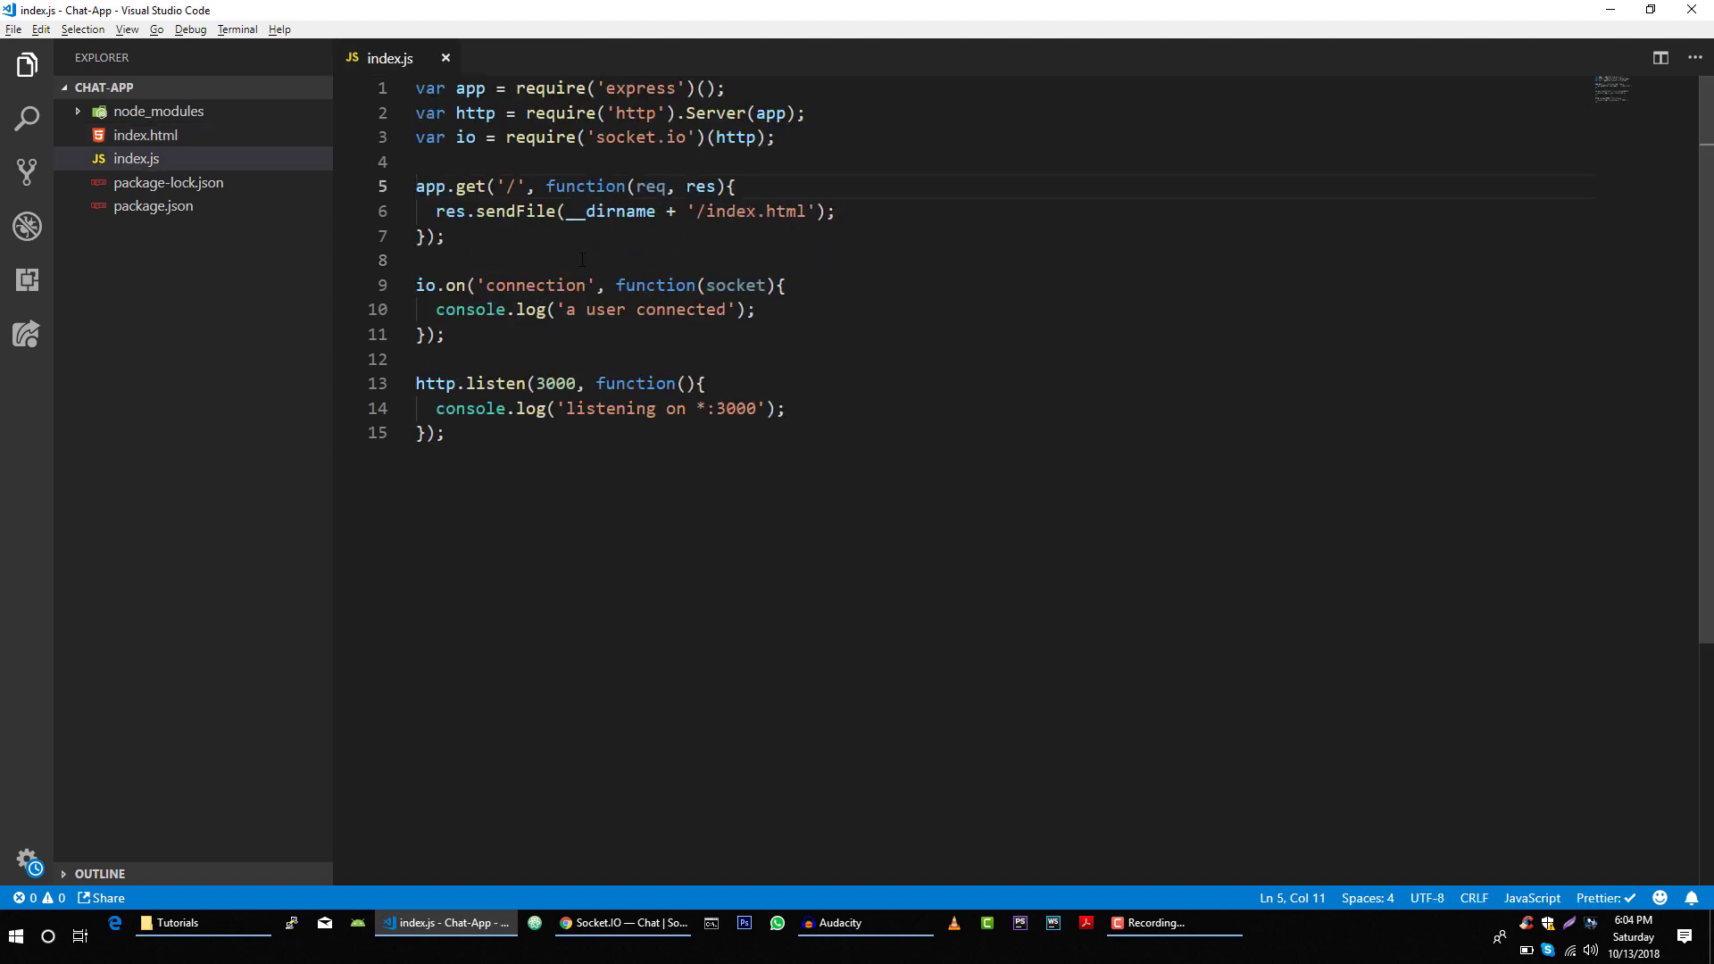
pyautogui.click(459, 260)
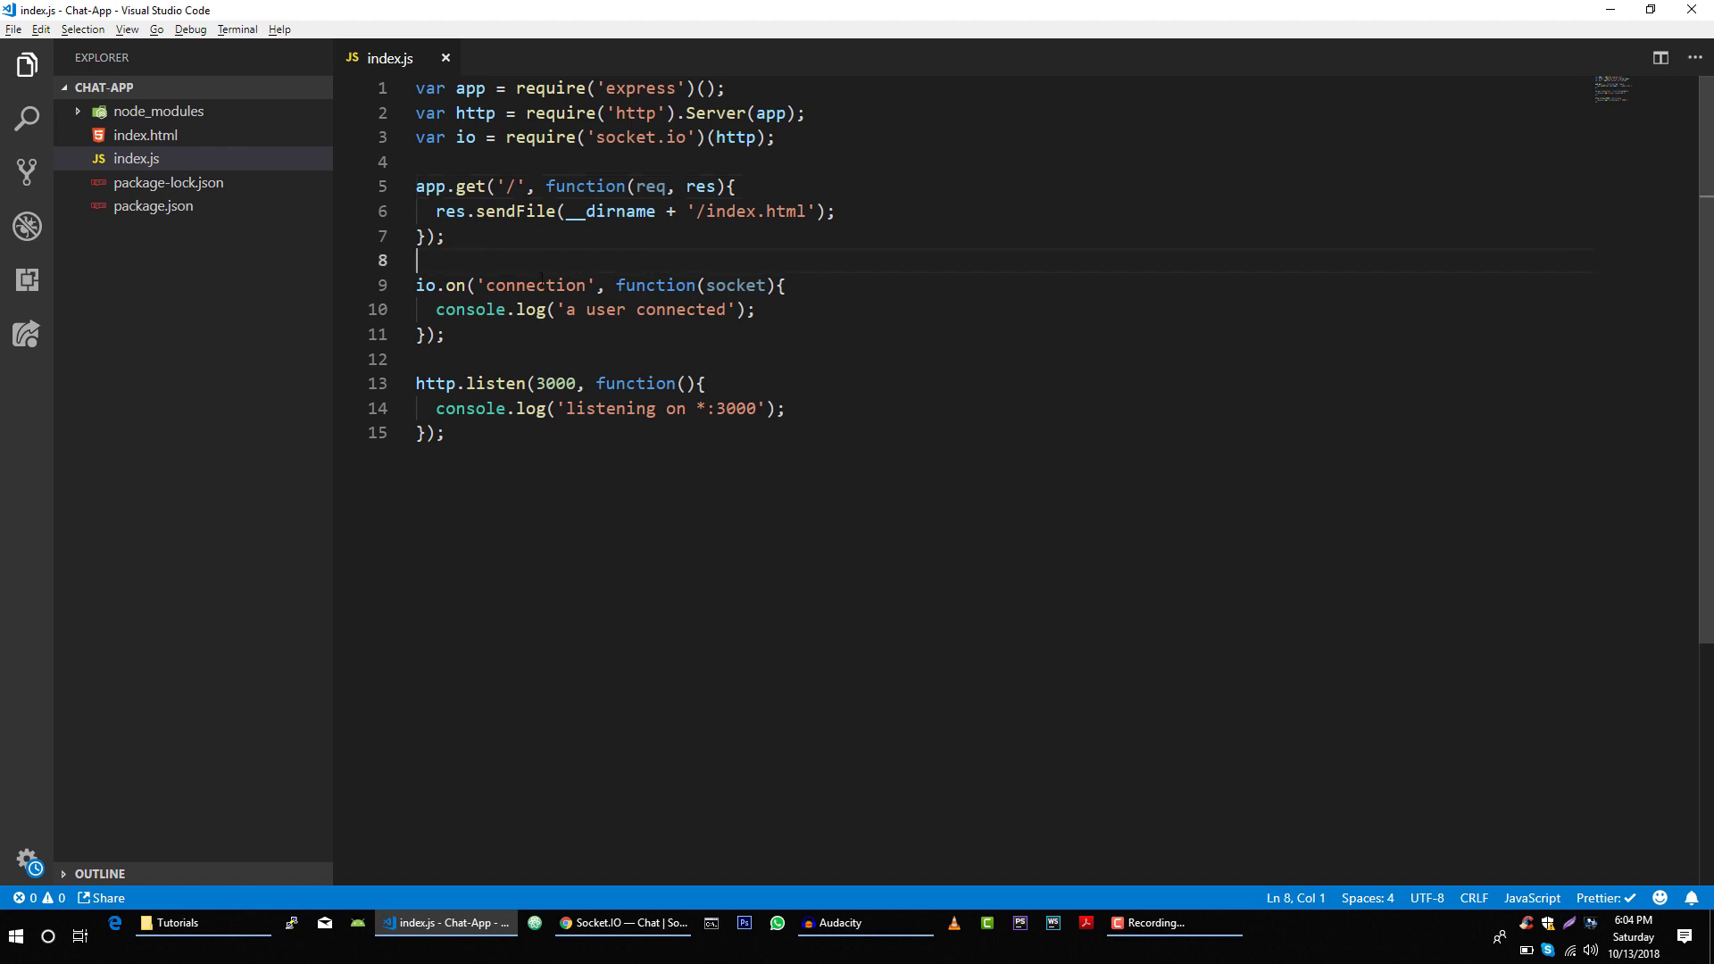
pyautogui.doubleClick(535, 286)
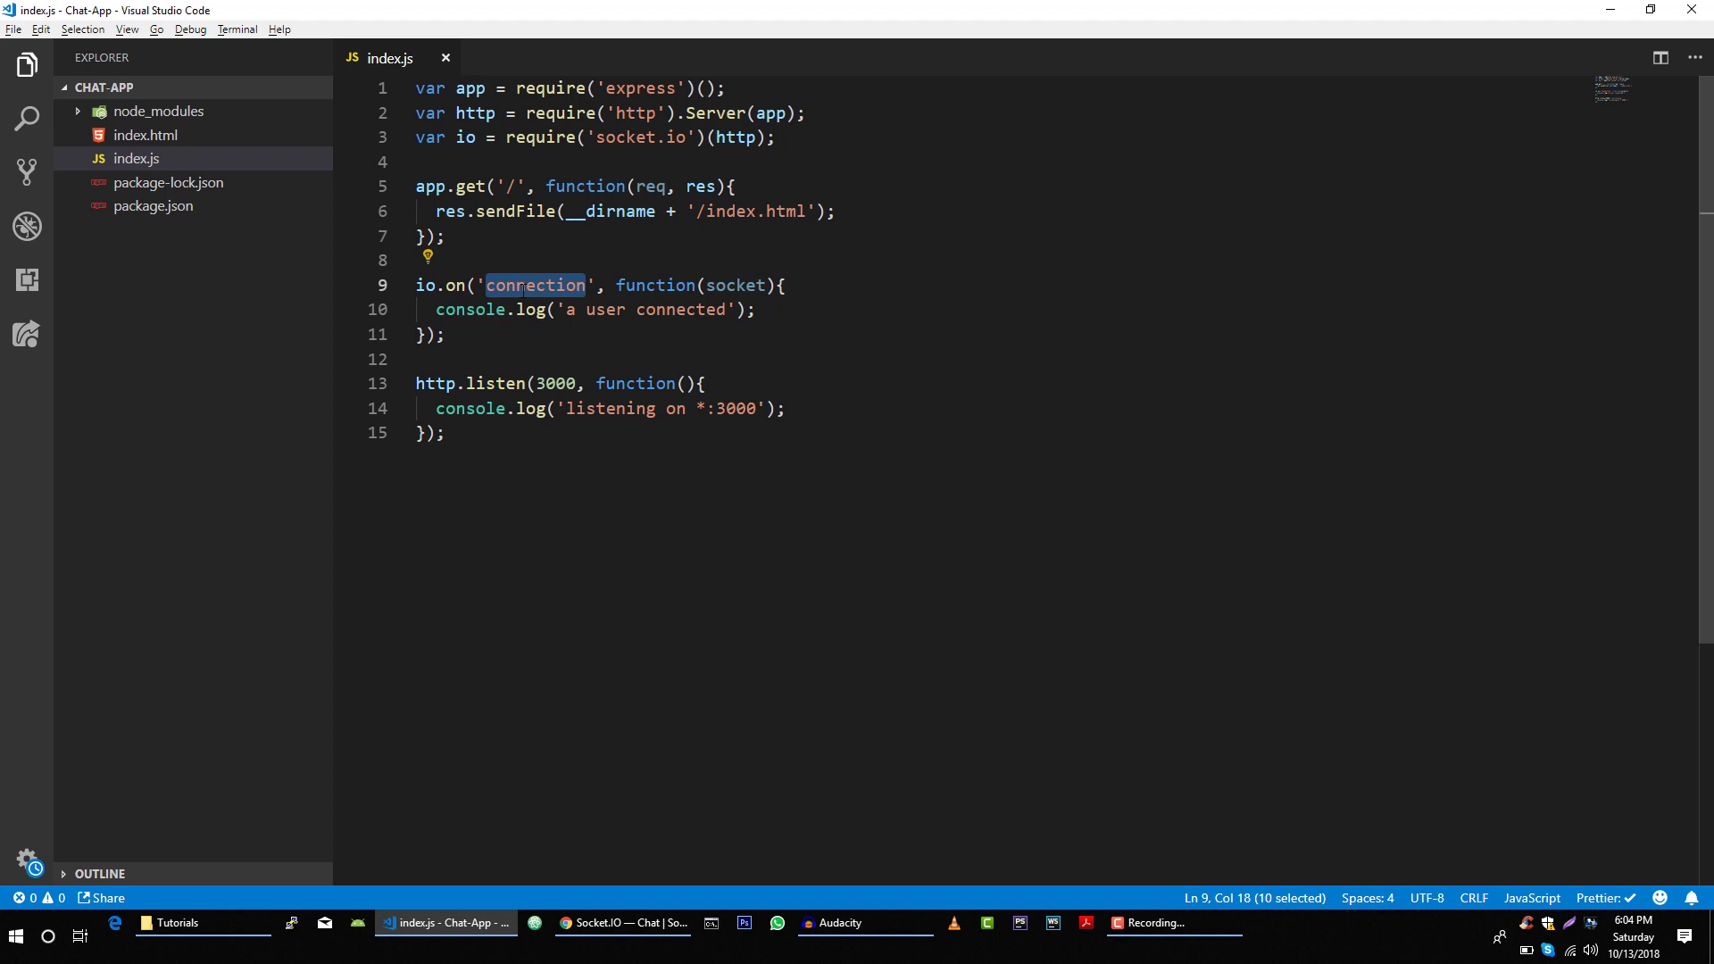
pyautogui.click(507, 286)
pyautogui.write('nn')
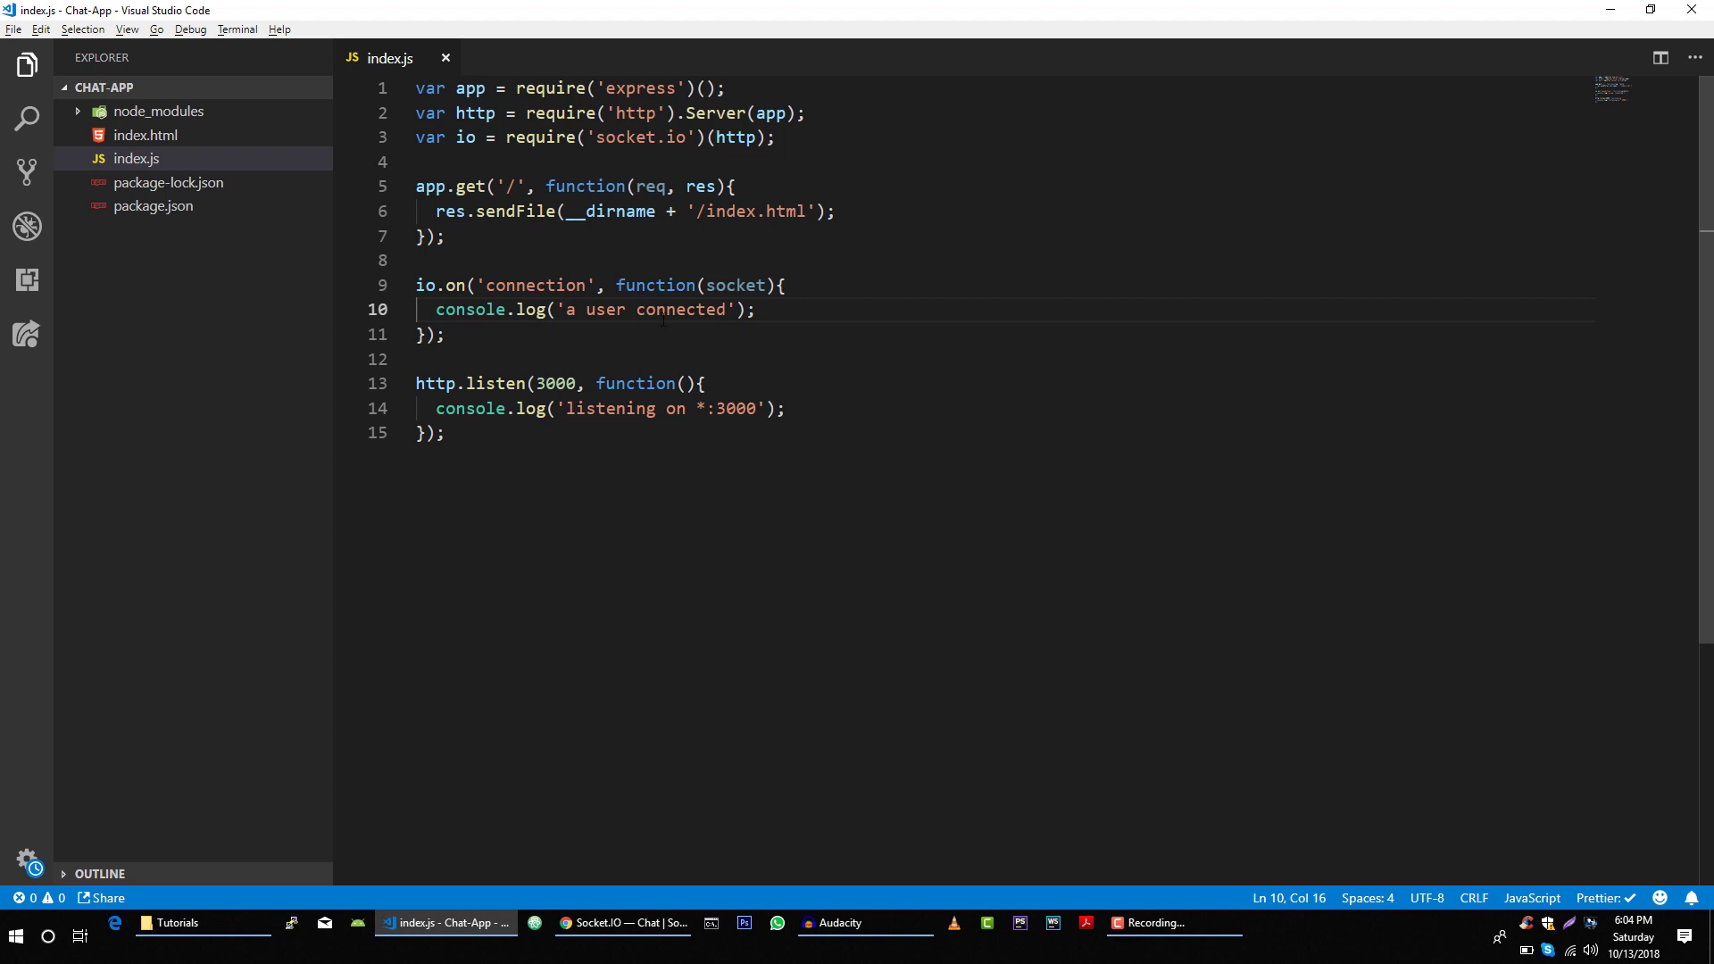
pyautogui.click(447, 334)
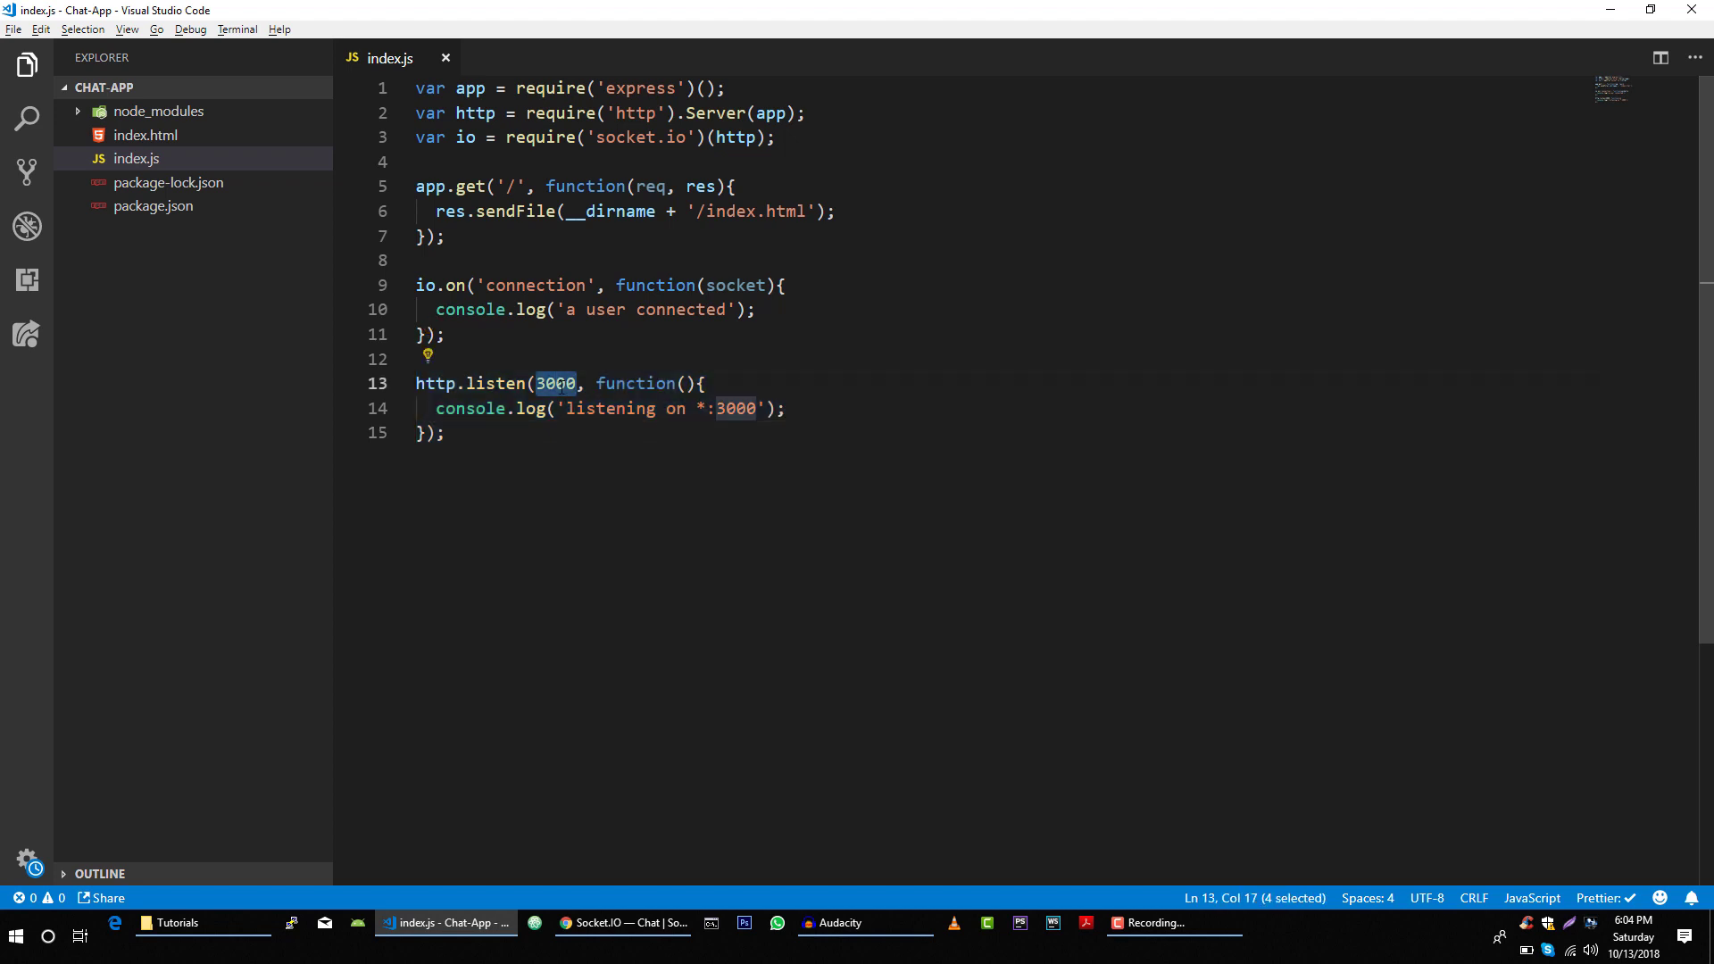
pyautogui.click(345, 186)
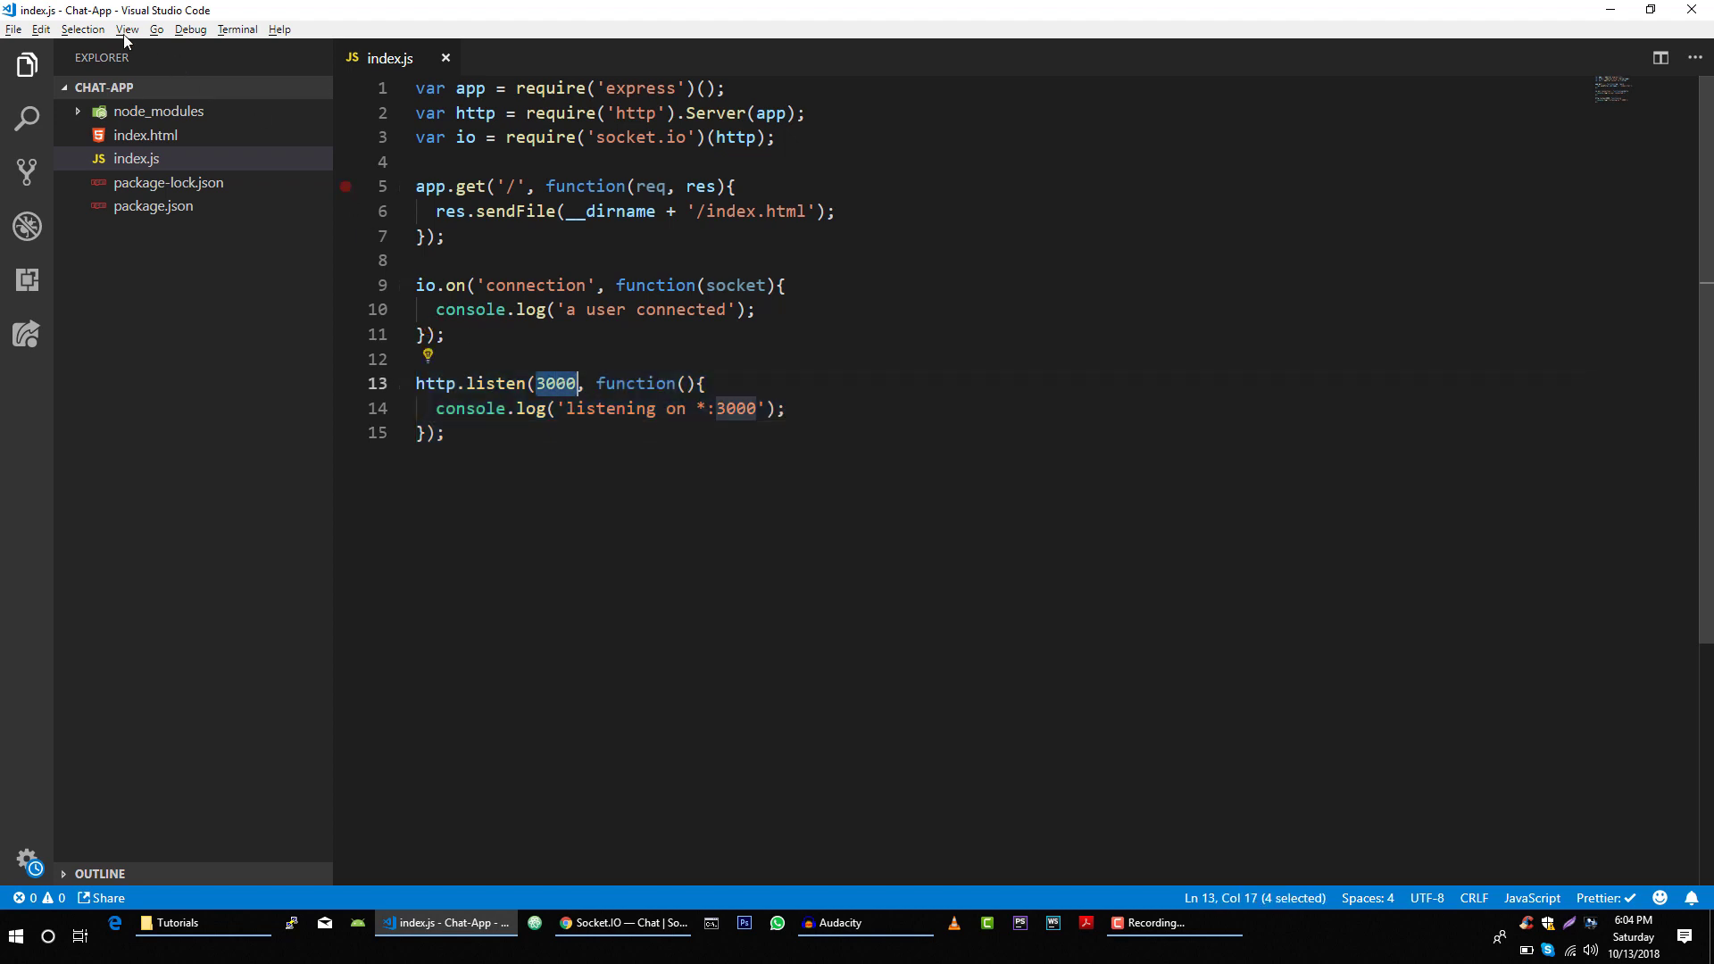
# Open the integrated terminal and run node index.js to serve on *:3000
pyautogui.click(127, 29)
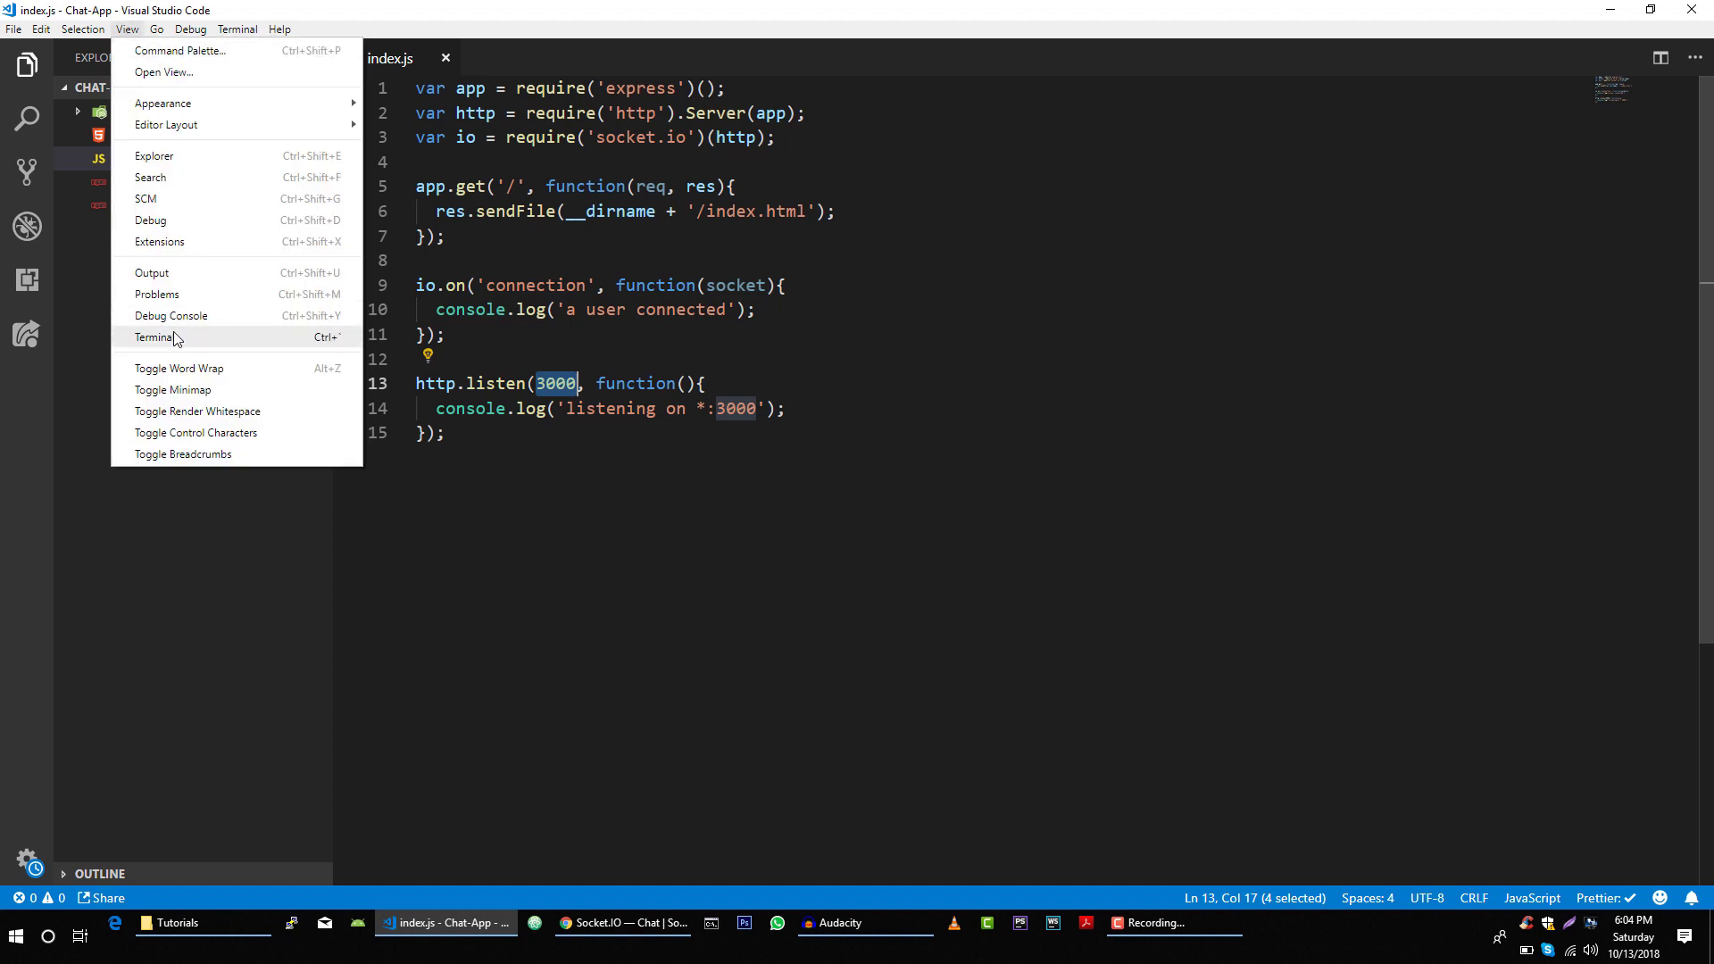
pyautogui.click(153, 337)
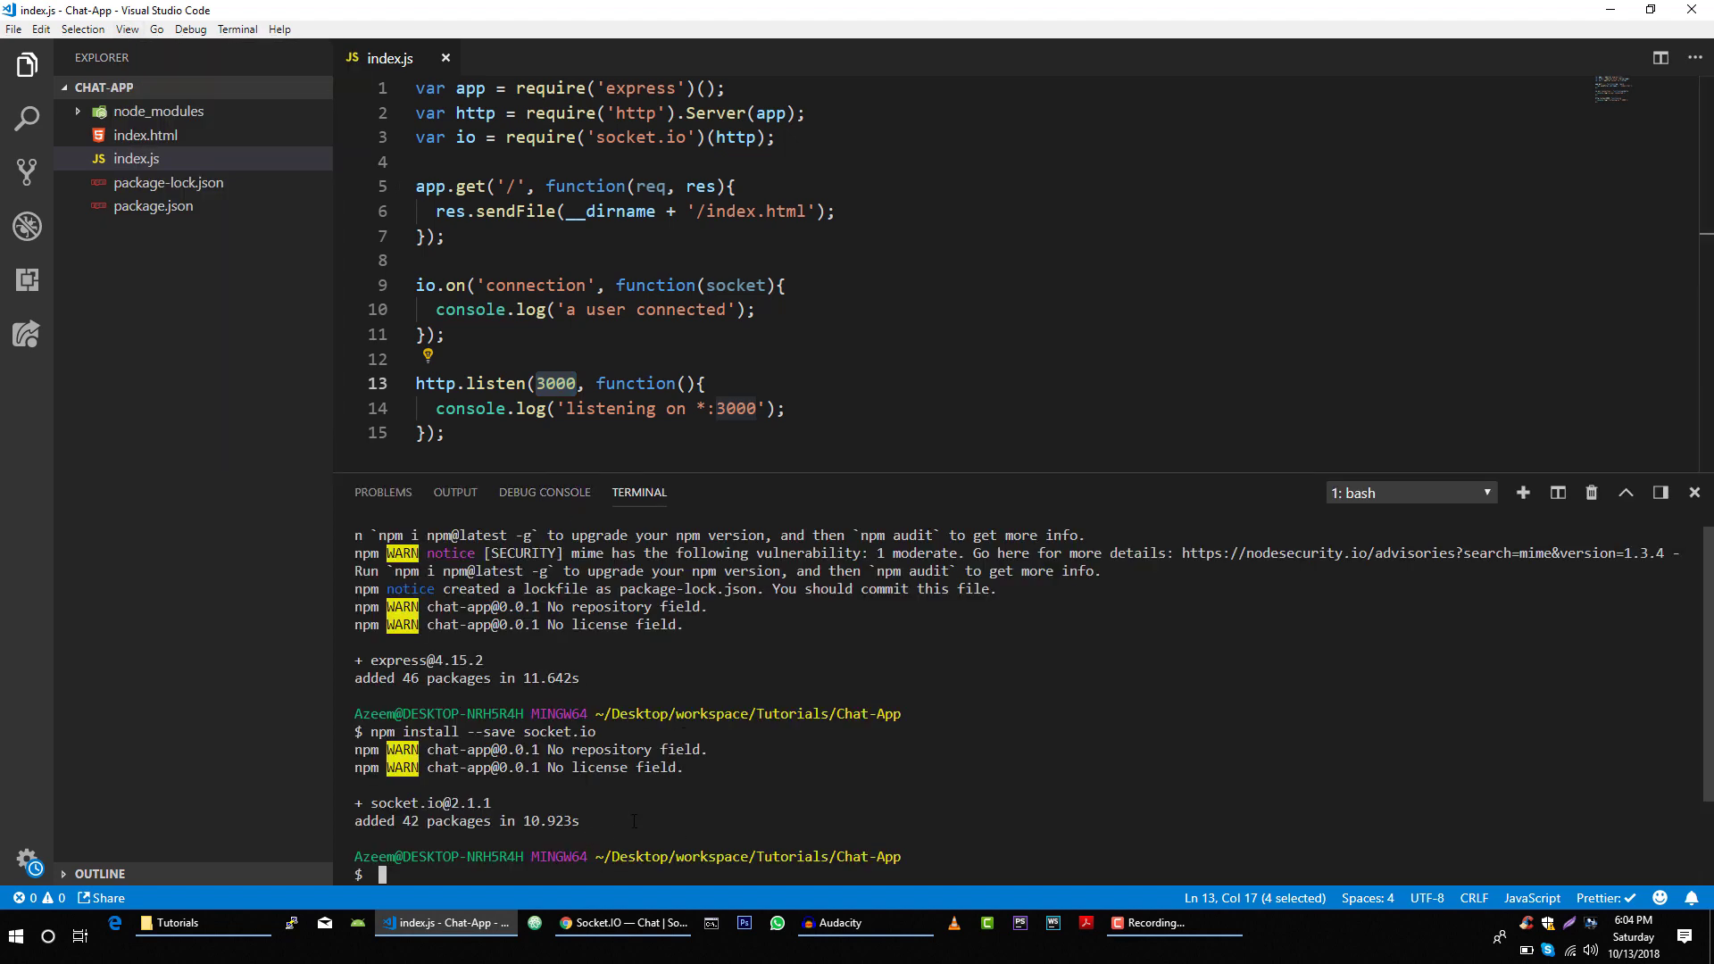
pyautogui.write('node index.')
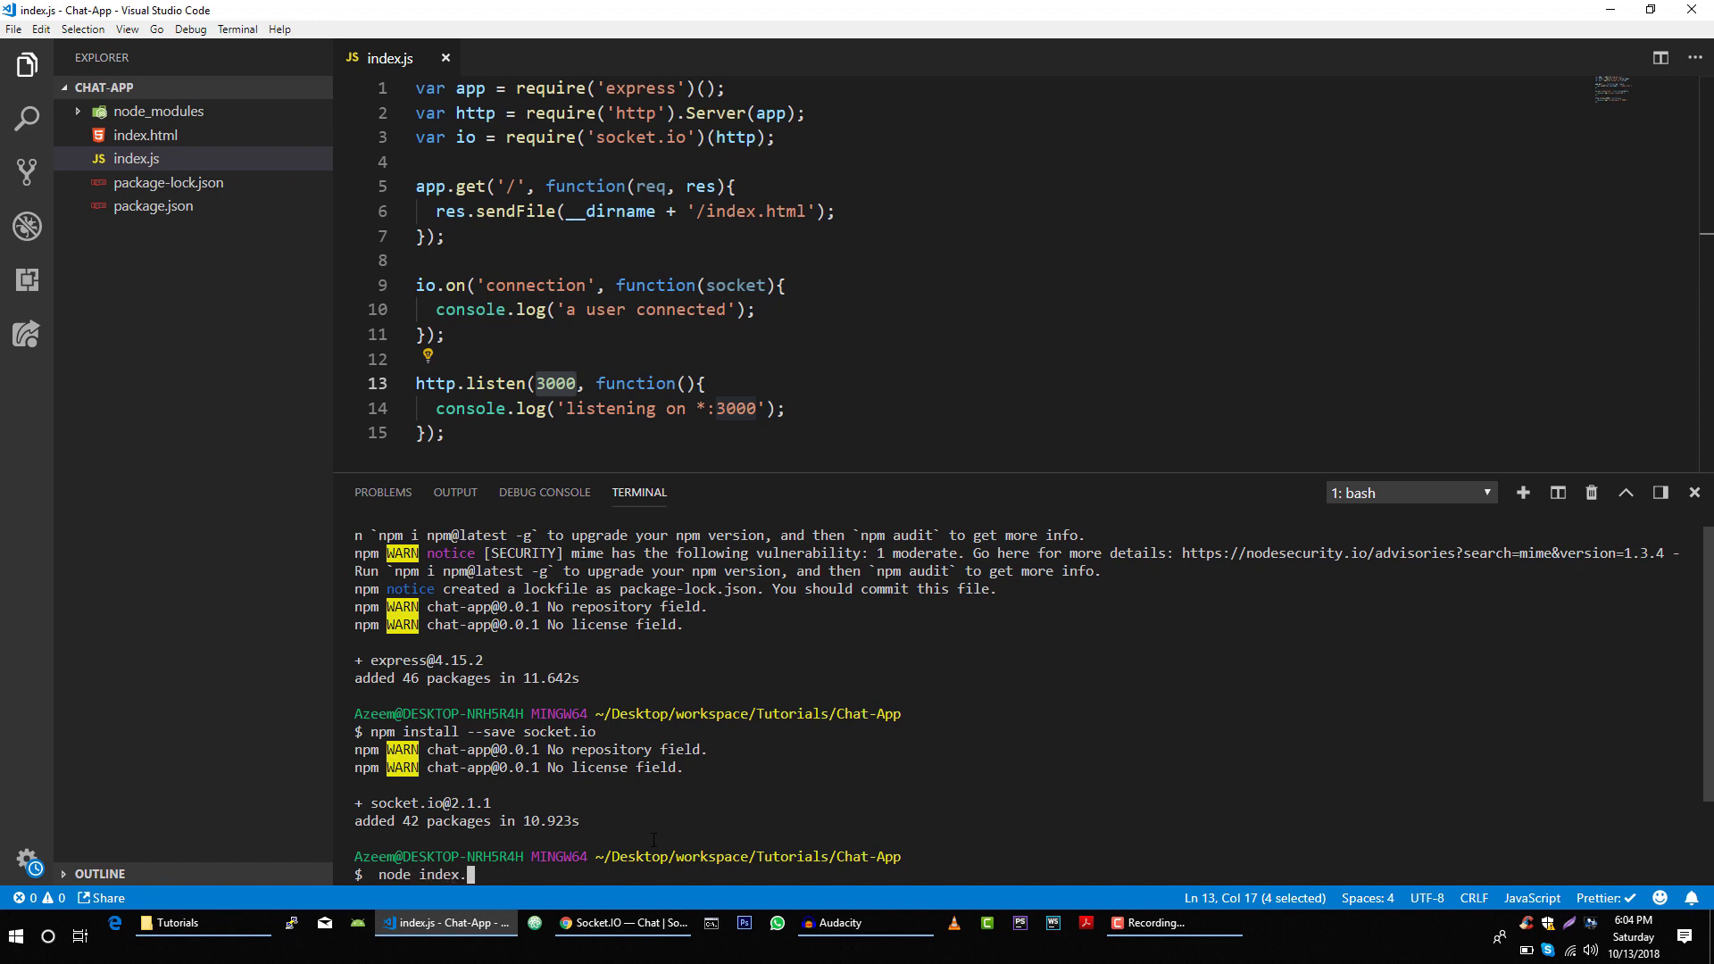
pyautogui.press('Return')
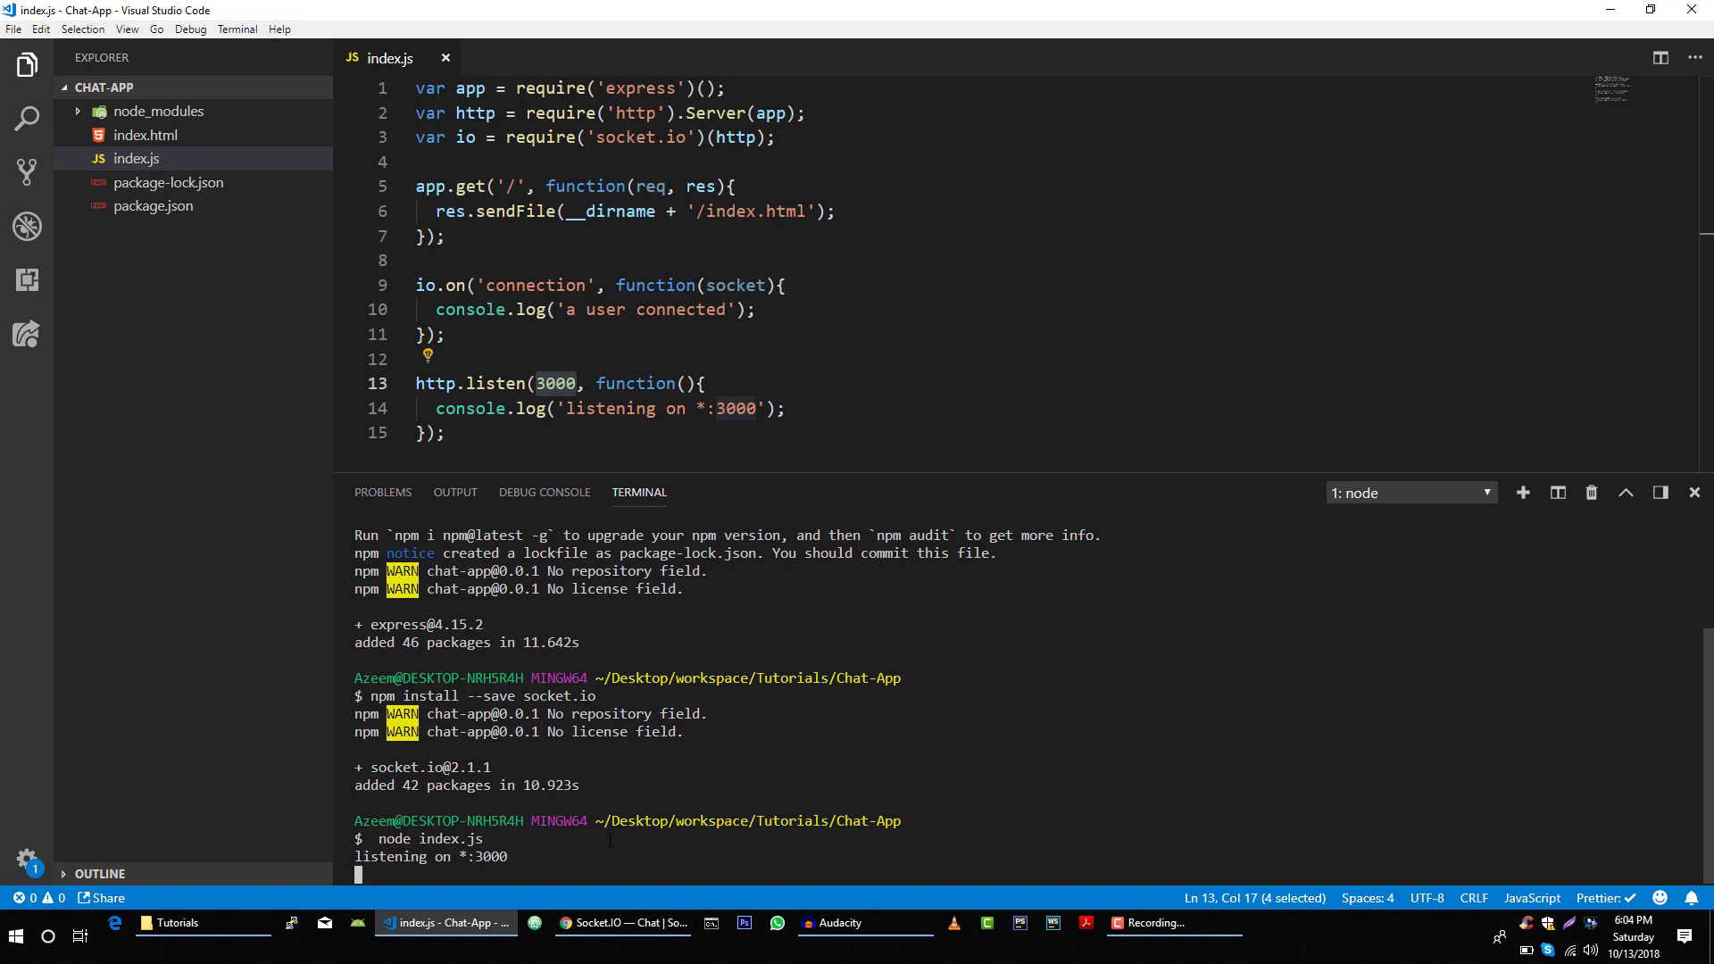
pyautogui.moveTo(623, 922)
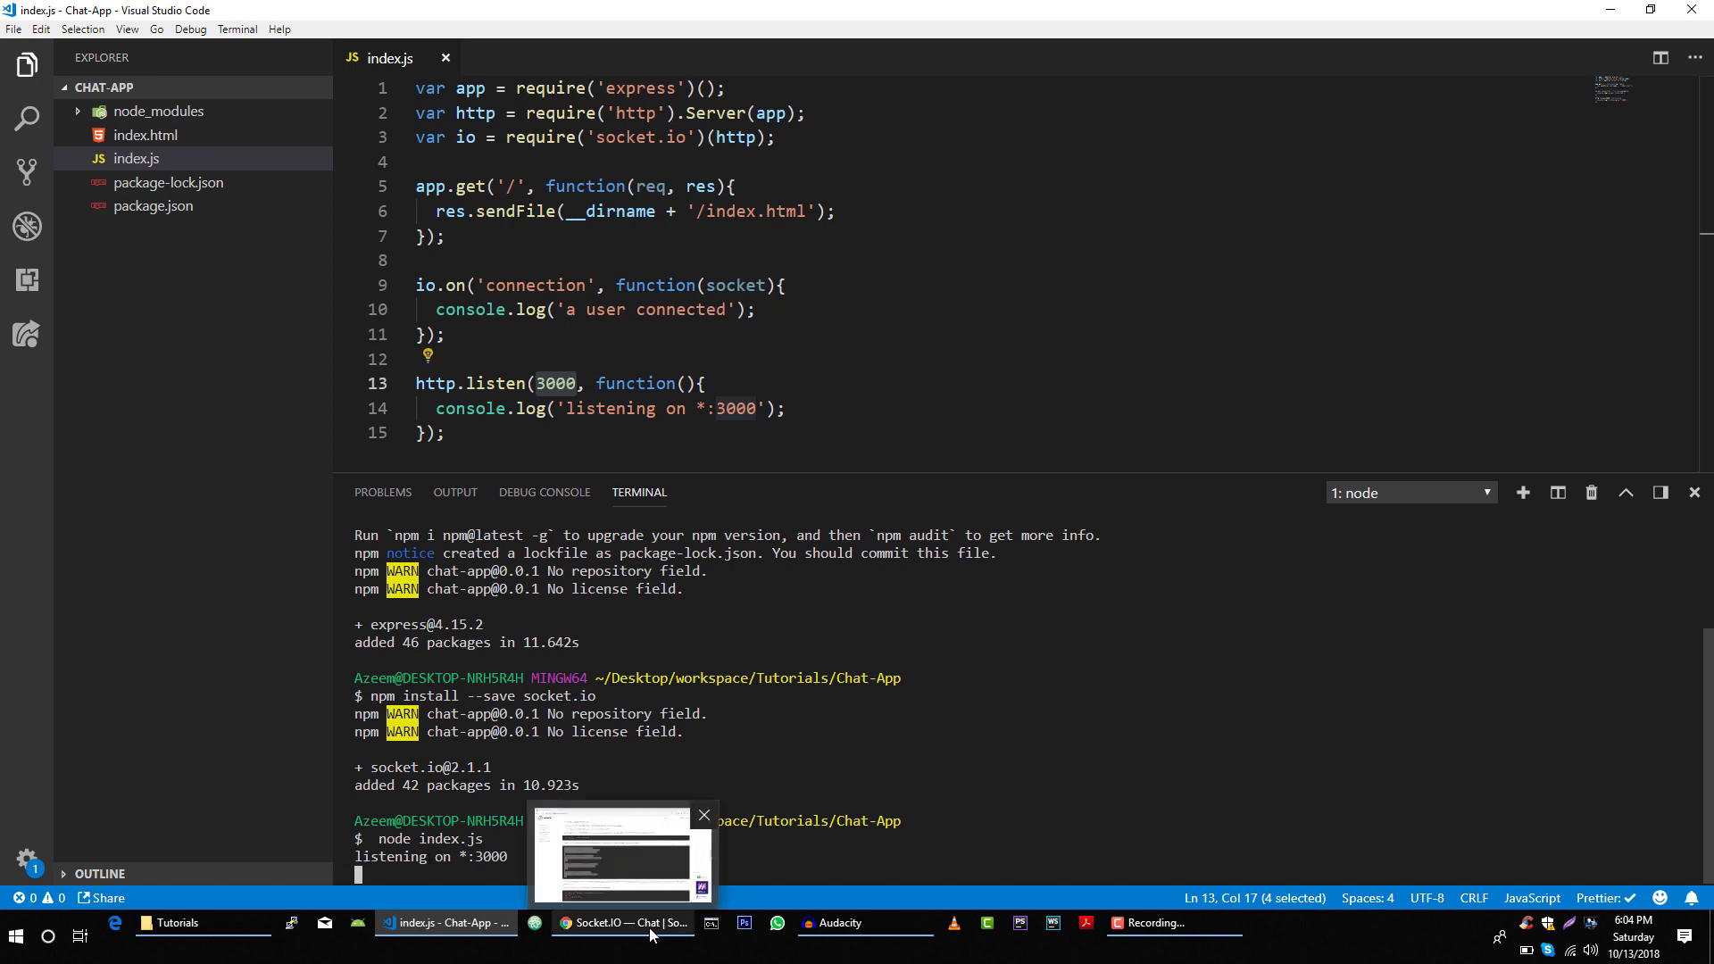
# Load localhost:3000 in a new Chrome tab to trigger 'a user connected'
pyautogui.click(623, 923)
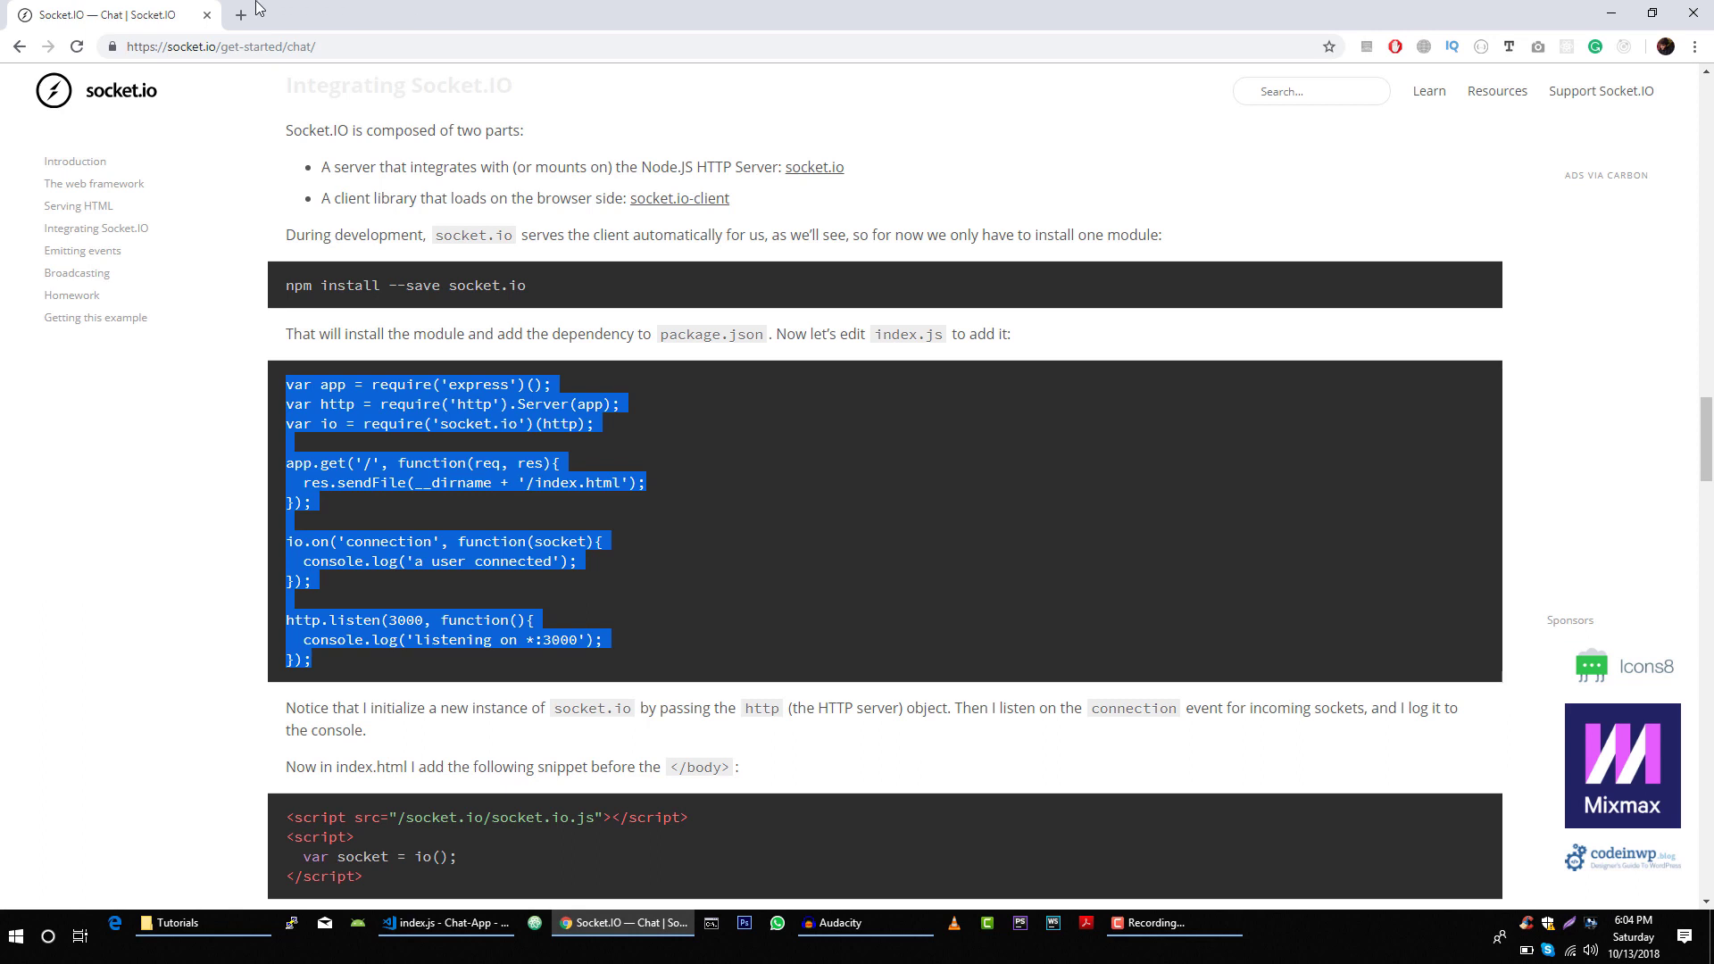
pyautogui.click(239, 14)
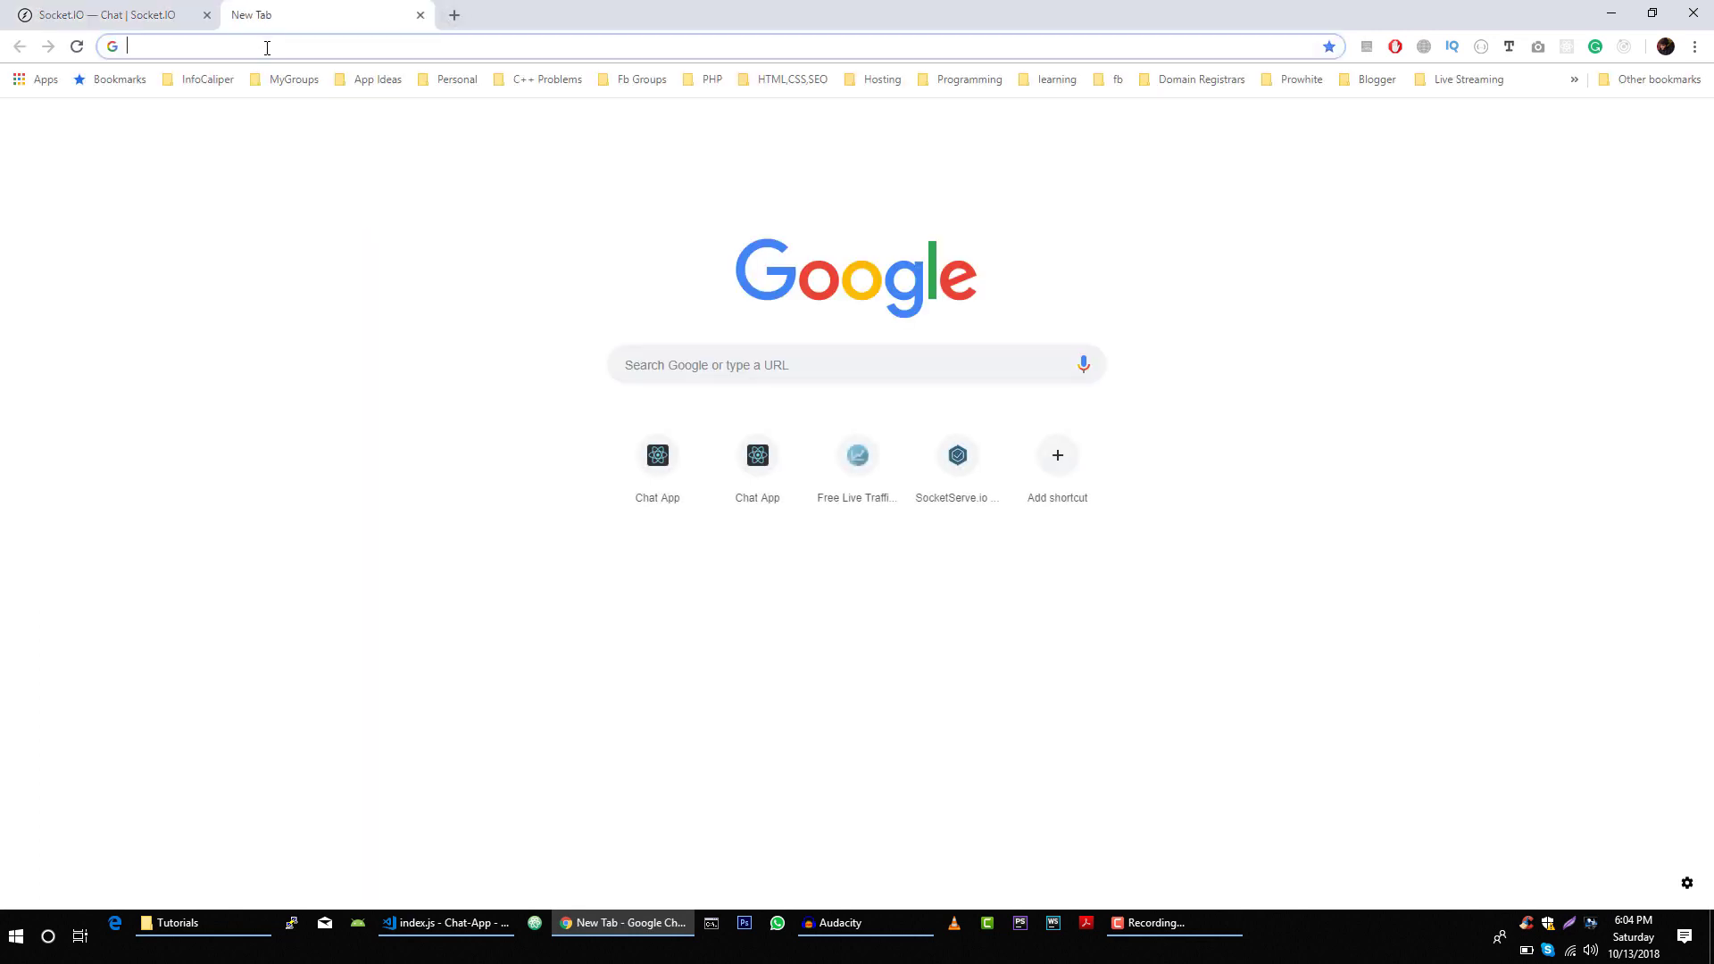
pyautogui.write('localhost:3000')
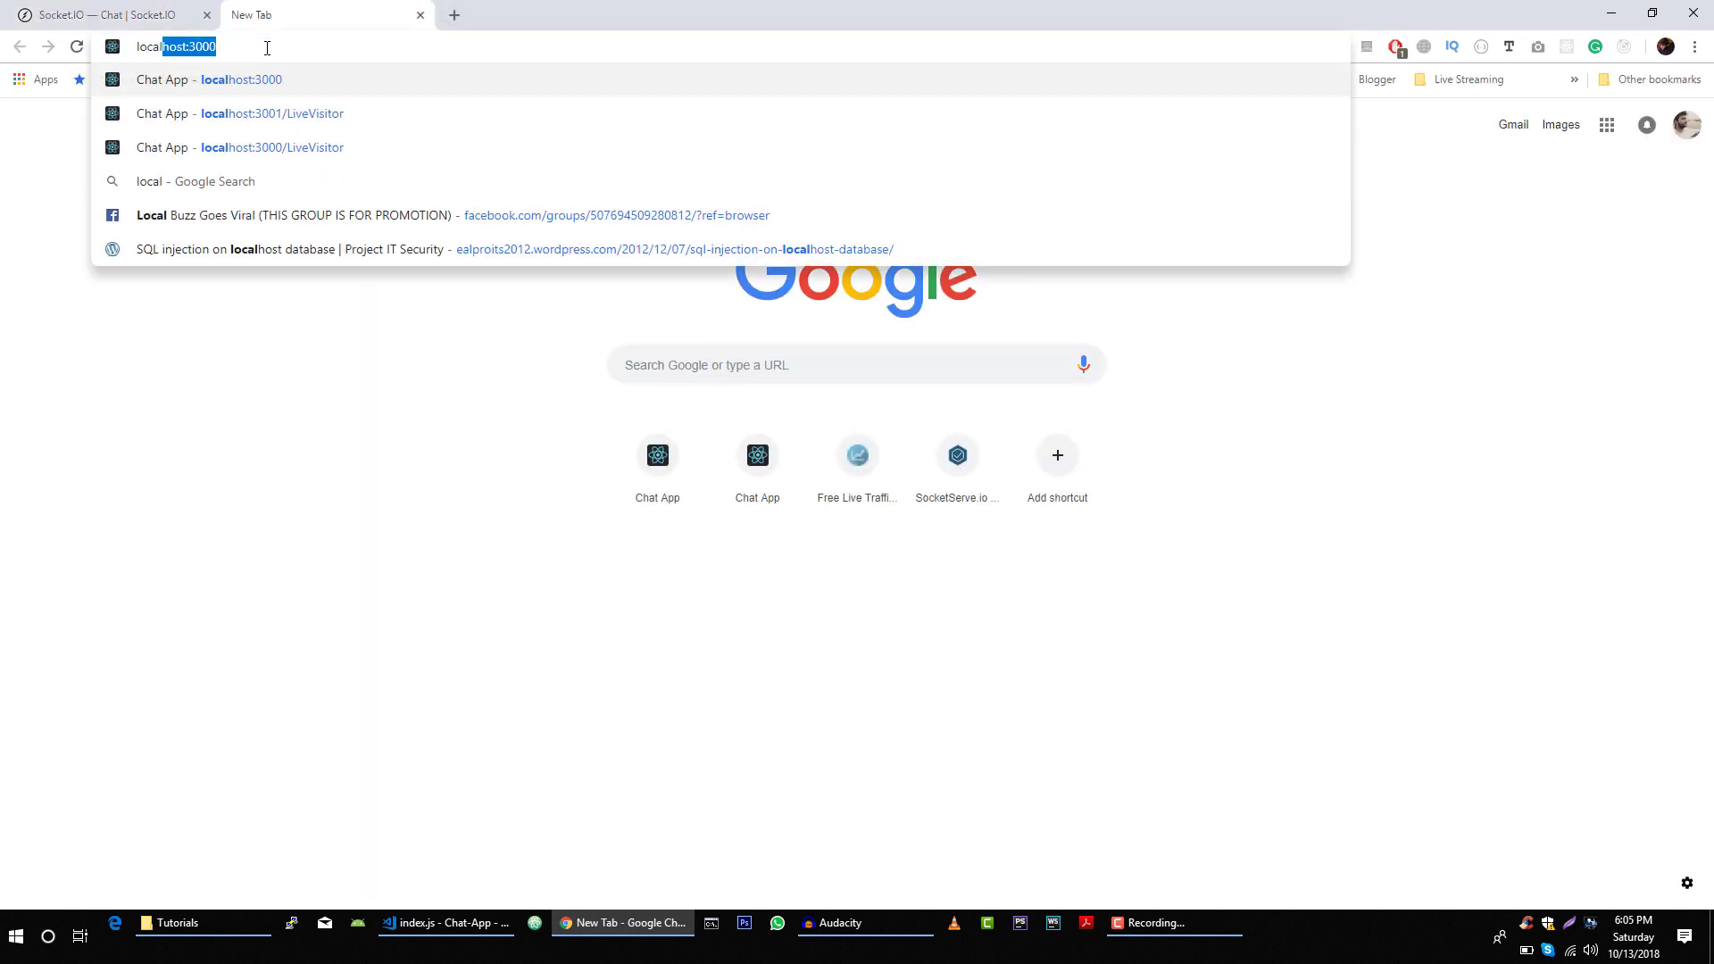
pyautogui.click(443, 922)
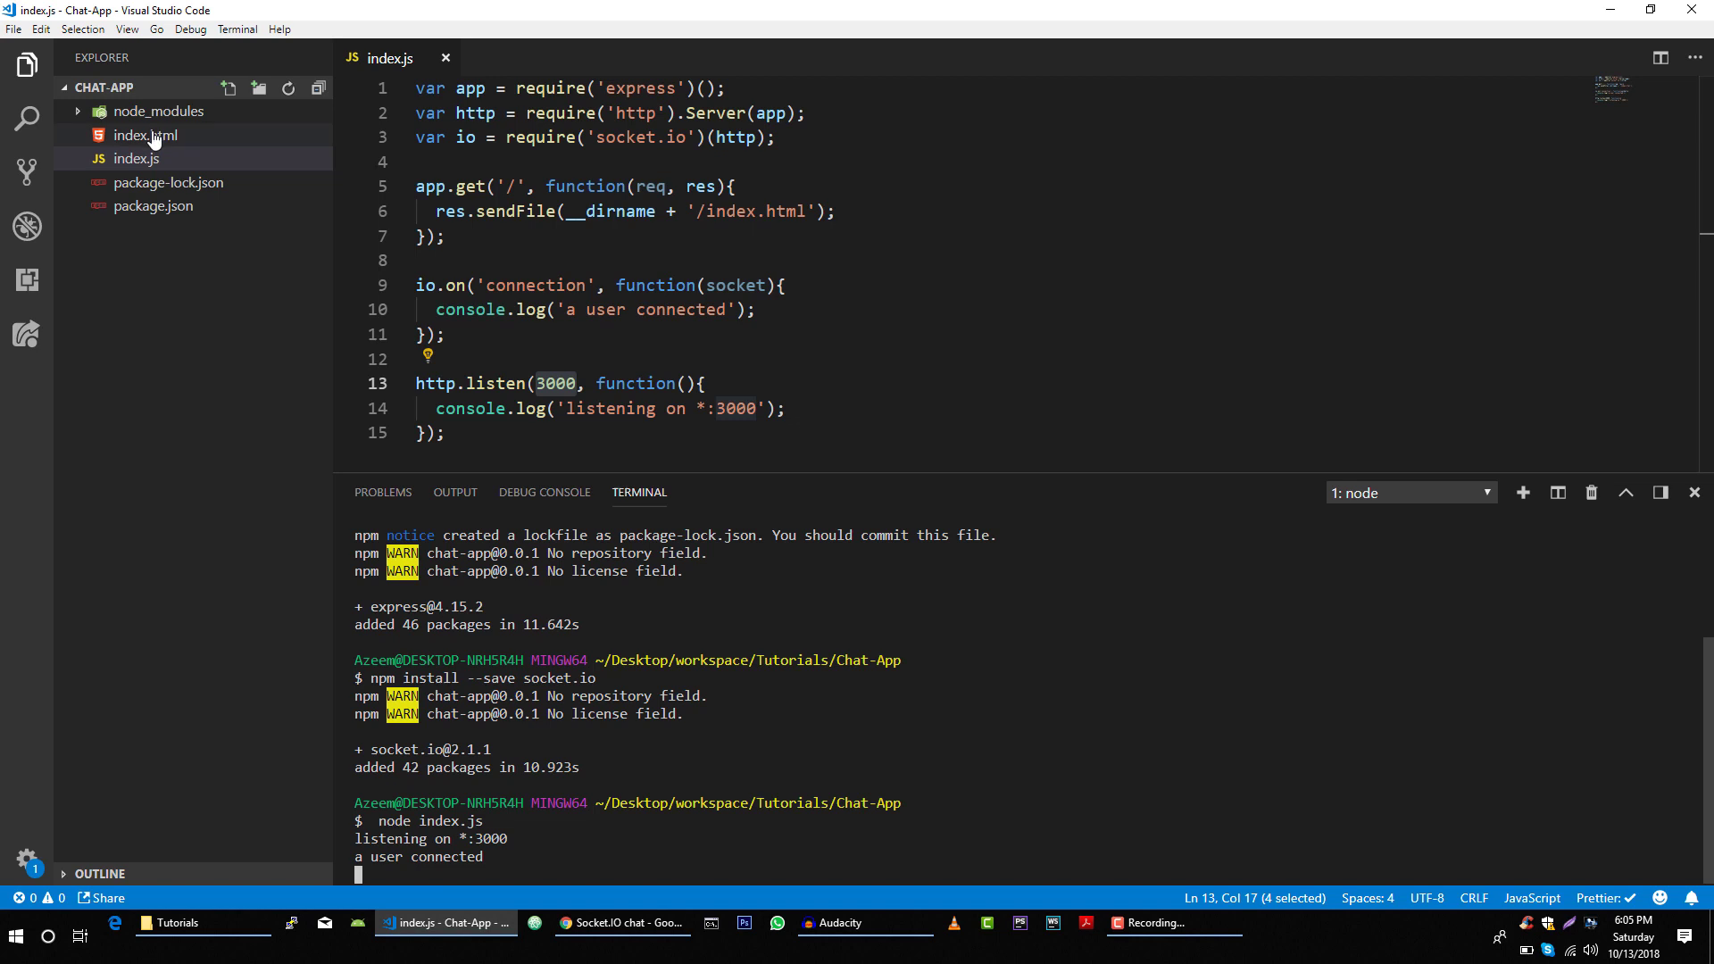
# Inspect the localhost:3000 page source in Chrome, then return to index.html in VS Code
pyautogui.click(145, 135)
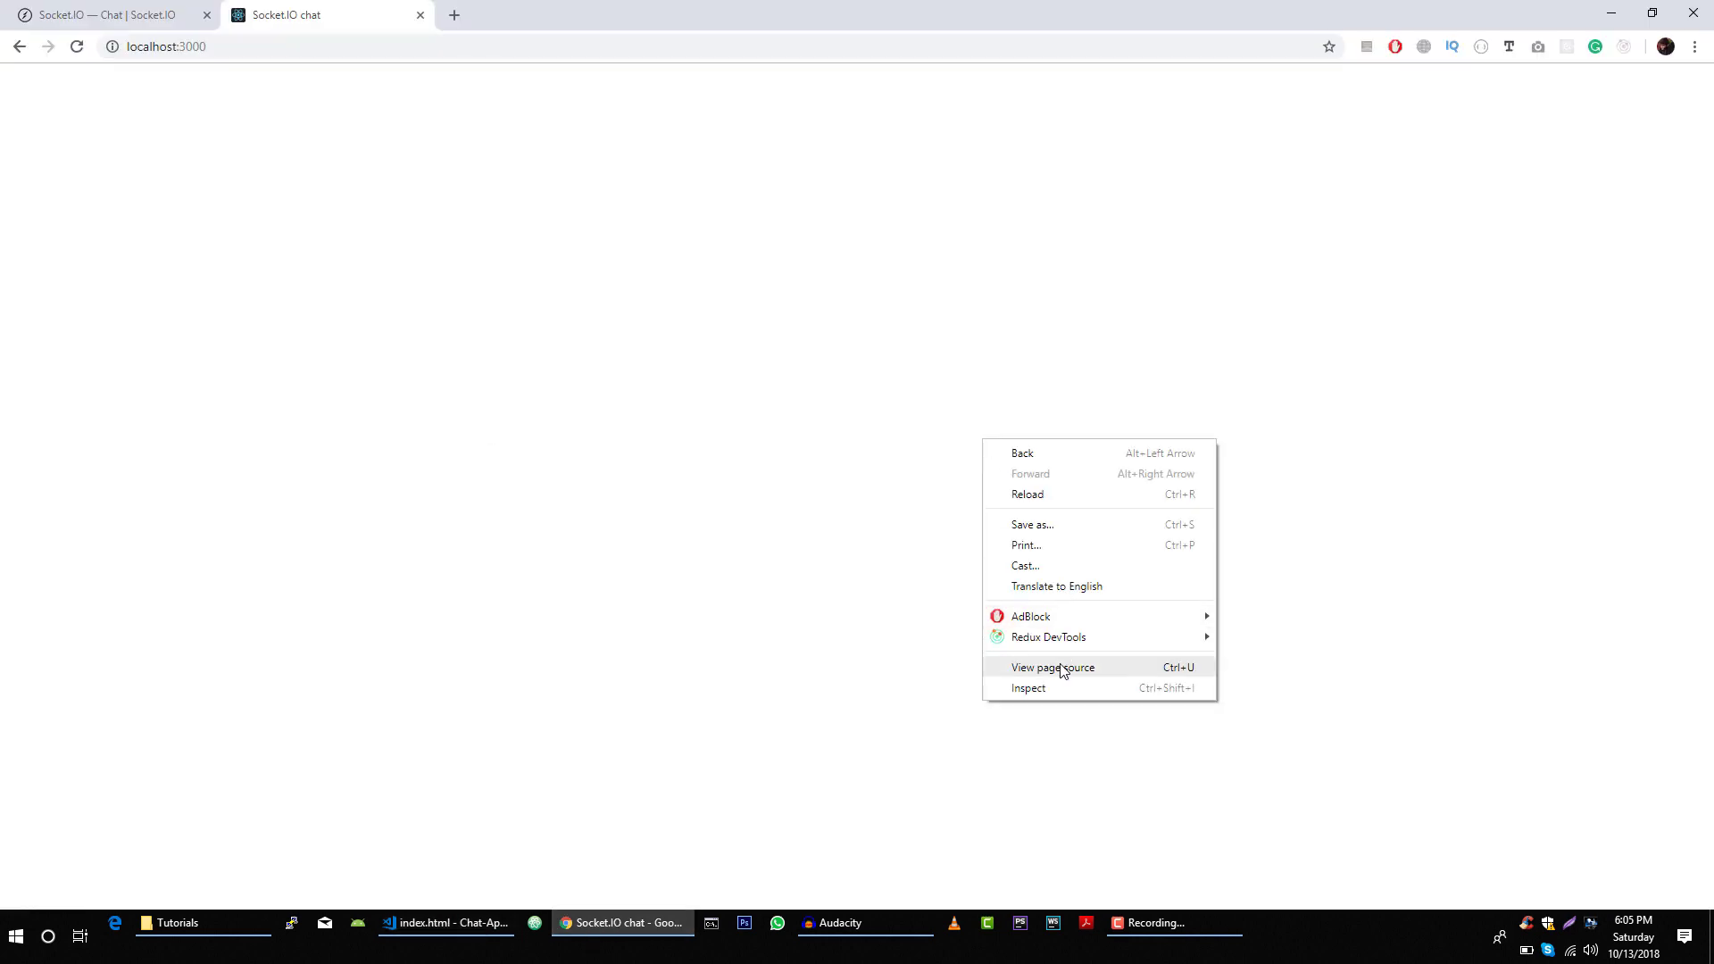
pyautogui.click(1052, 667)
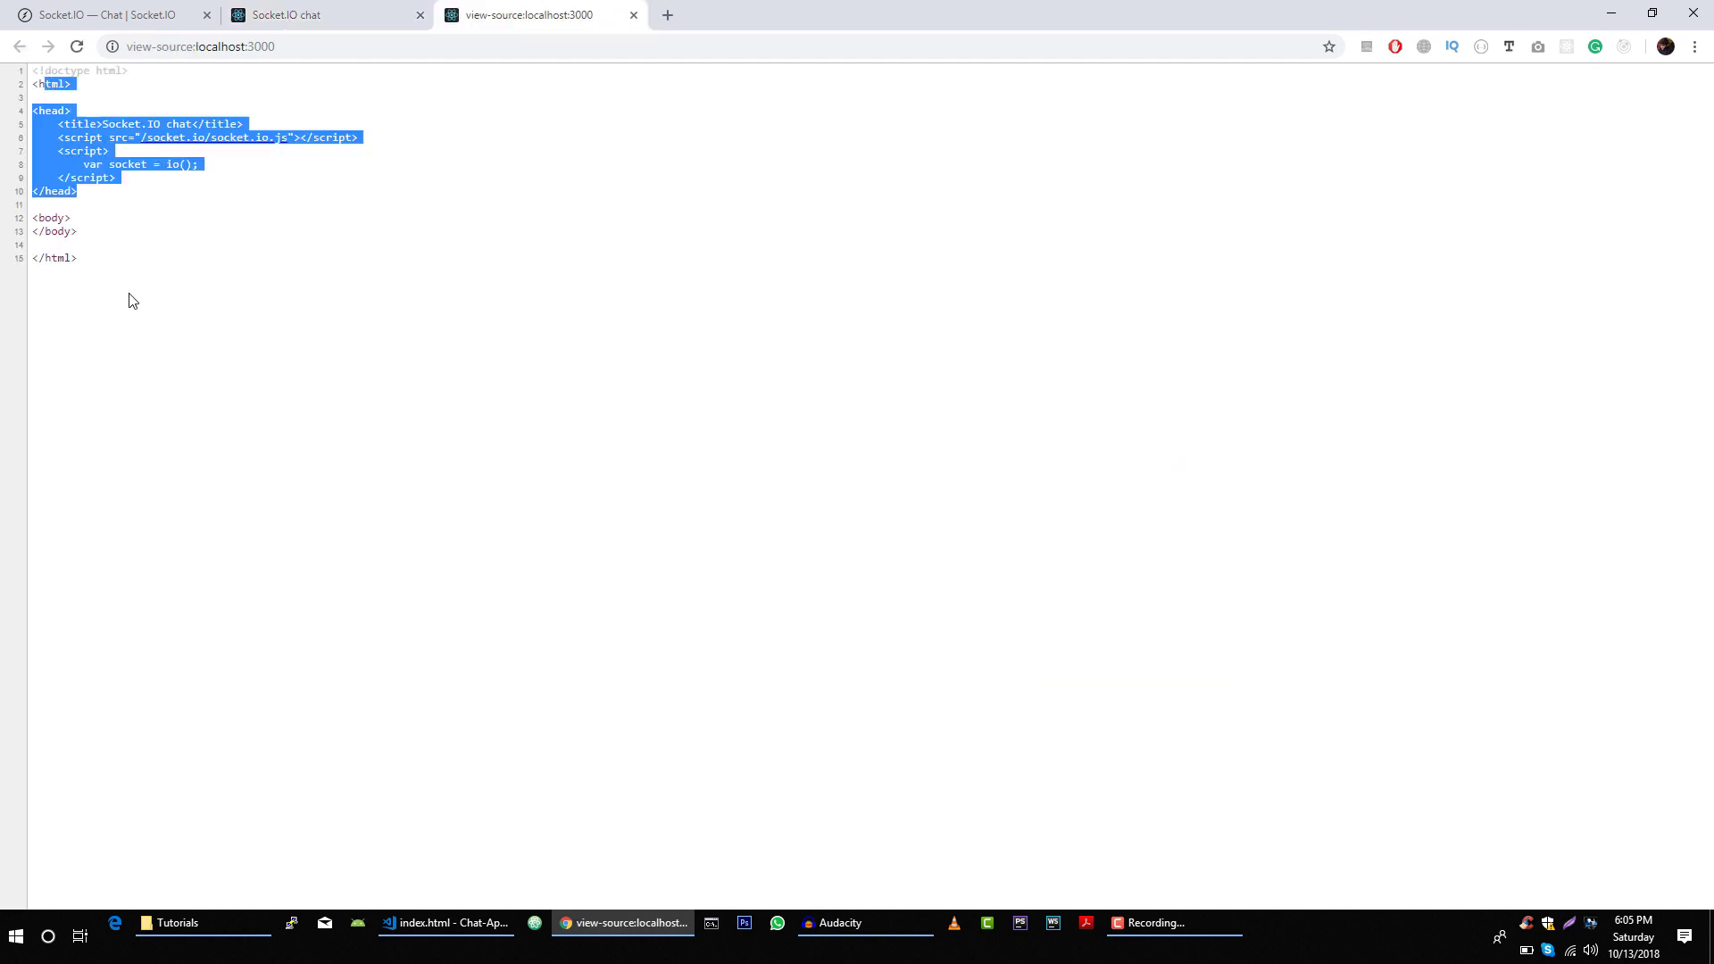
pyautogui.click(128, 301)
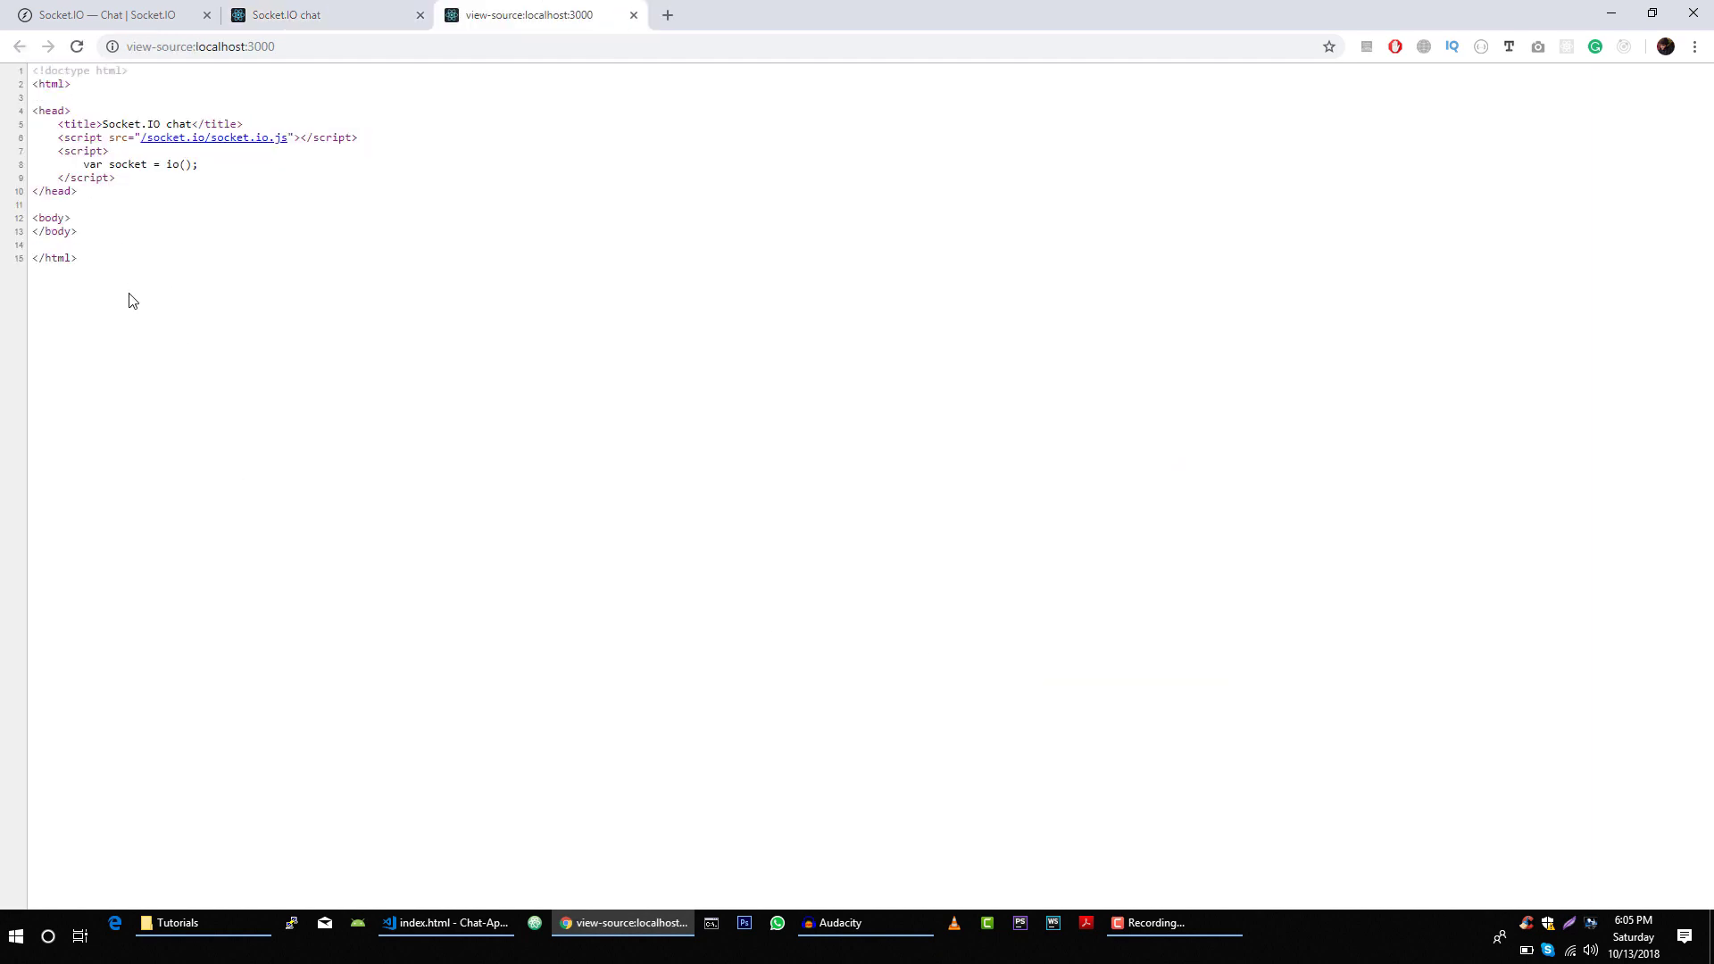
pyautogui.moveTo(292, 311)
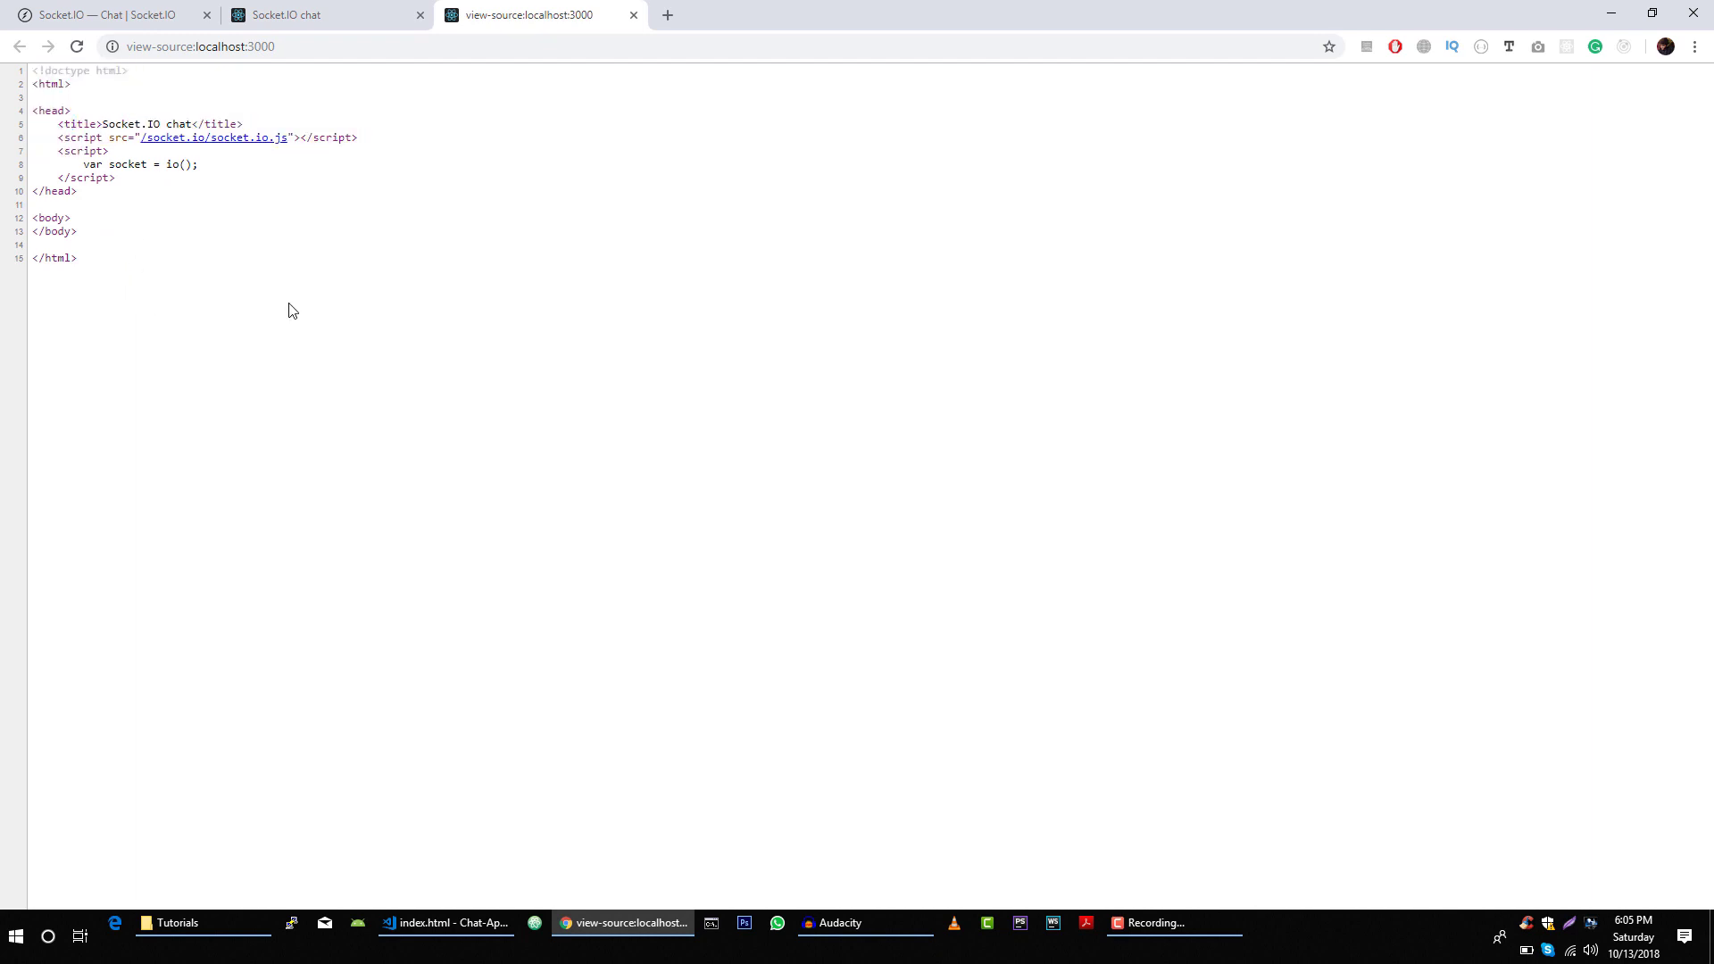
pyautogui.moveTo(222, 181)
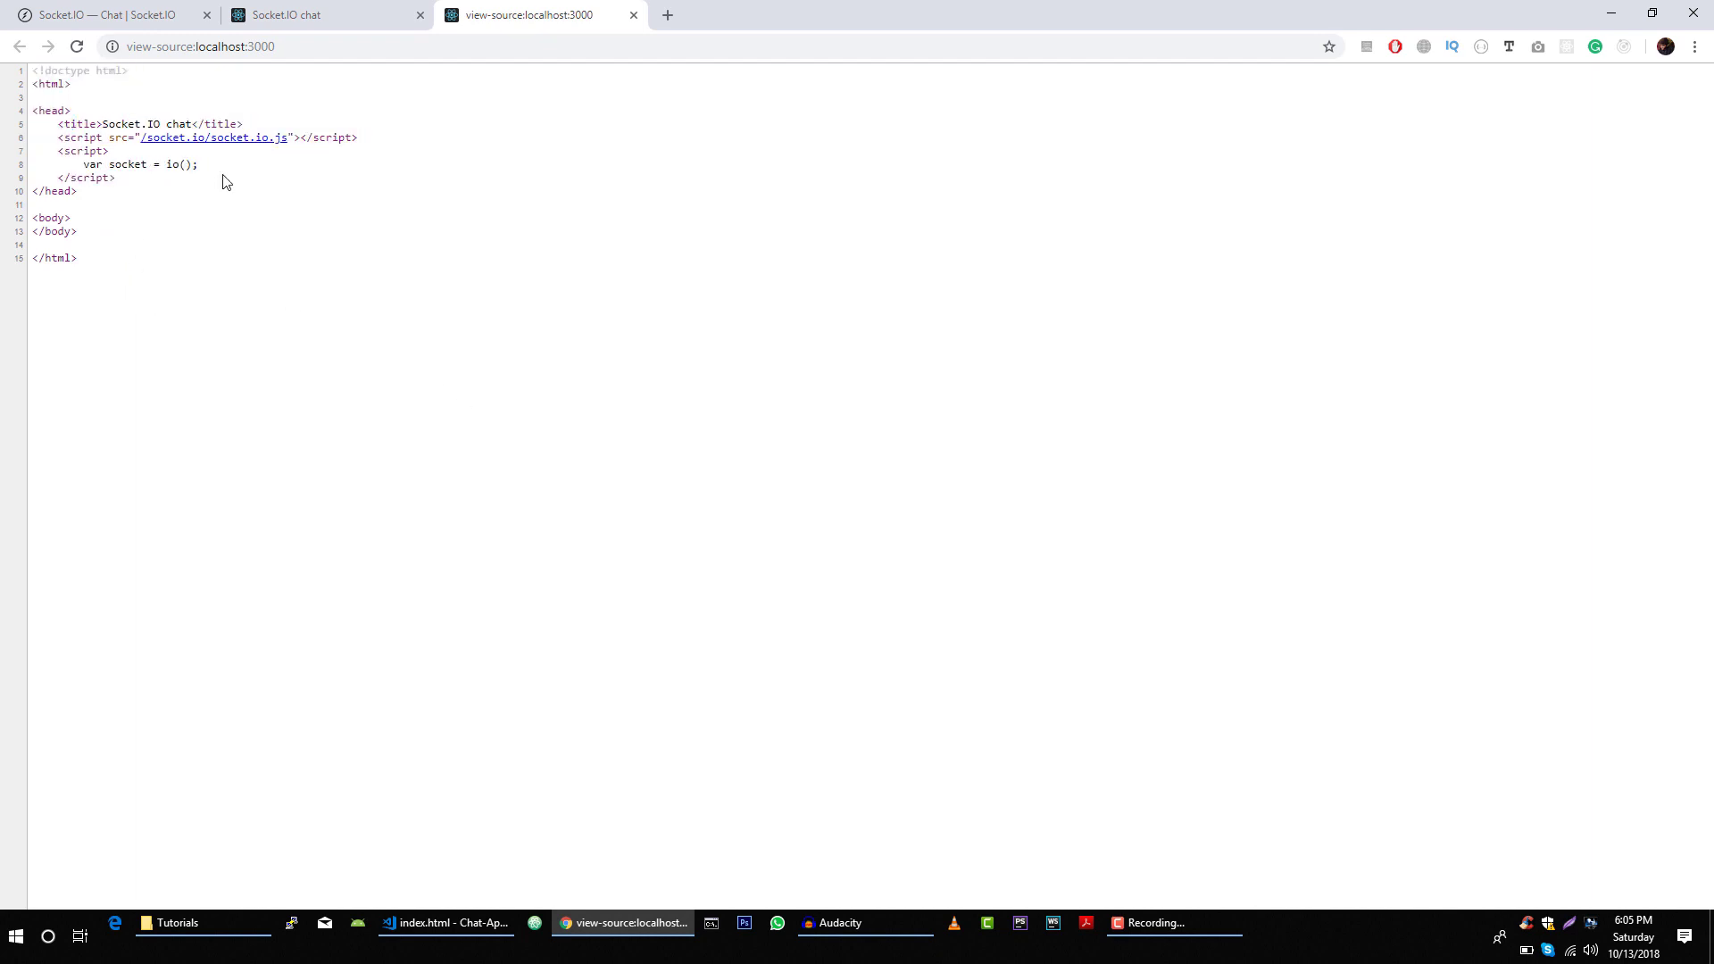
pyautogui.moveTo(884, 843)
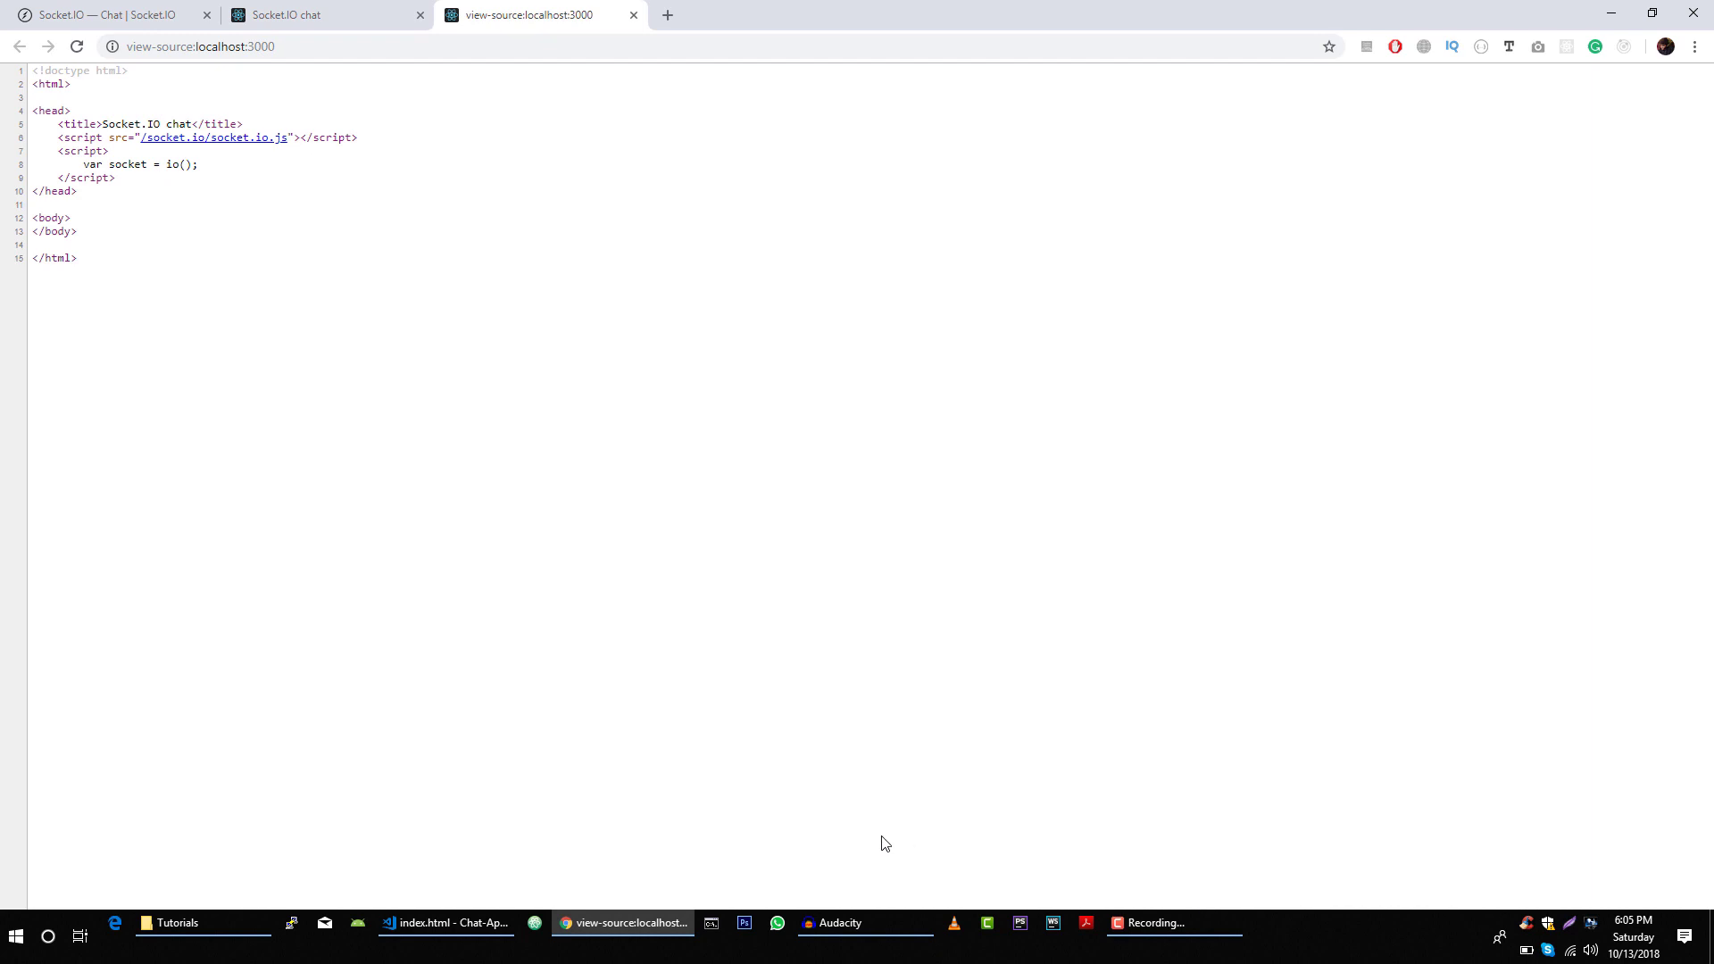
pyautogui.click(447, 923)
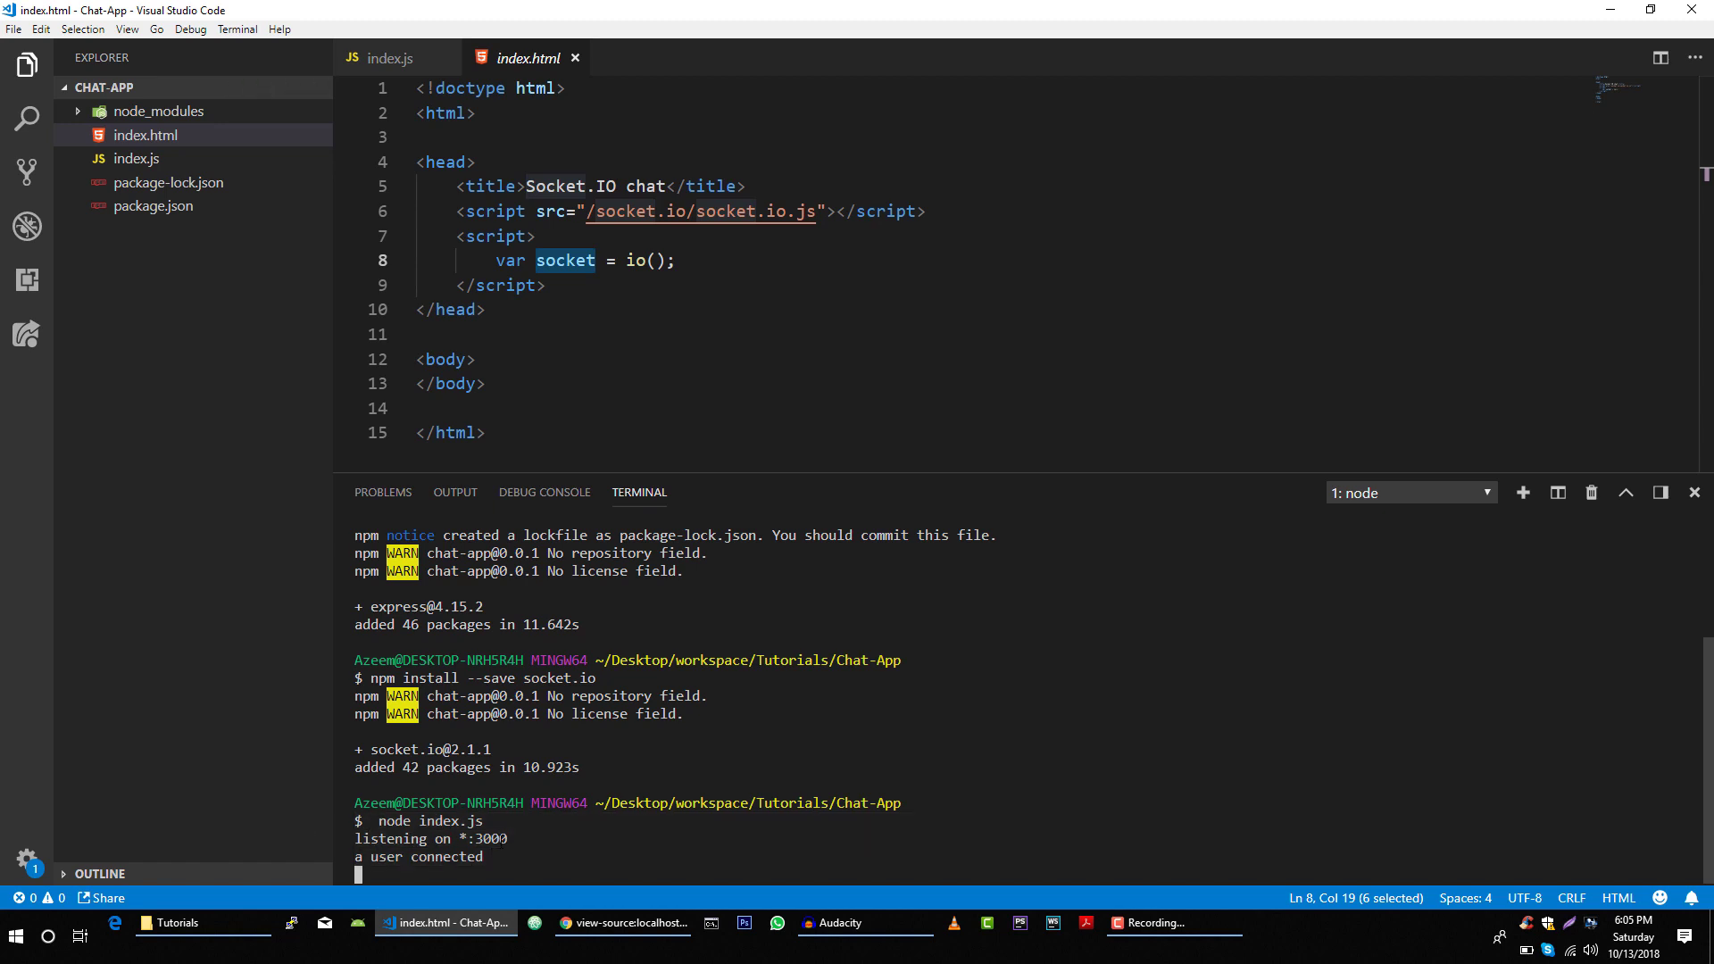
# Switch to index.js and highlight 'connection' and 'socket' in the io.on handler
pyautogui.click(484, 384)
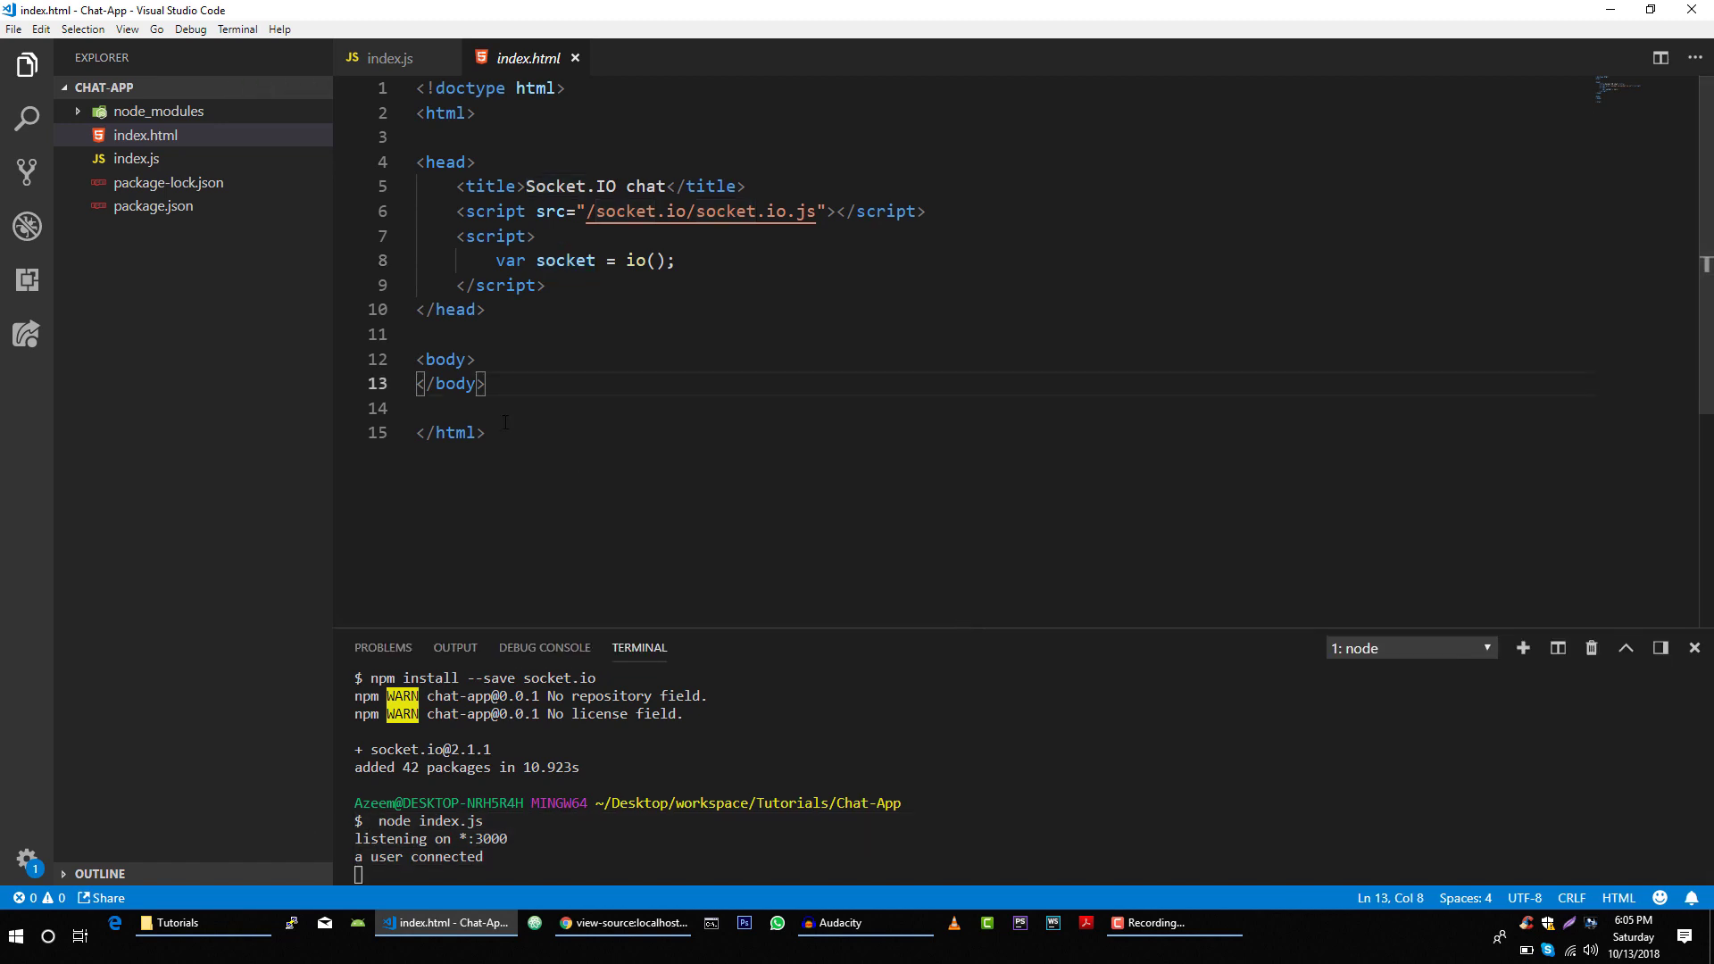
pyautogui.click(390, 58)
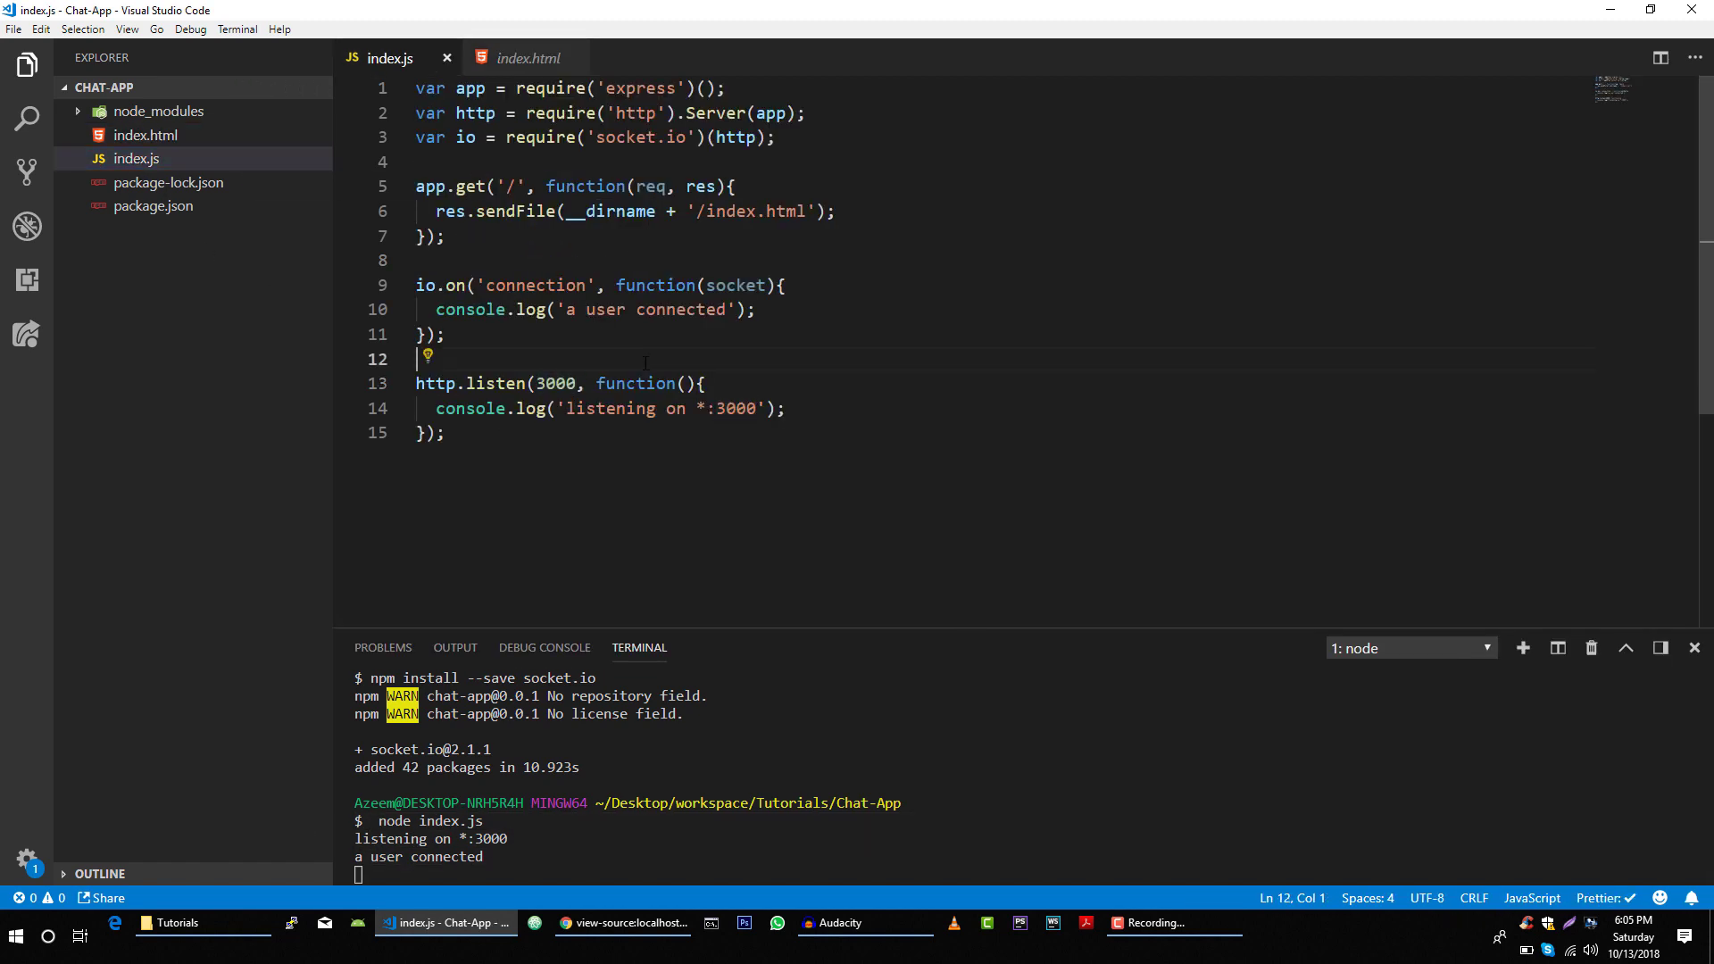
pyautogui.click(755, 310)
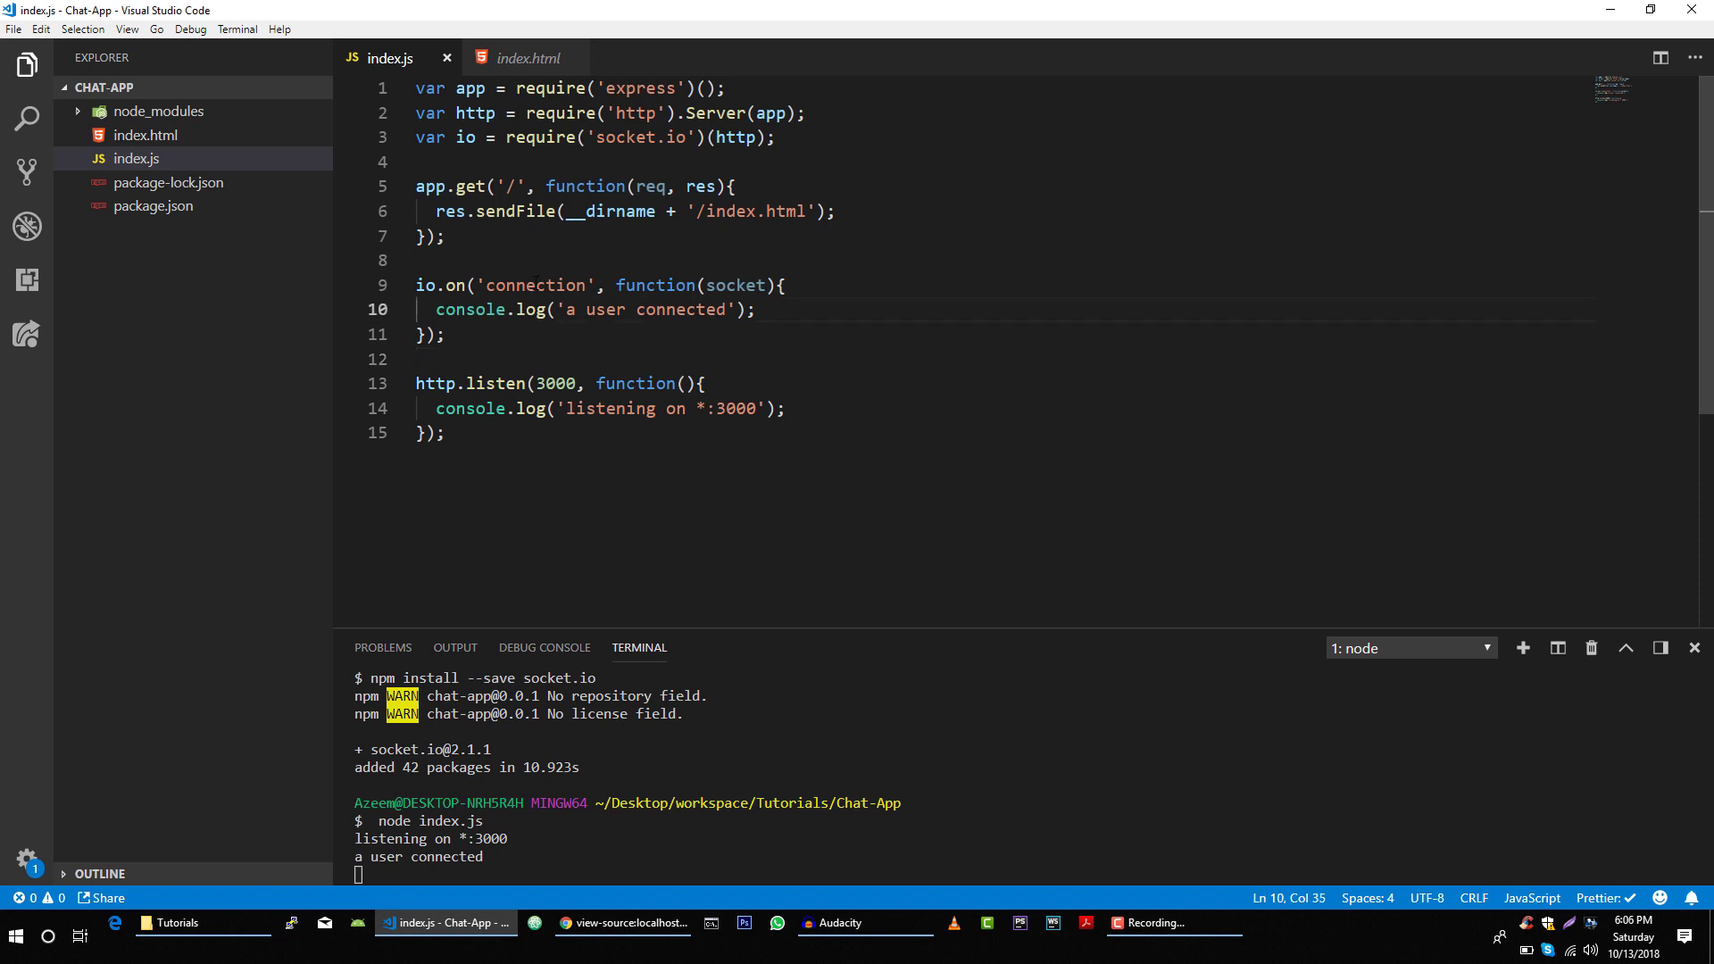
pyautogui.doubleClick(535, 285)
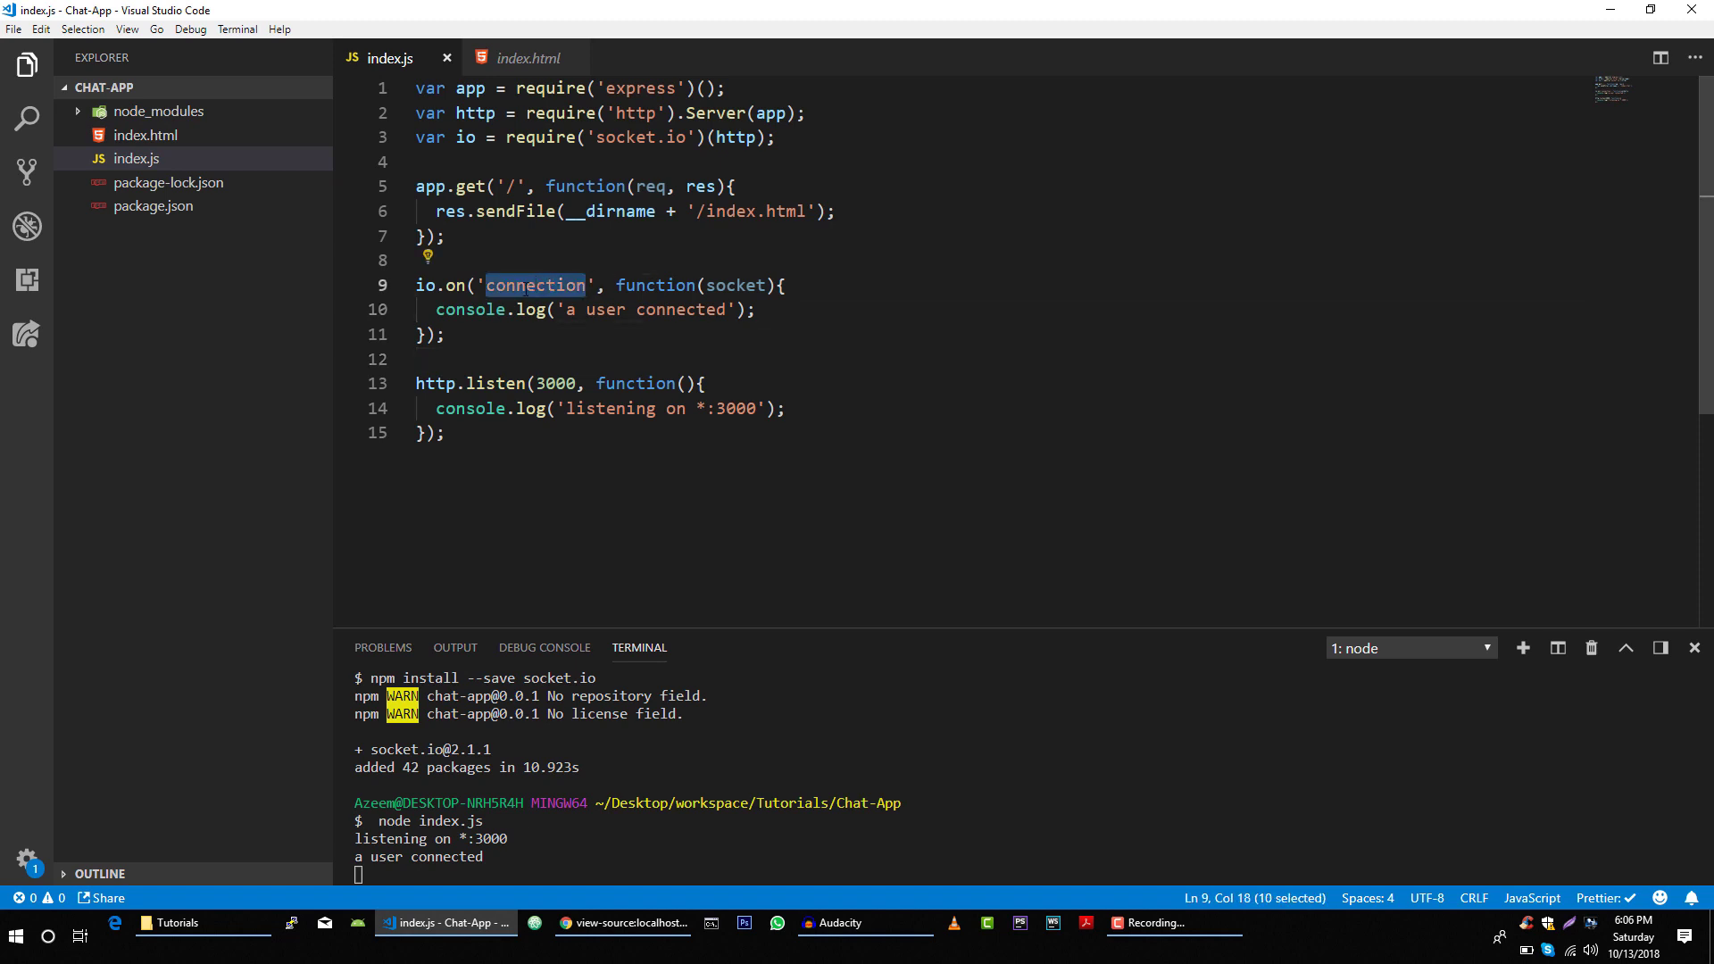
pyautogui.moveTo(535, 297)
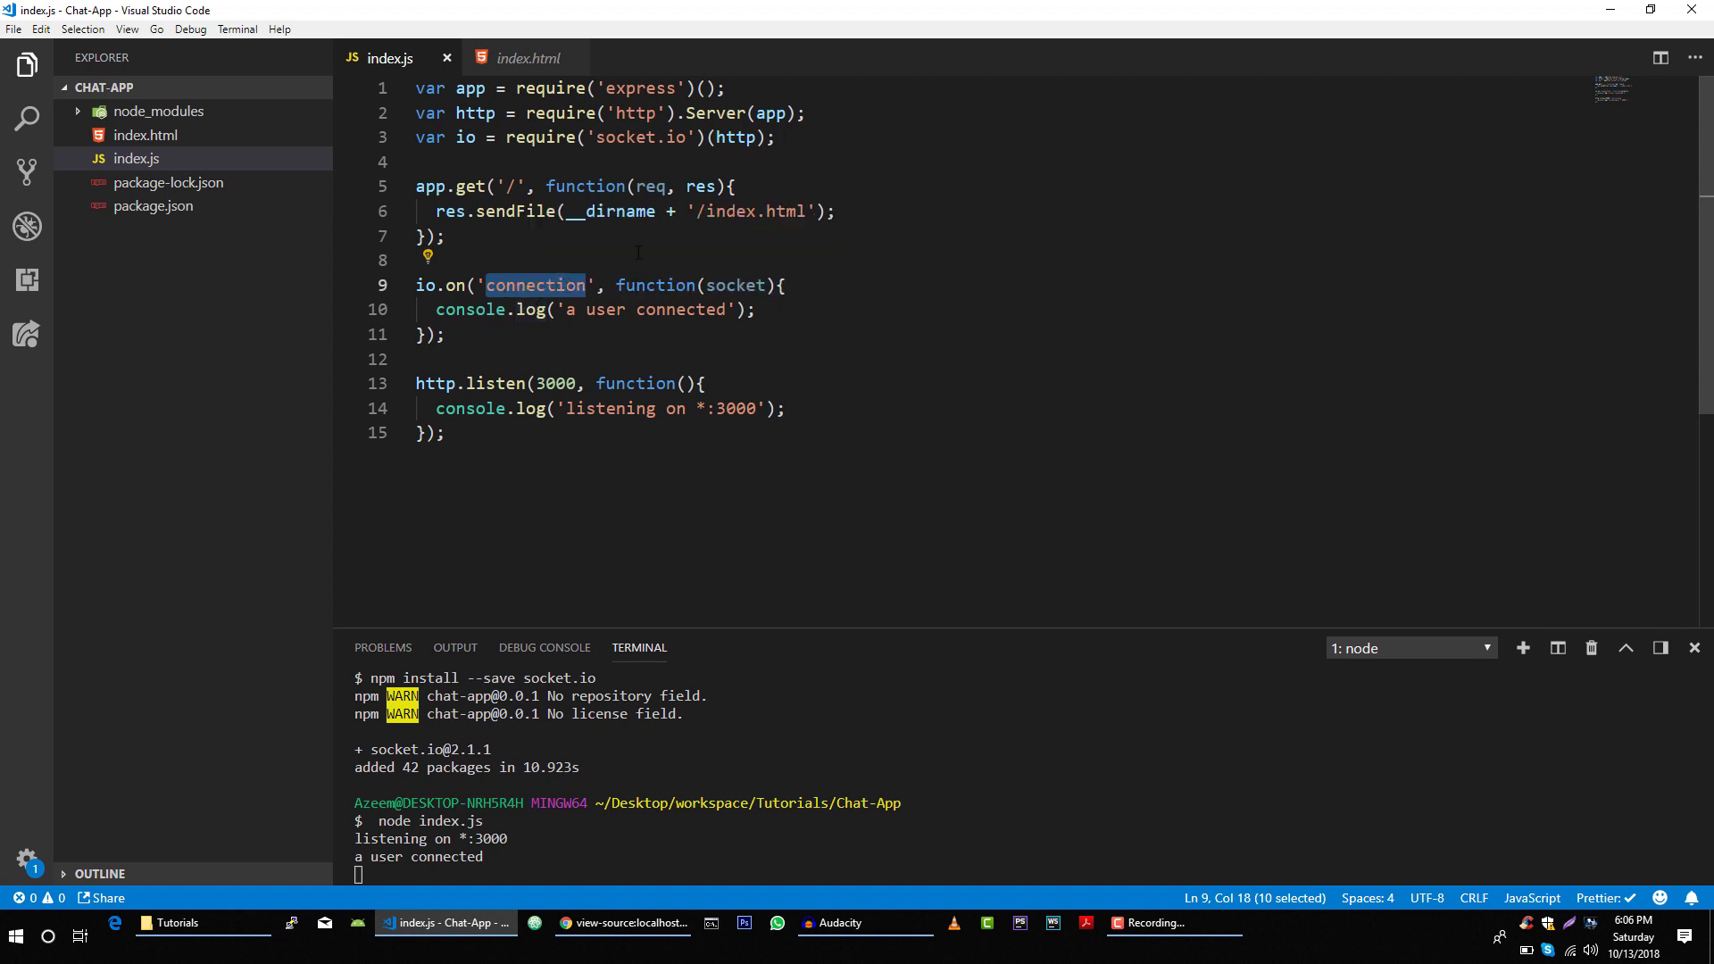
pyautogui.doubleClick(736, 286)
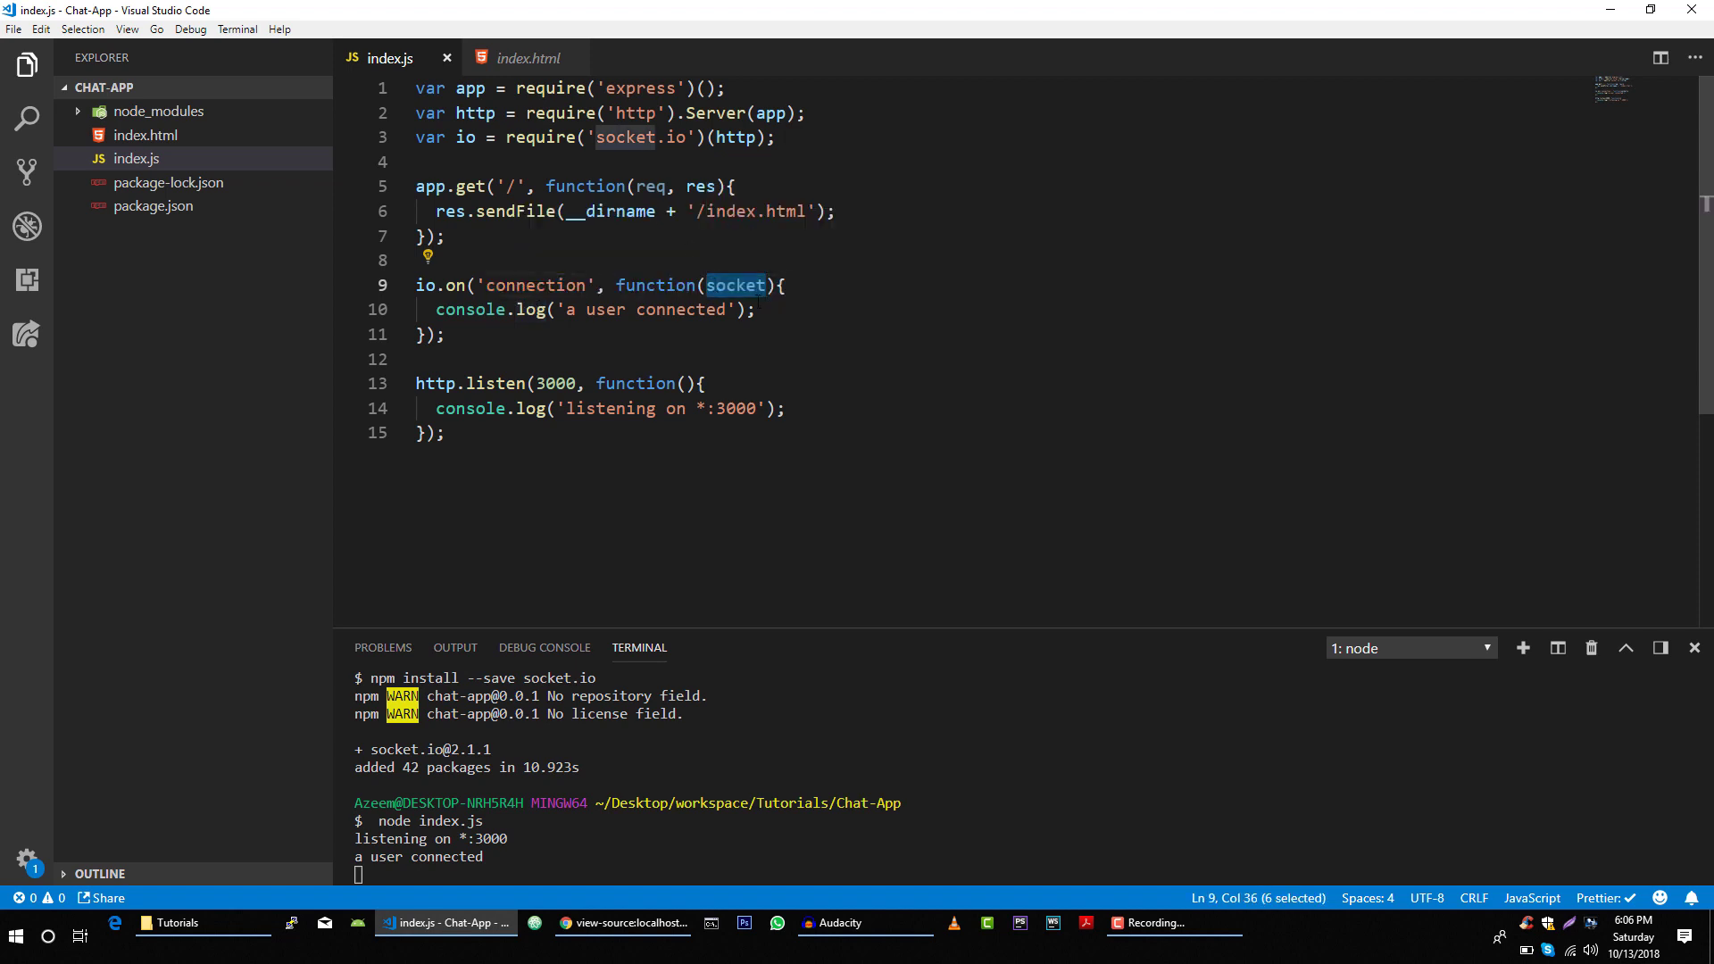
pyautogui.moveTo(789, 309)
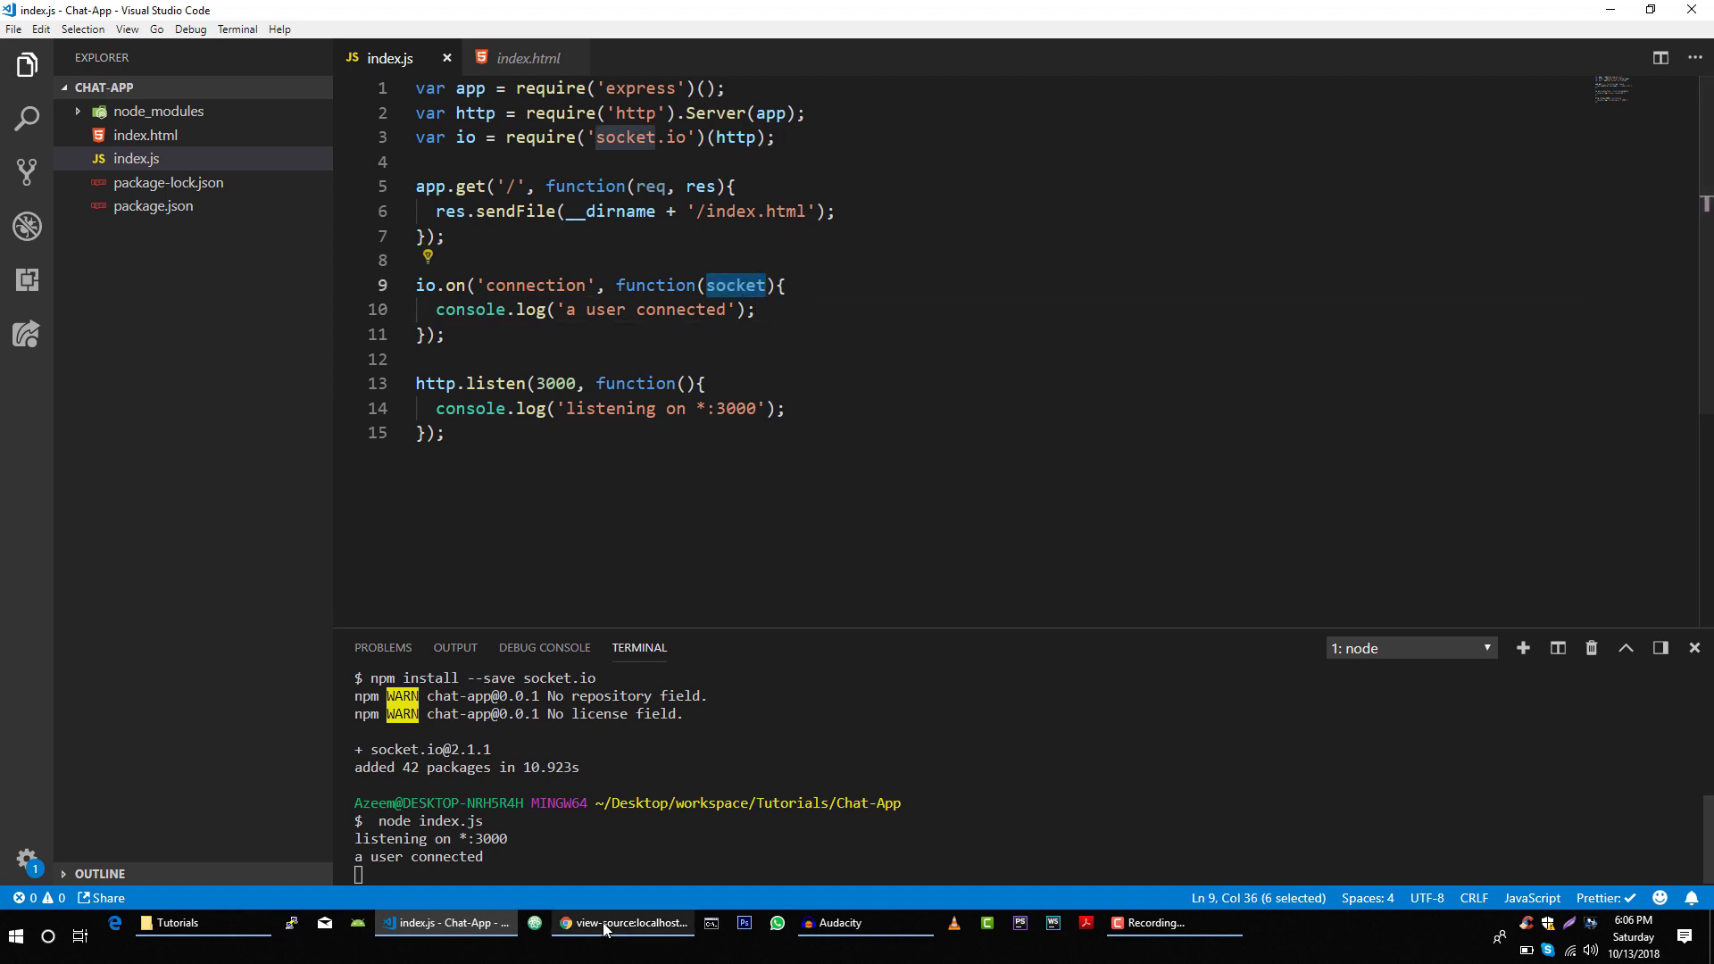
pyautogui.click(754, 310)
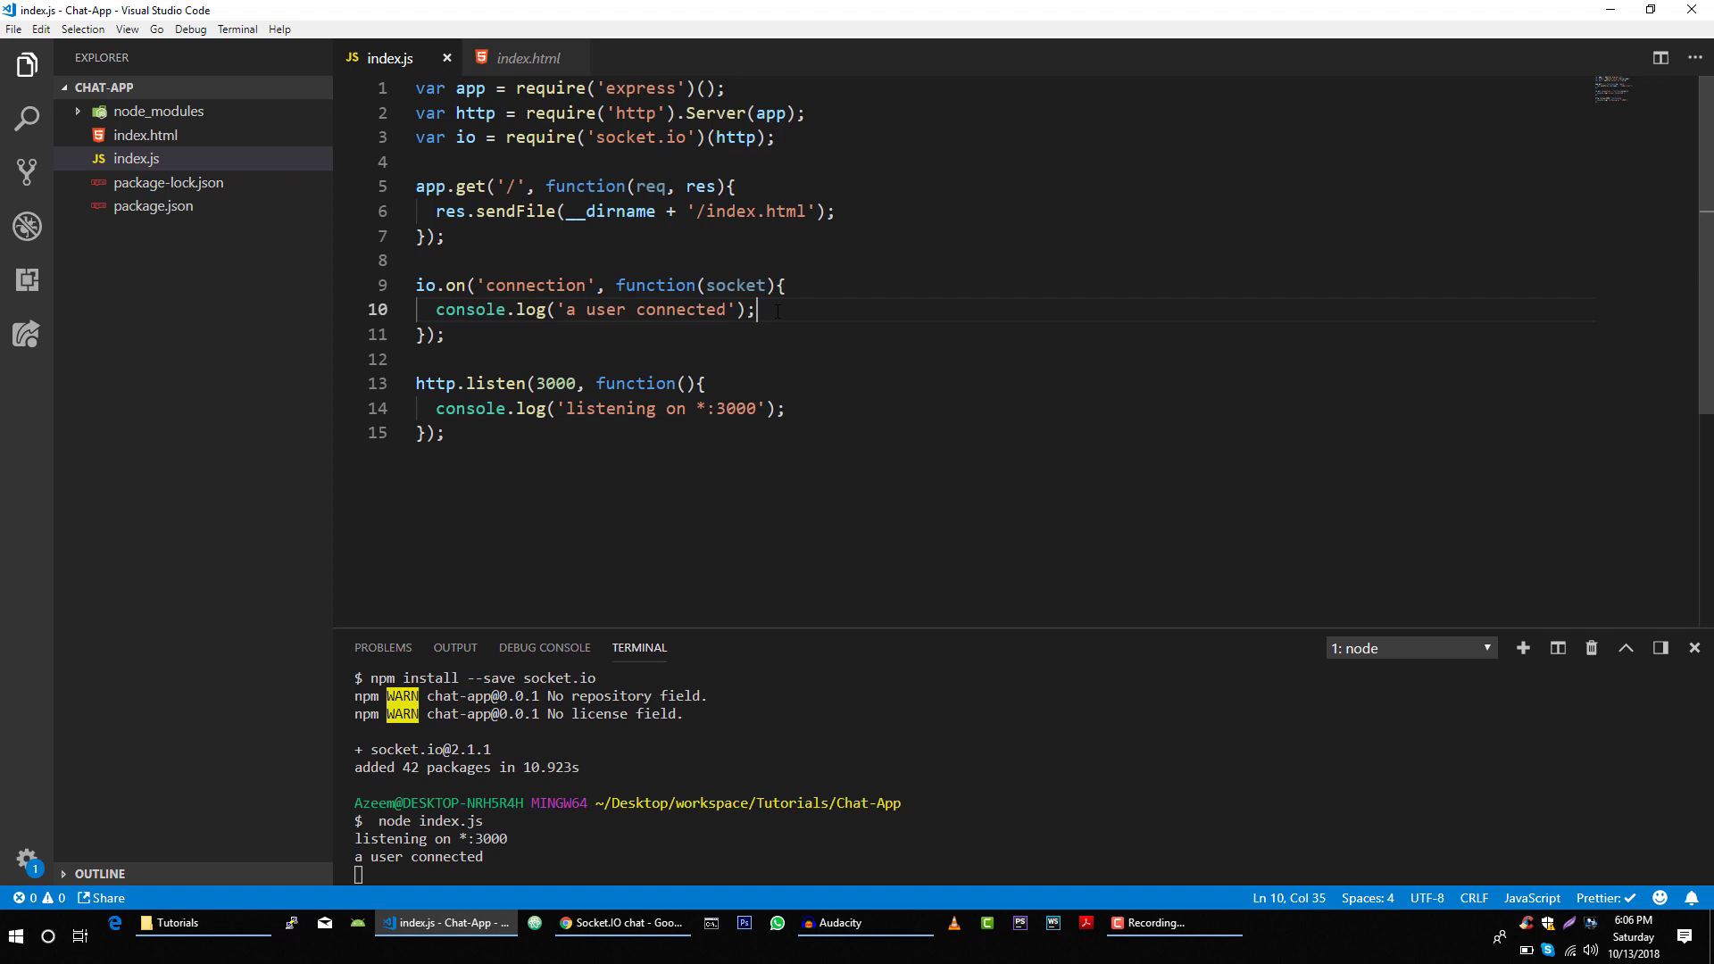
# Start a socket.on("disconnect", ...) call inside the connection callback
pyautogui.write('s')
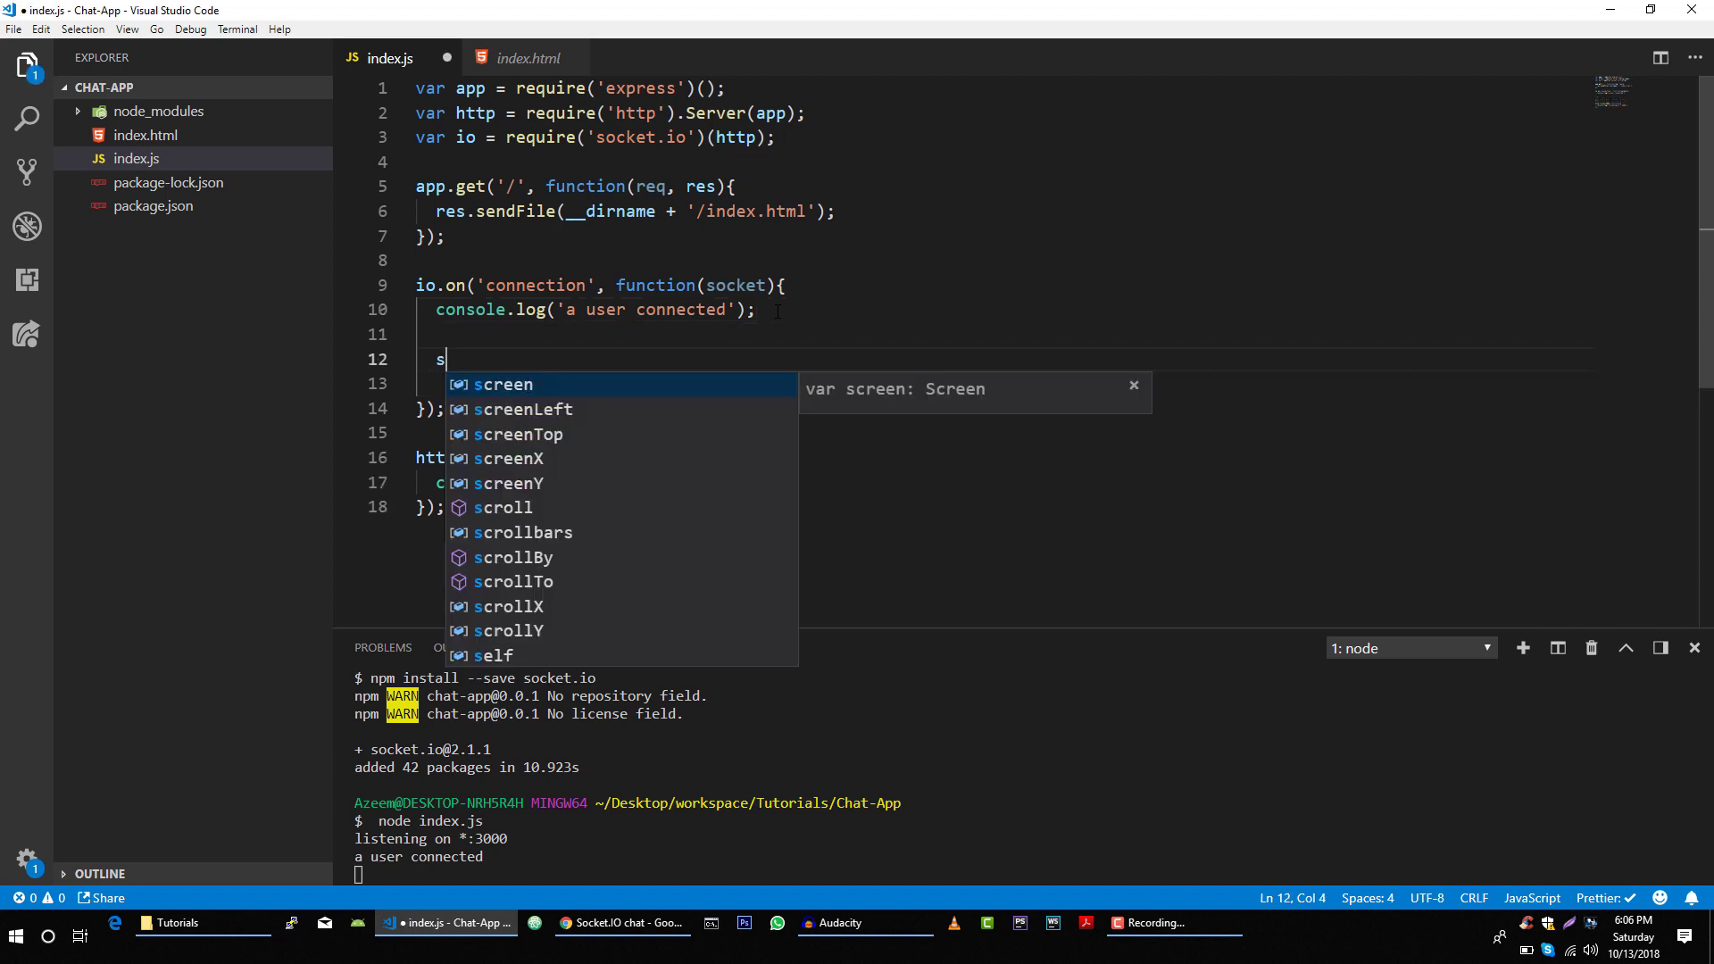
pyautogui.write('ocket.on(')
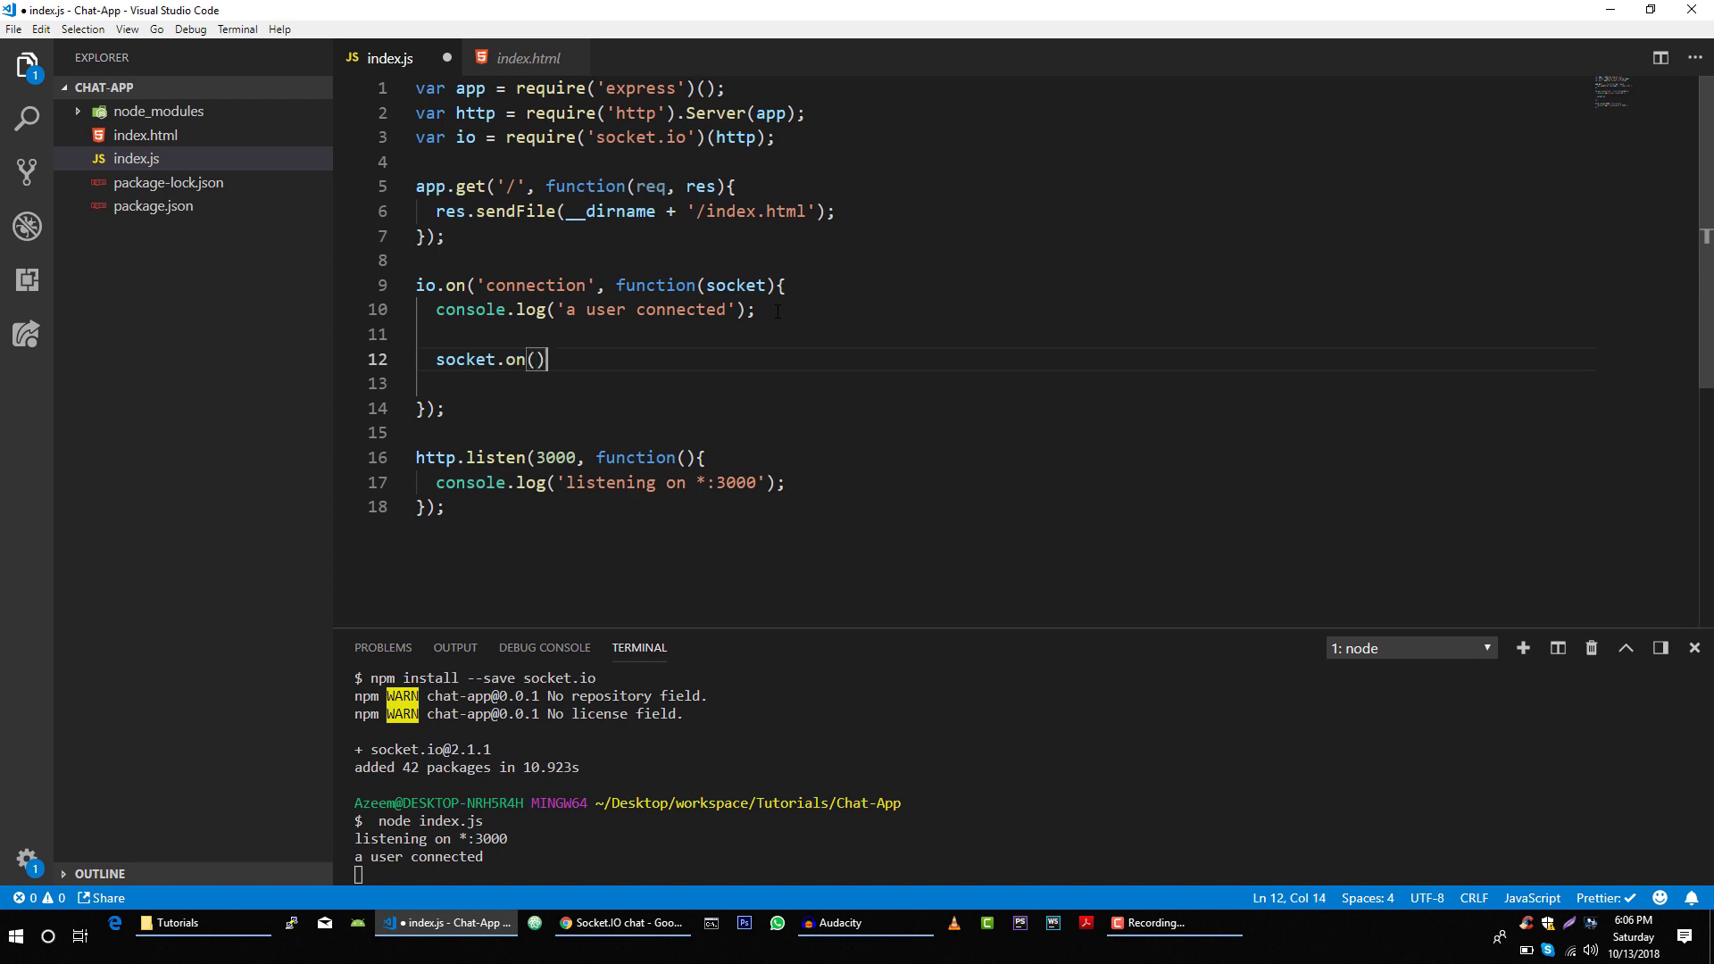
pyautogui.write('""')
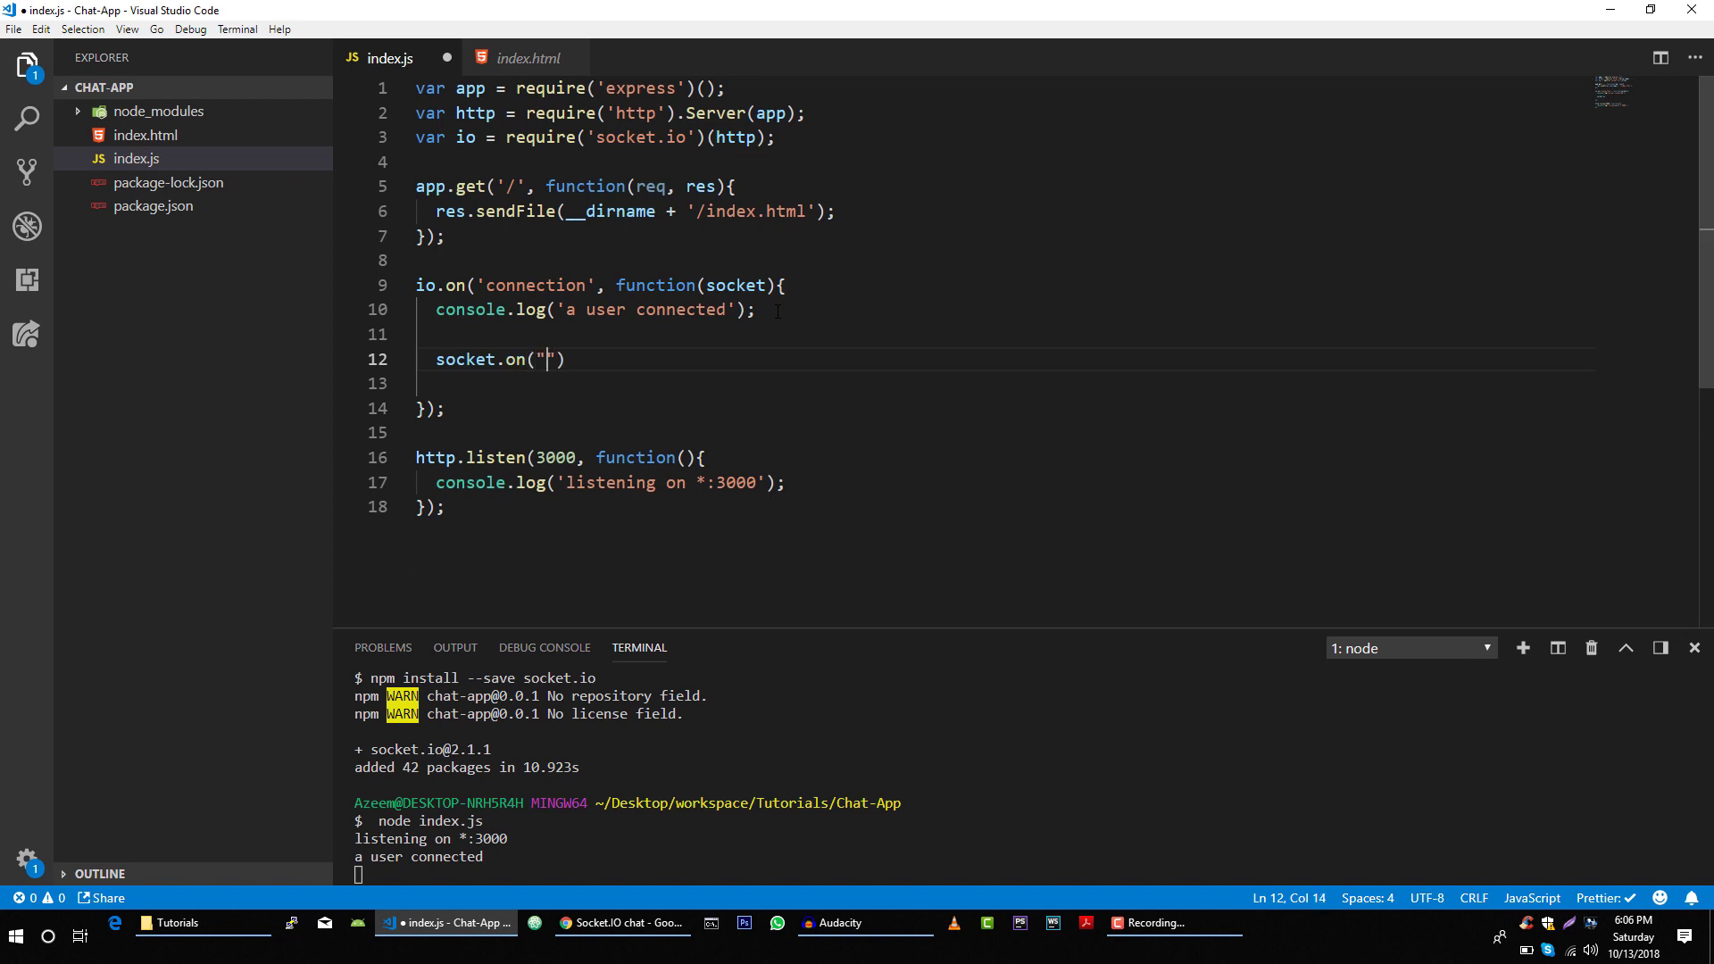
pyautogui.write('disconnect')
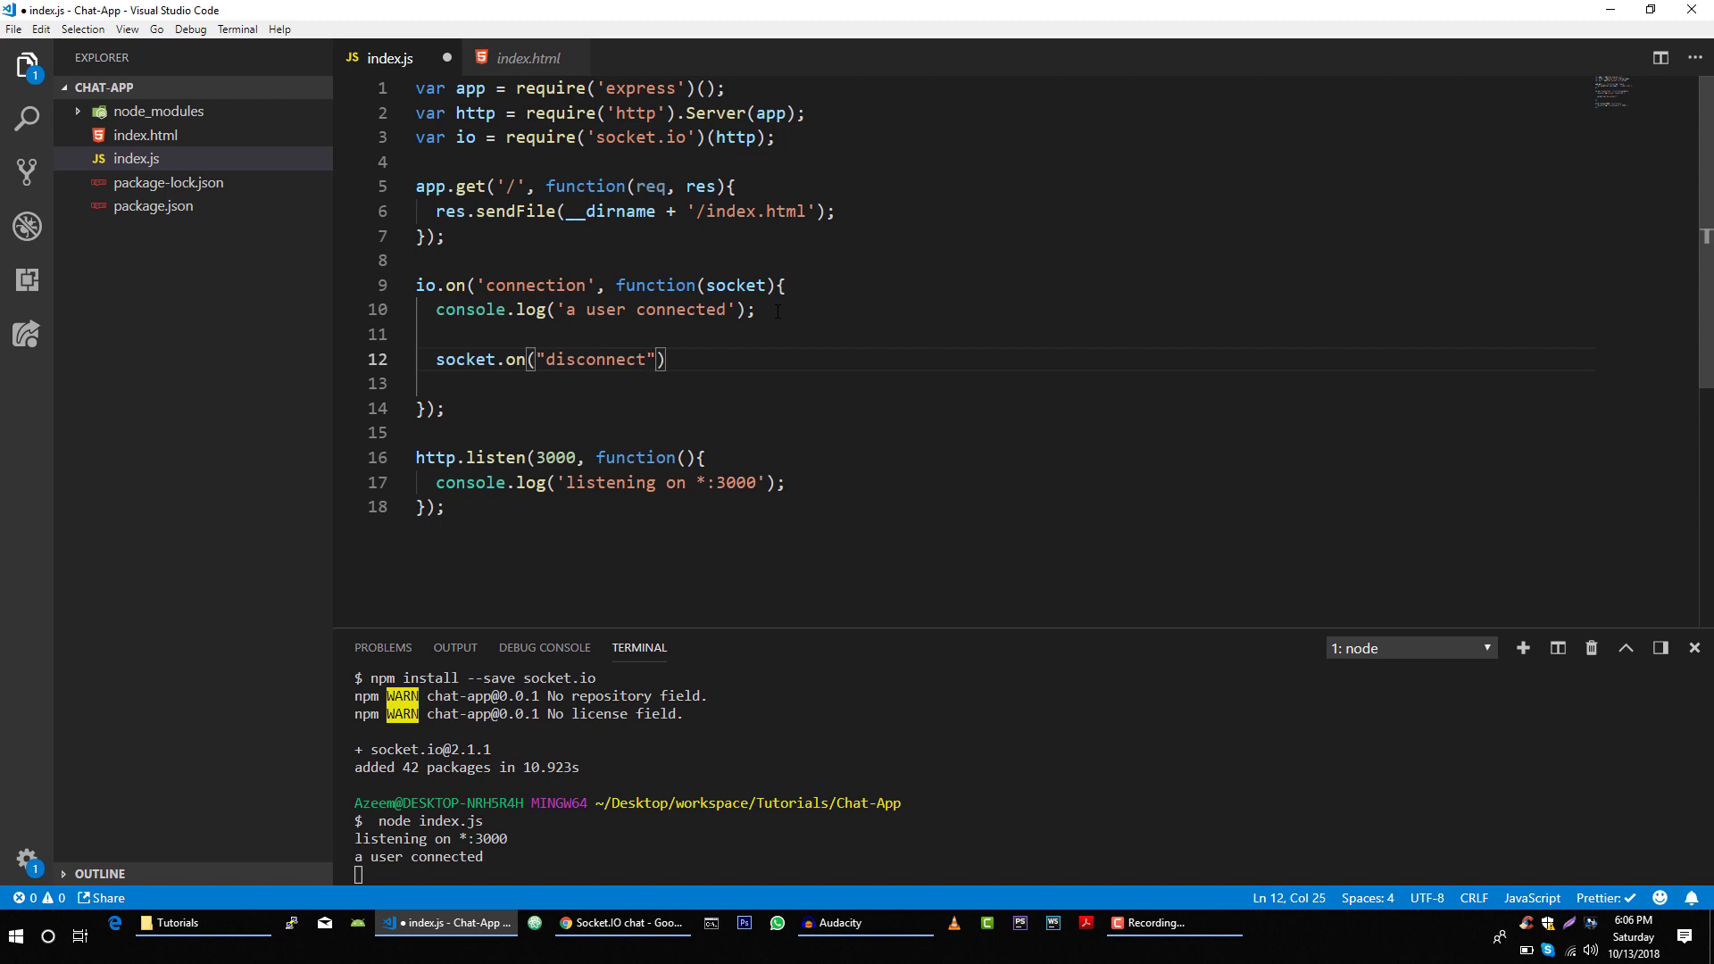
pyautogui.write(',')
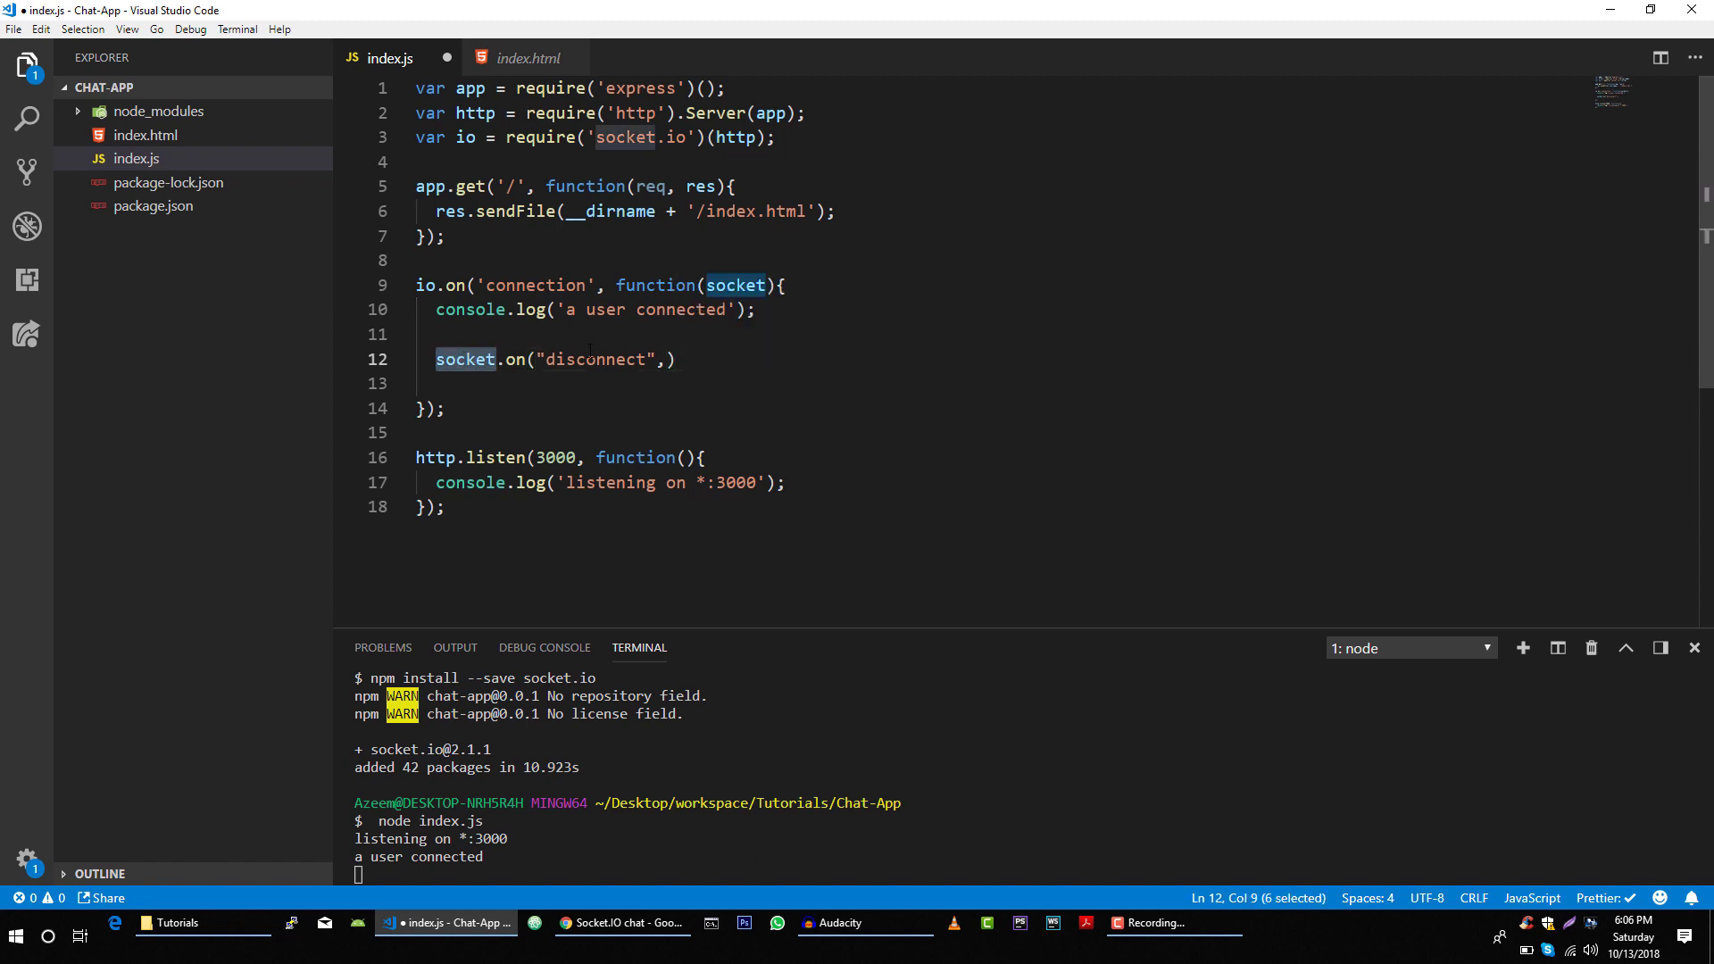
# Give the disconnect handler a function that logs "user disconnected"
pyautogui.click(673, 359)
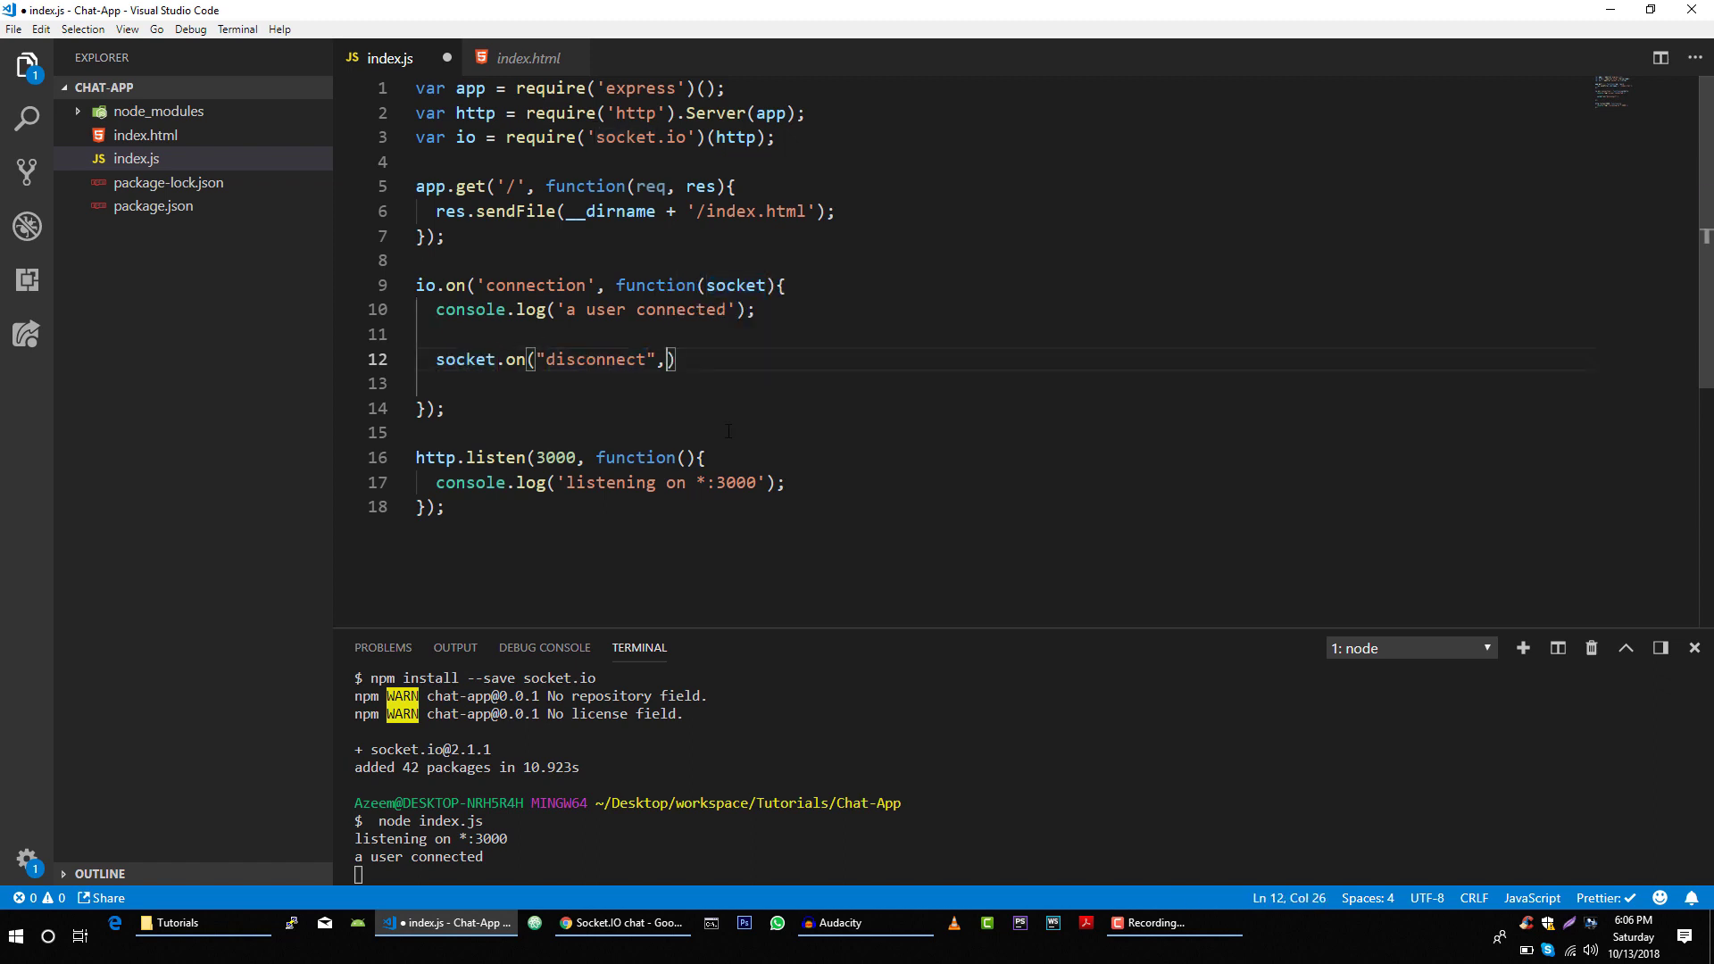
pyautogui.write('function')
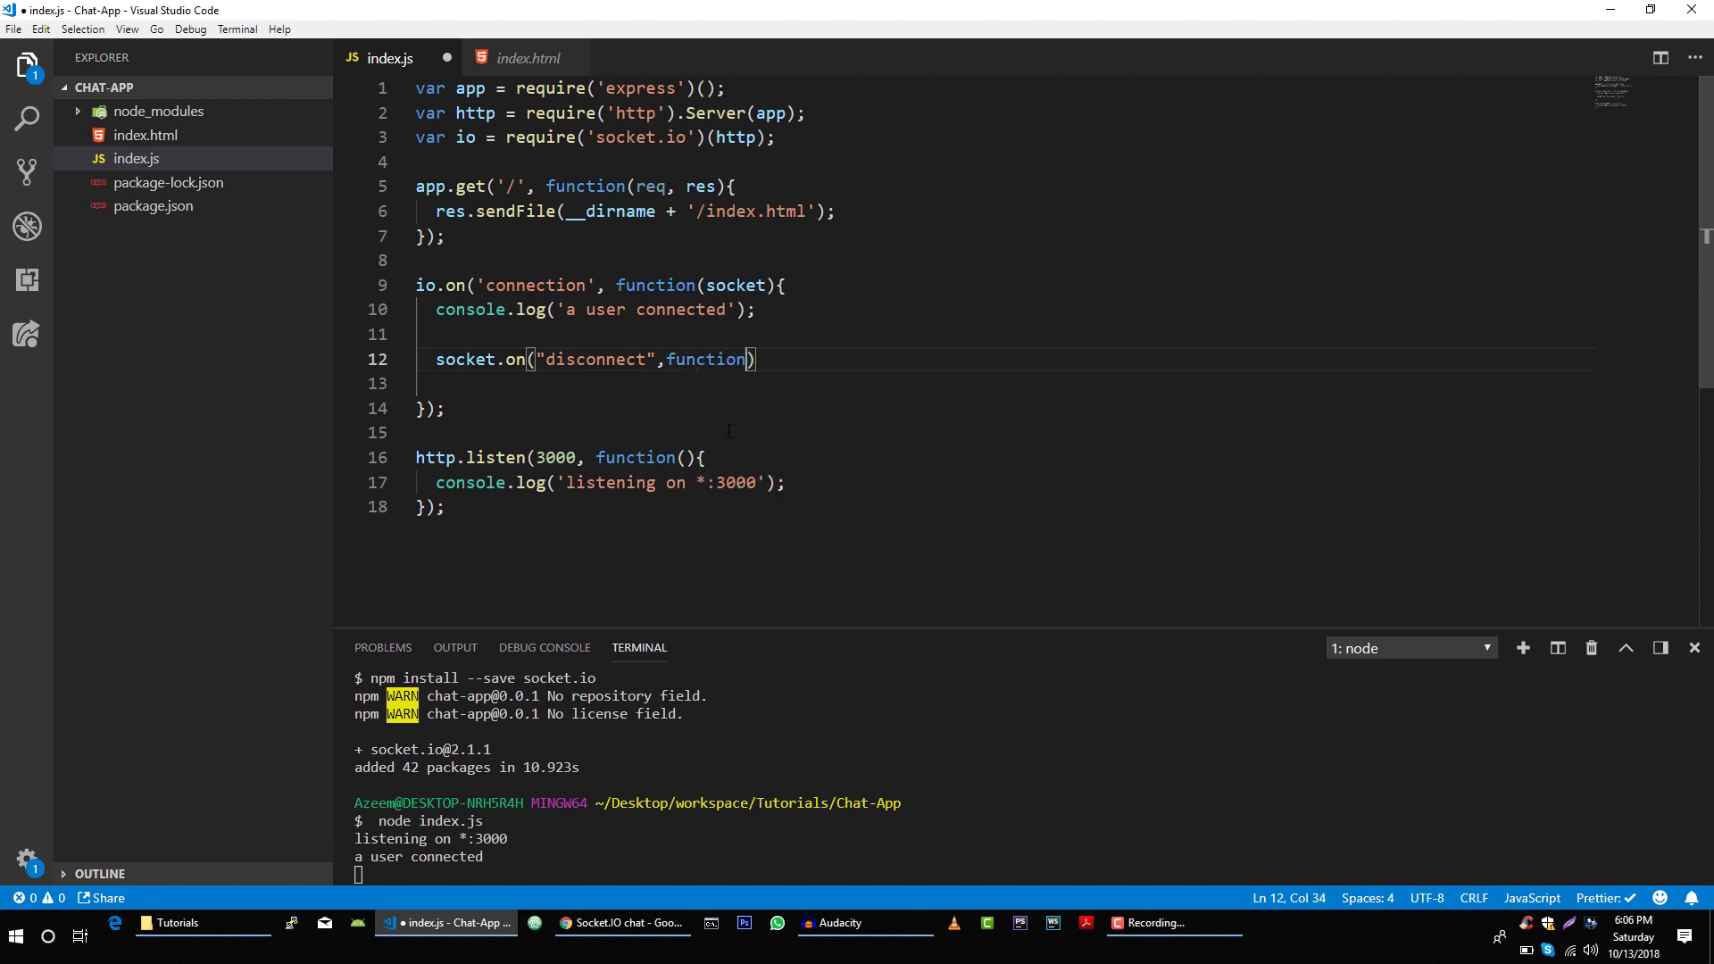
pyautogui.write('(){})')
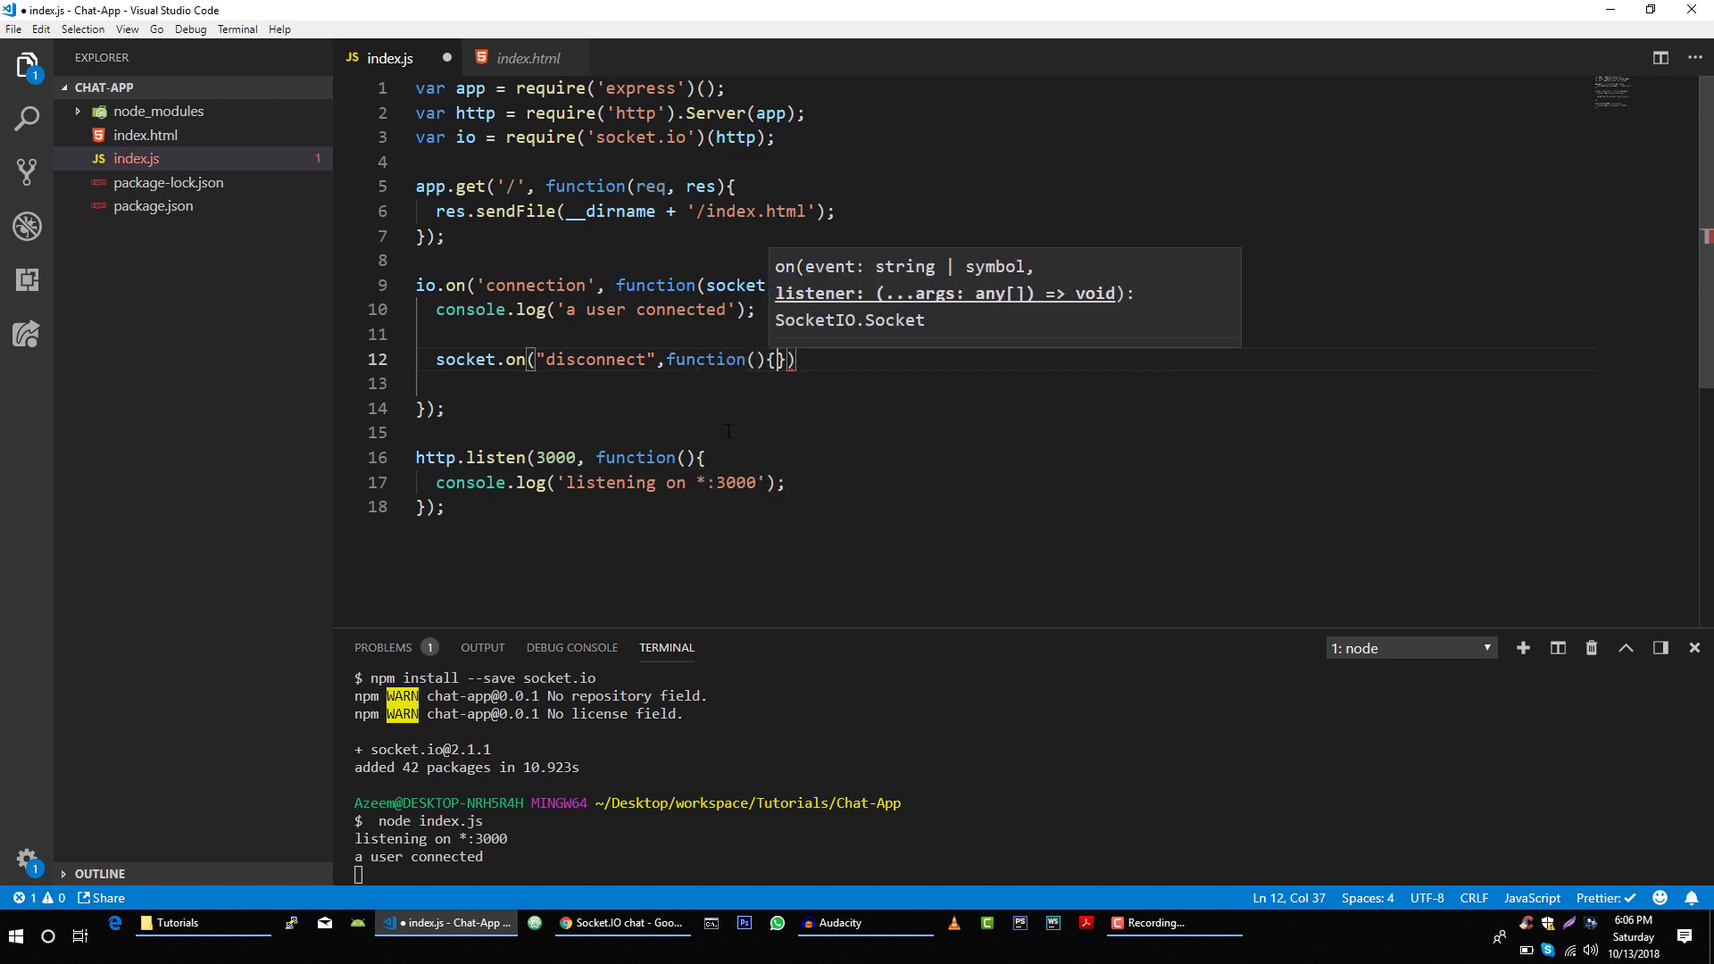
pyautogui.press('Enter')
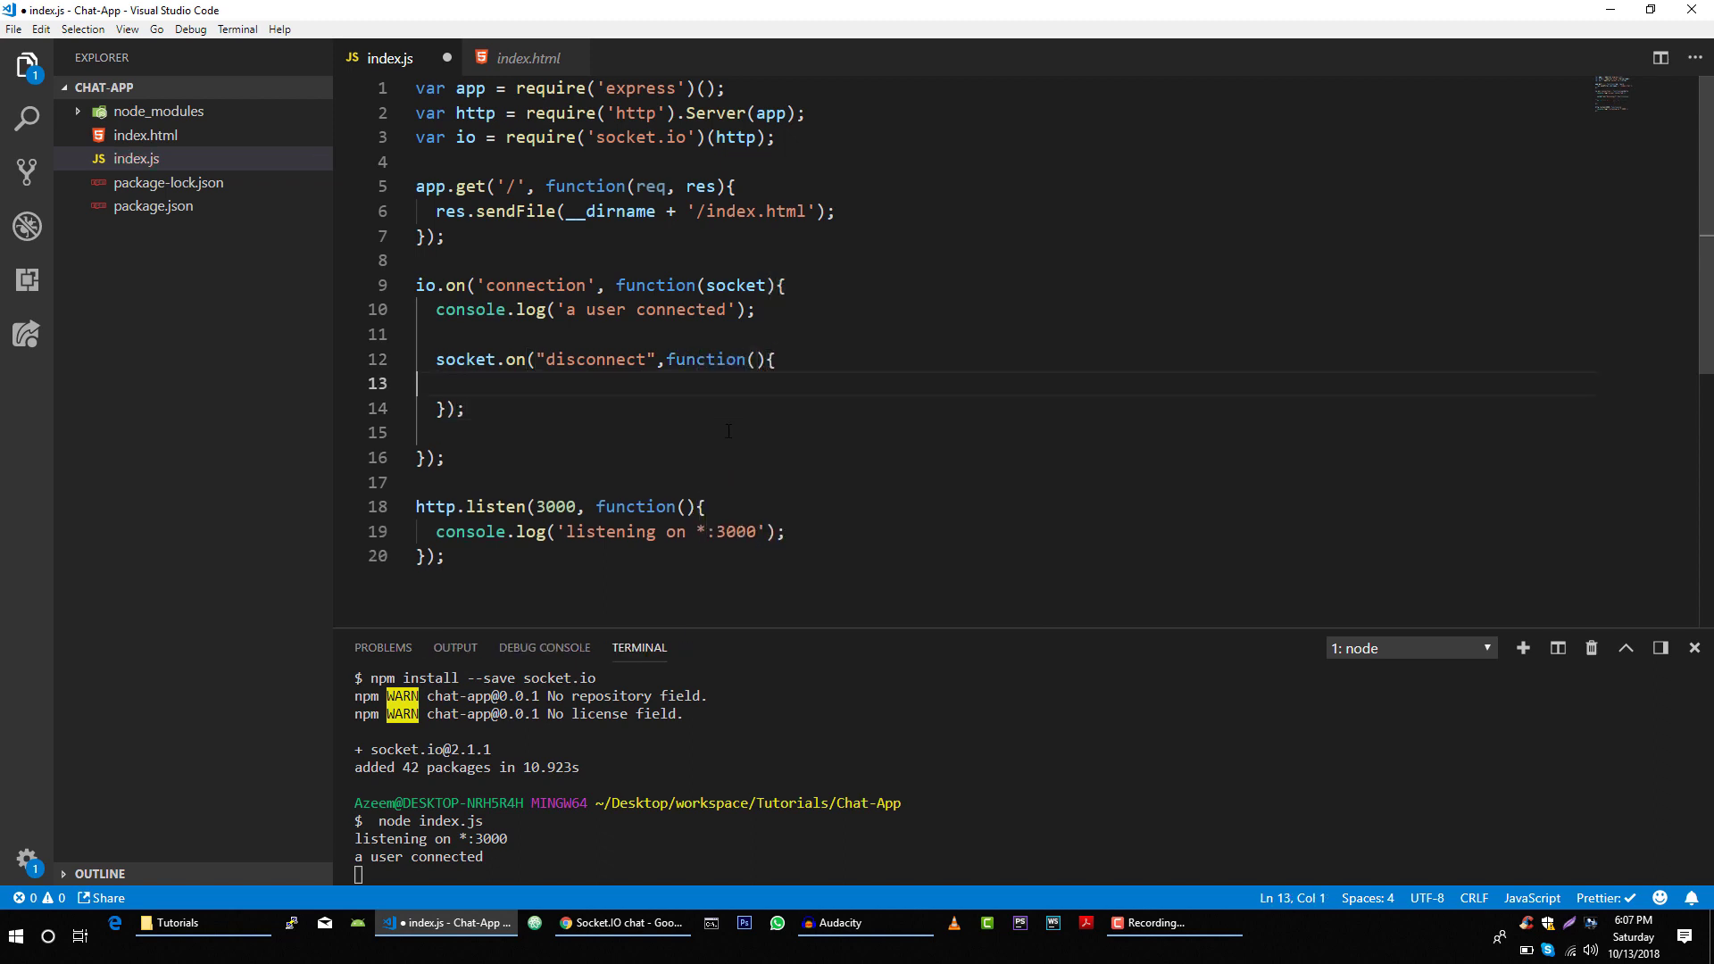
pyautogui.write('console.log')
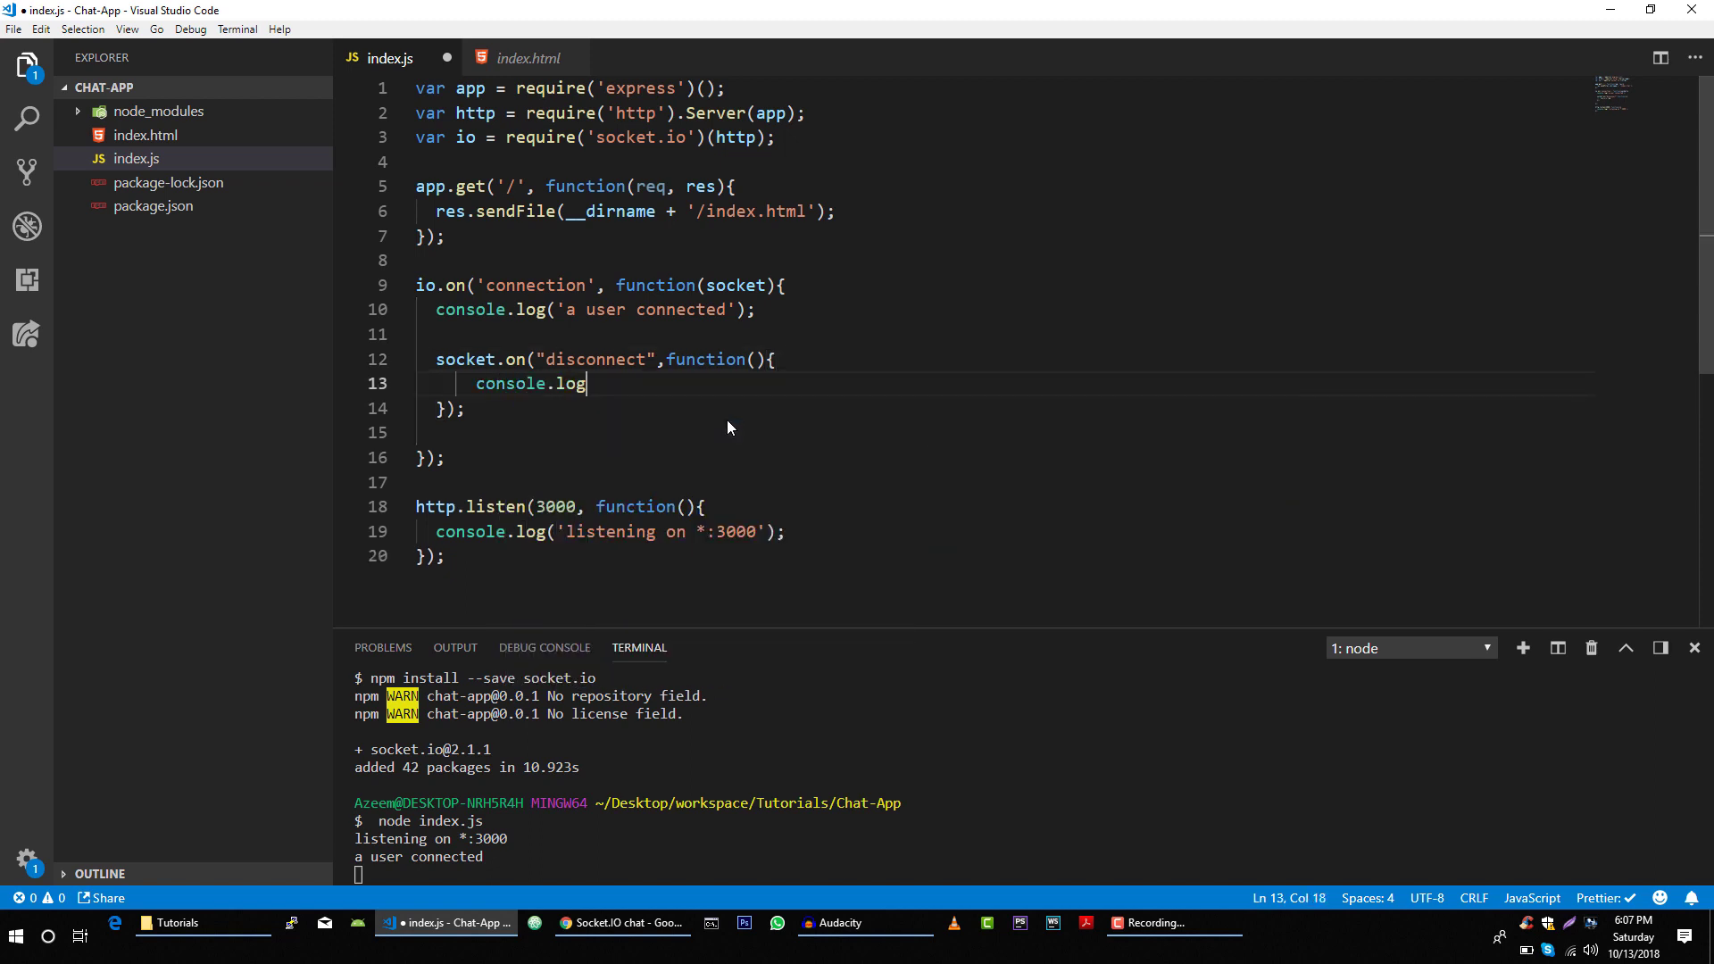
pyautogui.write('("')
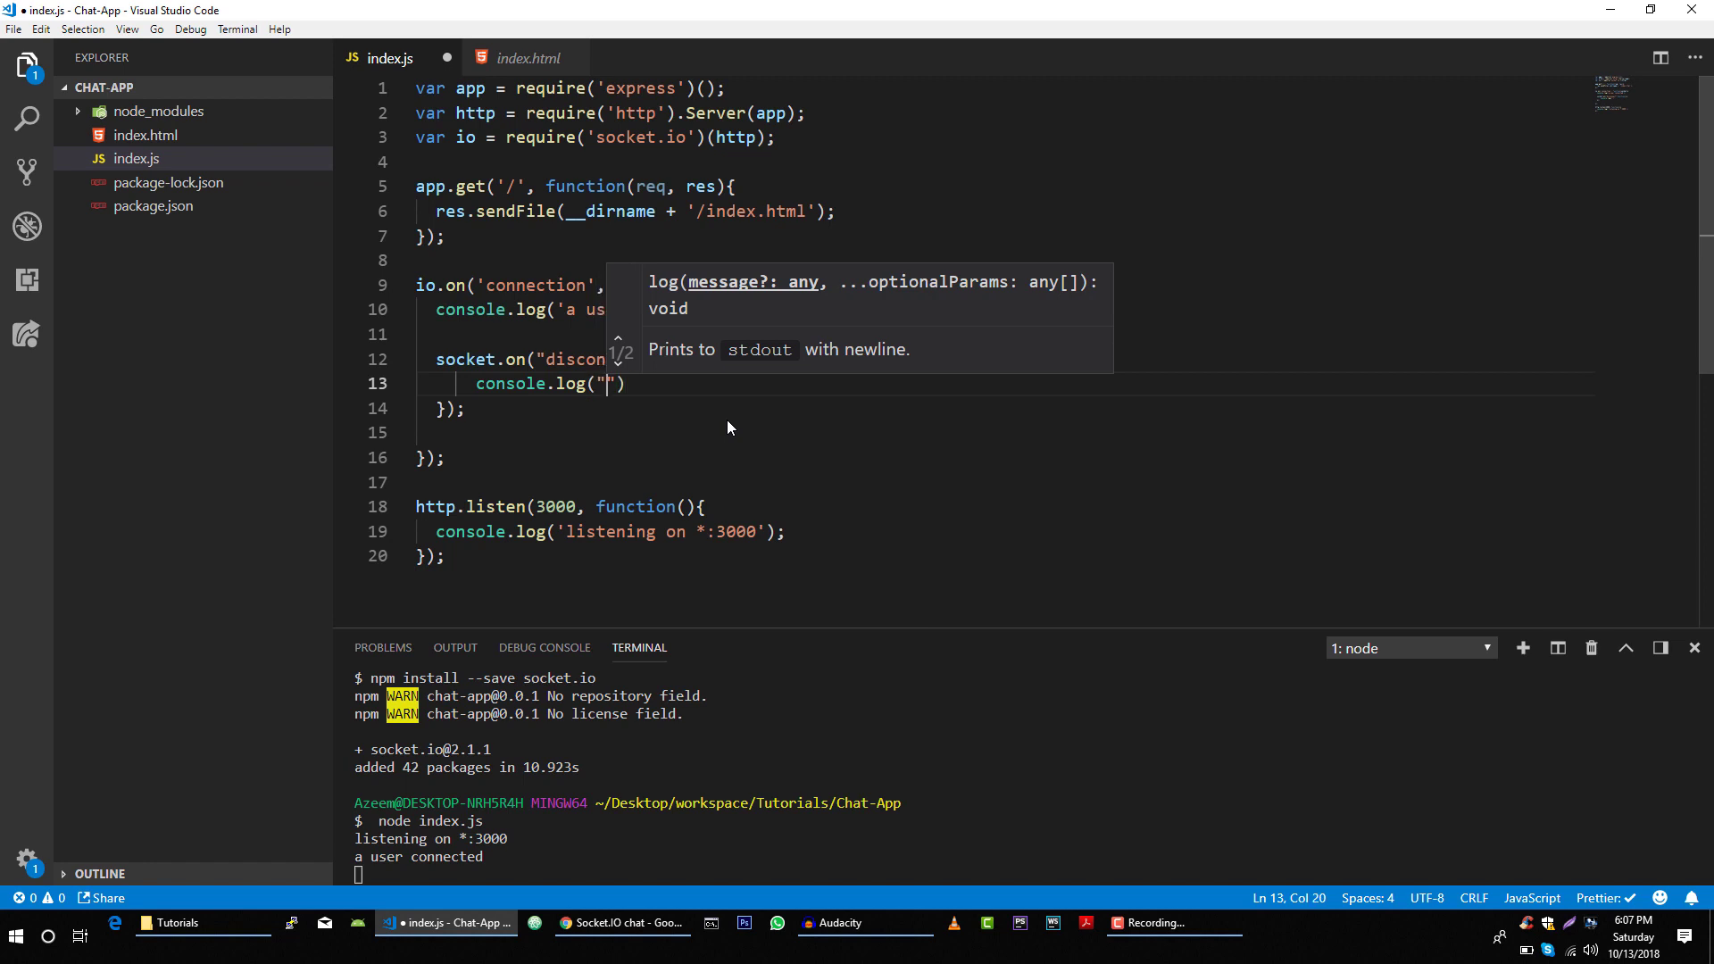
pyautogui.write('user')
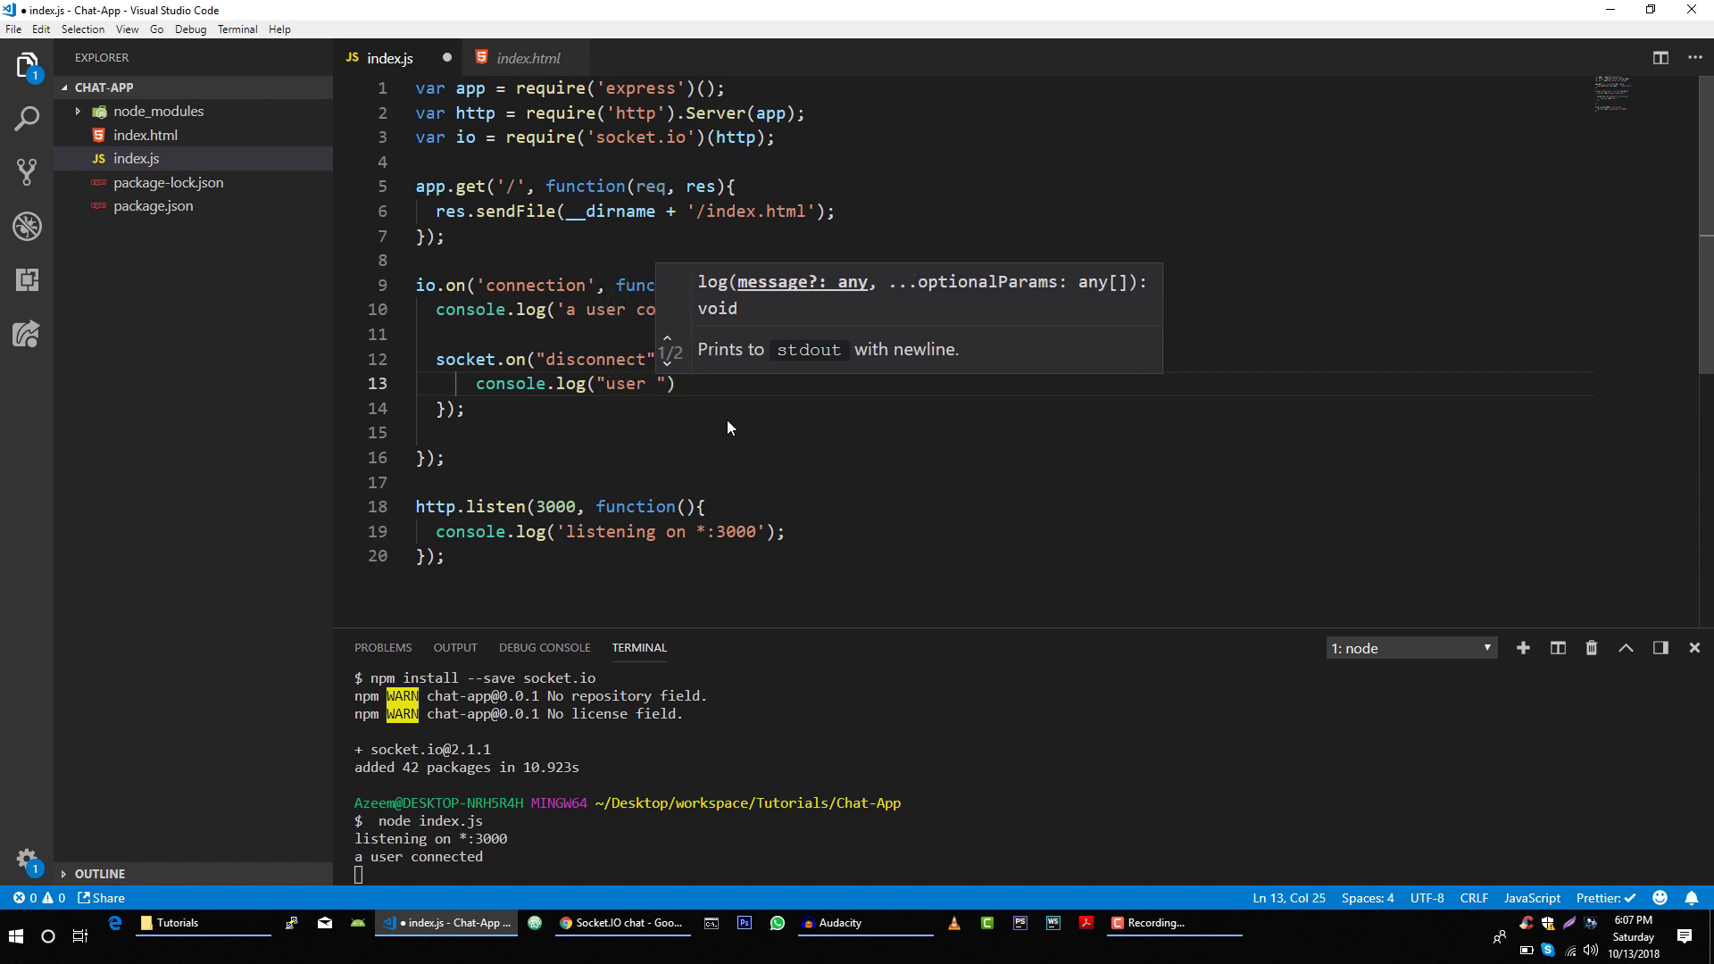
pyautogui.write('disconnected')
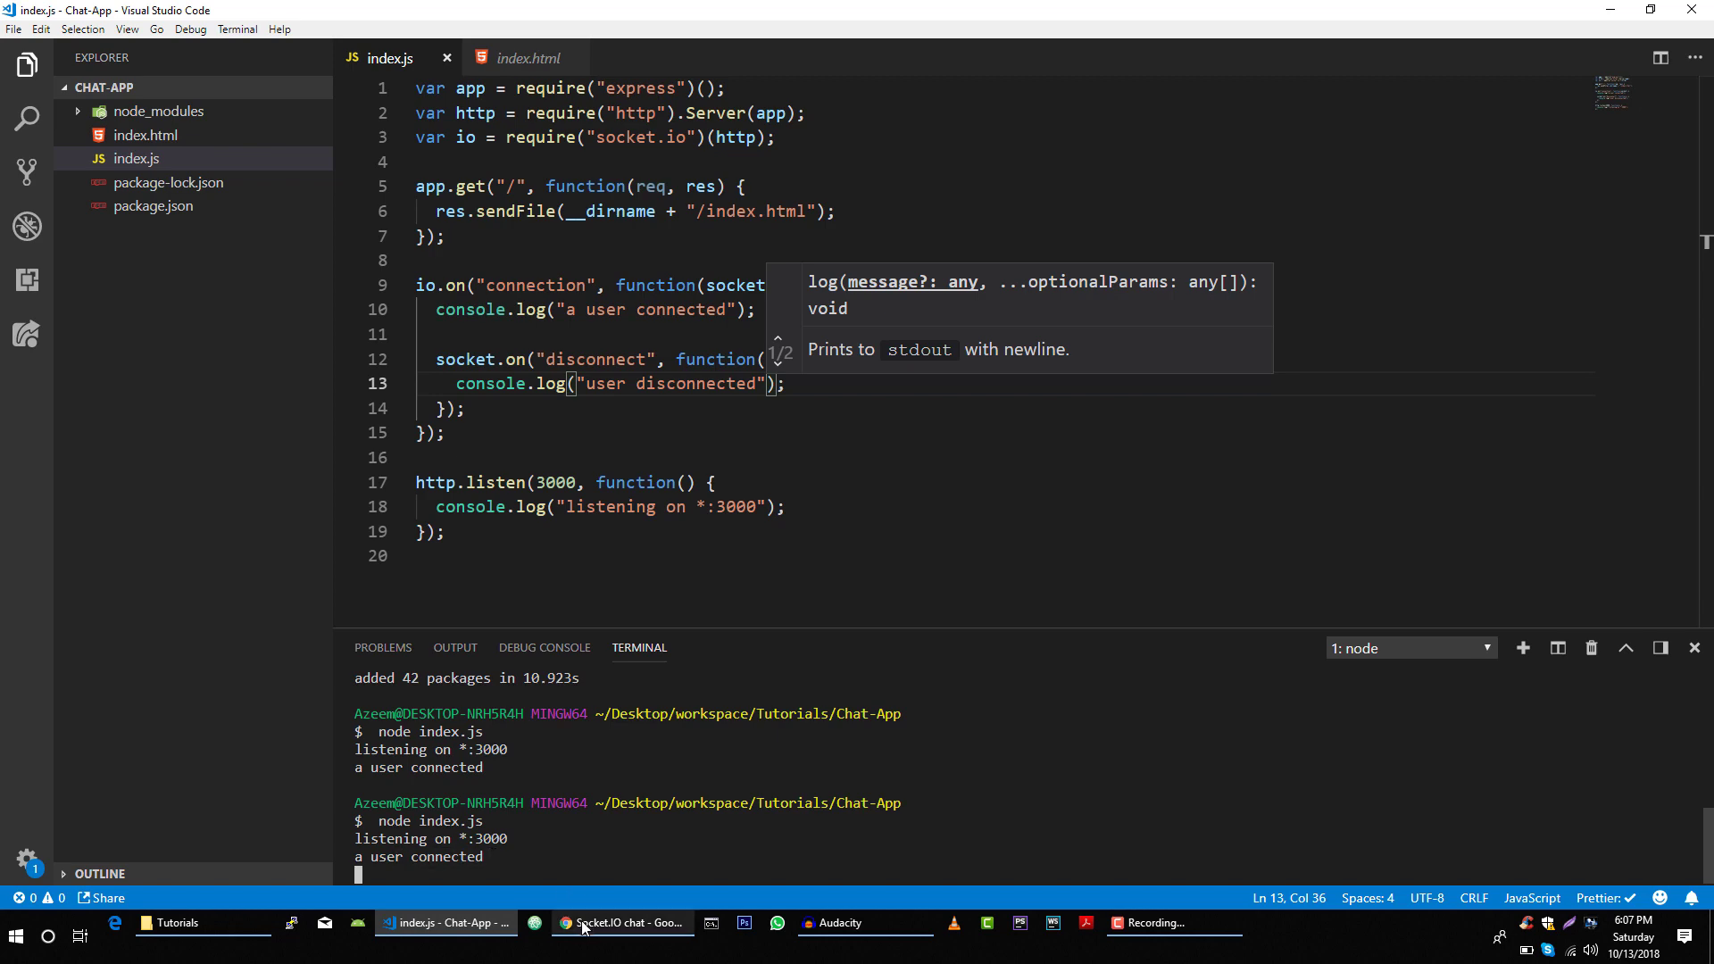
# Close the localhost:3000 chat tab in Chrome to trigger the disconnect log
pyautogui.click(620, 922)
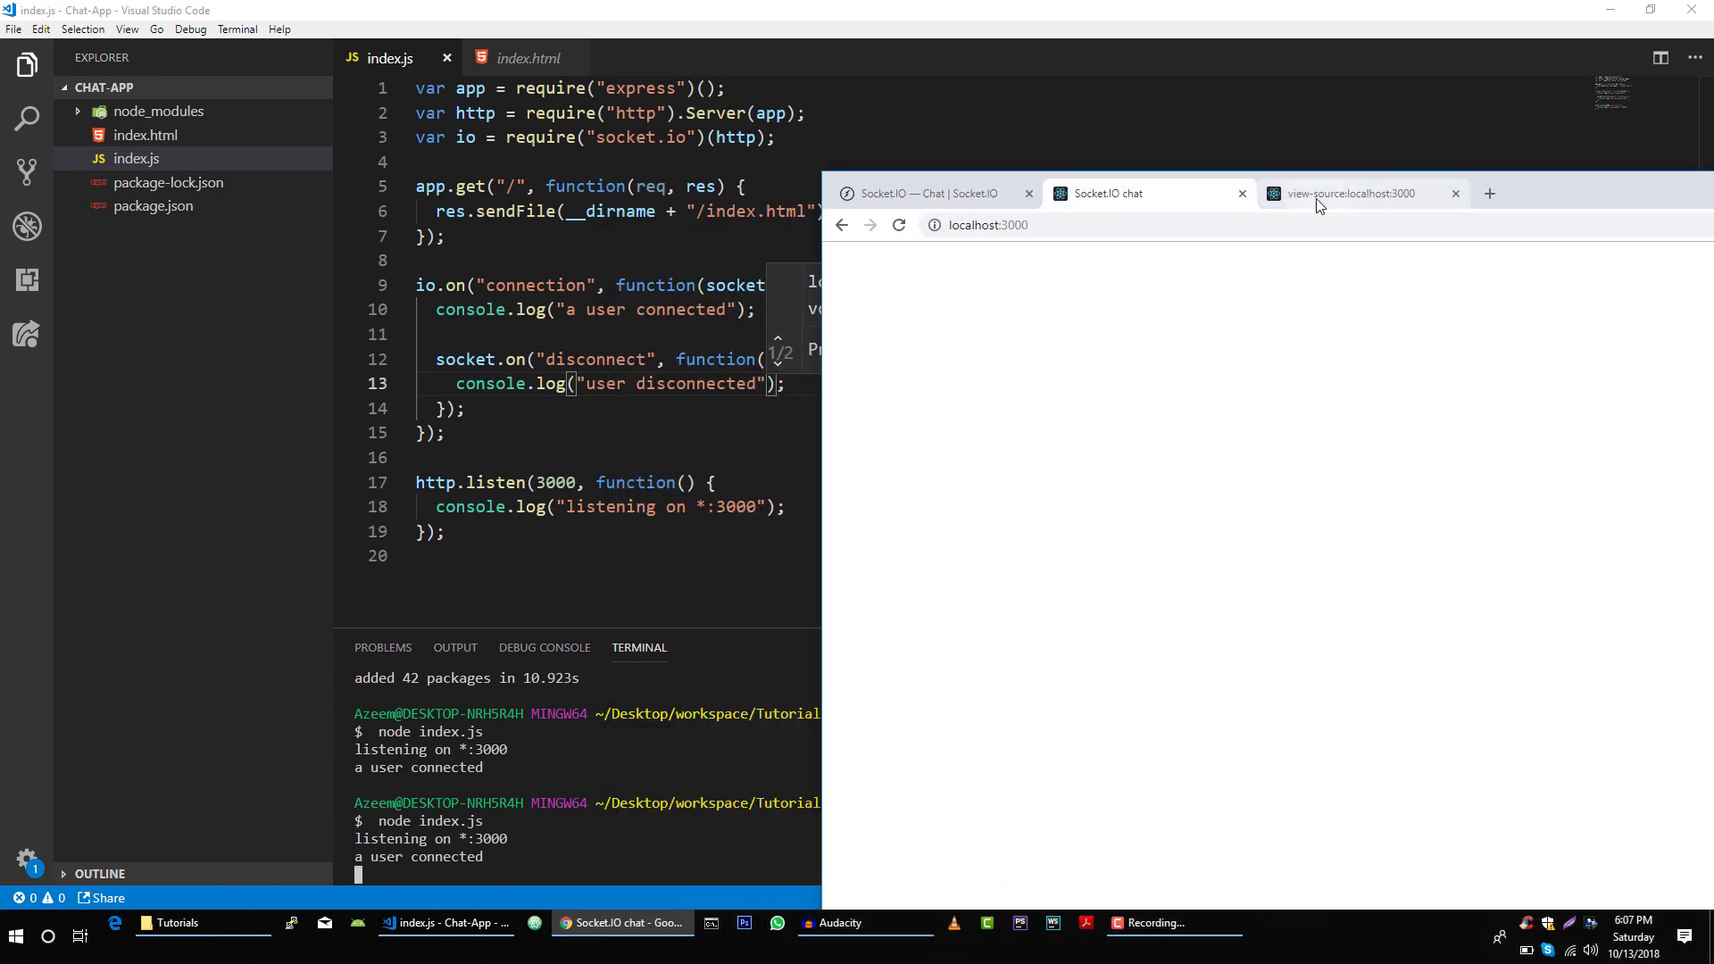
pyautogui.click(1241, 194)
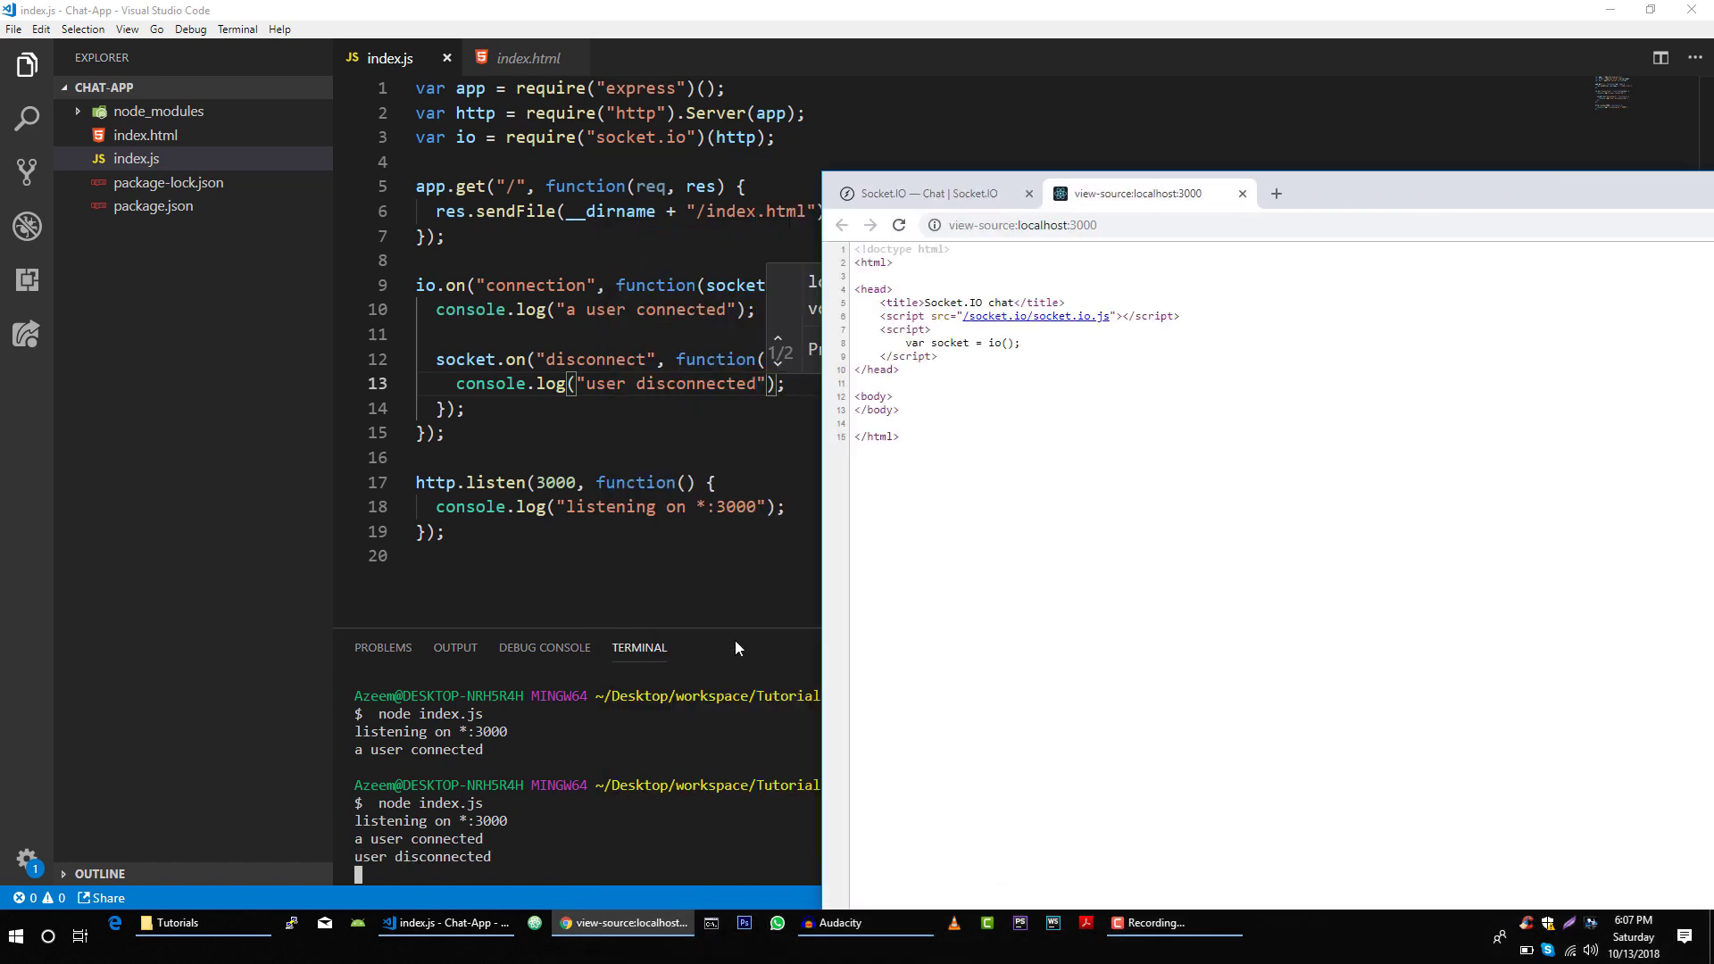